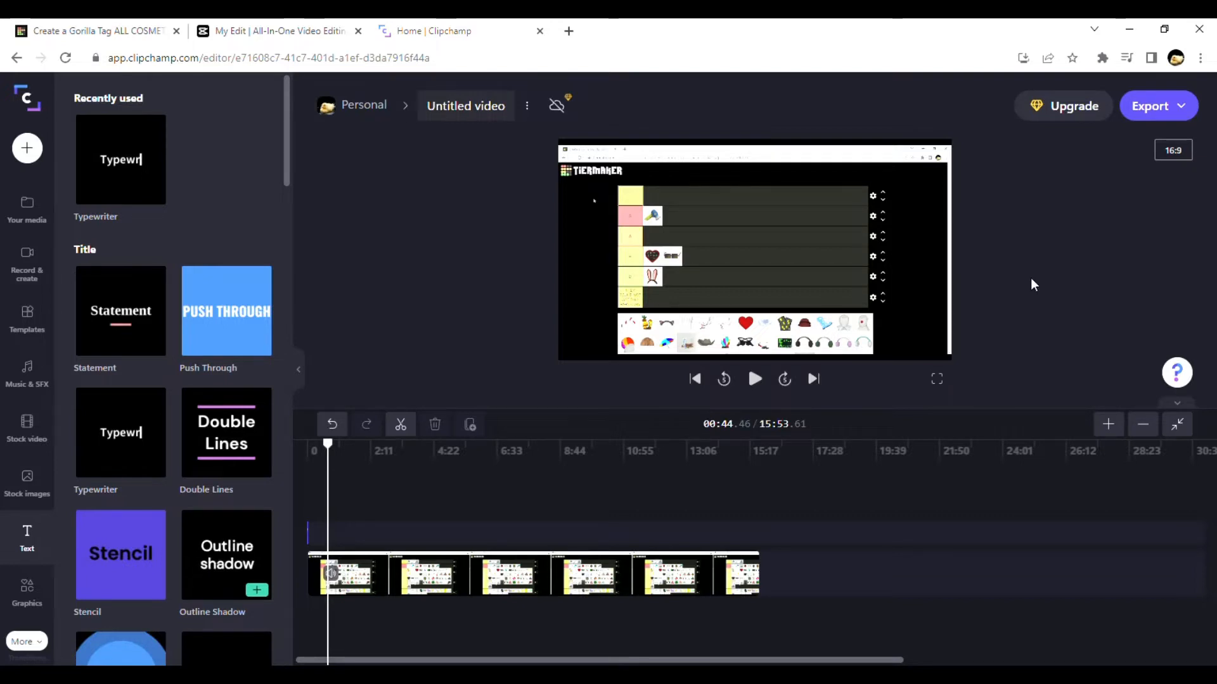
Switch from Clipchamp to the TierMaker tab showing the empty Gorilla Tag cosmetics list
{"action": "left_click", "coordinate": [95, 30]}
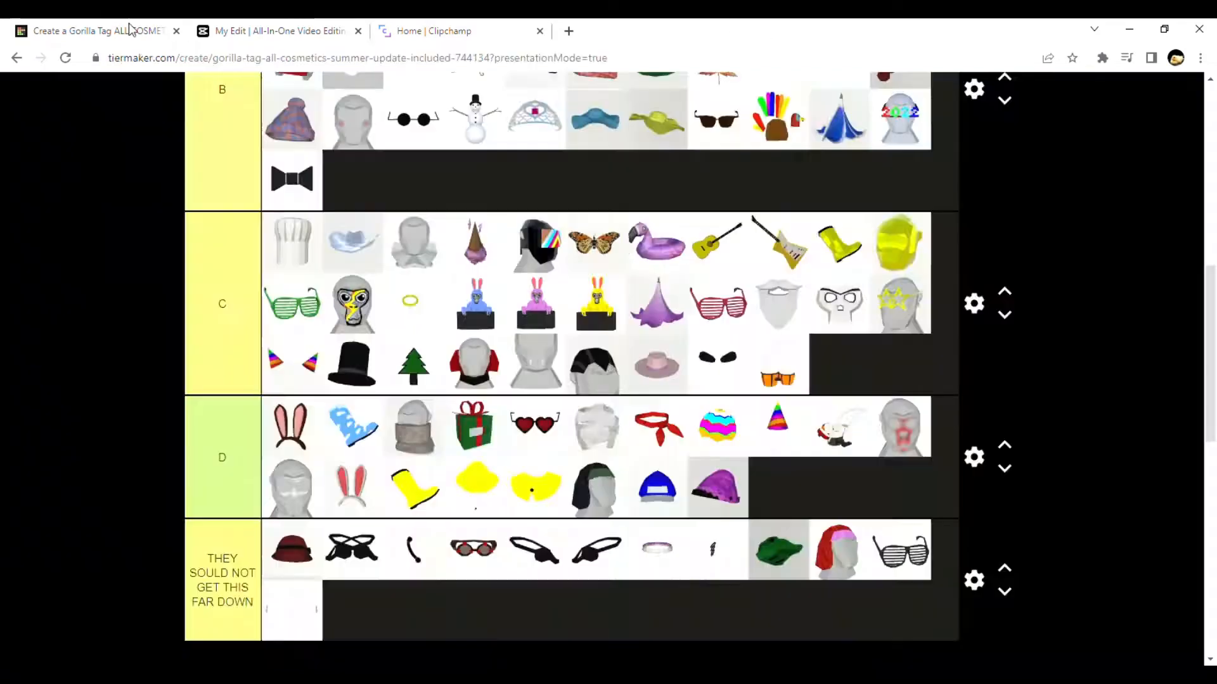
{"action": "scroll", "scroll_direction": "down", "scroll_amount": 3}
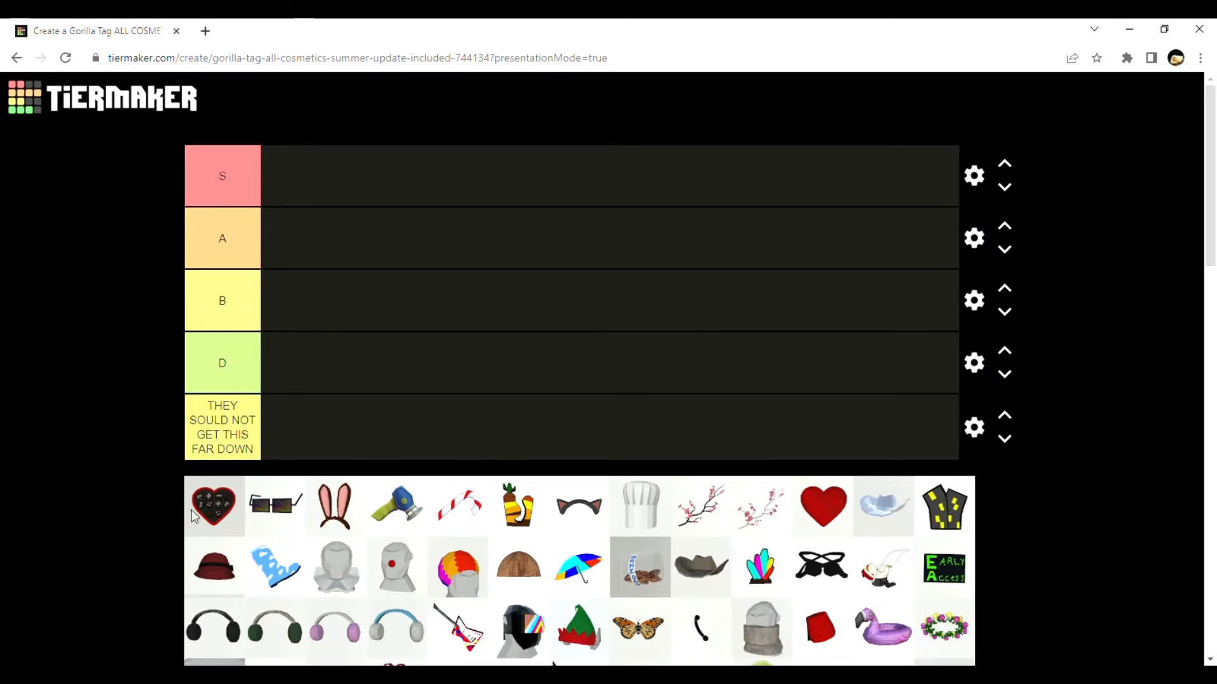
Rank the studded black heart and dark glasses in B, bunny ears in D, blue-yellow gadget in S
{"action": "scroll", "scroll_direction": "down", "scroll_amount": 3}
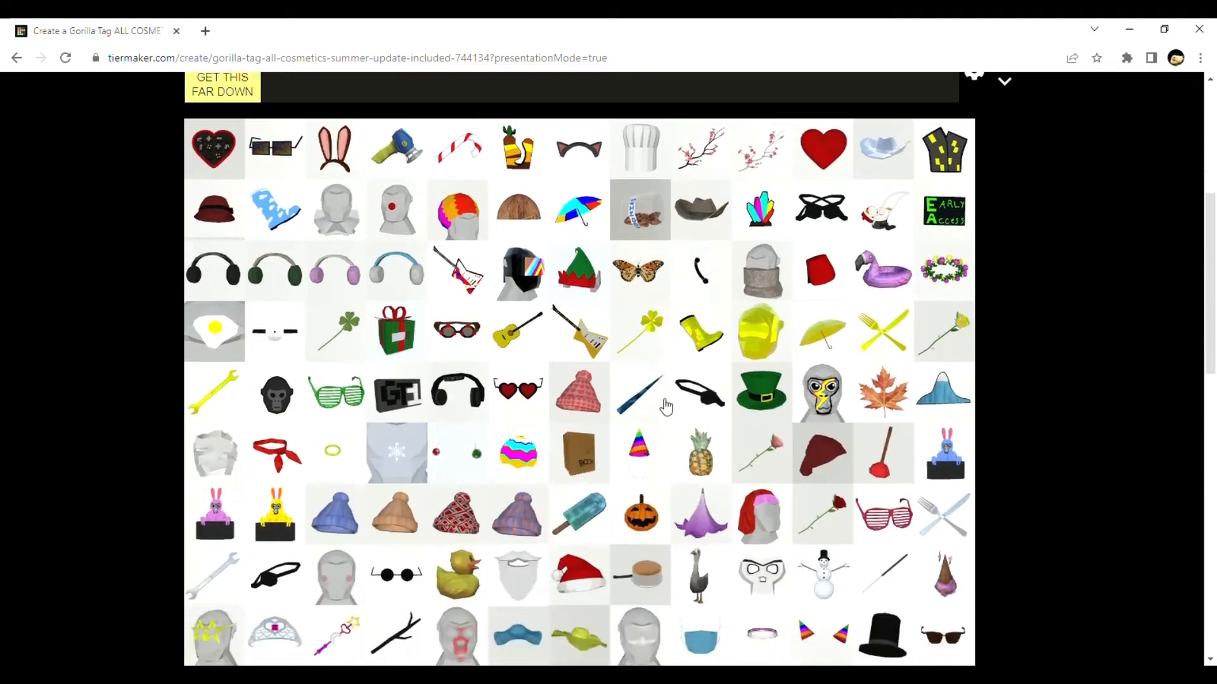
{"action": "scroll", "scroll_direction": "down", "scroll_amount": 3}
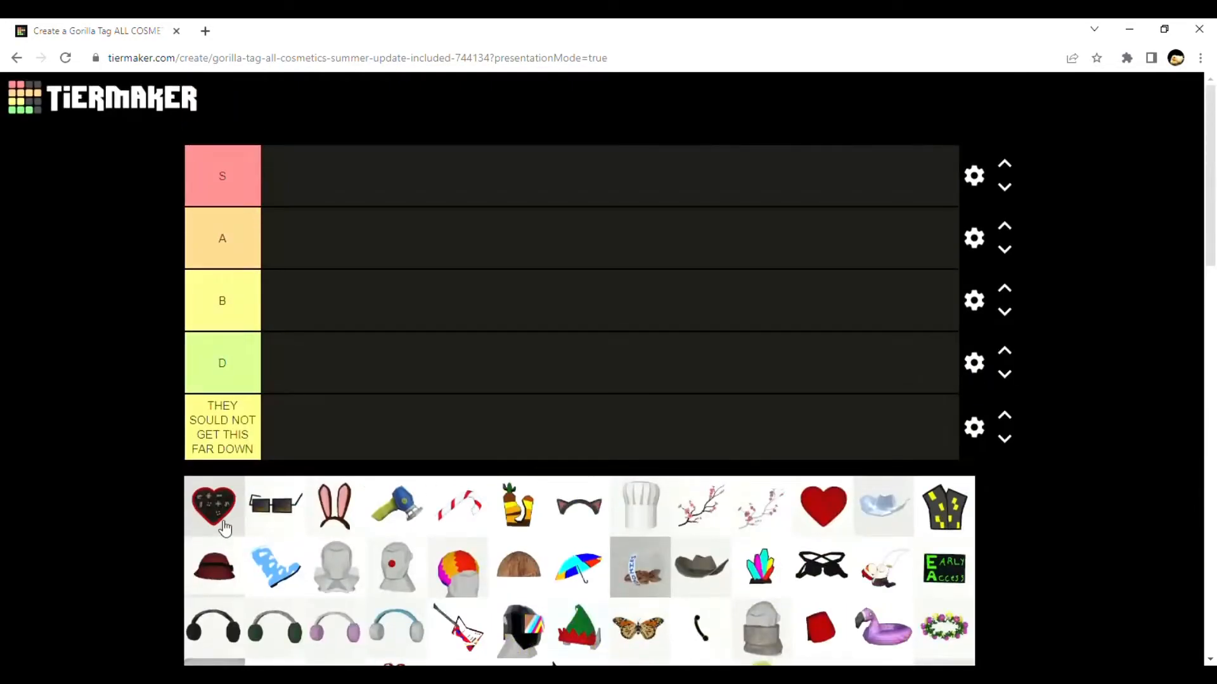
{"action": "left_click_drag", "start_coordinate": [213, 506], "coordinate": [308, 355]}
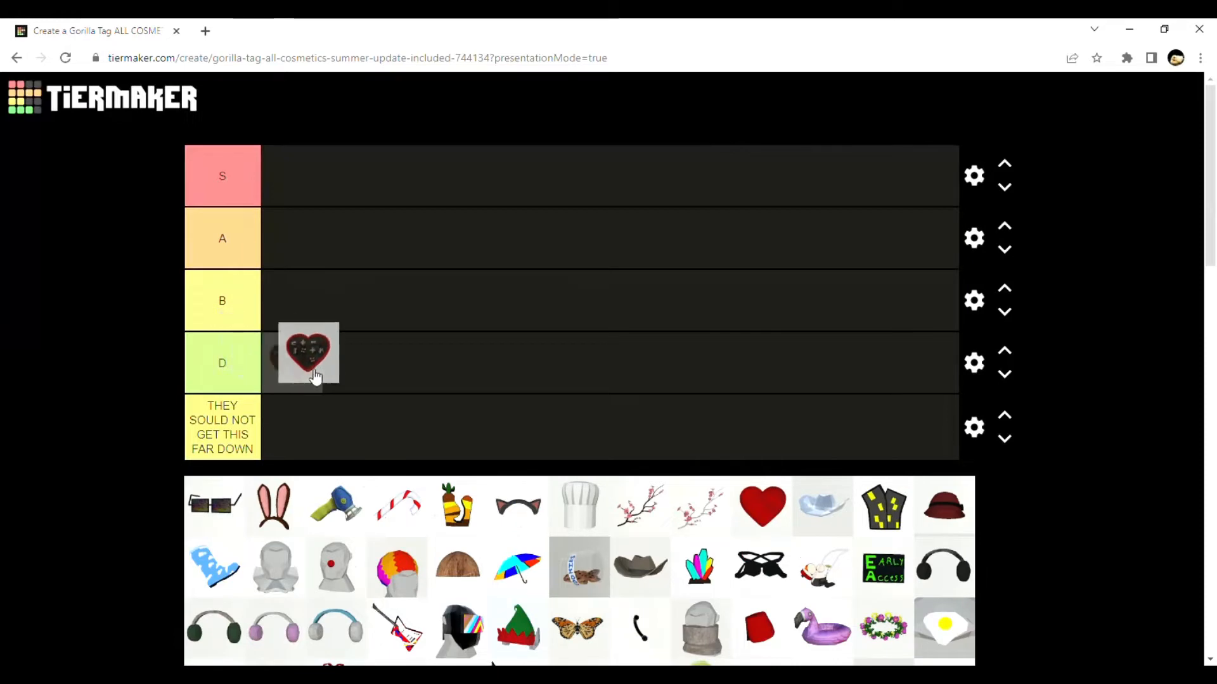
{"action": "left_click_drag", "start_coordinate": [308, 355], "coordinate": [592, 363]}
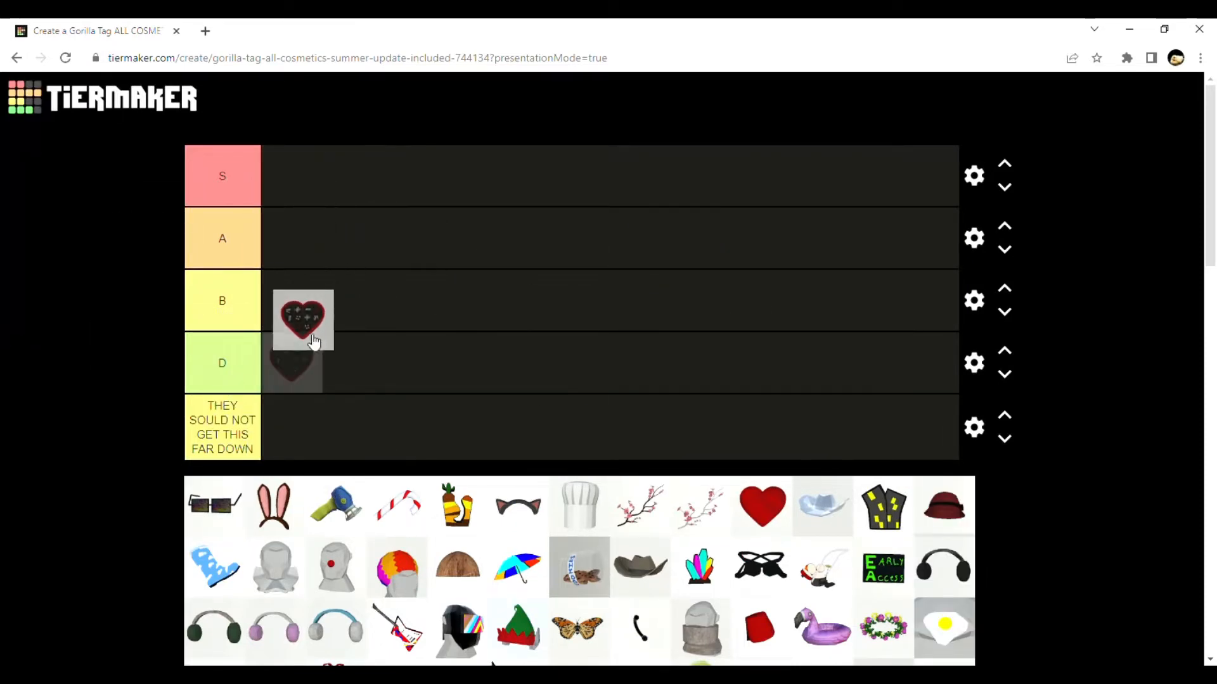
{"action": "left_click_drag", "start_coordinate": [303, 319], "coordinate": [296, 291]}
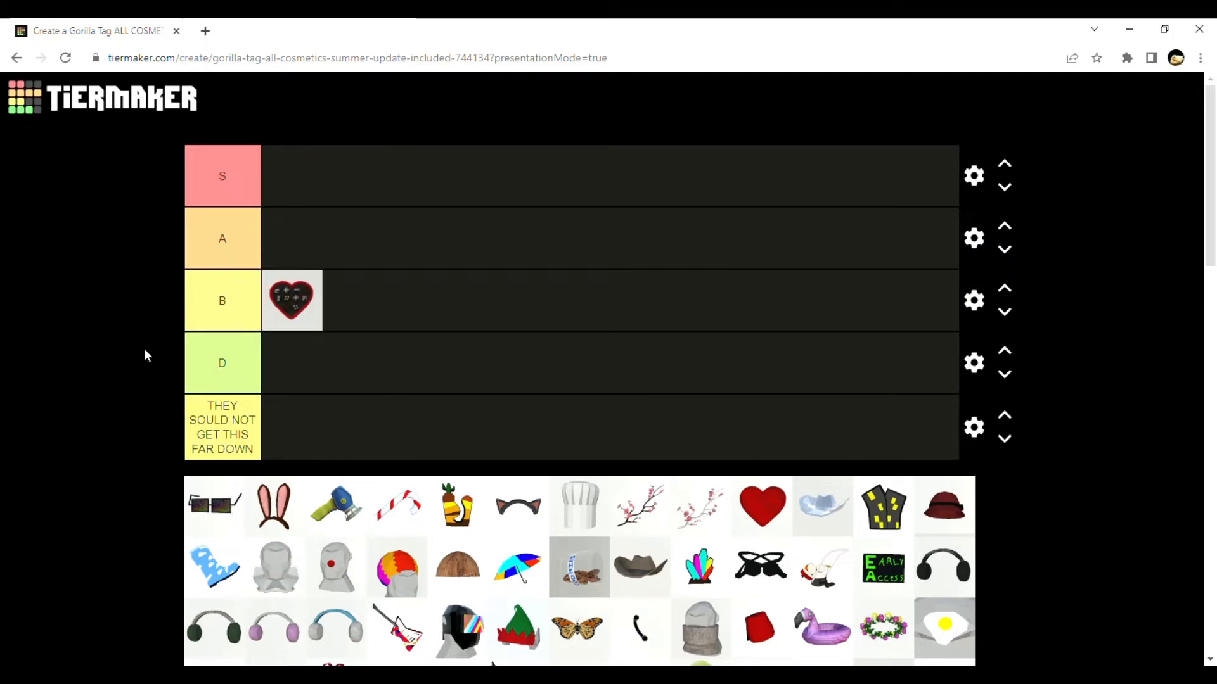
{"action": "mouse_move", "coordinate": [216, 507]}
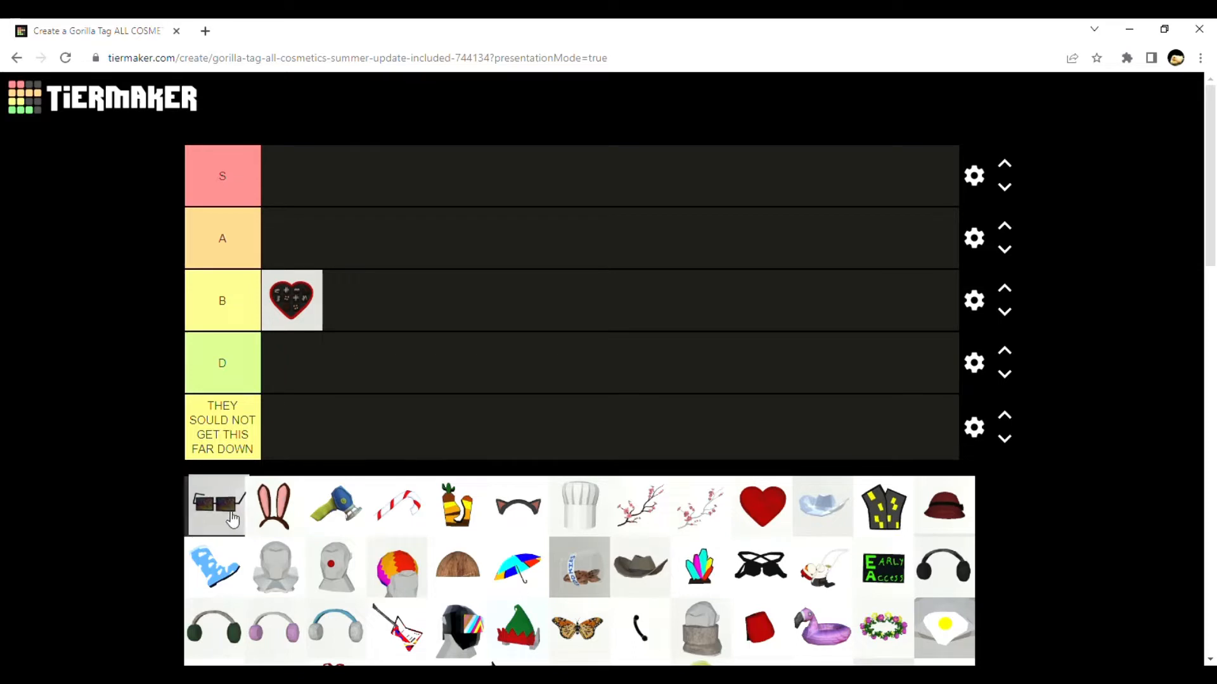
{"action": "left_click_drag", "start_coordinate": [216, 506], "coordinate": [354, 301]}
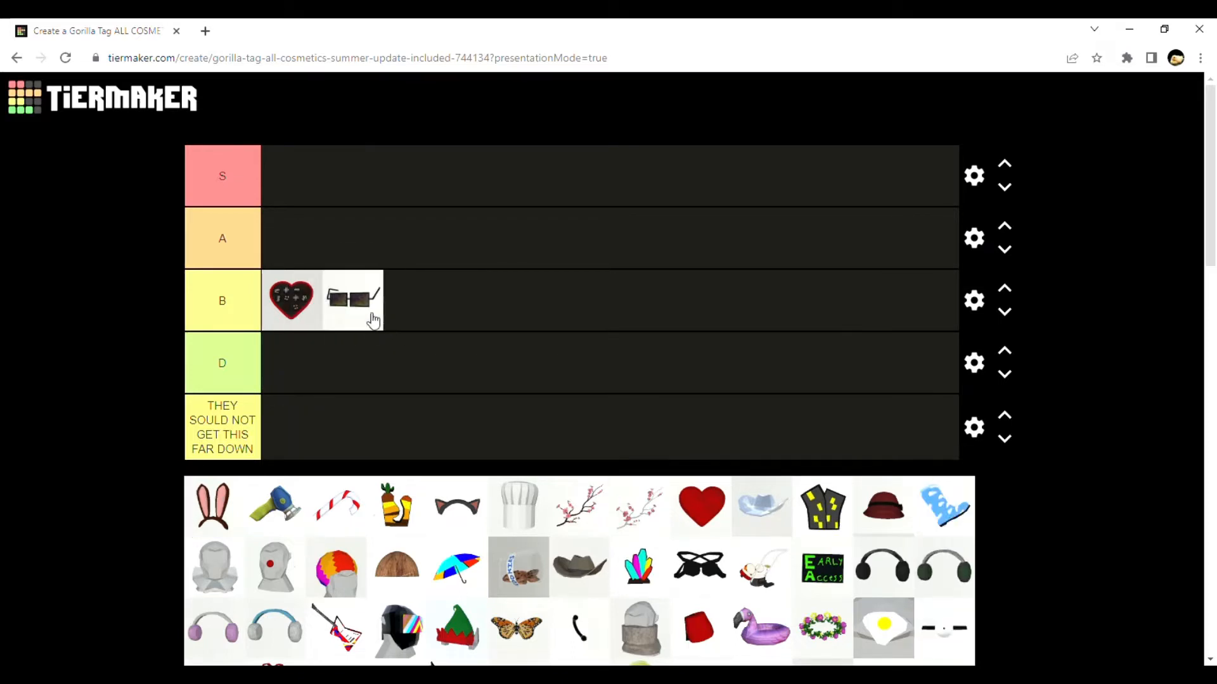
{"action": "mouse_move", "coordinate": [178, 527]}
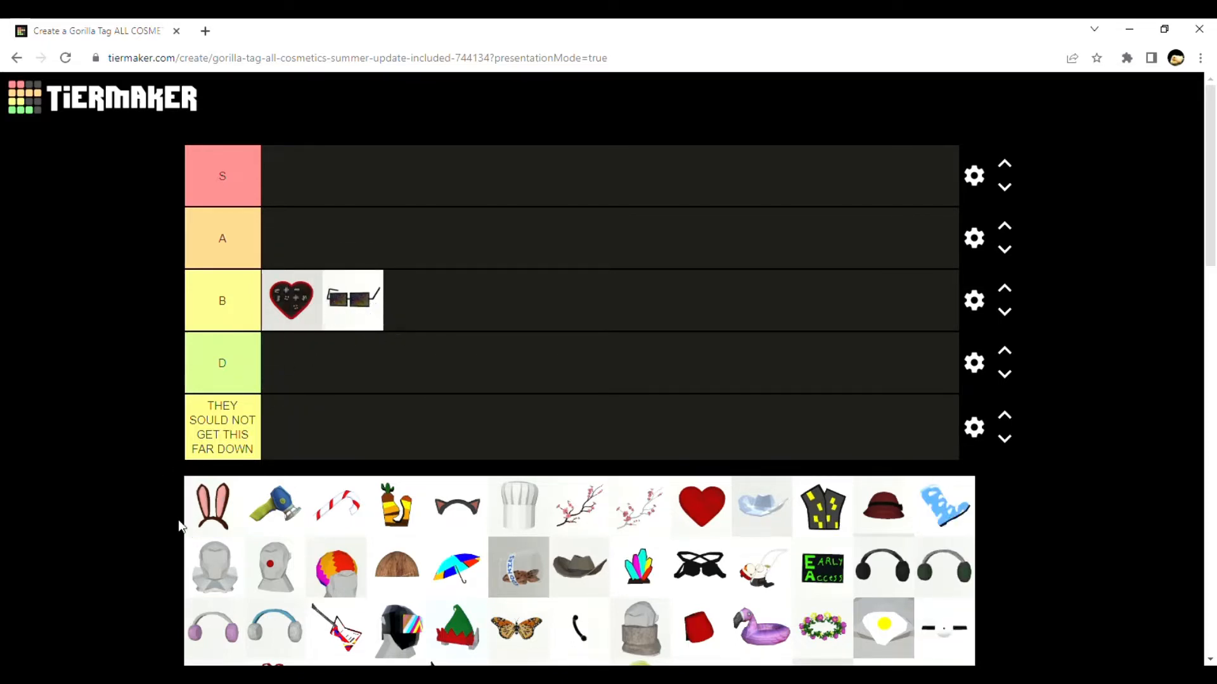
{"action": "left_click_drag", "start_coordinate": [213, 506], "coordinate": [292, 362]}
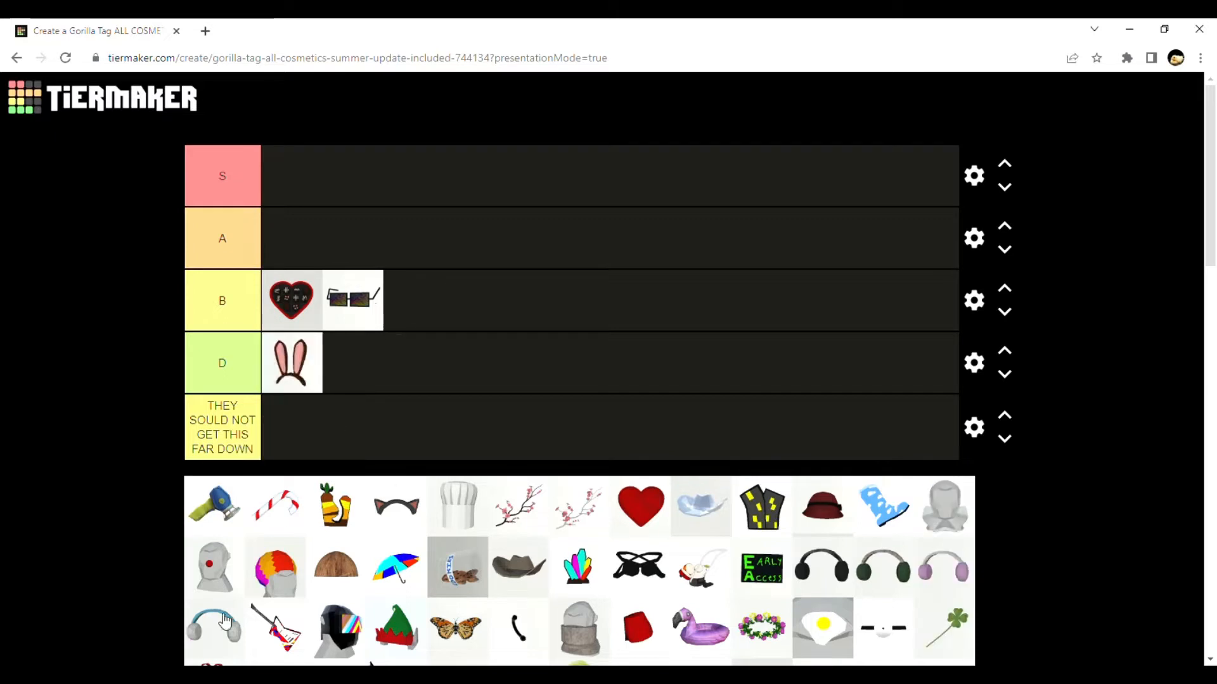
{"action": "left_click_drag", "start_coordinate": [213, 507], "coordinate": [292, 175]}
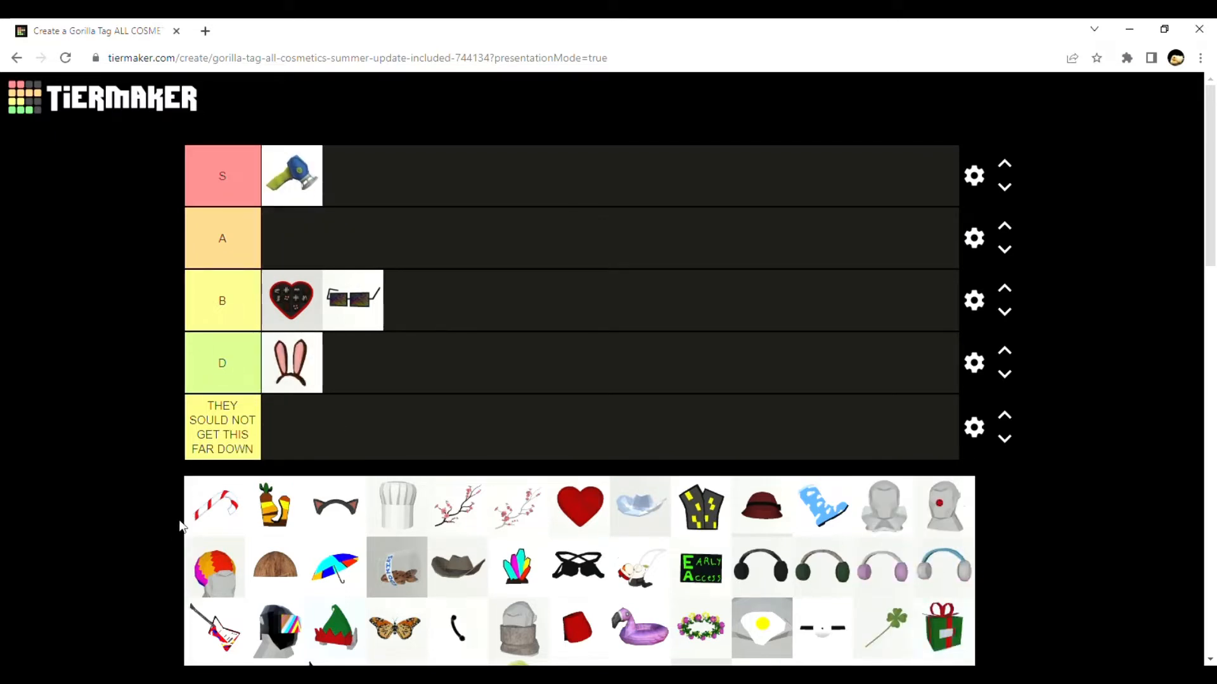
{"action": "mouse_move", "coordinate": [1004, 177]}
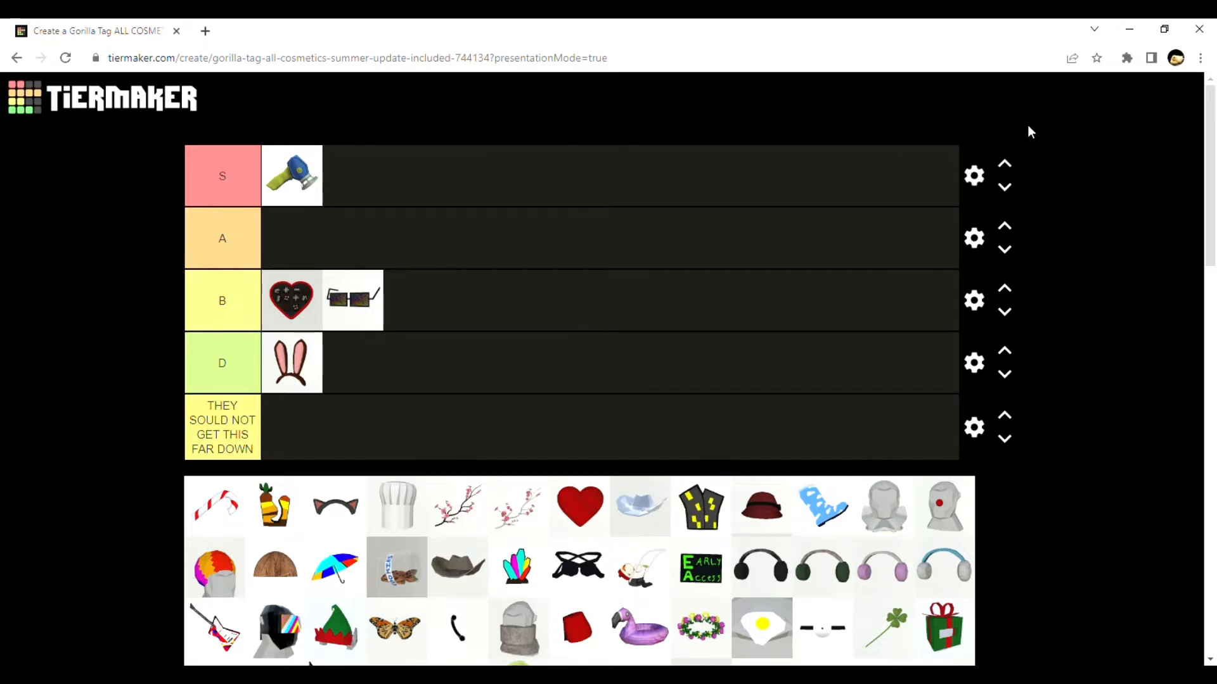
Add an S+ row on top holding the blue gadget, then add a new row below B
{"action": "left_click", "coordinate": [973, 175]}
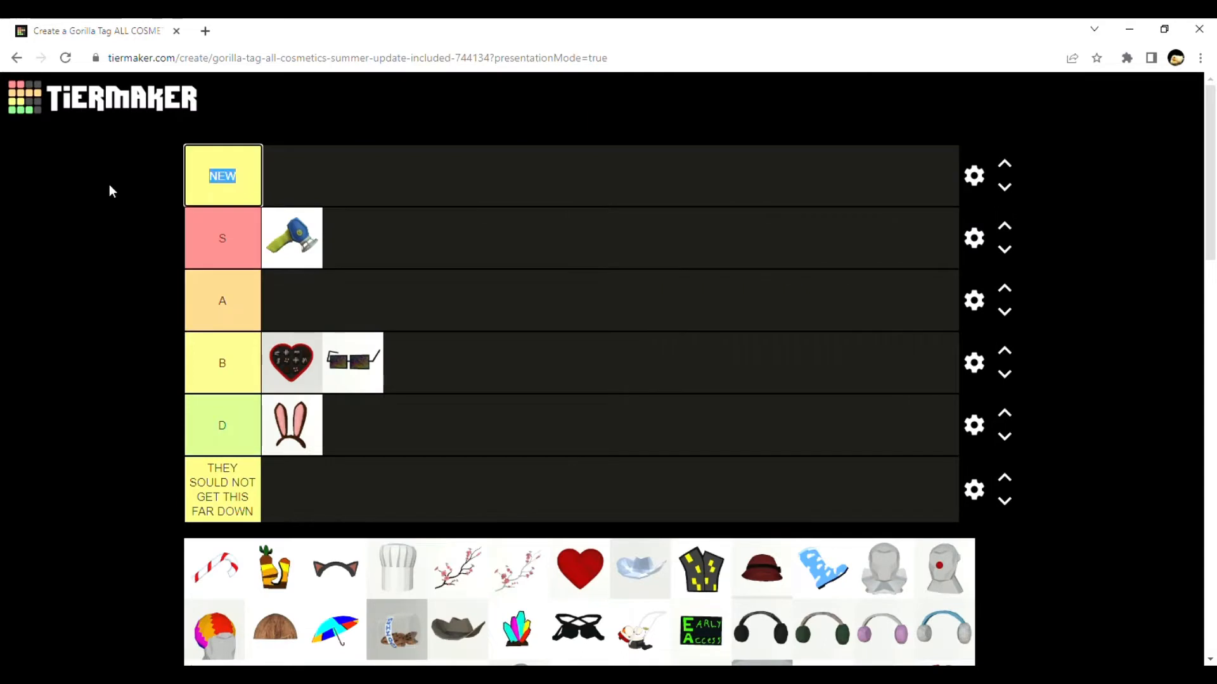
{"action": "type", "text": "S"}
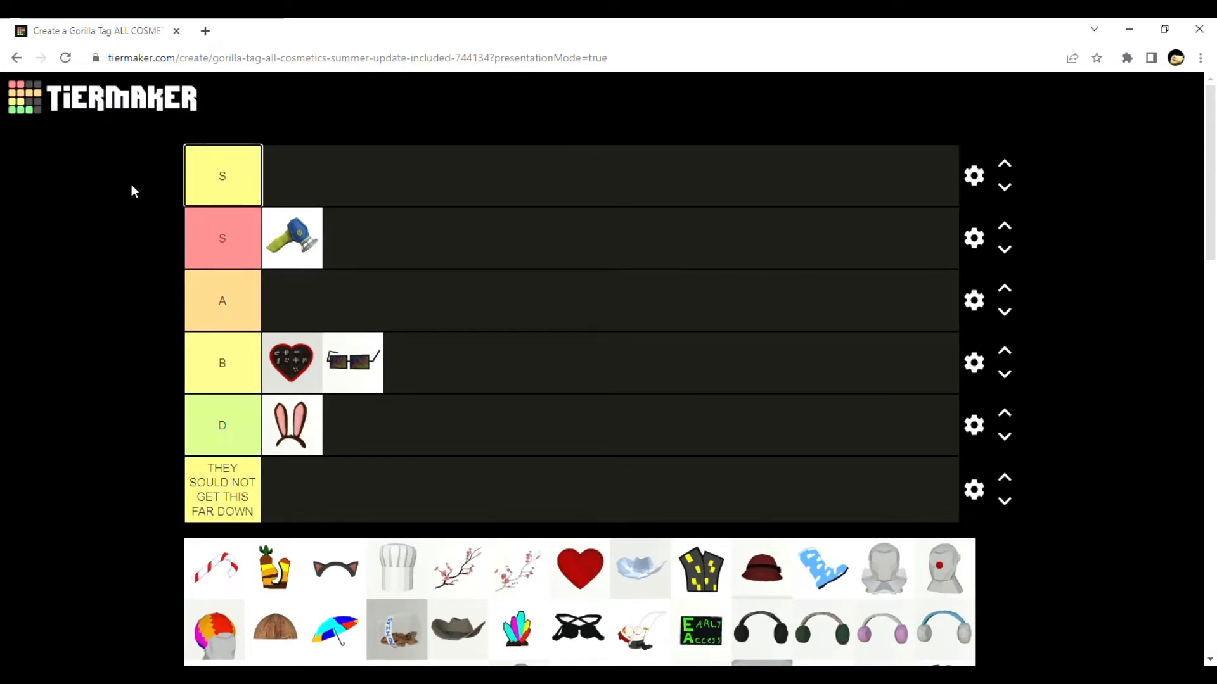
{"action": "left_click", "coordinate": [222, 175]}
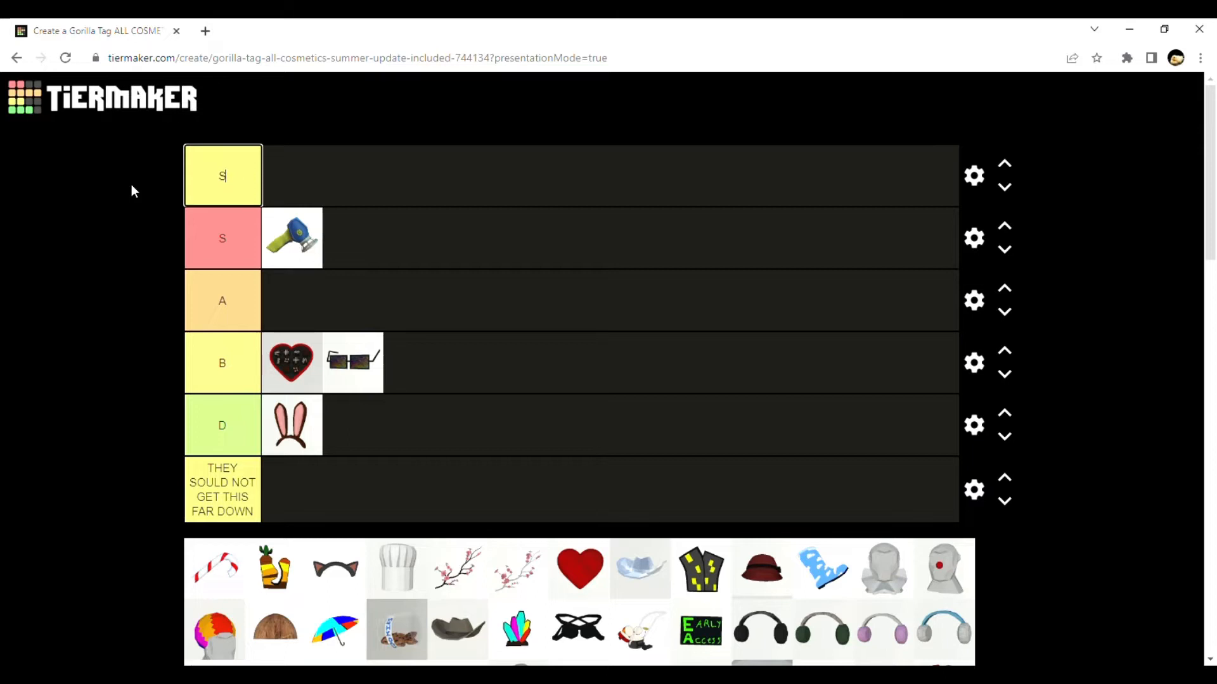
{"action": "type", "text": "+"}
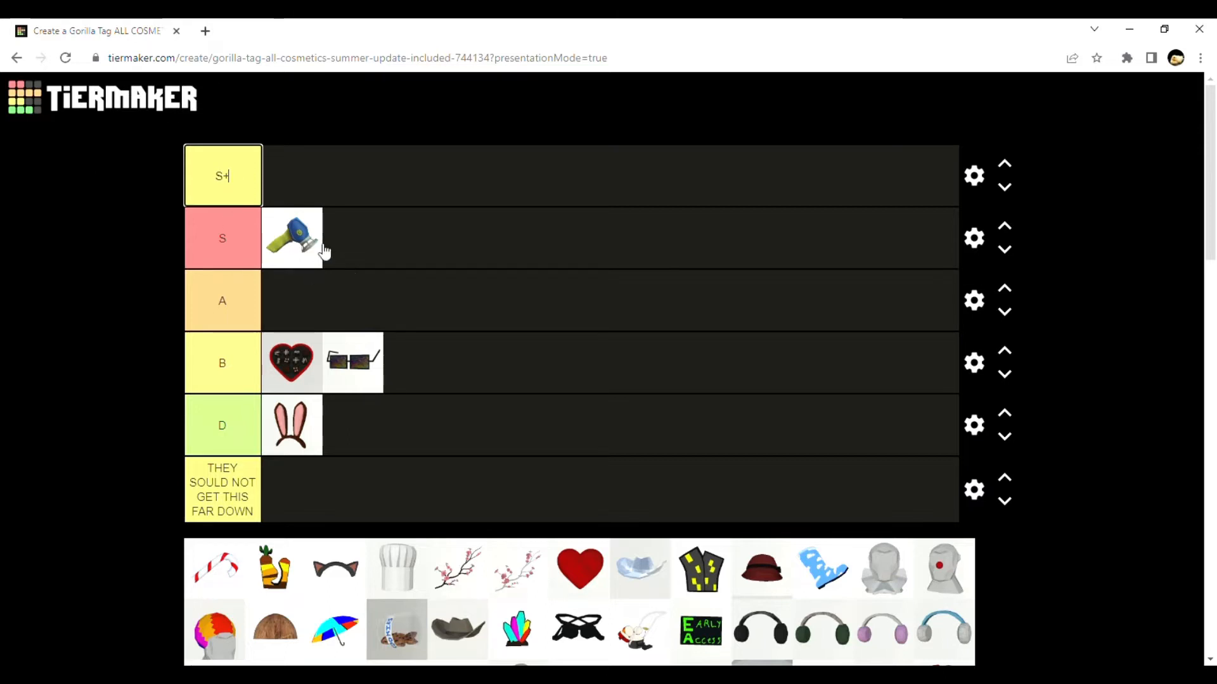
{"action": "left_click_drag", "start_coordinate": [292, 237], "coordinate": [292, 175]}
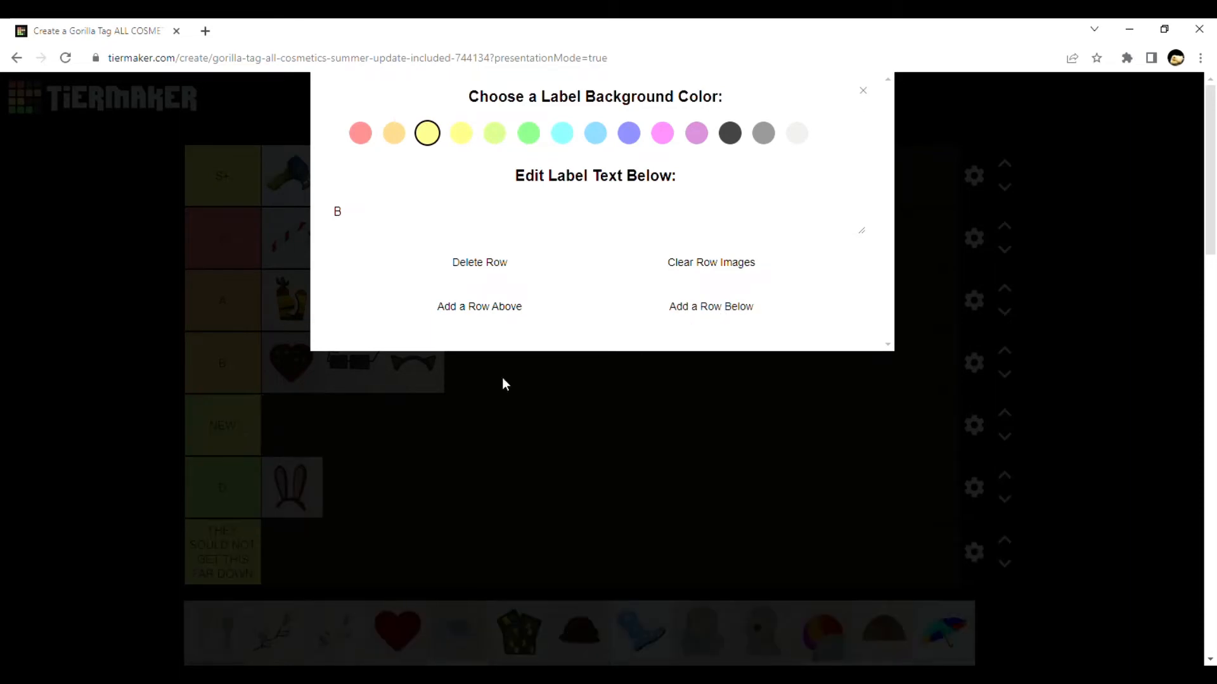
{"action": "left_click", "coordinate": [862, 90]}
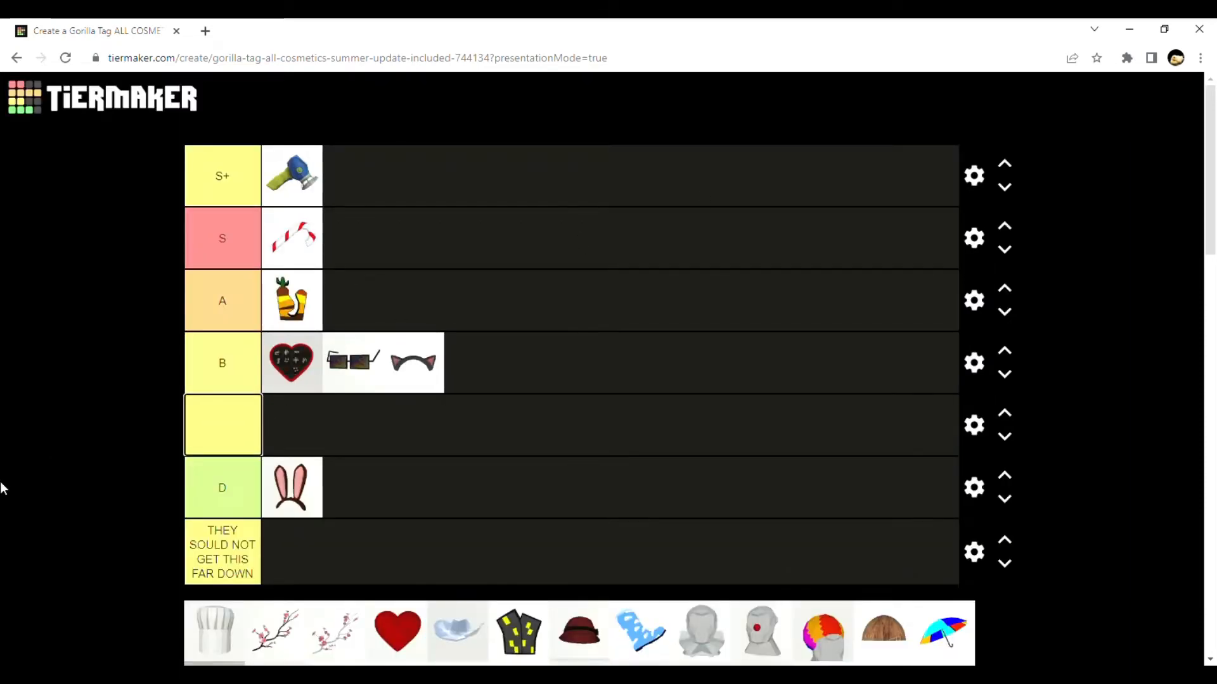
Rank the chef hat C, blossom branches A and B, red heart A, studded vest B
{"action": "type", "text": "q"}
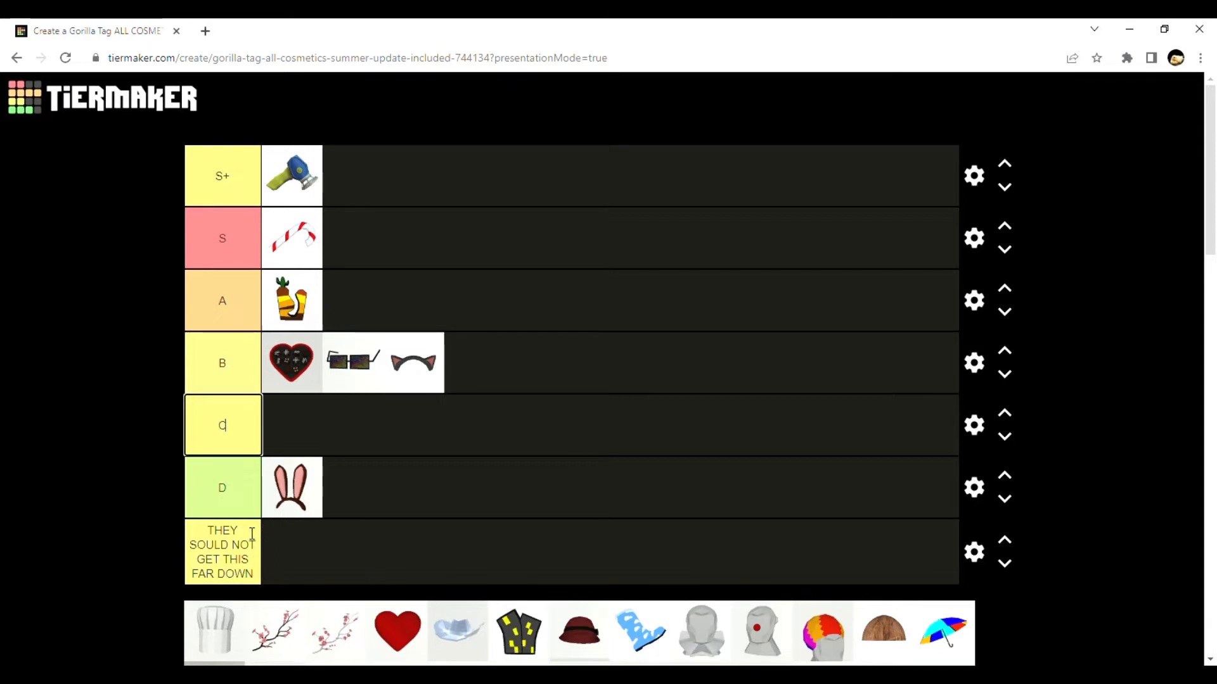
{"action": "left_click_drag", "start_coordinate": [216, 630], "coordinate": [292, 425]}
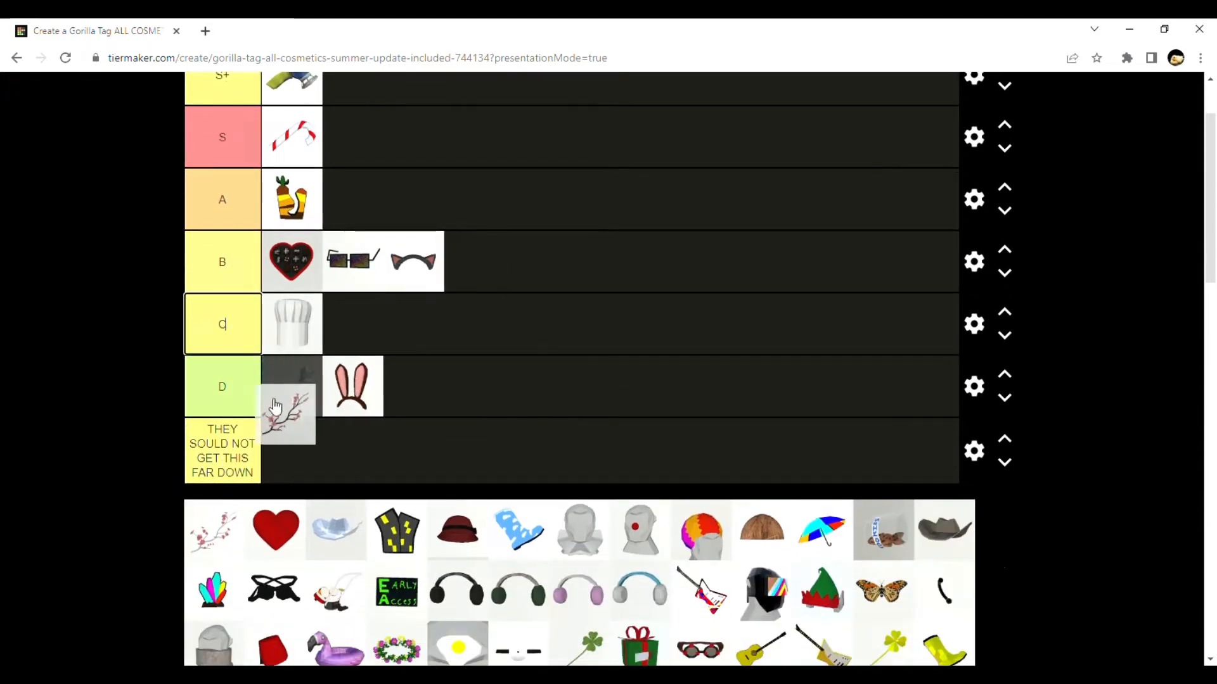
{"action": "left_click_drag", "start_coordinate": [287, 410], "coordinate": [351, 199]}
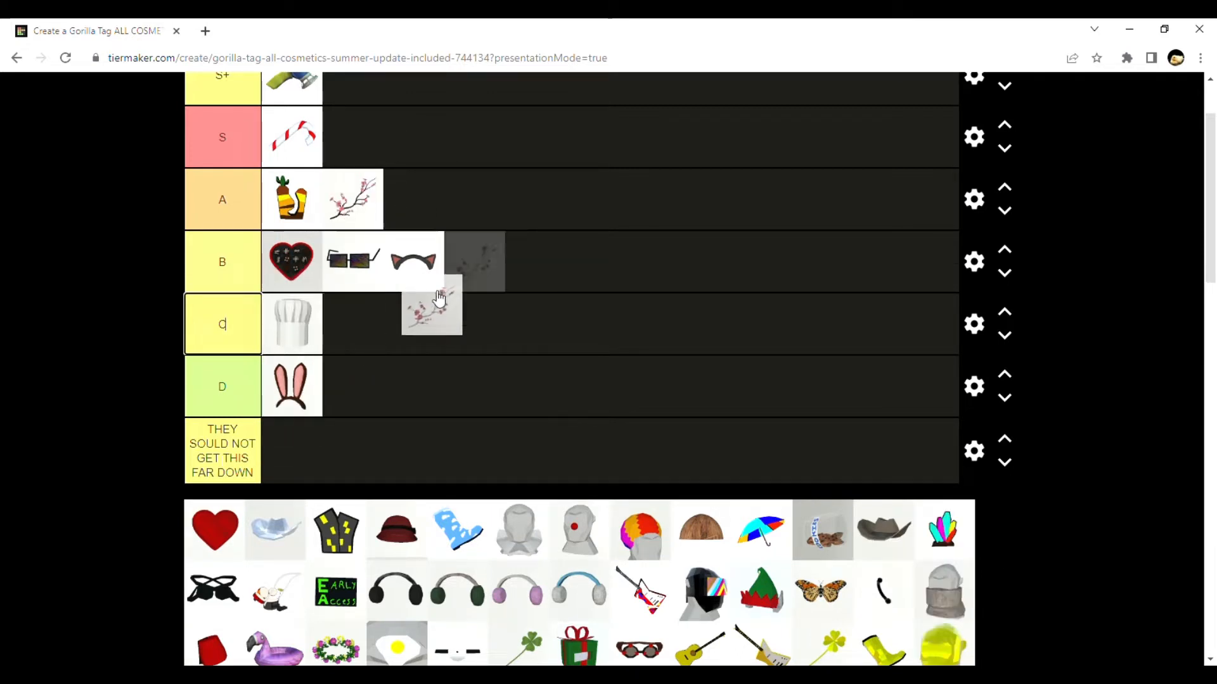
{"action": "left_click_drag", "start_coordinate": [431, 307], "coordinate": [473, 261]}
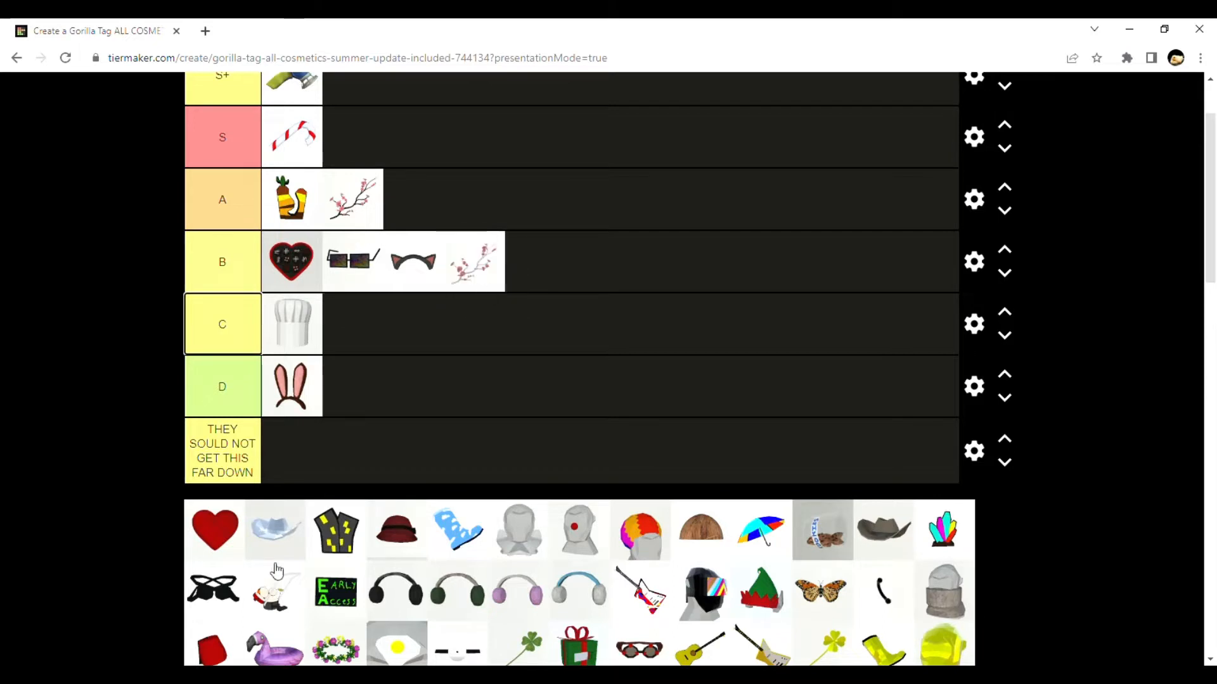
{"action": "left_click_drag", "start_coordinate": [213, 530], "coordinate": [413, 198]}
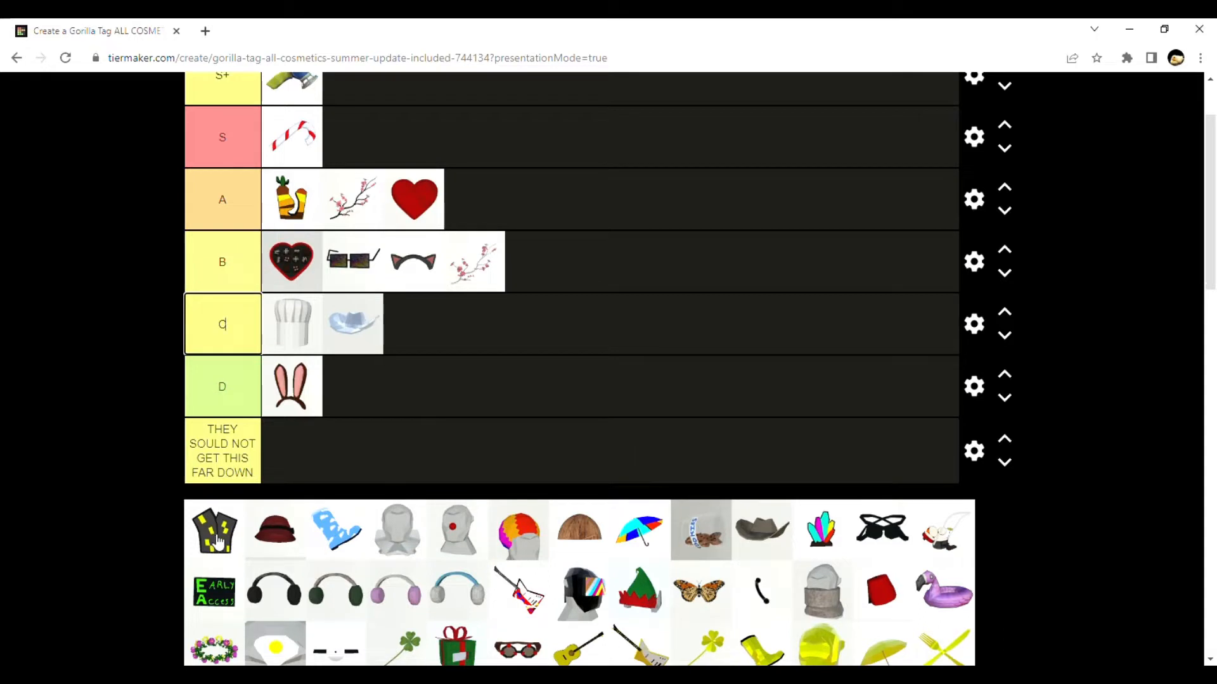
{"action": "left_click_drag", "start_coordinate": [213, 530], "coordinate": [247, 485]}
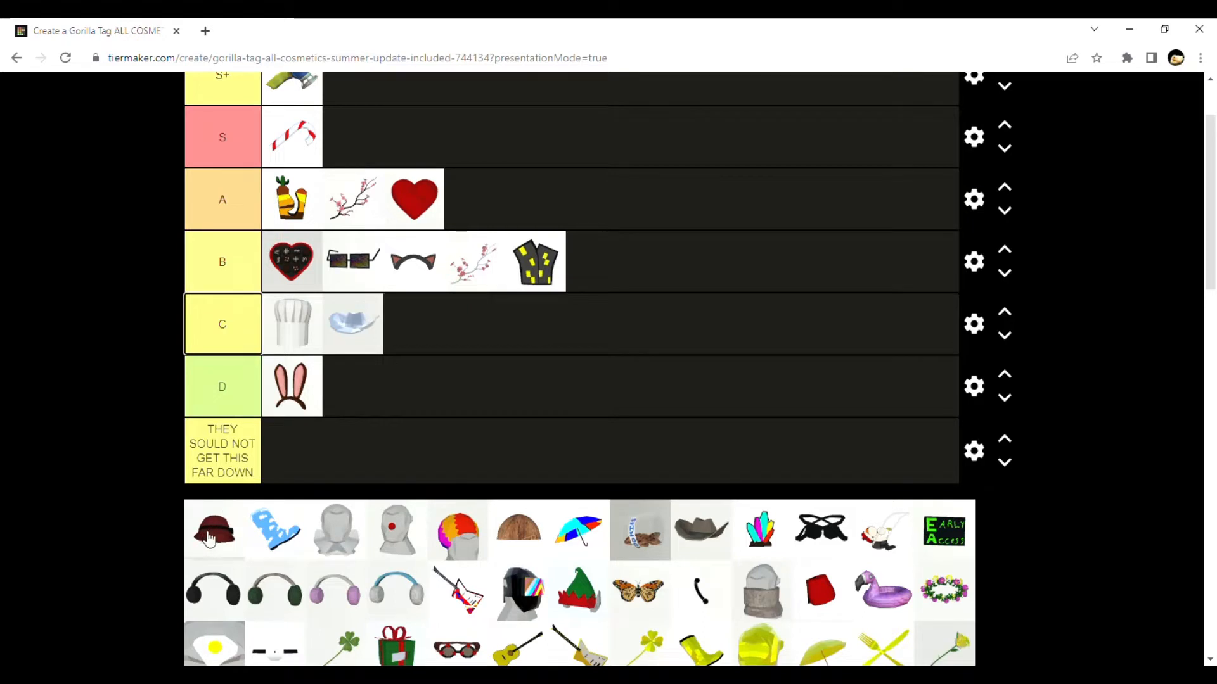
Send the red bowler hat to the bottom, both hair pieces to B, rainbow umbrella to S
{"action": "left_click_drag", "start_coordinate": [213, 530], "coordinate": [293, 450]}
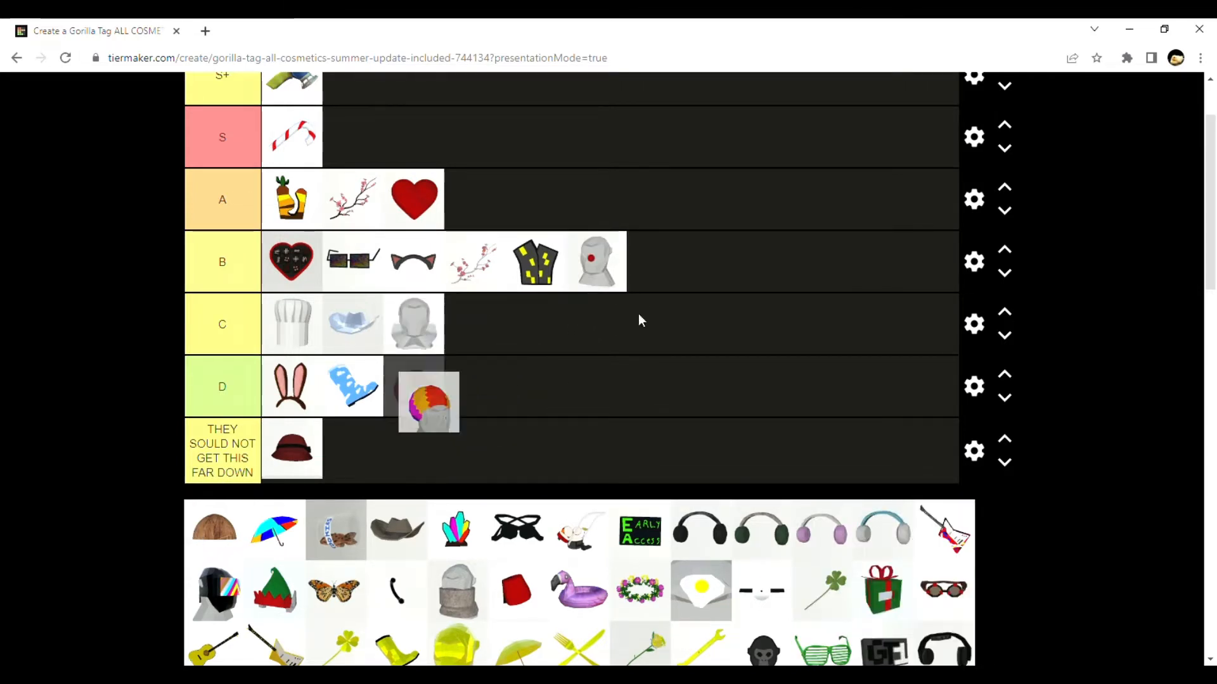
{"action": "left_click_drag", "start_coordinate": [427, 401], "coordinate": [655, 261]}
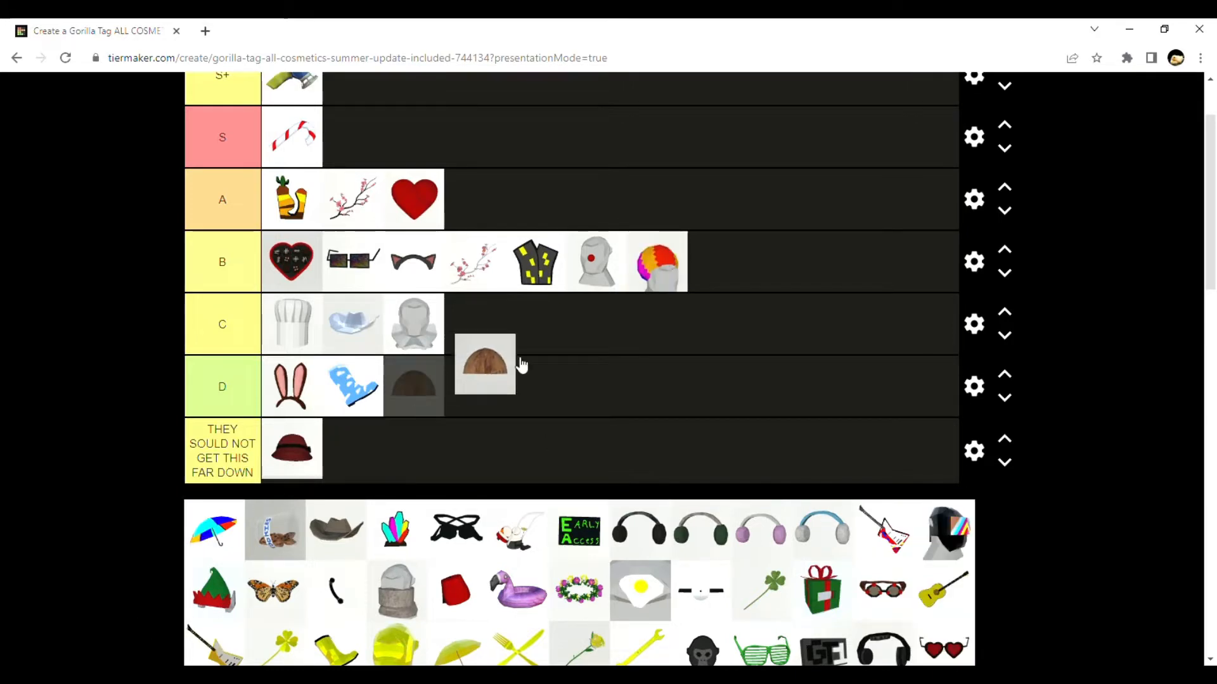
{"action": "left_click_drag", "start_coordinate": [484, 365], "coordinate": [508, 337]}
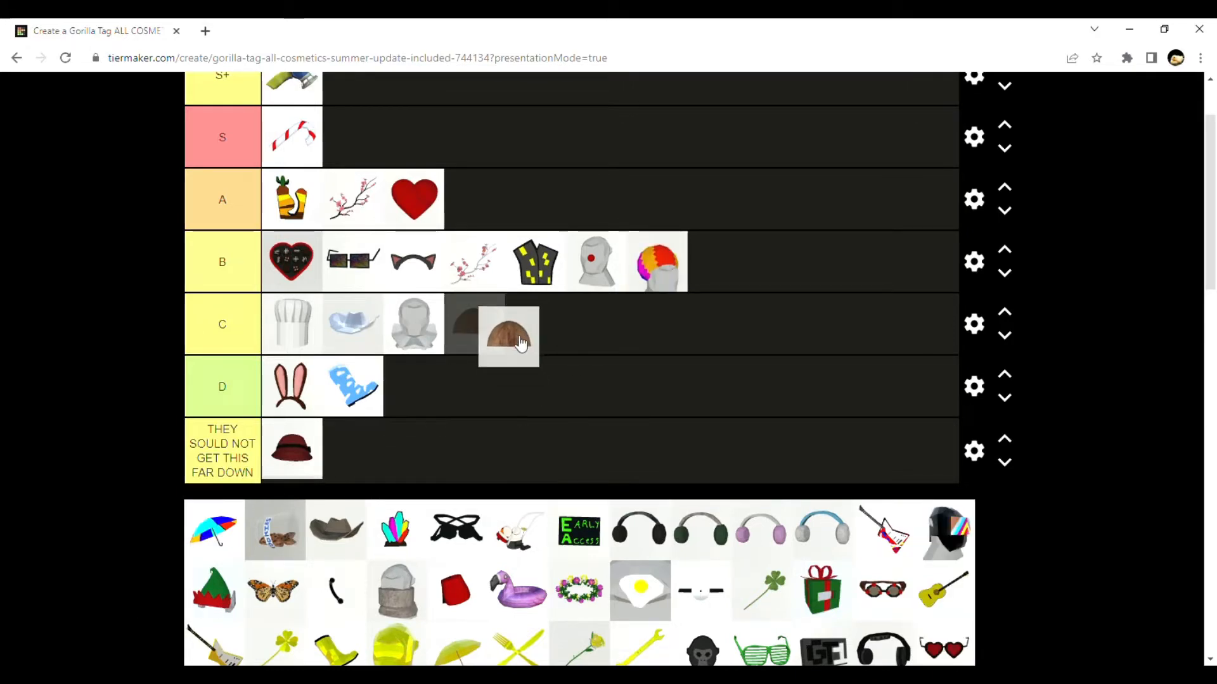
{"action": "left_click_drag", "start_coordinate": [508, 336], "coordinate": [717, 261]}
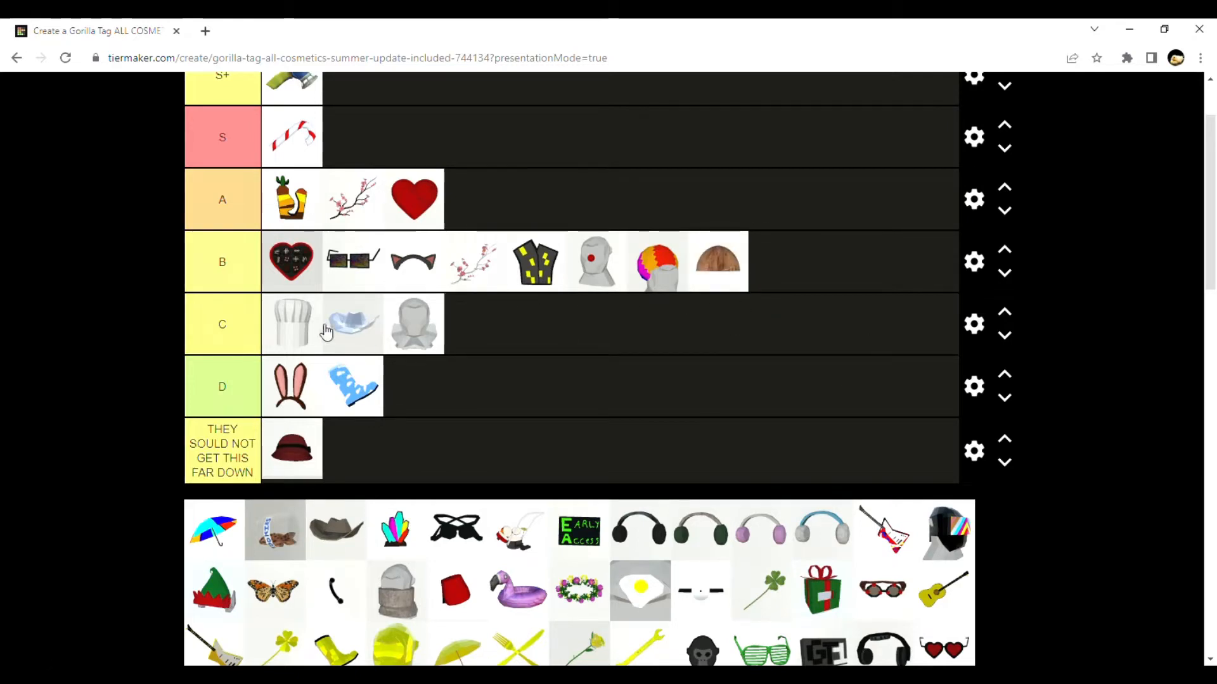
{"action": "left_click_drag", "start_coordinate": [212, 530], "coordinate": [353, 137]}
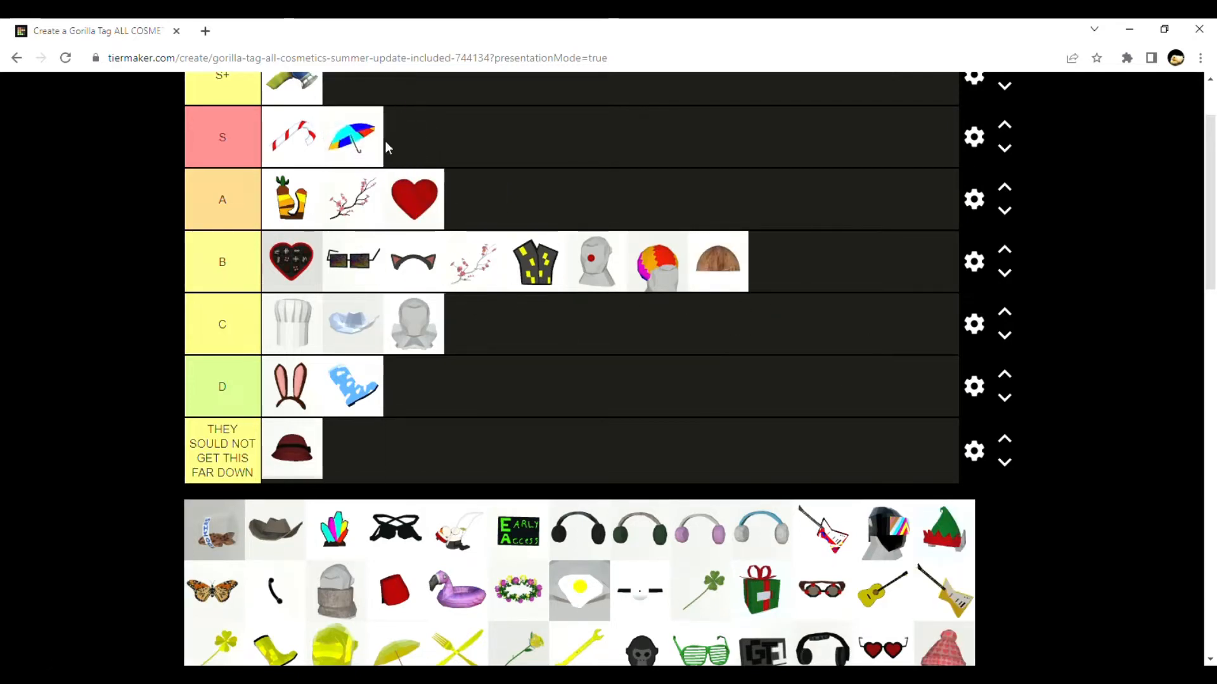
Rank the grey plush S, cowboy hat A, masquerade mask and white bird bottom
{"action": "scroll", "scroll_direction": "up", "scroll_amount": 3}
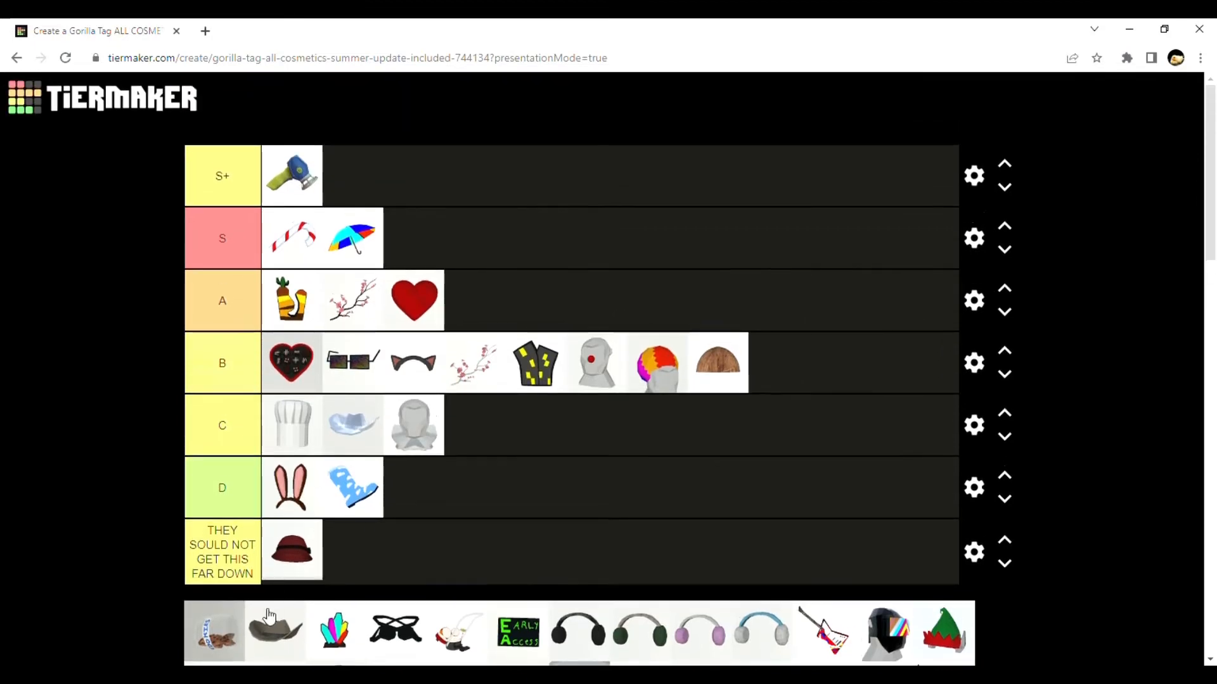
{"action": "left_click_drag", "start_coordinate": [215, 630], "coordinate": [353, 174]}
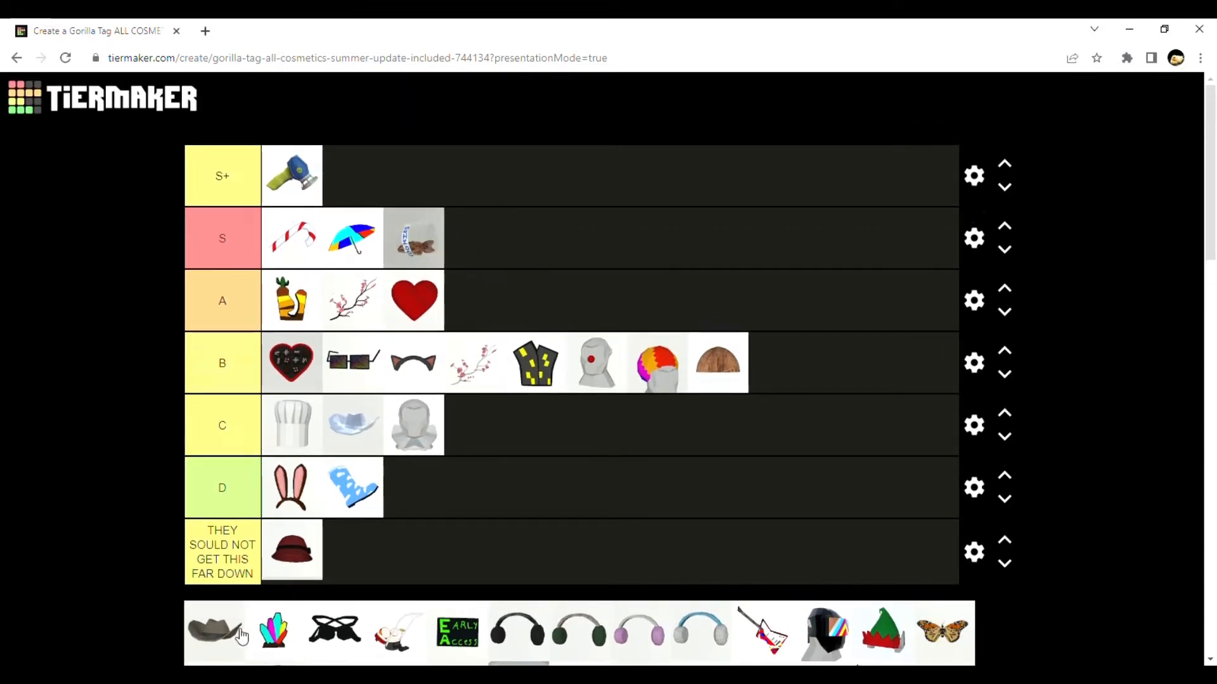
{"action": "left_click_drag", "start_coordinate": [216, 631], "coordinate": [472, 301]}
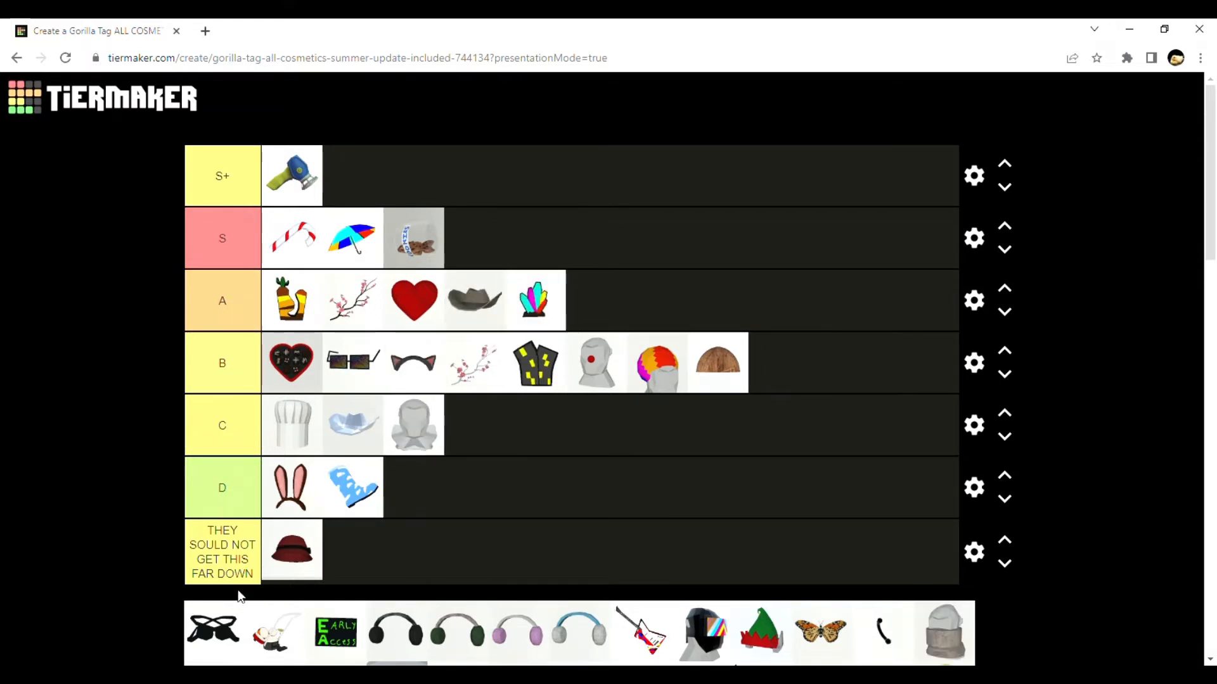
{"action": "mouse_move", "coordinate": [218, 644]}
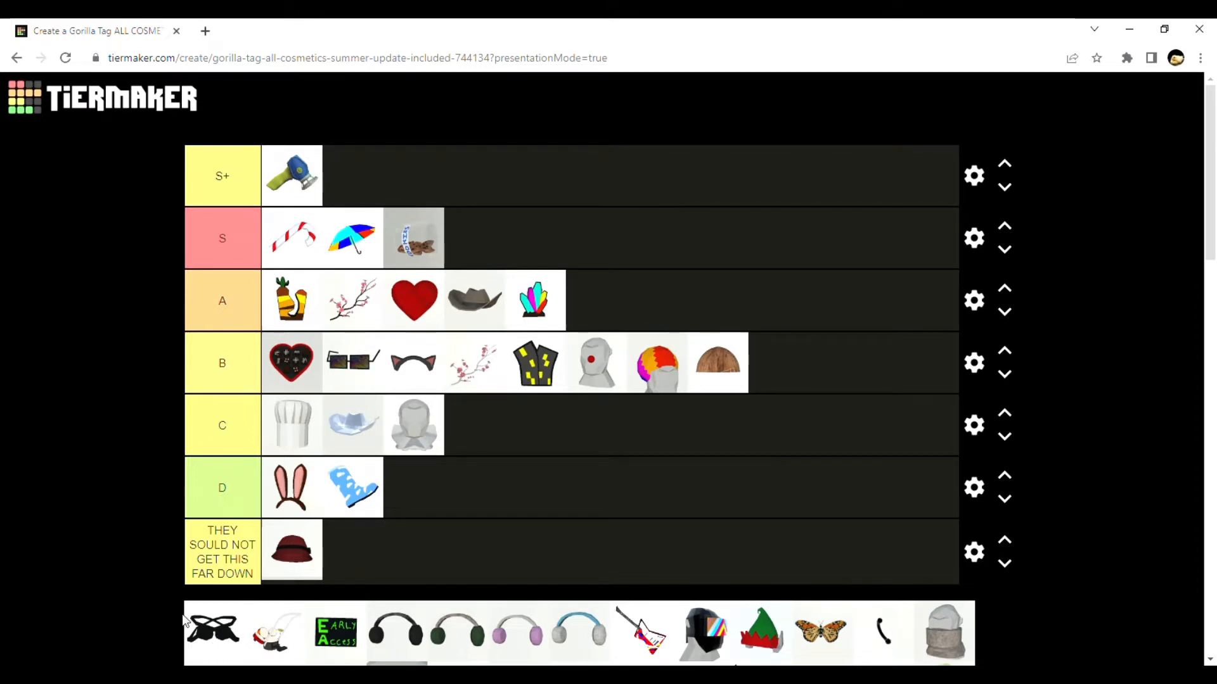
{"action": "left_click_drag", "start_coordinate": [209, 630], "coordinate": [353, 551]}
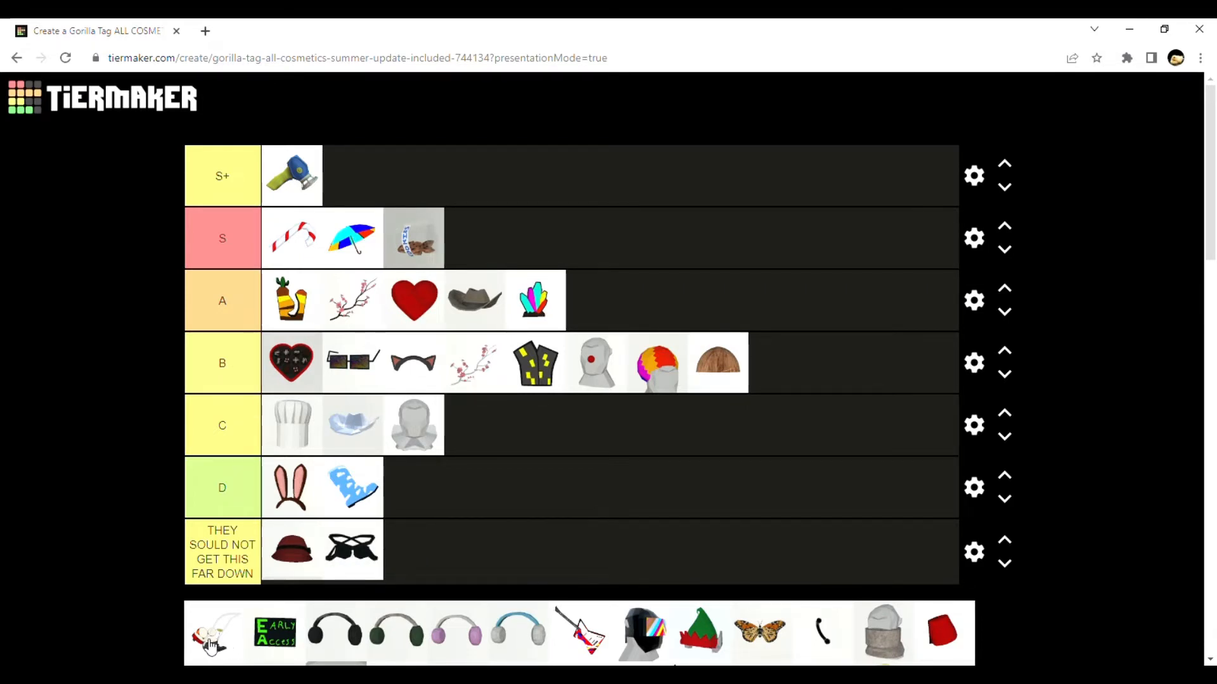
{"action": "left_click_drag", "start_coordinate": [213, 632], "coordinate": [411, 551]}
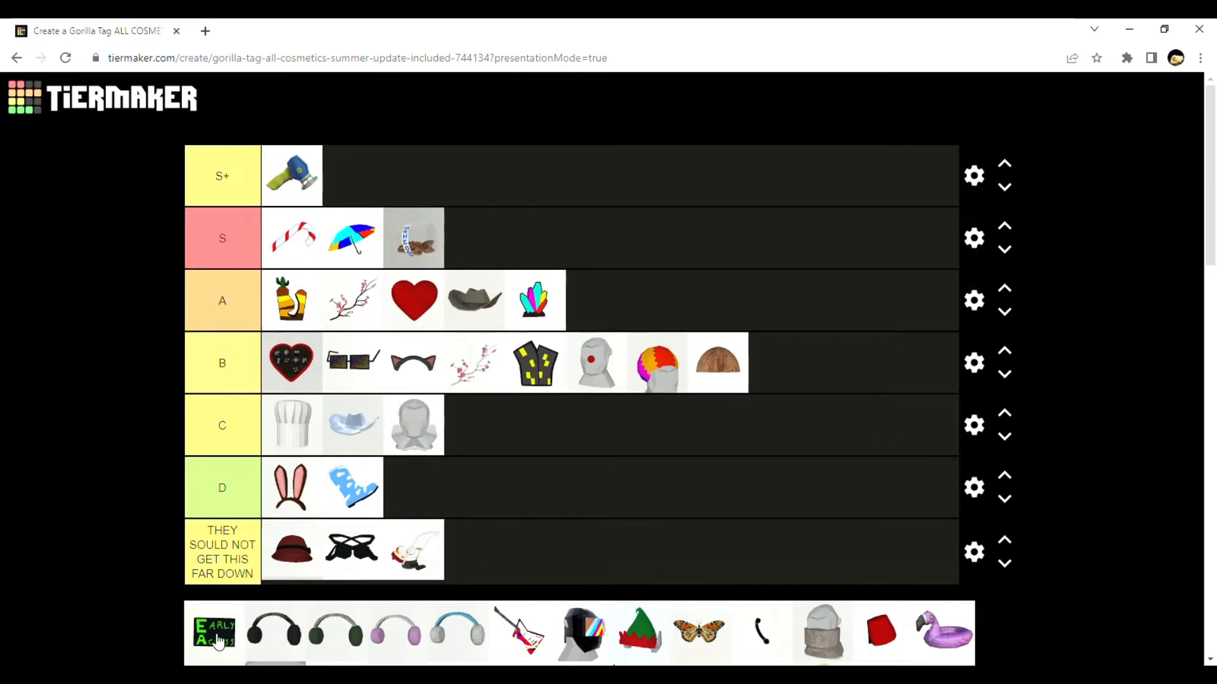
Rank the Early Access badge and black headphones A, green headphones B, monarch butterfly C
{"action": "left_click_drag", "start_coordinate": [213, 632], "coordinate": [596, 300]}
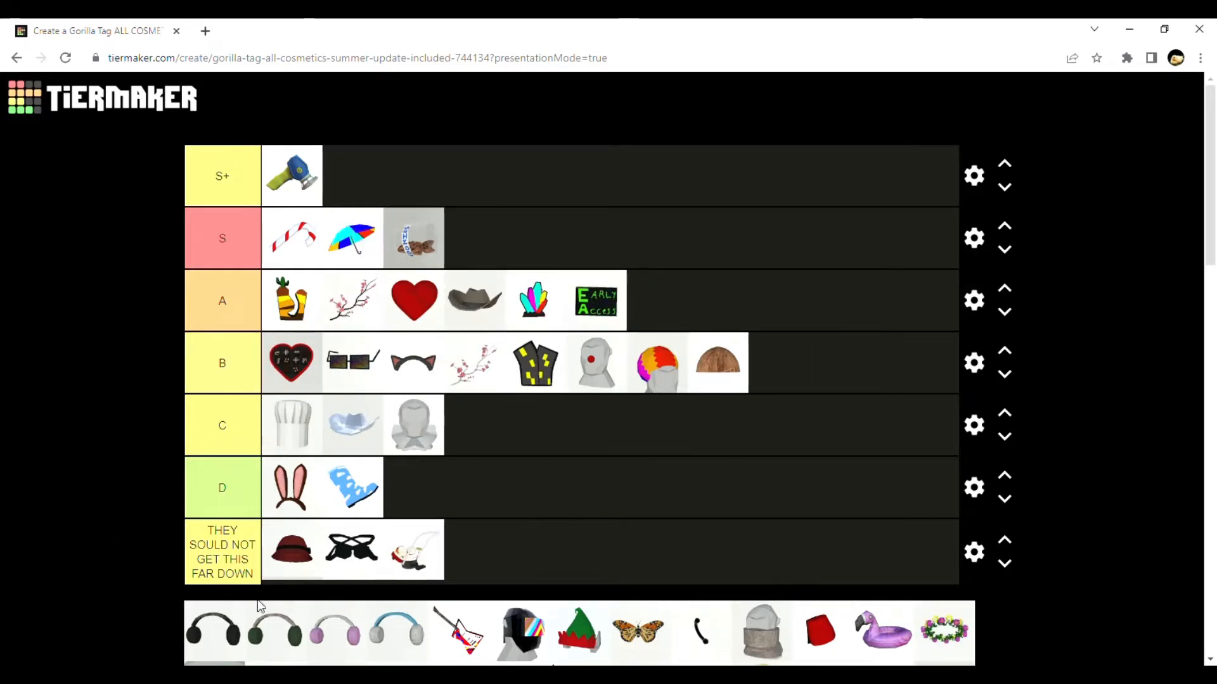
{"action": "left_click_drag", "start_coordinate": [211, 630], "coordinate": [655, 300]}
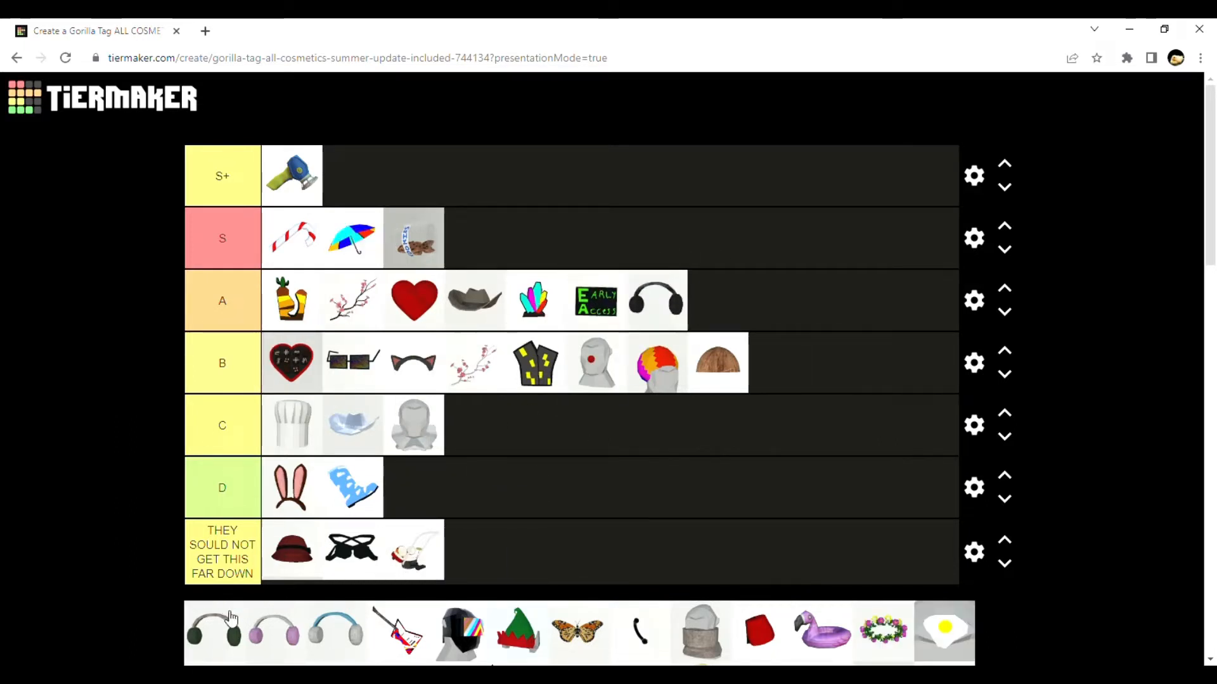
{"action": "left_click_drag", "start_coordinate": [215, 632], "coordinate": [778, 353]}
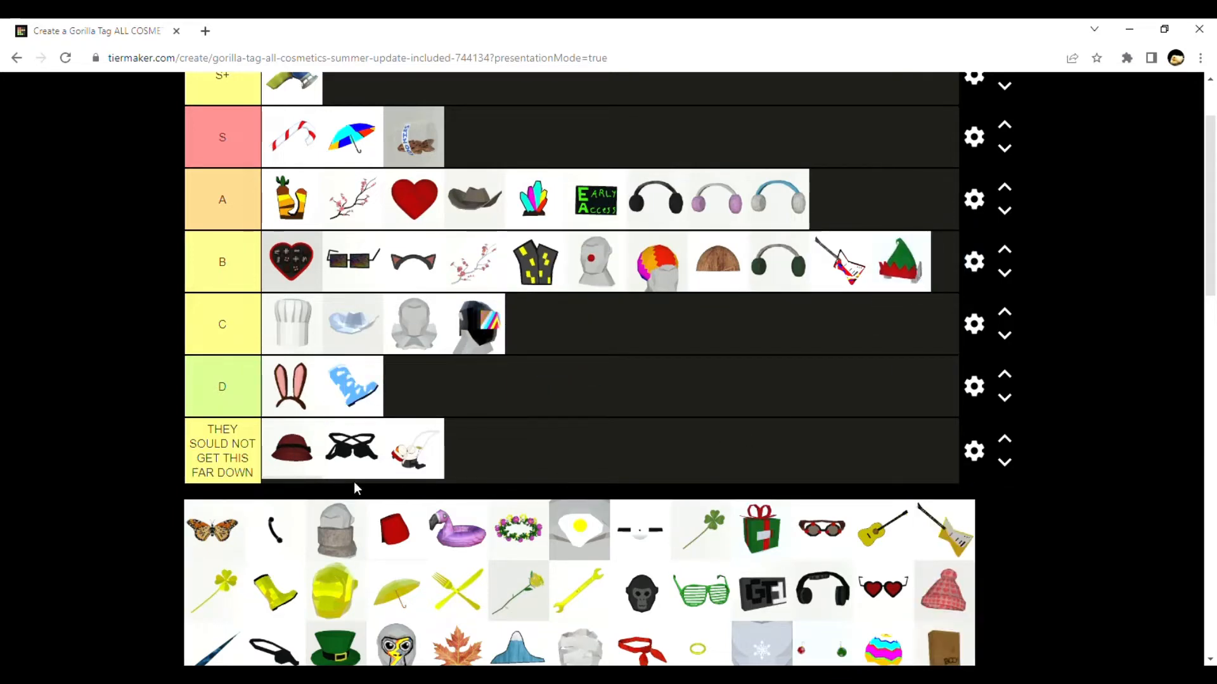
{"action": "left_click_drag", "start_coordinate": [213, 531], "coordinate": [452, 287]}
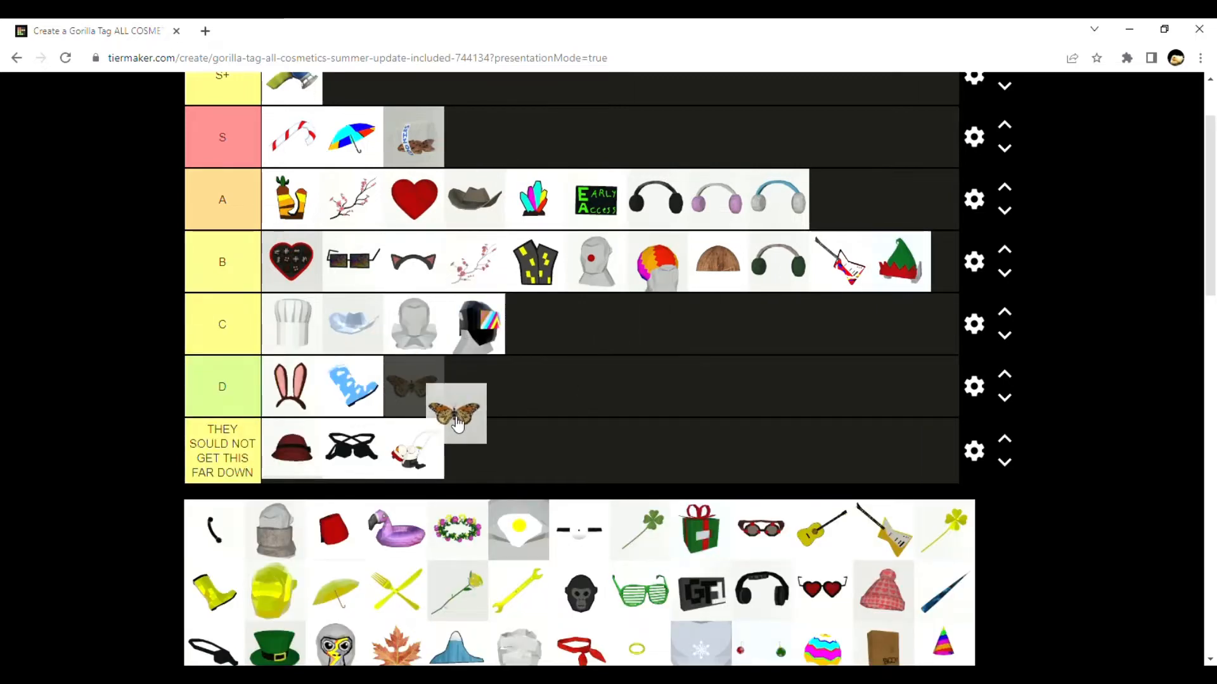
{"action": "left_click_drag", "start_coordinate": [455, 411], "coordinate": [533, 324]}
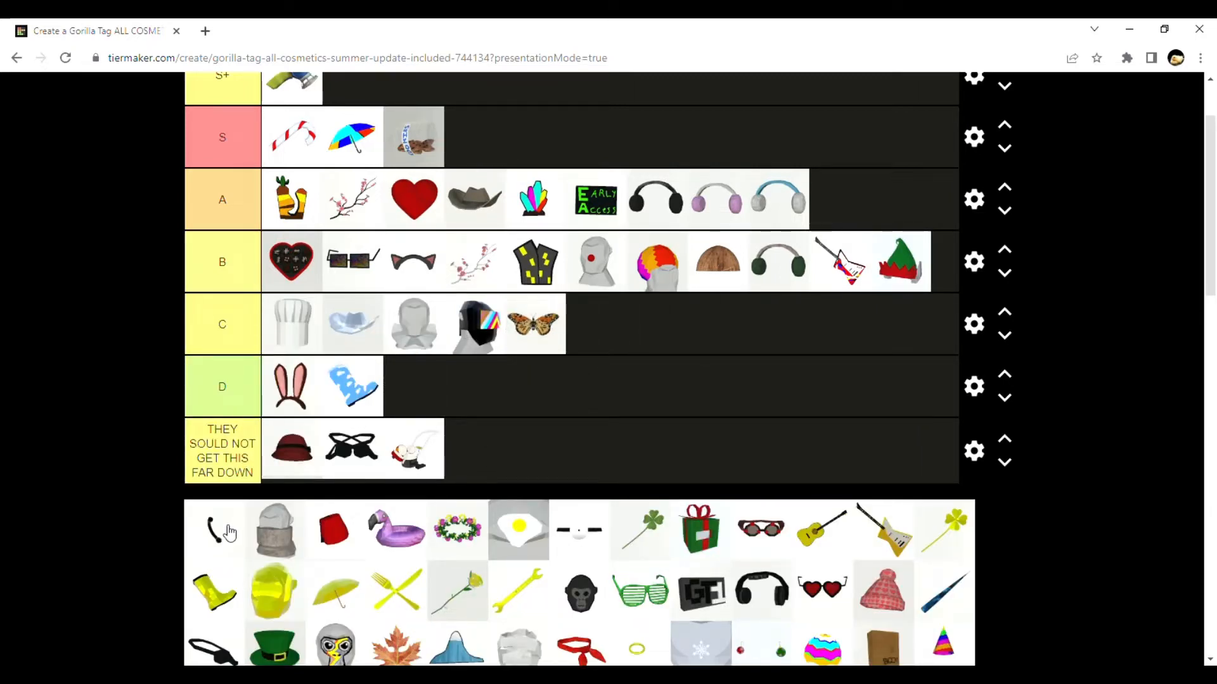
Rank the black telephone bottom, stone head D, red fez S, flamingo float C
{"action": "left_click_drag", "start_coordinate": [226, 530], "coordinate": [430, 386]}
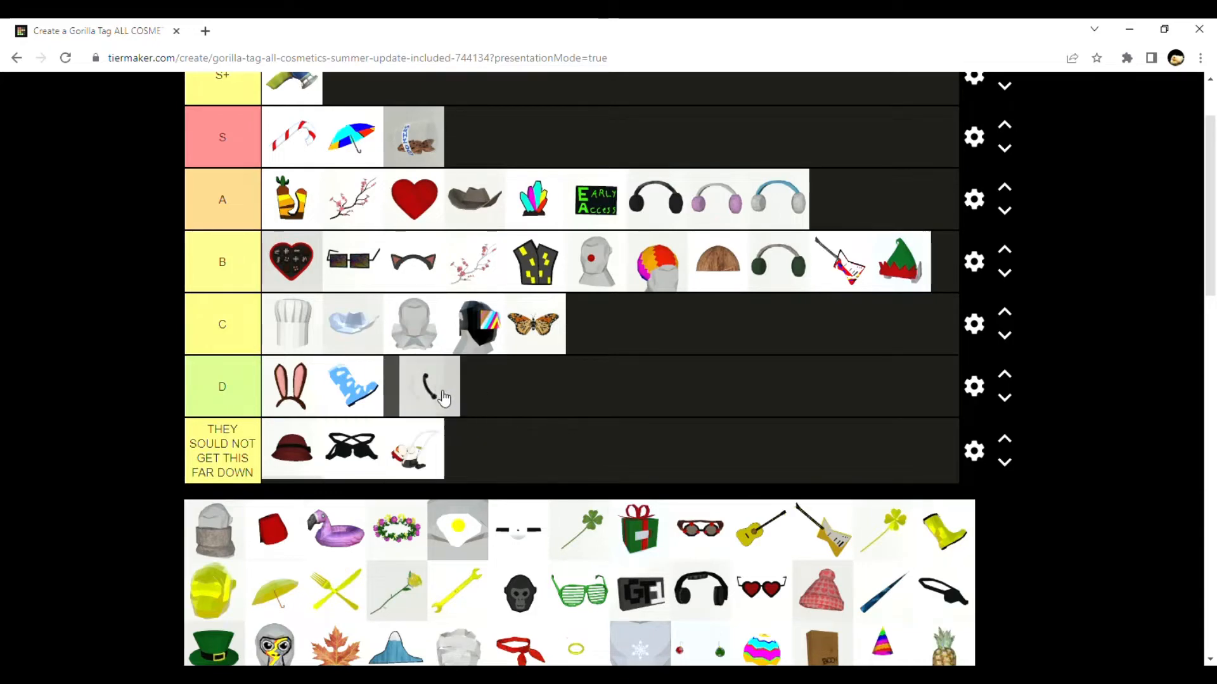
{"action": "left_click_drag", "start_coordinate": [429, 386], "coordinate": [473, 449]}
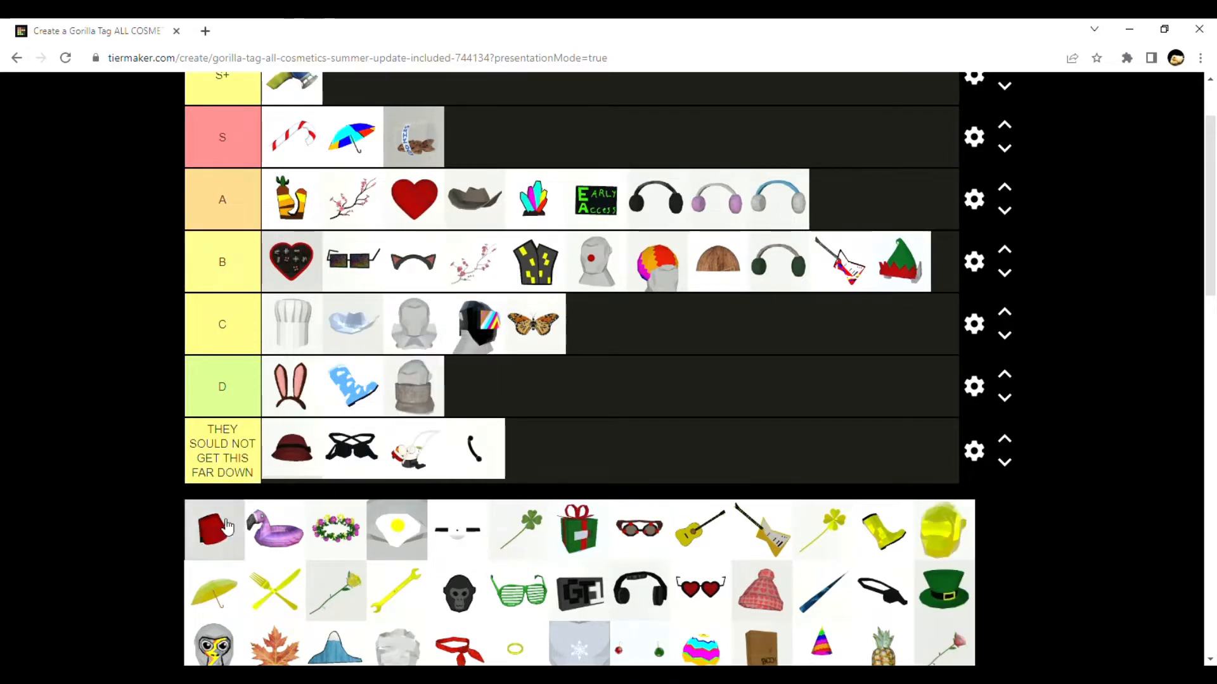
{"action": "left_click_drag", "start_coordinate": [213, 530], "coordinate": [471, 137]}
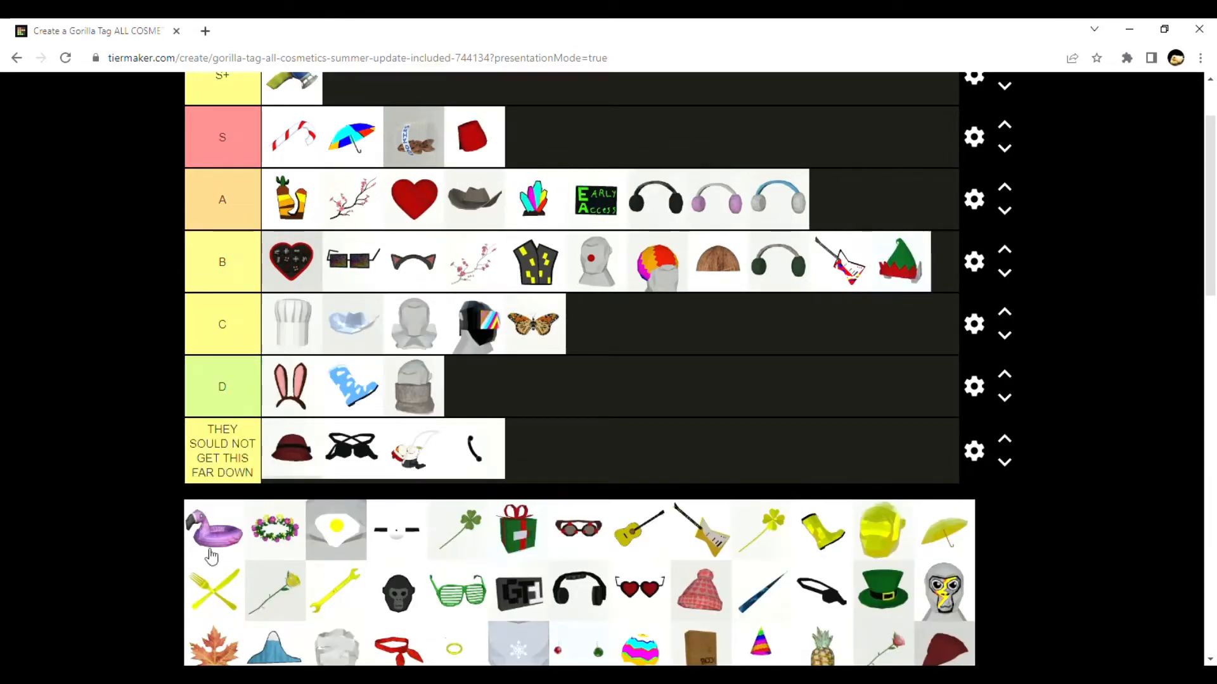
{"action": "left_click_drag", "start_coordinate": [213, 532], "coordinate": [593, 324]}
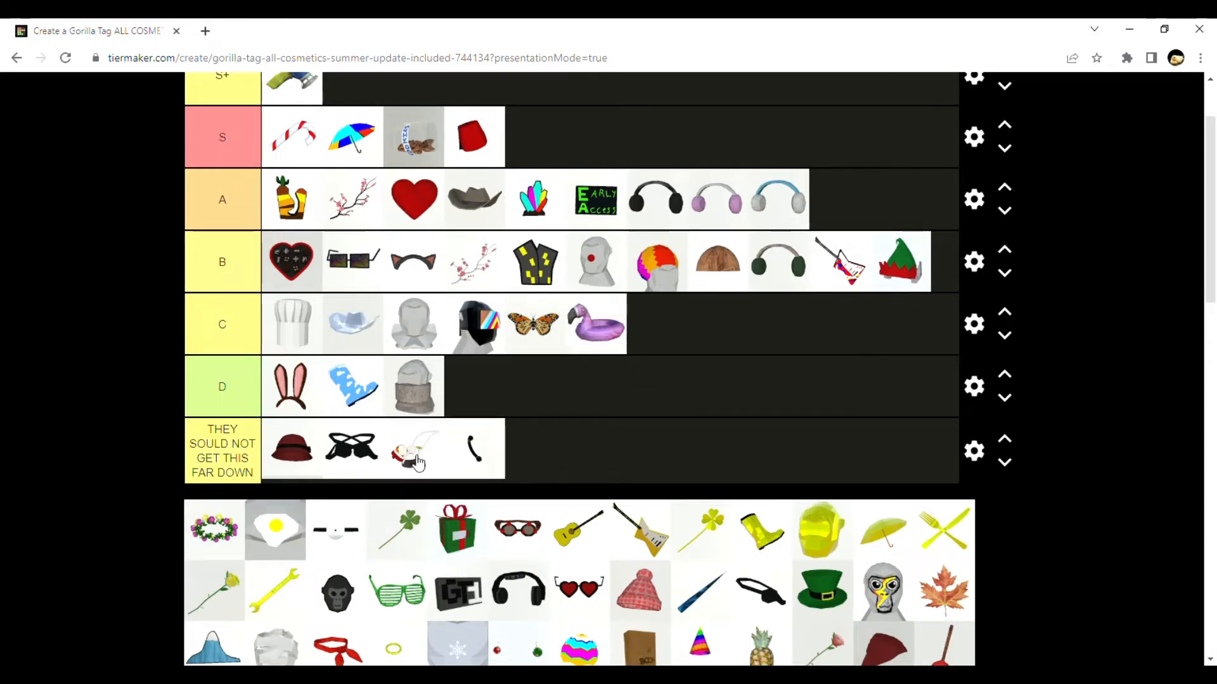
{"action": "mouse_move", "coordinate": [524, 426]}
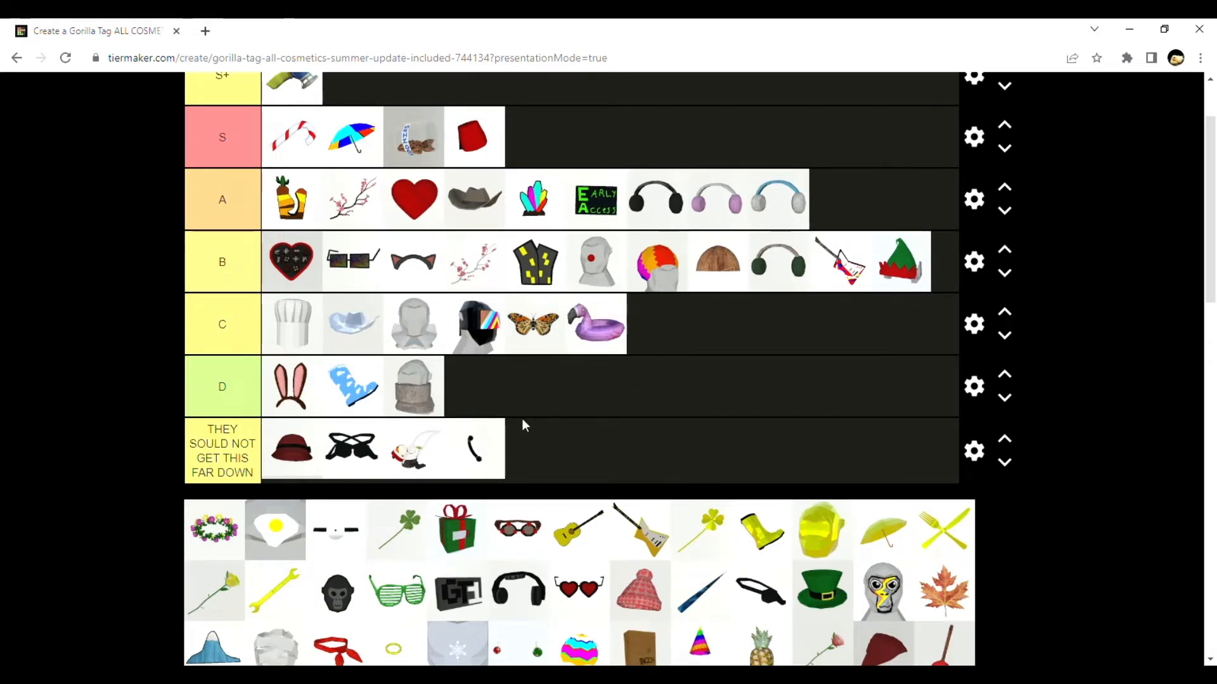
{"action": "mouse_move", "coordinate": [588, 308]}
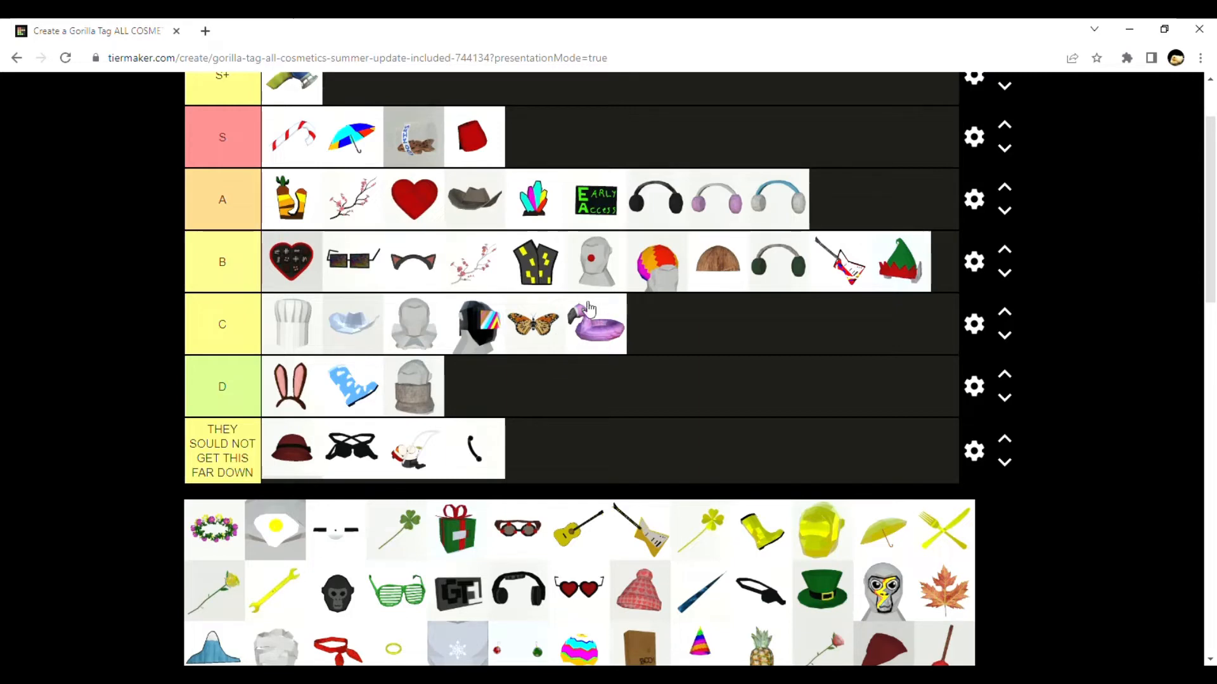
{"action": "mouse_move", "coordinate": [214, 533]}
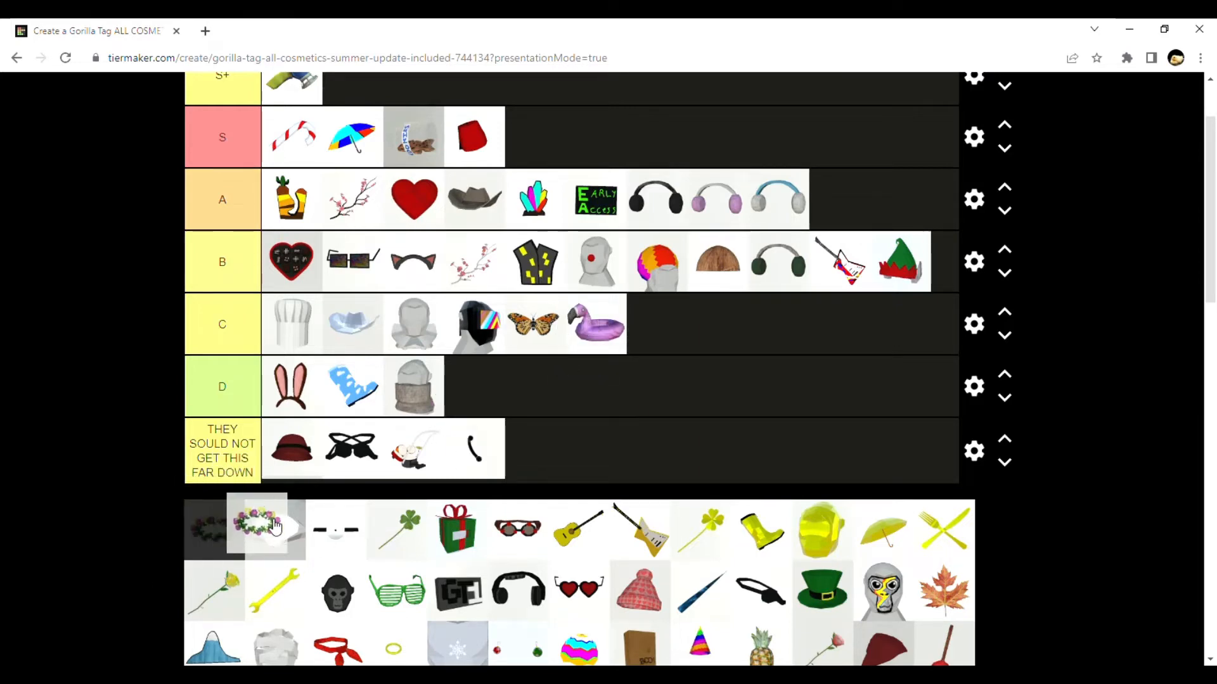
Rank the flower crown S, fried egg B, gift box D, round sunglasses bottom
{"action": "left_click_drag", "start_coordinate": [263, 528], "coordinate": [439, 411]}
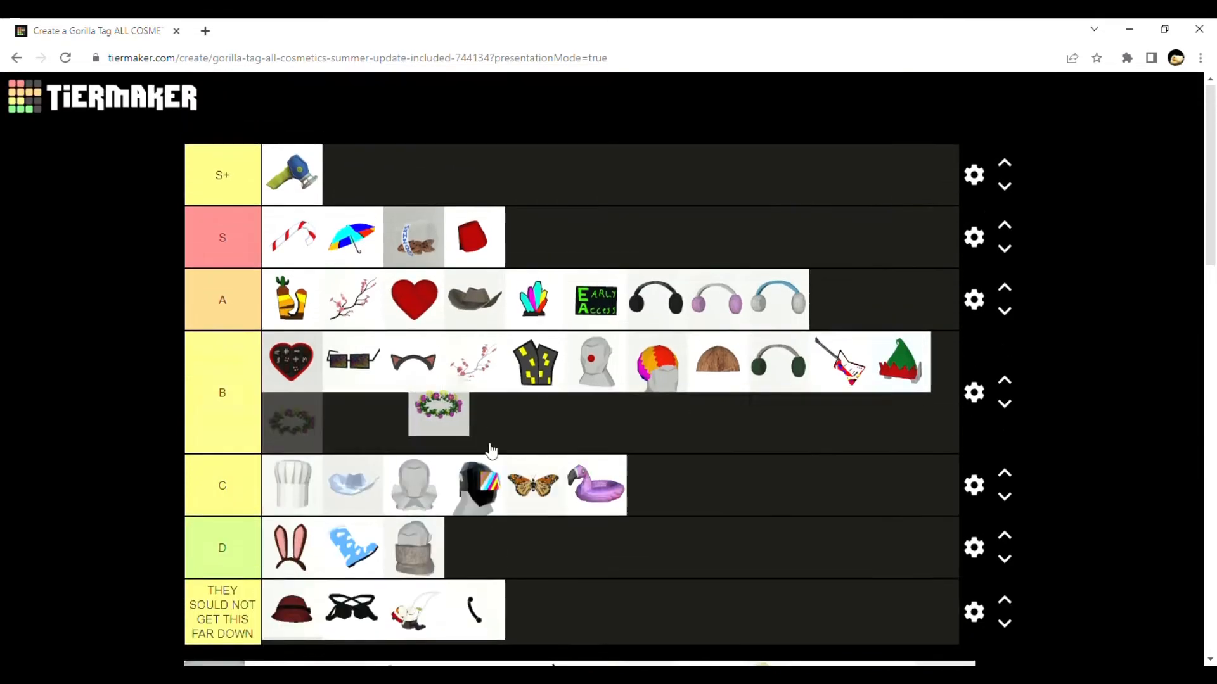
{"action": "left_click_drag", "start_coordinate": [439, 413], "coordinate": [577, 237]}
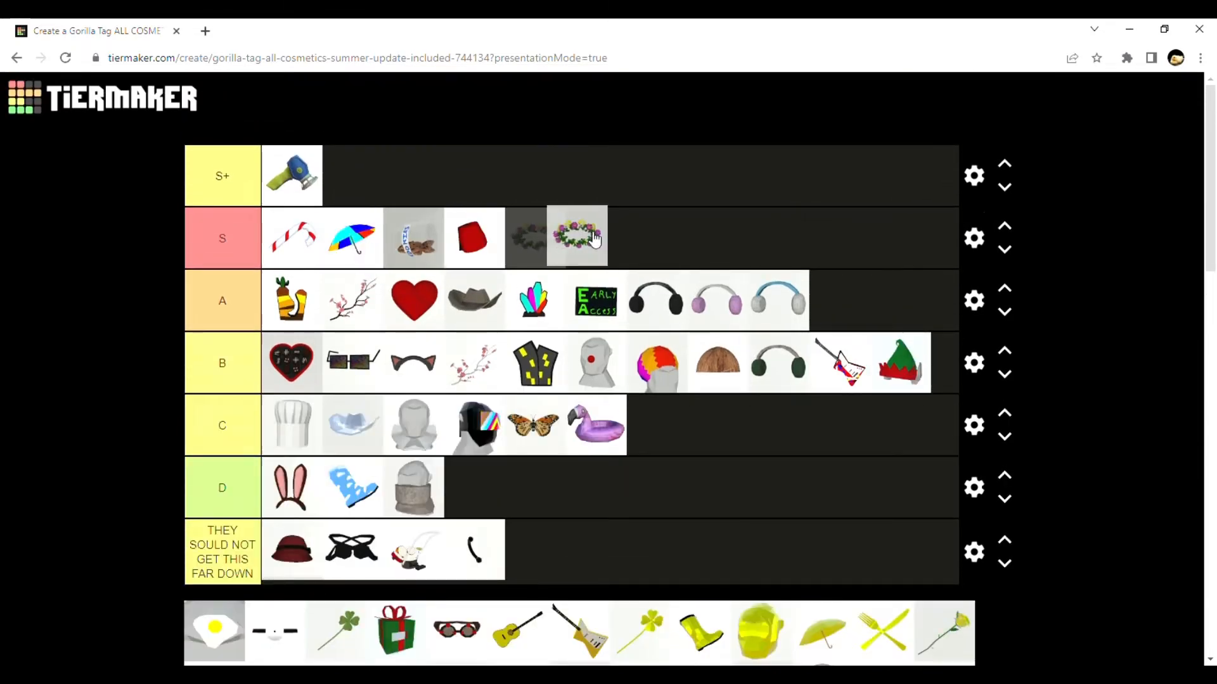
{"action": "scroll", "scroll_direction": "down", "scroll_amount": 3}
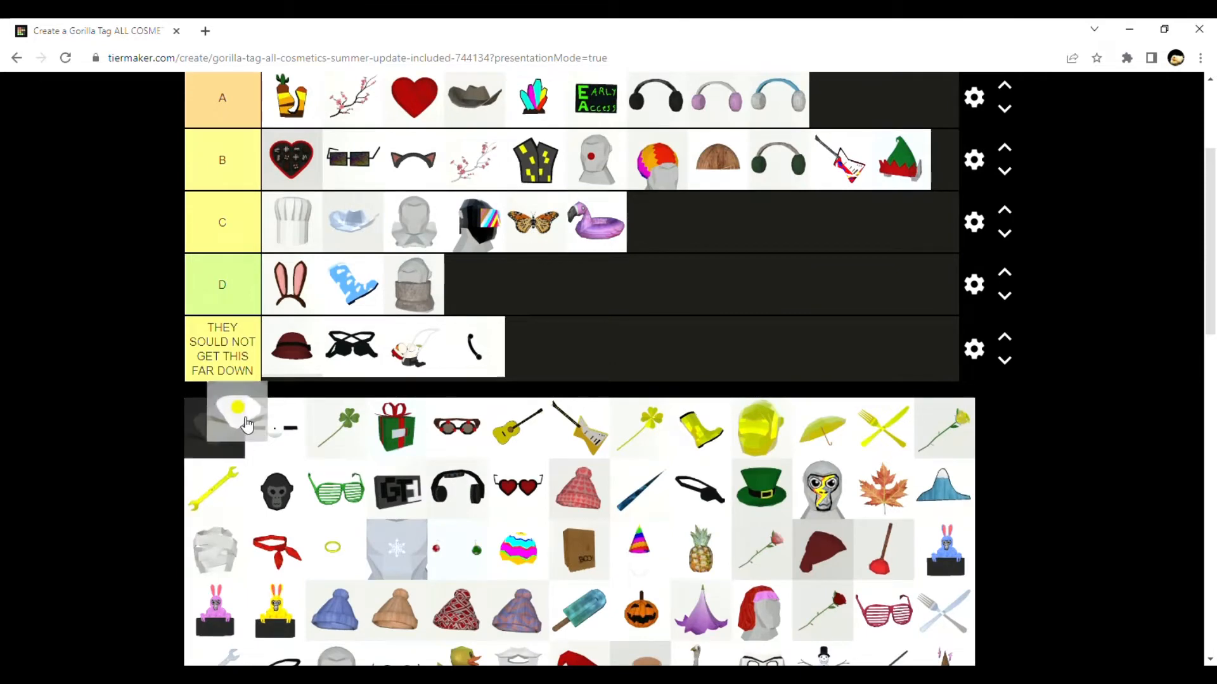
{"action": "left_click_drag", "start_coordinate": [238, 409], "coordinate": [292, 220]}
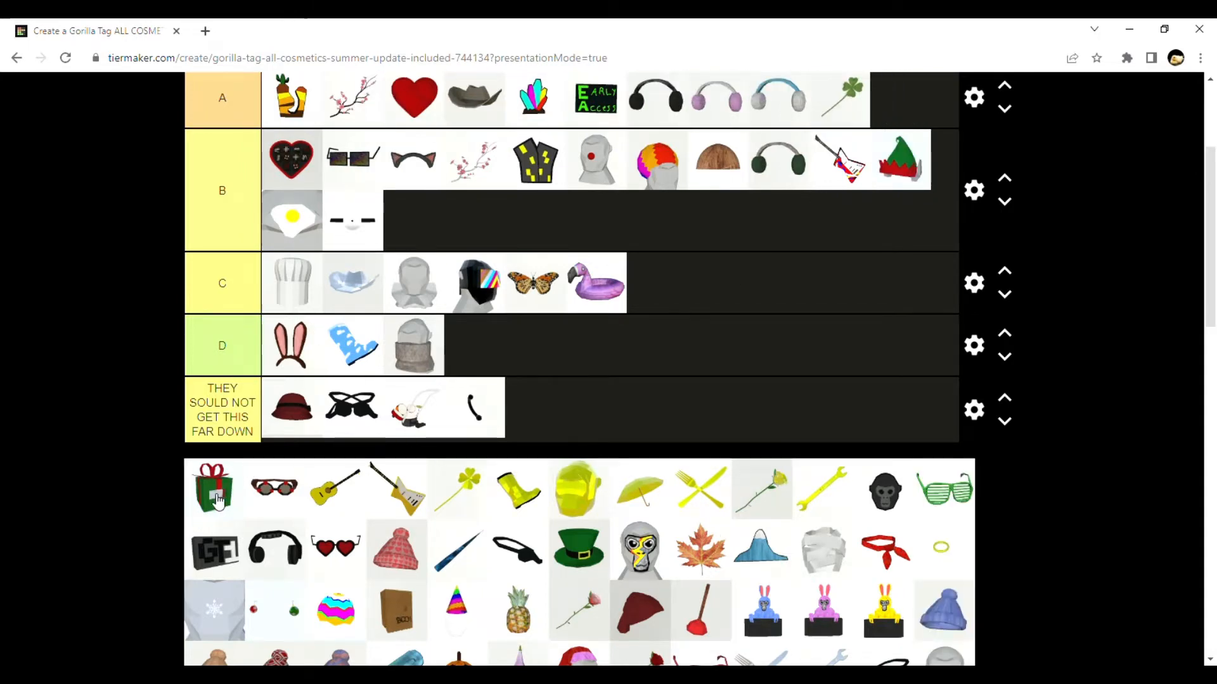
{"action": "left_click_drag", "start_coordinate": [215, 486], "coordinate": [472, 345]}
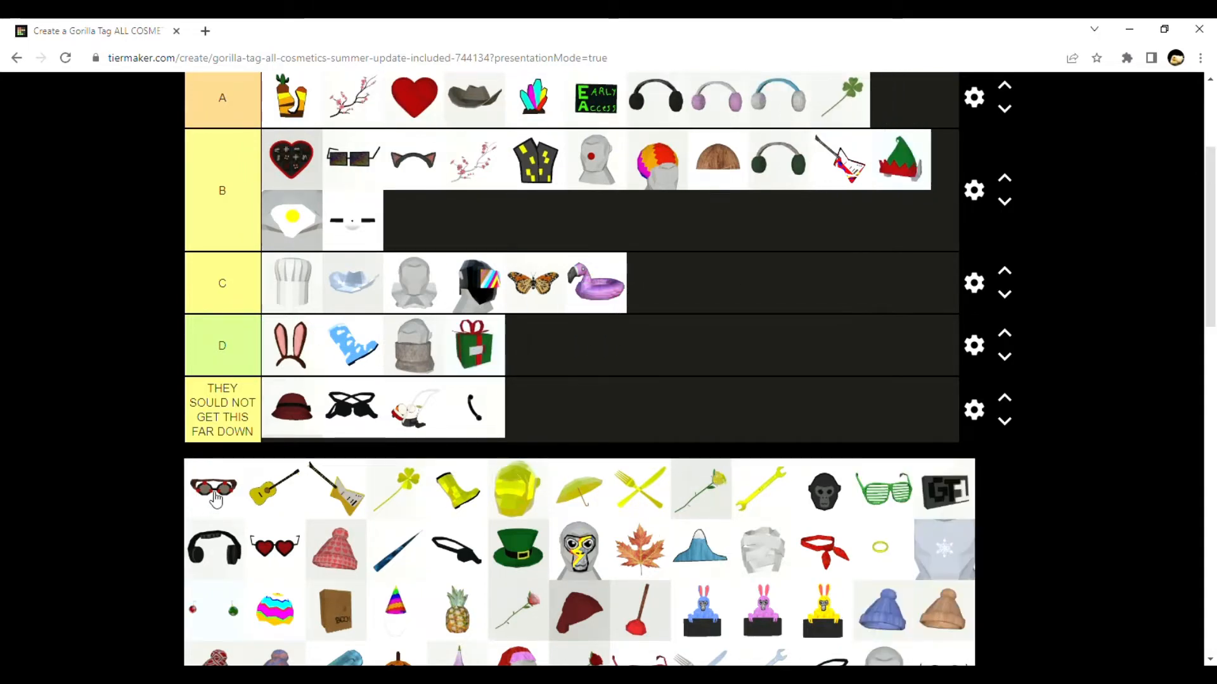
{"action": "left_click_drag", "start_coordinate": [214, 489], "coordinate": [533, 407]}
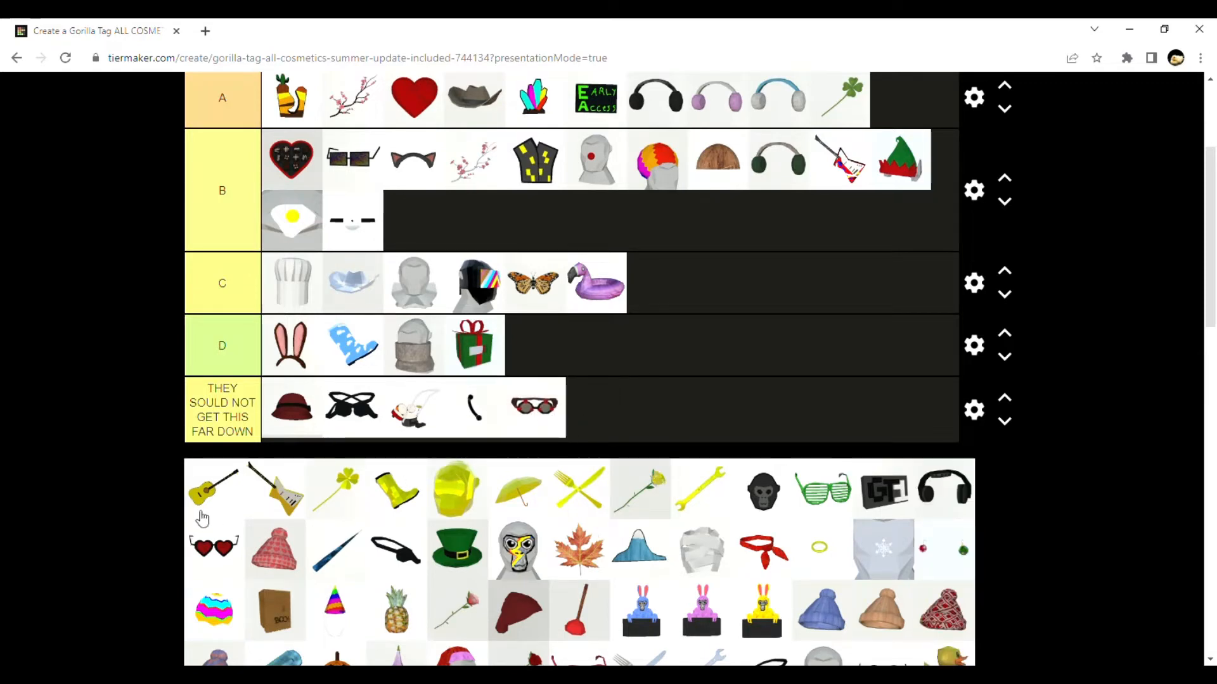
Rank the acoustic guitar, yellow rain boots and glowing yellow head in C
{"action": "left_click", "coordinate": [214, 489]}
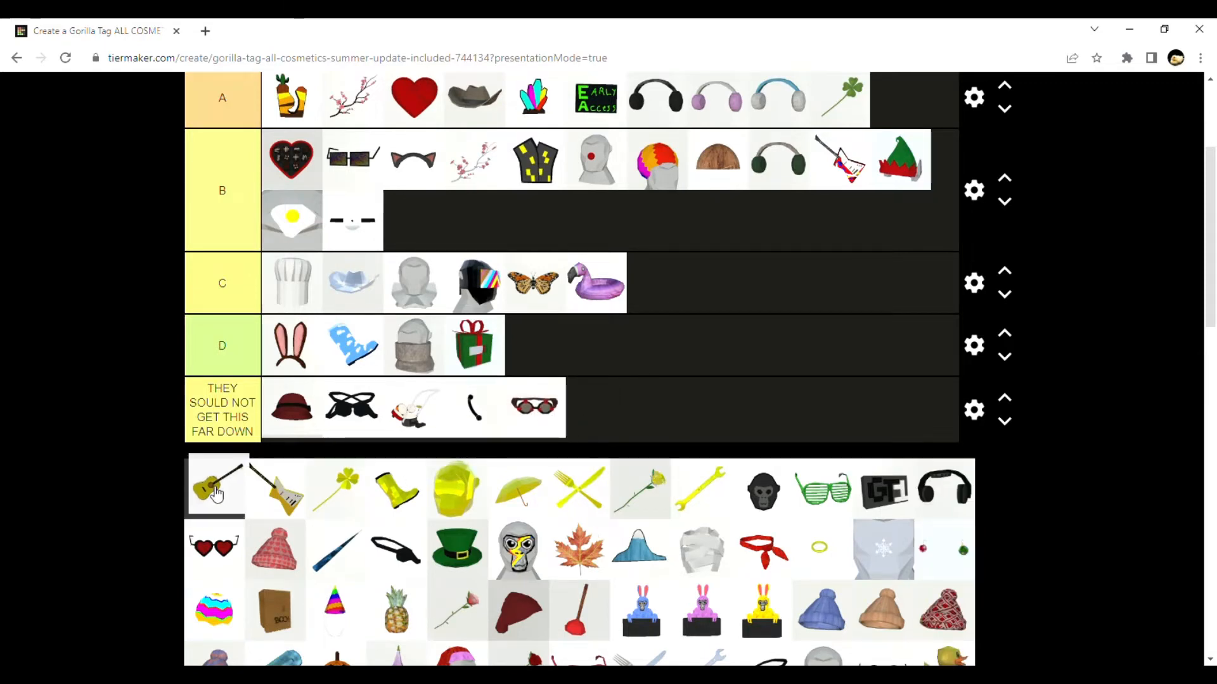
{"action": "left_click_drag", "start_coordinate": [217, 489], "coordinate": [655, 281]}
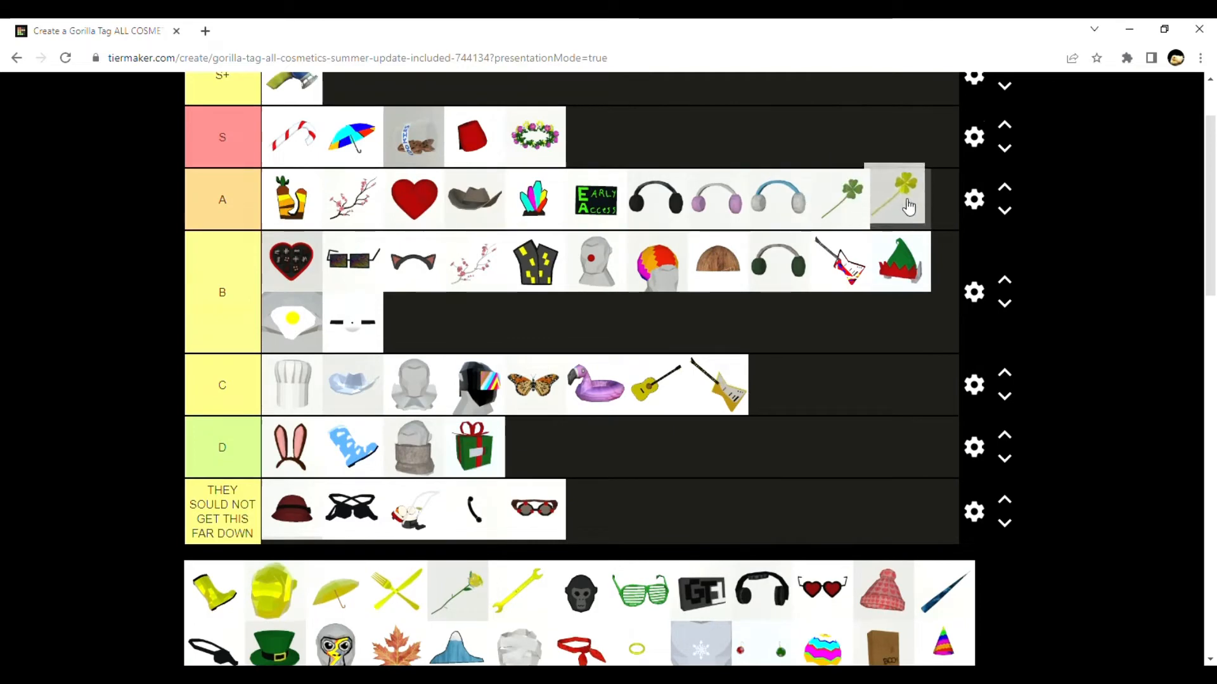
{"action": "scroll", "scroll_direction": "down", "scroll_amount": 3}
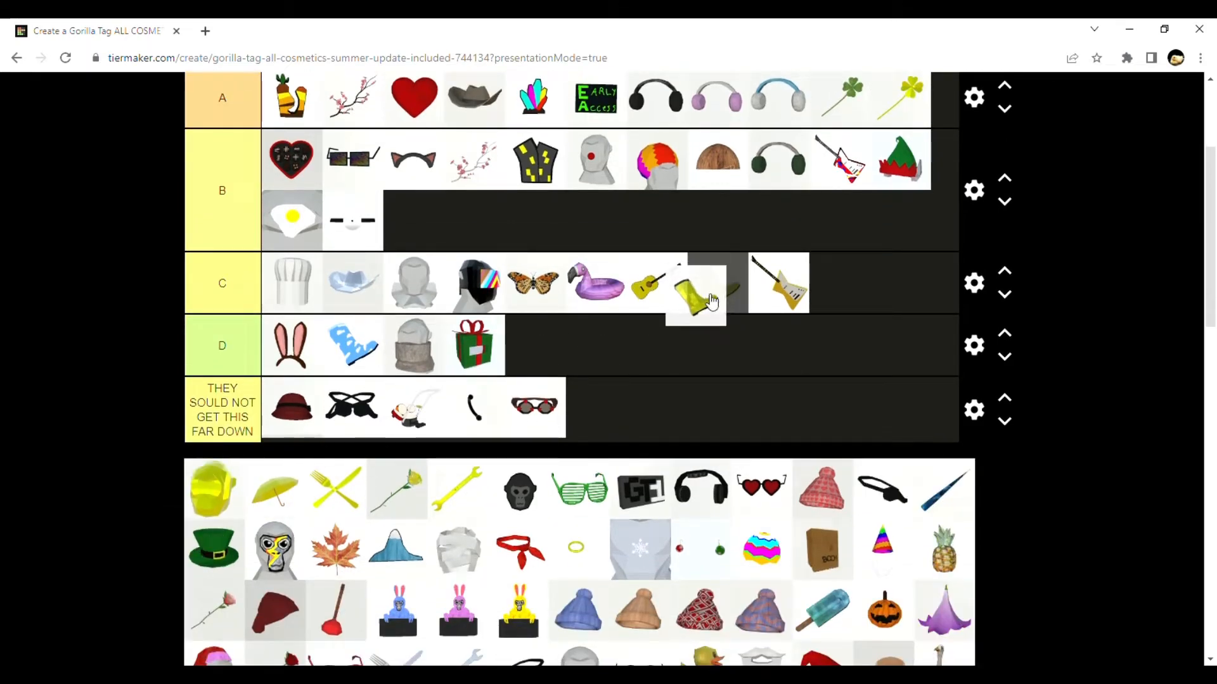
{"action": "left_click_drag", "start_coordinate": [694, 299], "coordinate": [778, 283]}
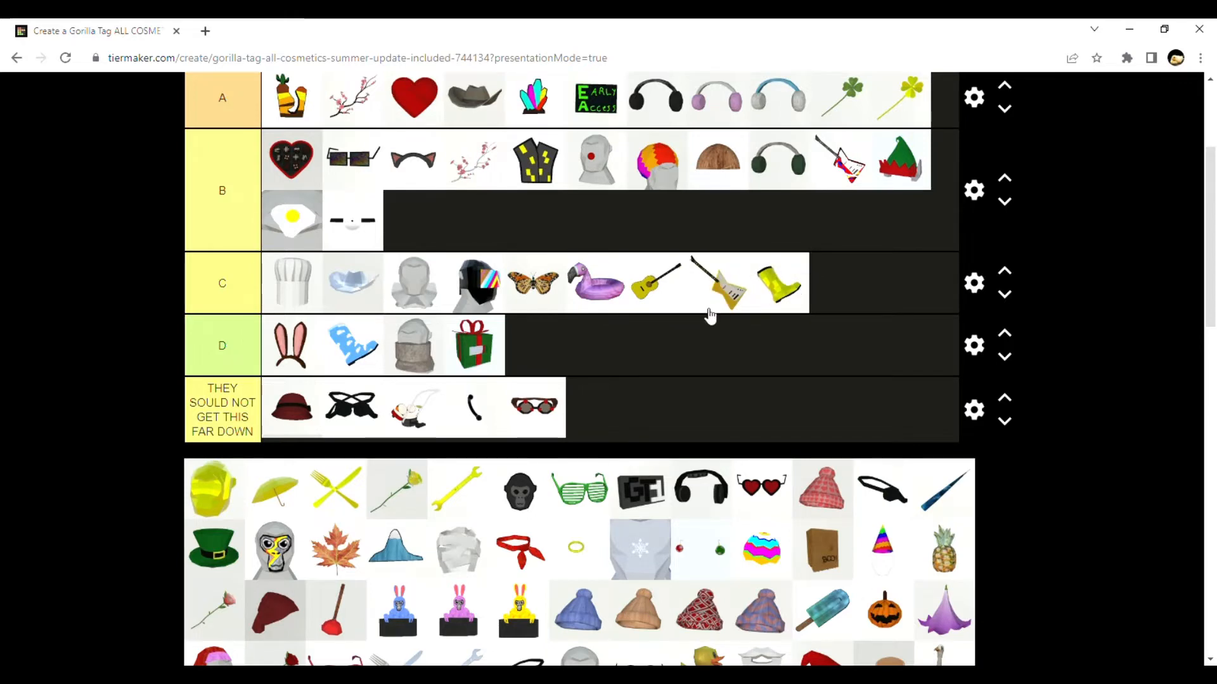
{"action": "mouse_move", "coordinate": [704, 302]}
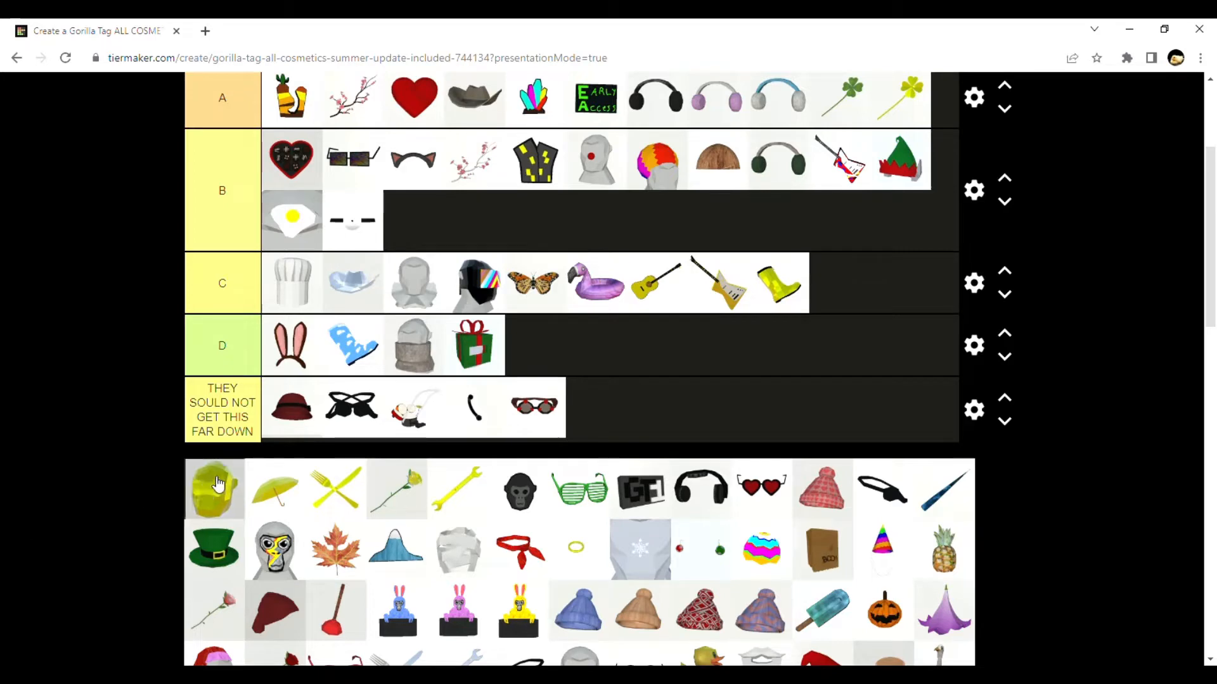
{"action": "left_click_drag", "start_coordinate": [216, 490], "coordinate": [838, 281]}
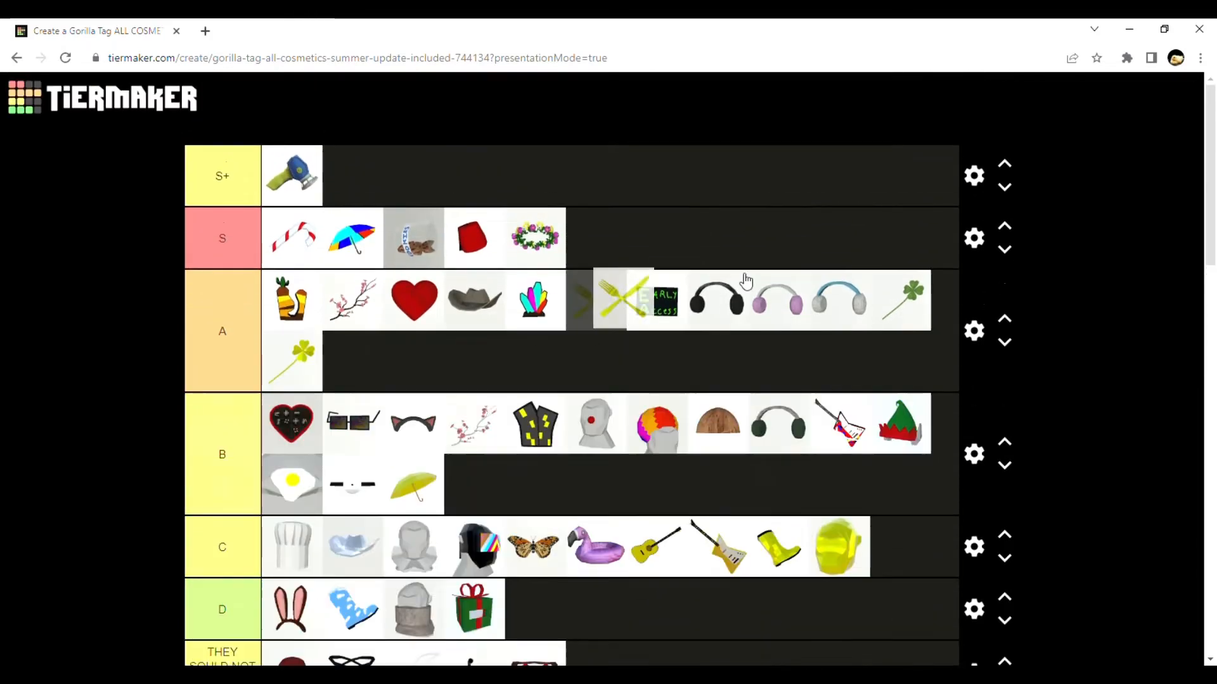
Place the black GT logo patch in the A tier
{"action": "scroll", "scroll_direction": "down", "scroll_amount": 3}
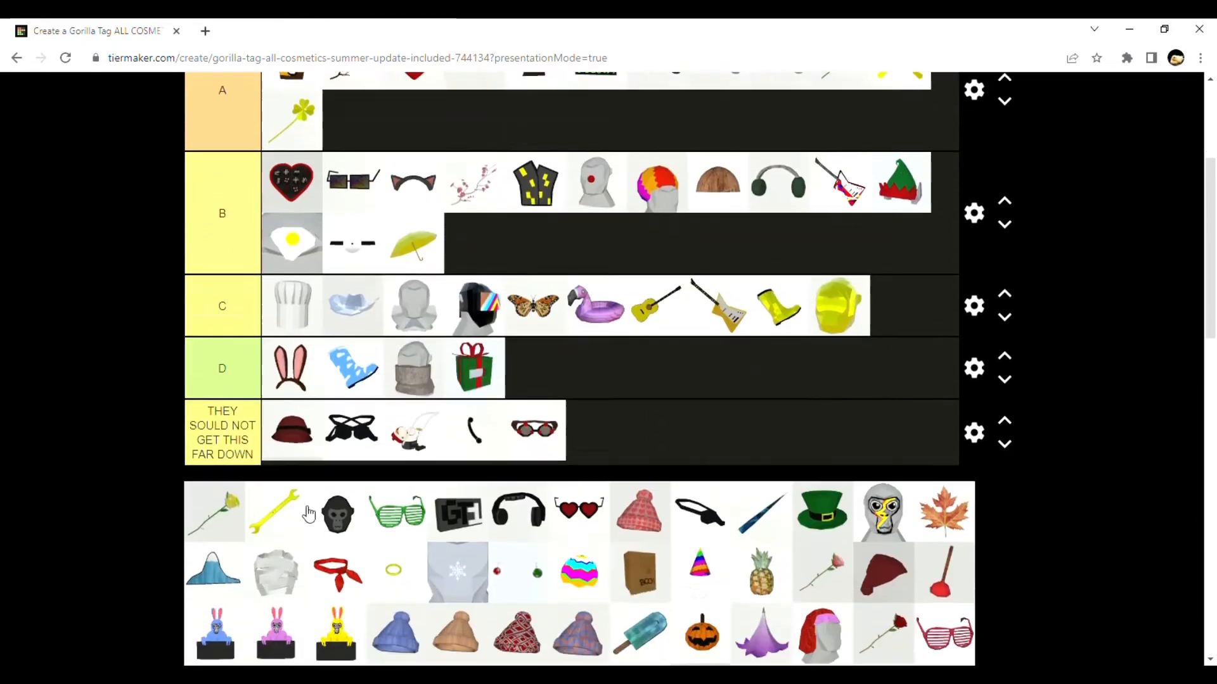
{"action": "scroll", "scroll_direction": "down", "scroll_amount": 3}
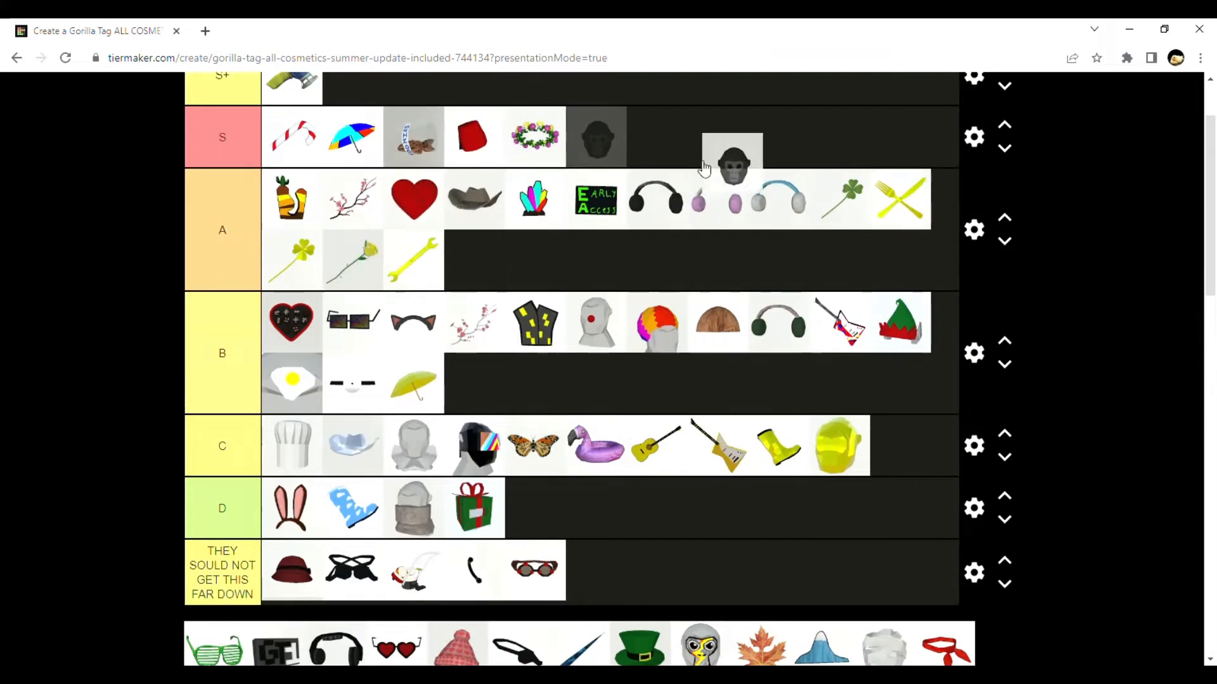
{"action": "scroll", "scroll_direction": "down", "scroll_amount": 3}
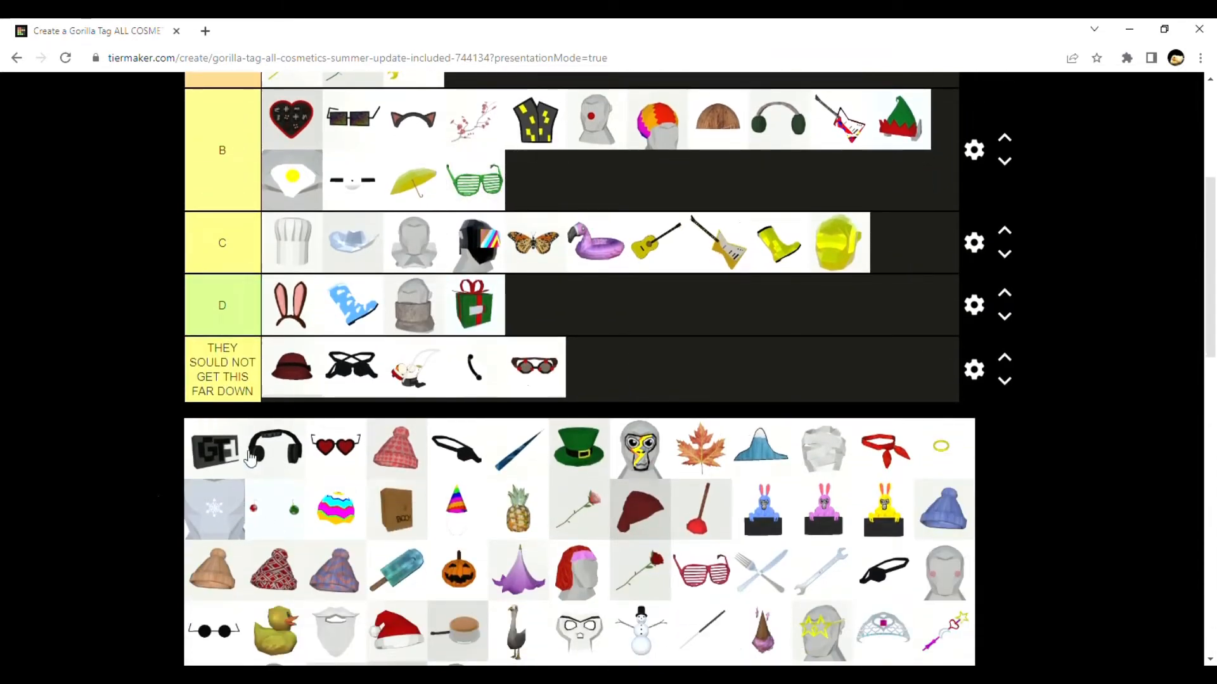
{"action": "left_click_drag", "start_coordinate": [473, 181], "coordinate": [899, 242]}
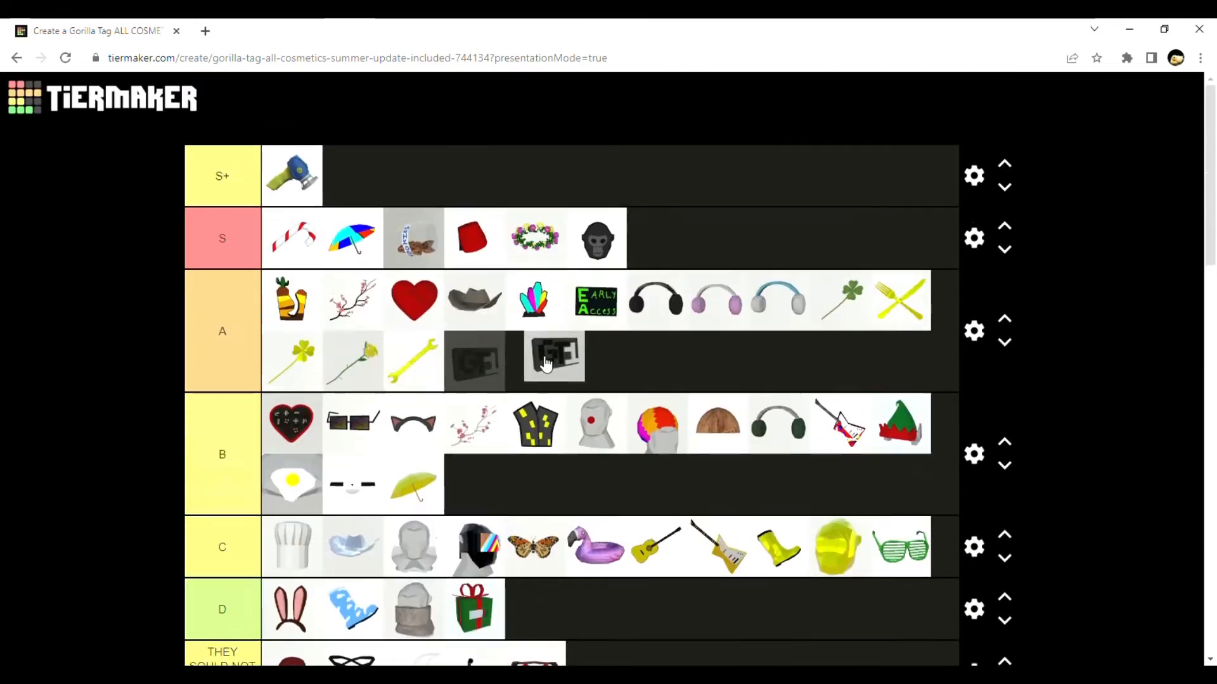
Move the black headphones and the pink beanie up into the B tier
{"action": "scroll", "scroll_direction": "down", "scroll_amount": 3}
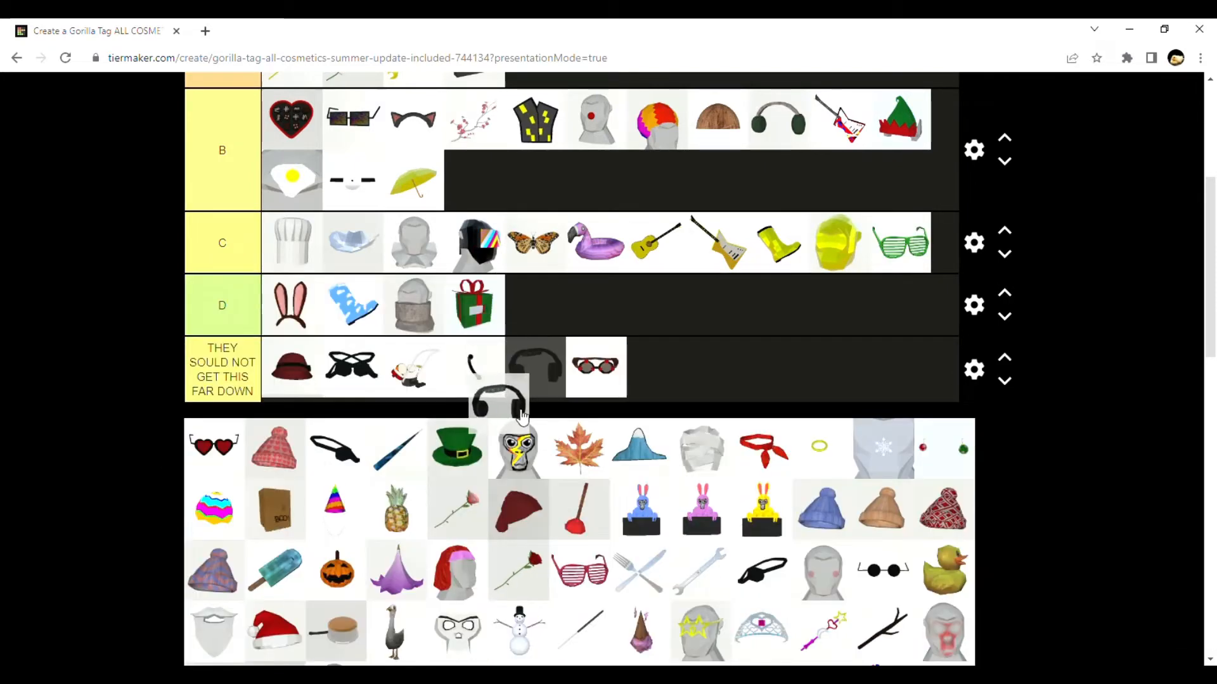
{"action": "left_click_drag", "start_coordinate": [500, 395], "coordinate": [473, 181]}
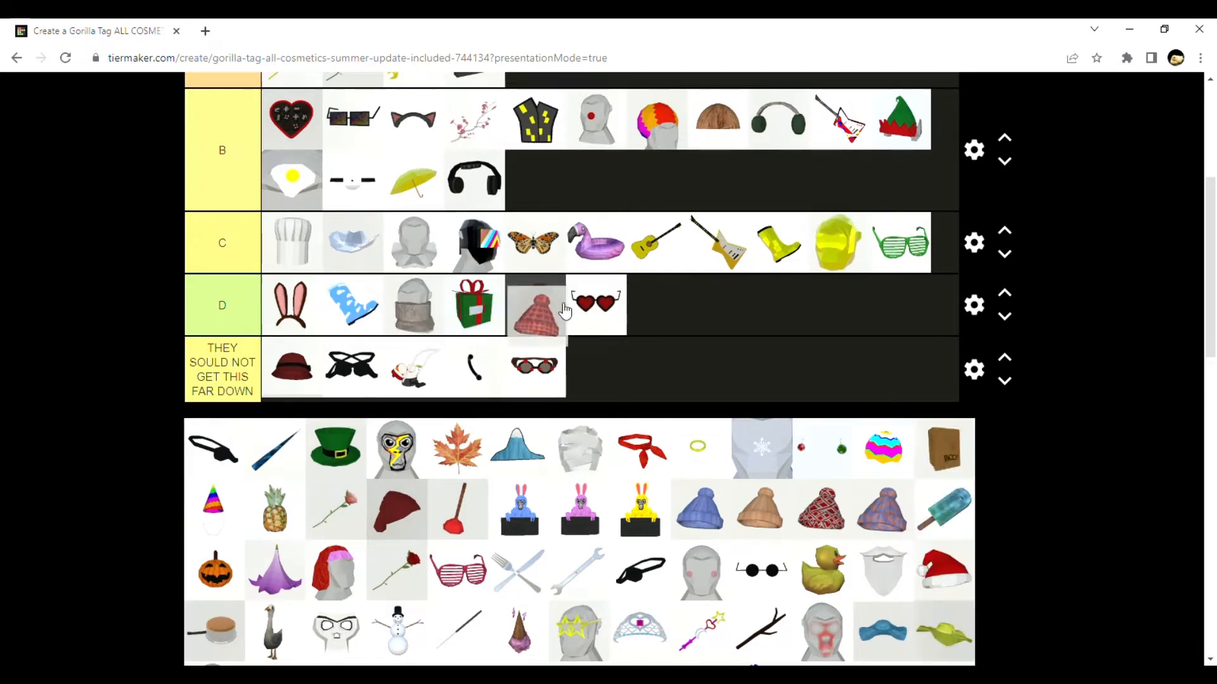
{"action": "left_click_drag", "start_coordinate": [533, 305], "coordinate": [533, 178]}
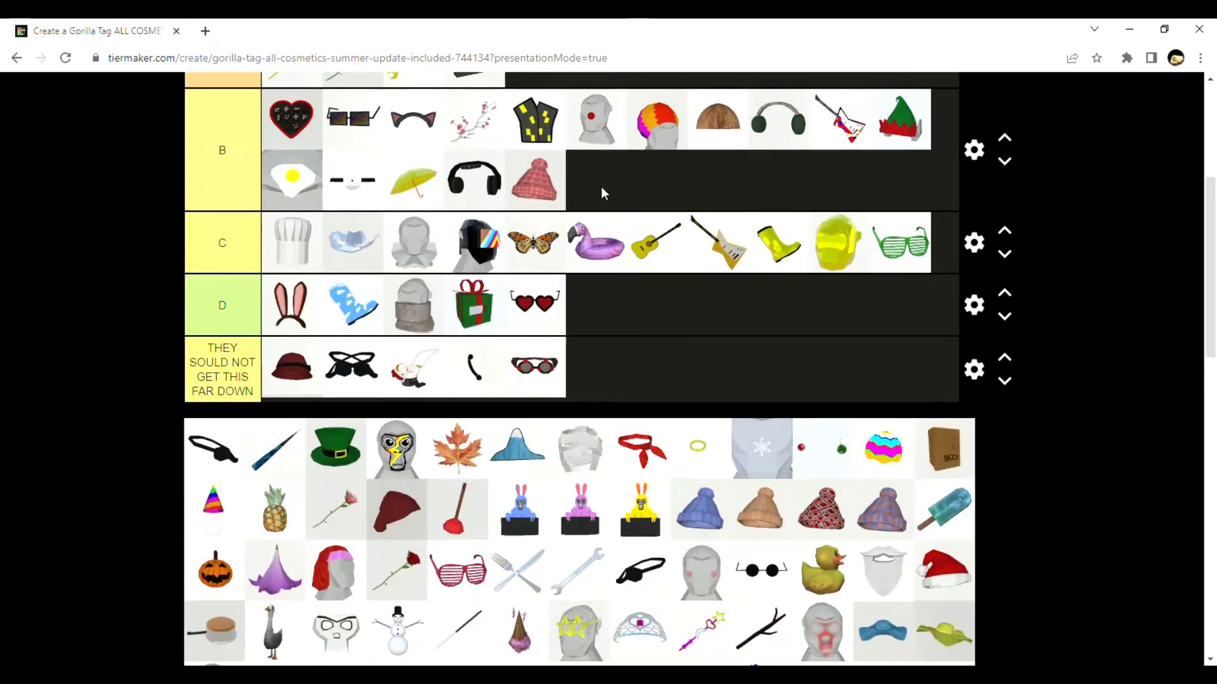
{"action": "mouse_move", "coordinate": [534, 142]}
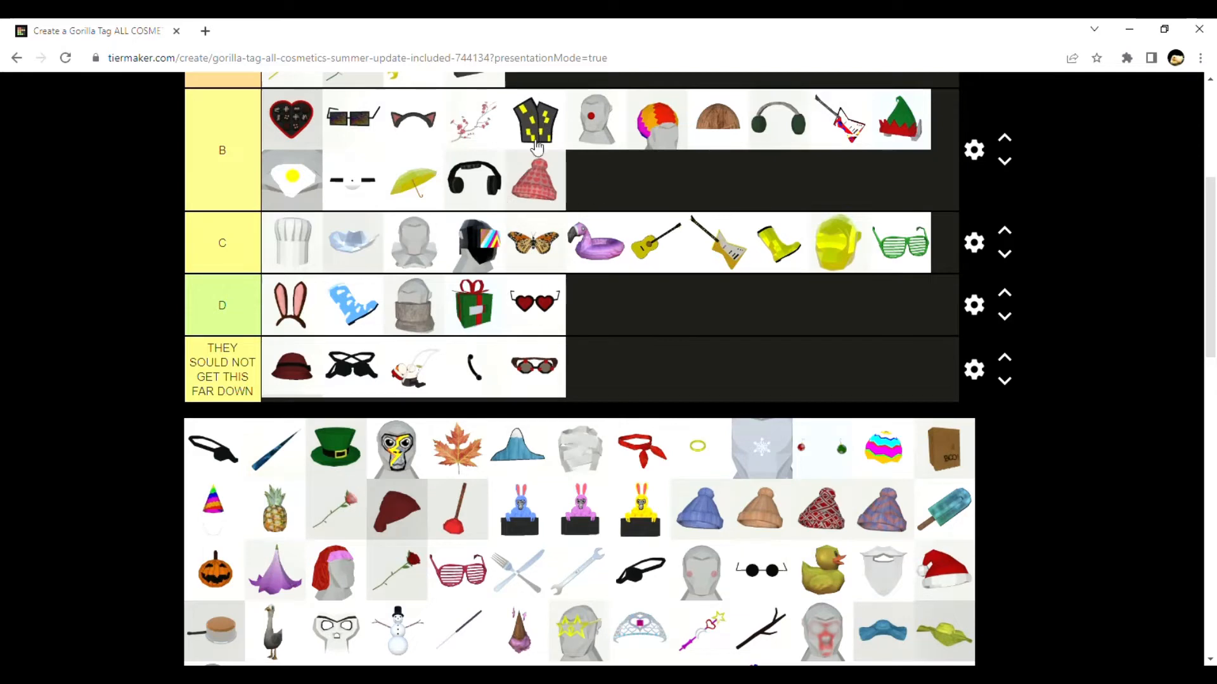
{"action": "mouse_move", "coordinate": [555, 304]}
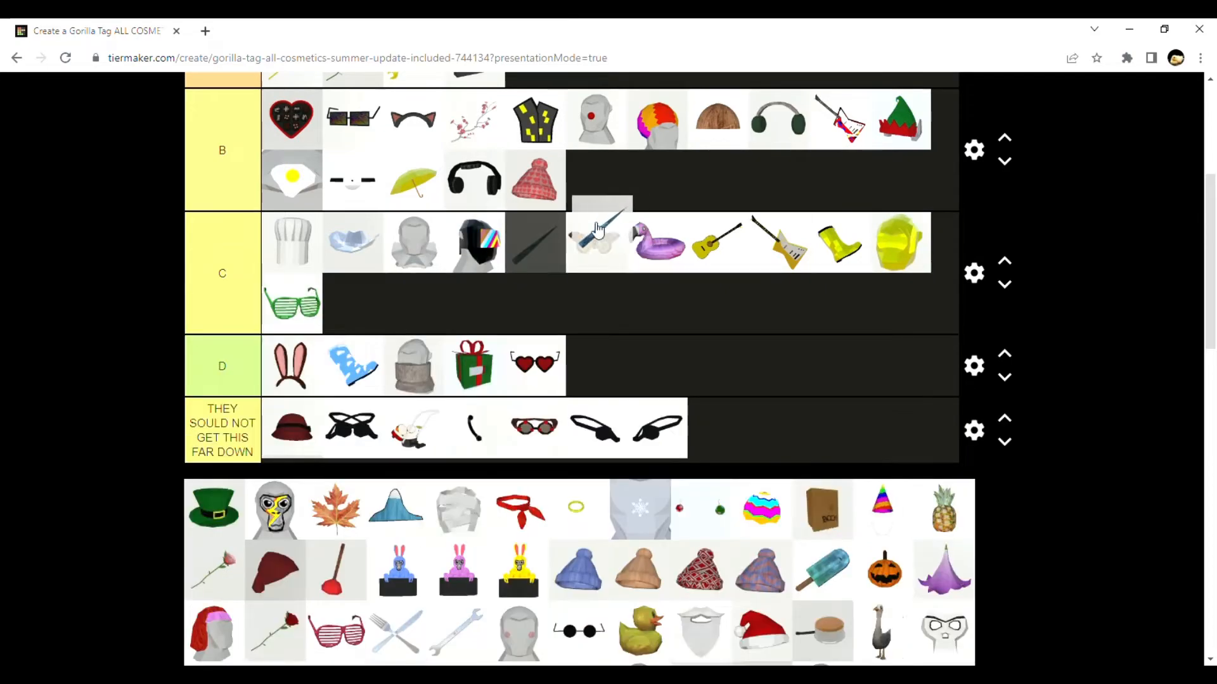
{"action": "scroll", "scroll_direction": "down", "scroll_amount": 3}
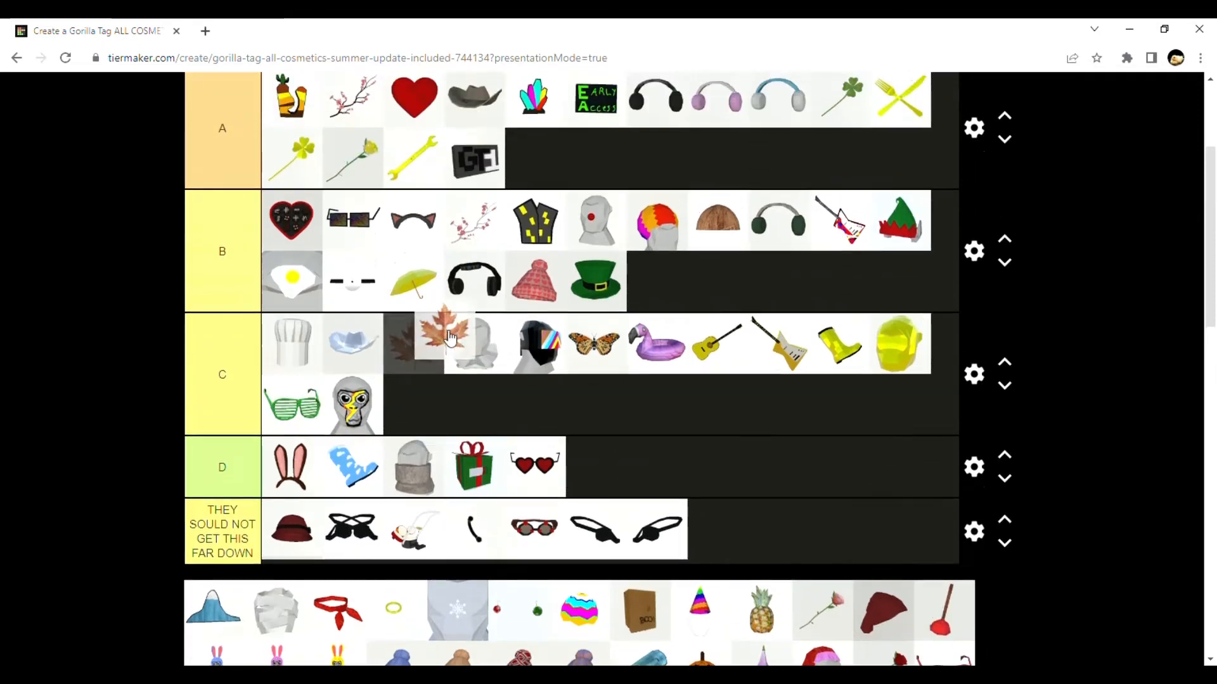
{"action": "scroll", "scroll_direction": "down", "scroll_amount": 3}
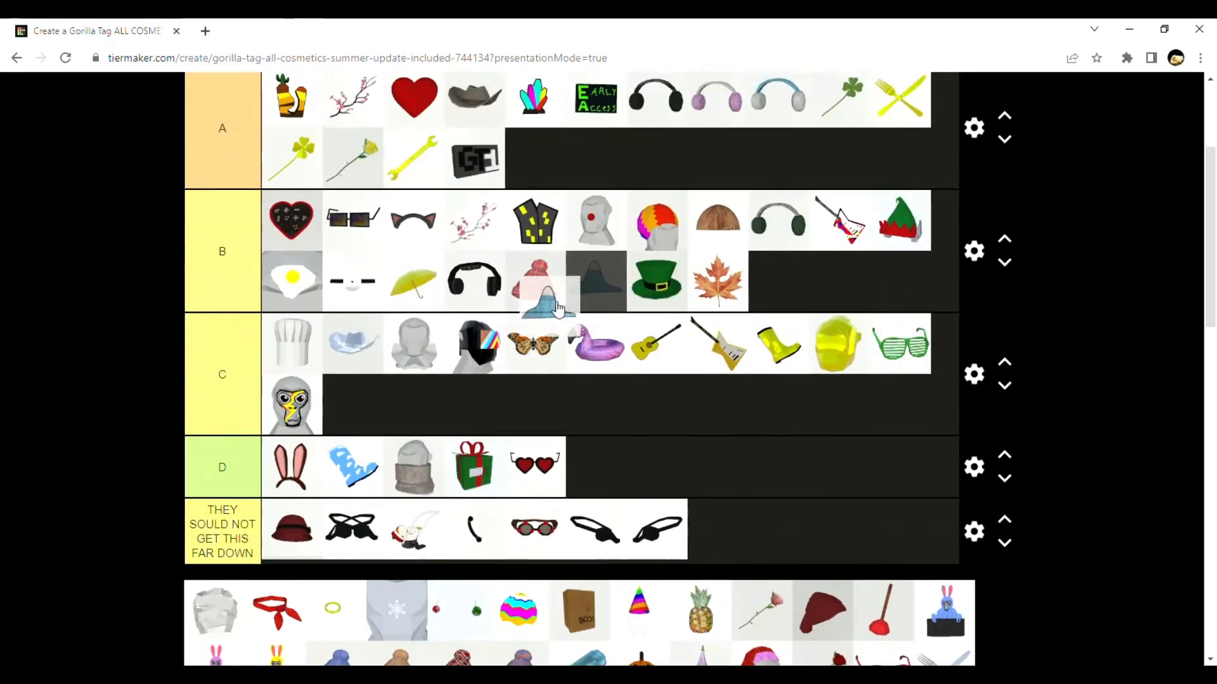
{"action": "scroll", "scroll_direction": "down", "scroll_amount": 3}
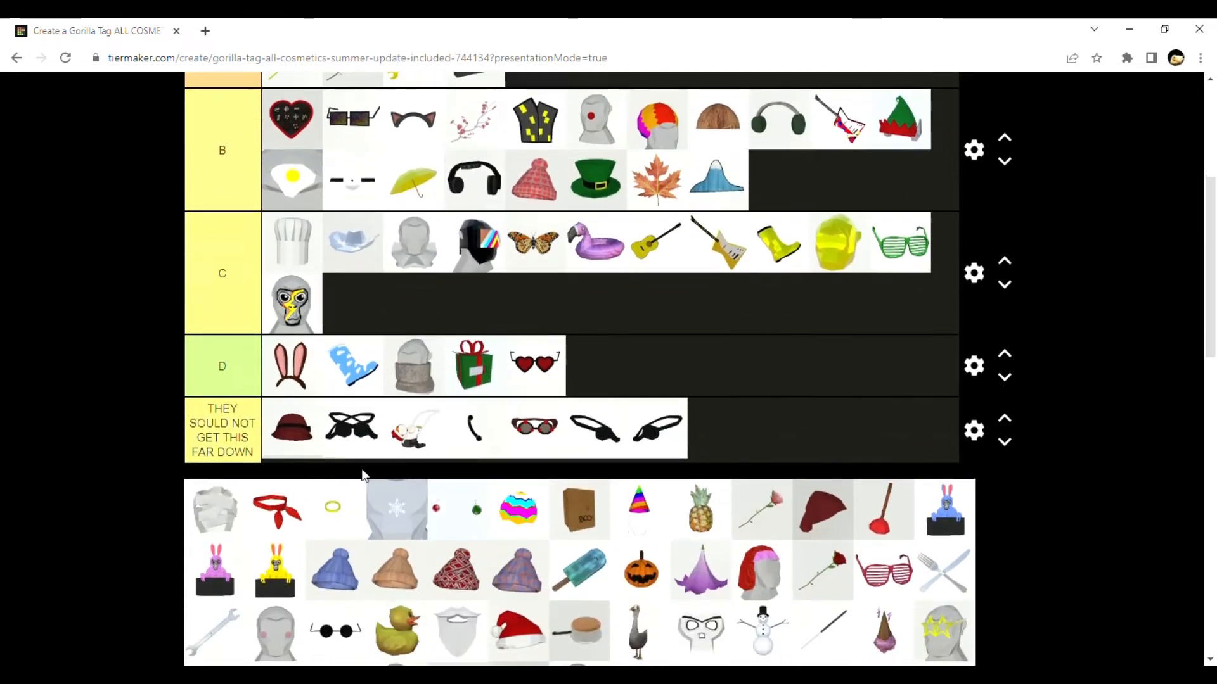
{"action": "mouse_move", "coordinate": [203, 498]}
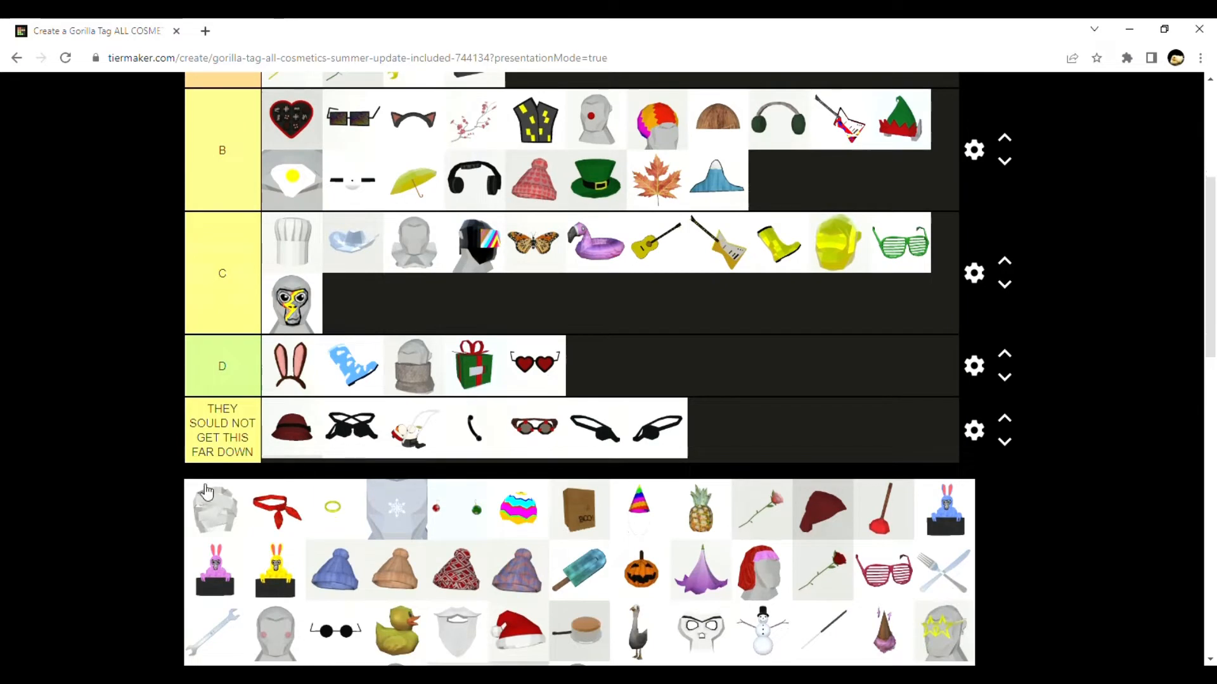
{"action": "mouse_move", "coordinate": [764, 318]}
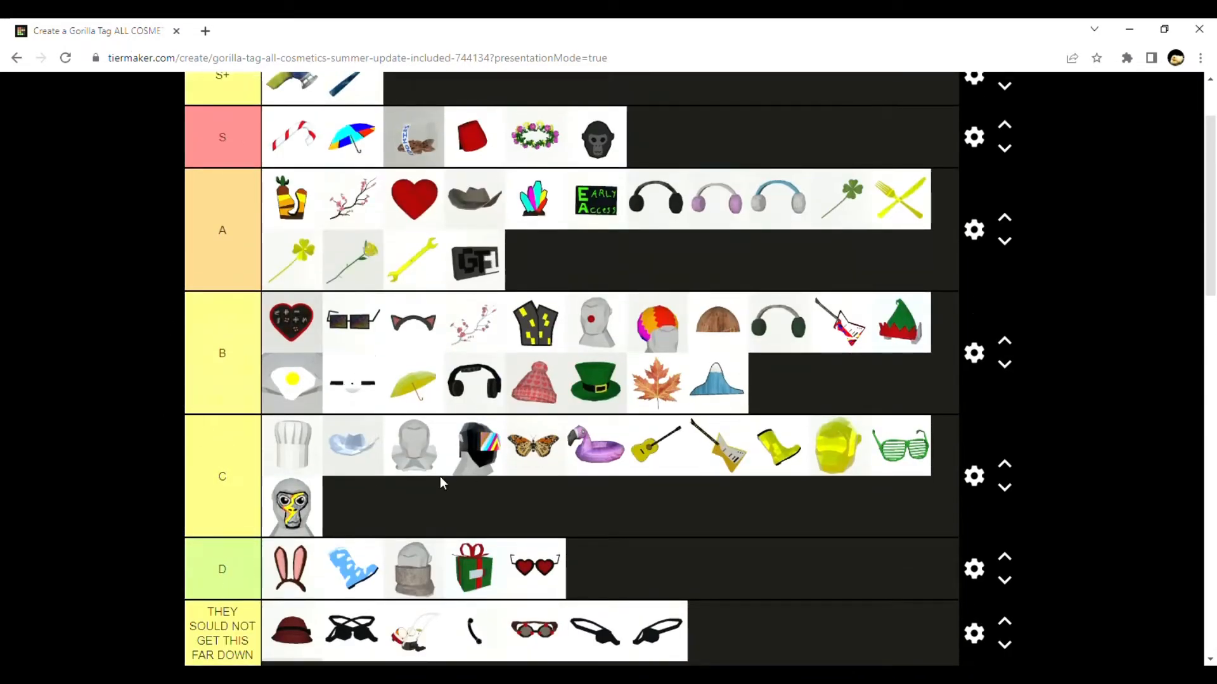
Rank the red bandana and rainbow egg in D and the gold ring in C
{"action": "scroll", "scroll_direction": "down", "scroll_amount": 3}
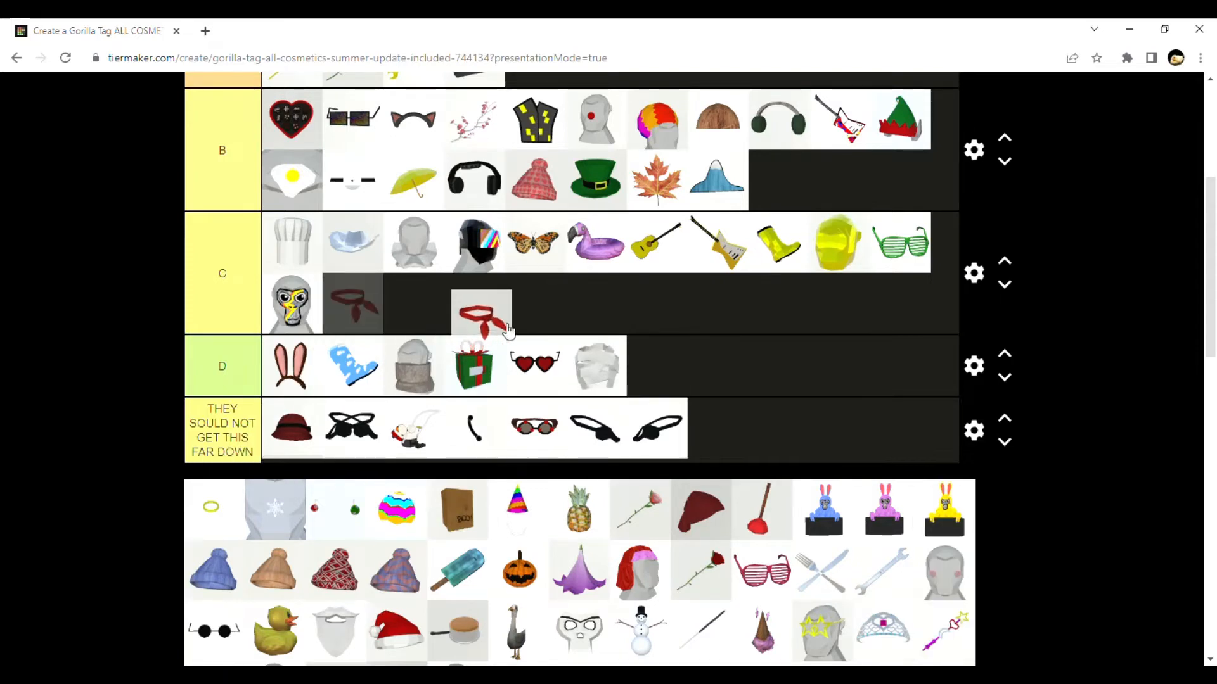
{"action": "left_click_drag", "start_coordinate": [482, 314], "coordinate": [659, 365]}
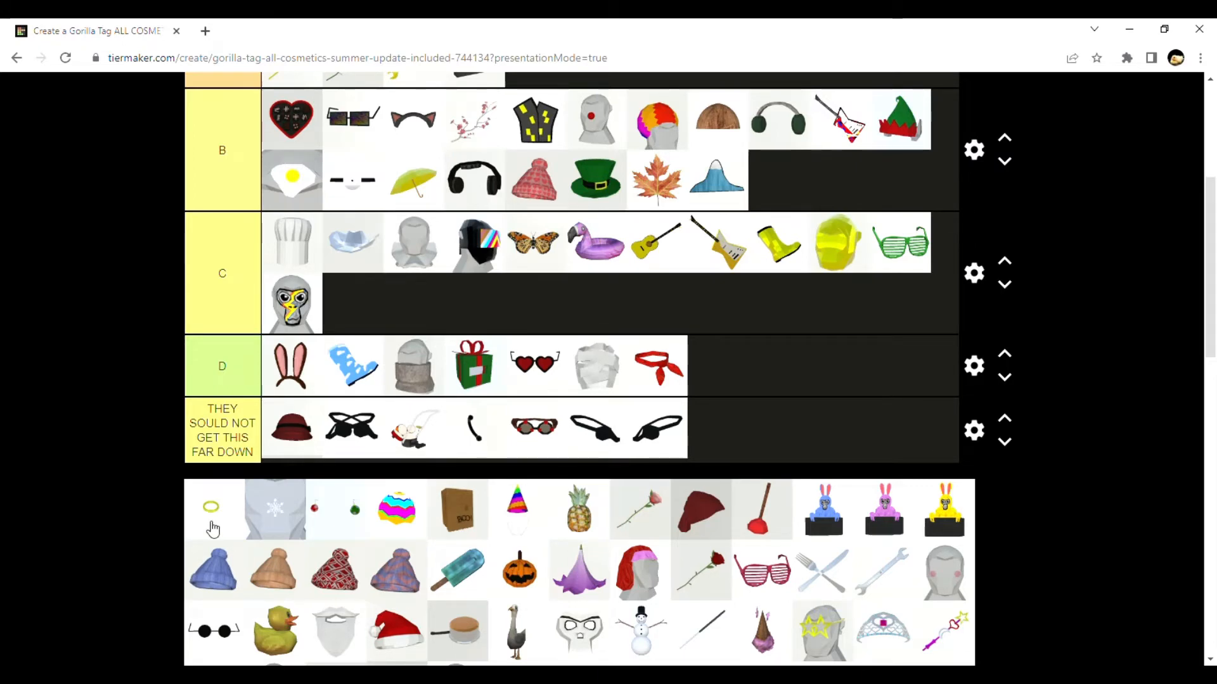
{"action": "left_click_drag", "start_coordinate": [212, 507], "coordinate": [365, 295]}
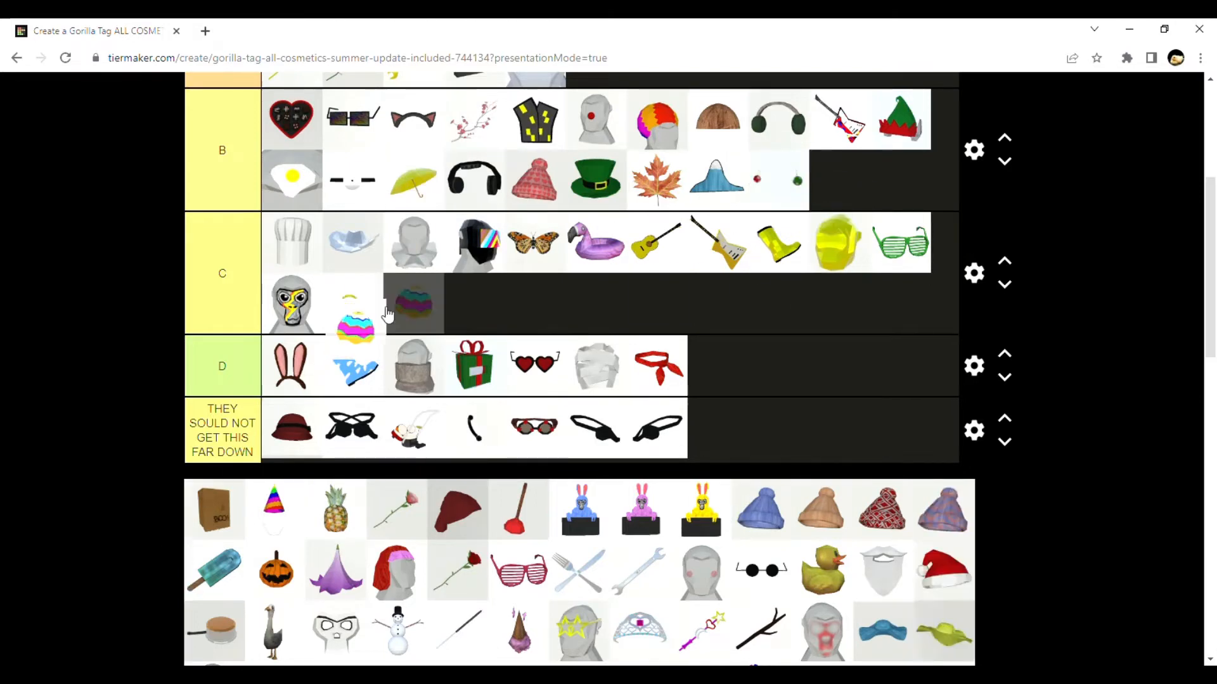
{"action": "left_click_drag", "start_coordinate": [413, 303], "coordinate": [717, 365]}
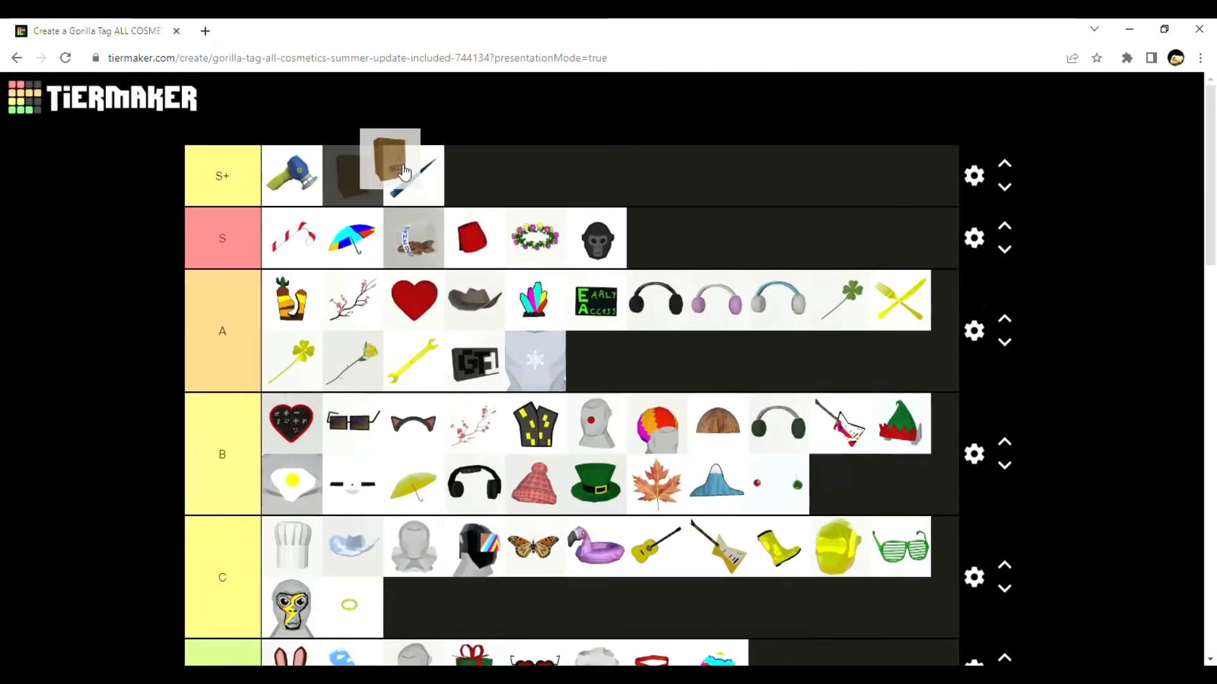
{"action": "scroll", "scroll_direction": "down", "scroll_amount": 3}
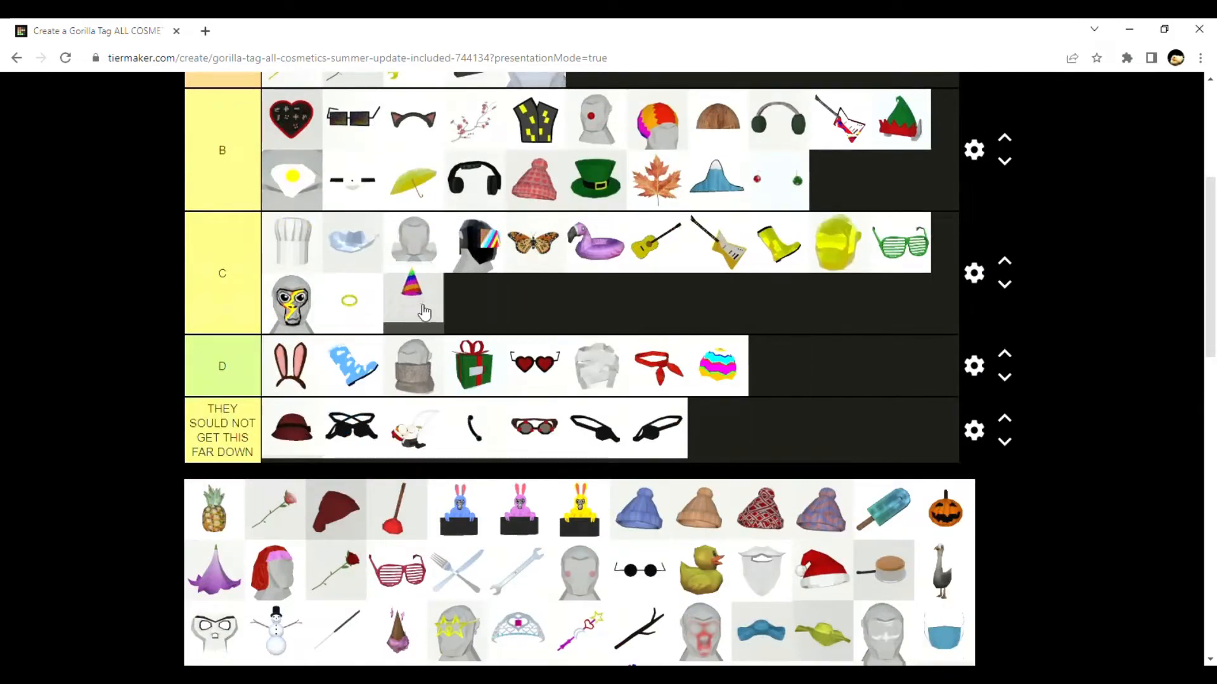
{"action": "mouse_move", "coordinate": [390, 312]}
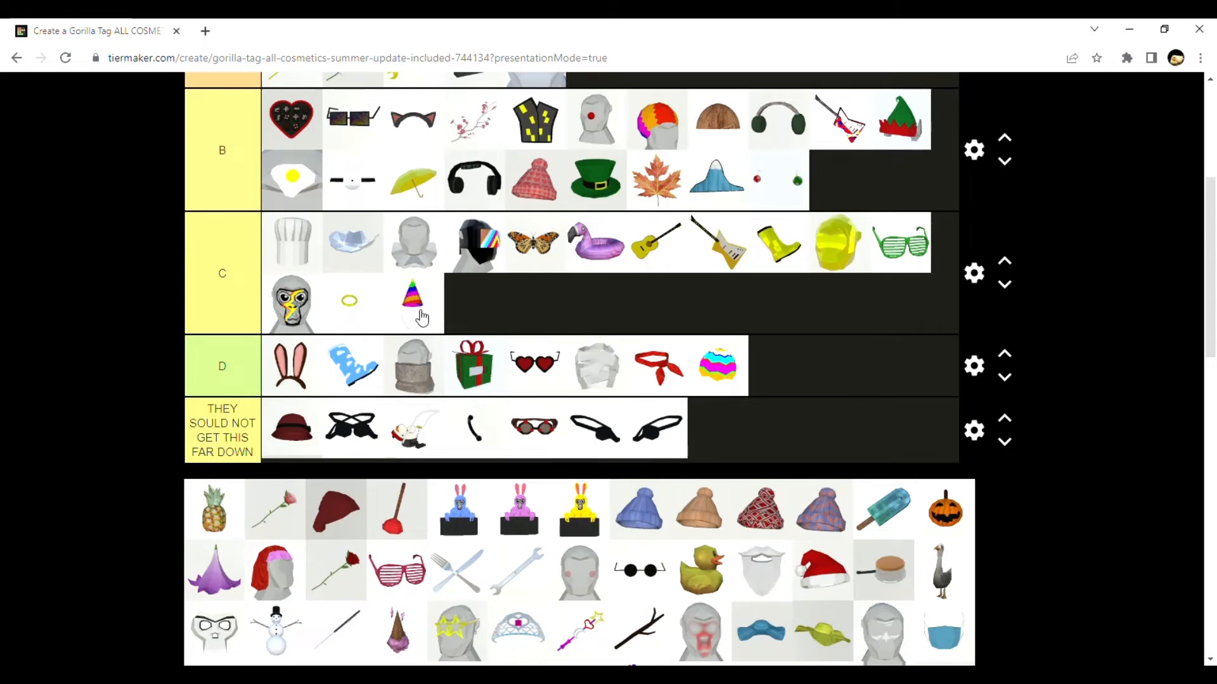
{"action": "mouse_move", "coordinate": [418, 319]}
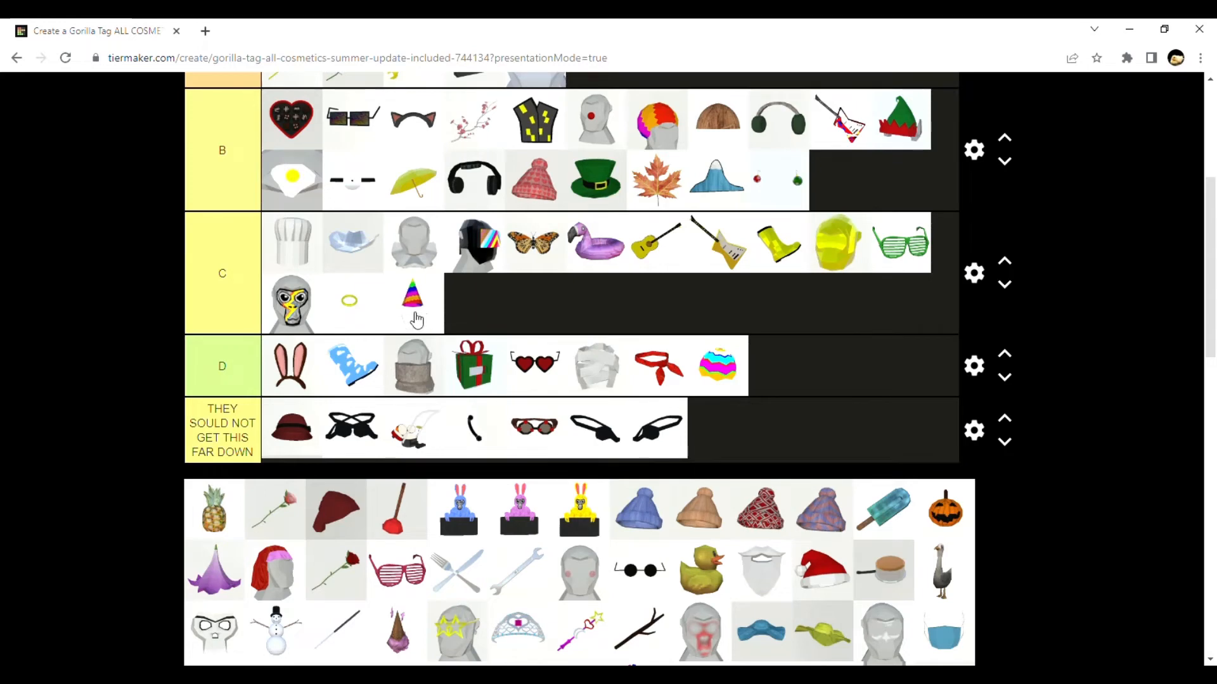
Settle the party hat in the D tier and place the rose in A
{"action": "left_click_drag", "start_coordinate": [413, 302], "coordinate": [776, 416]}
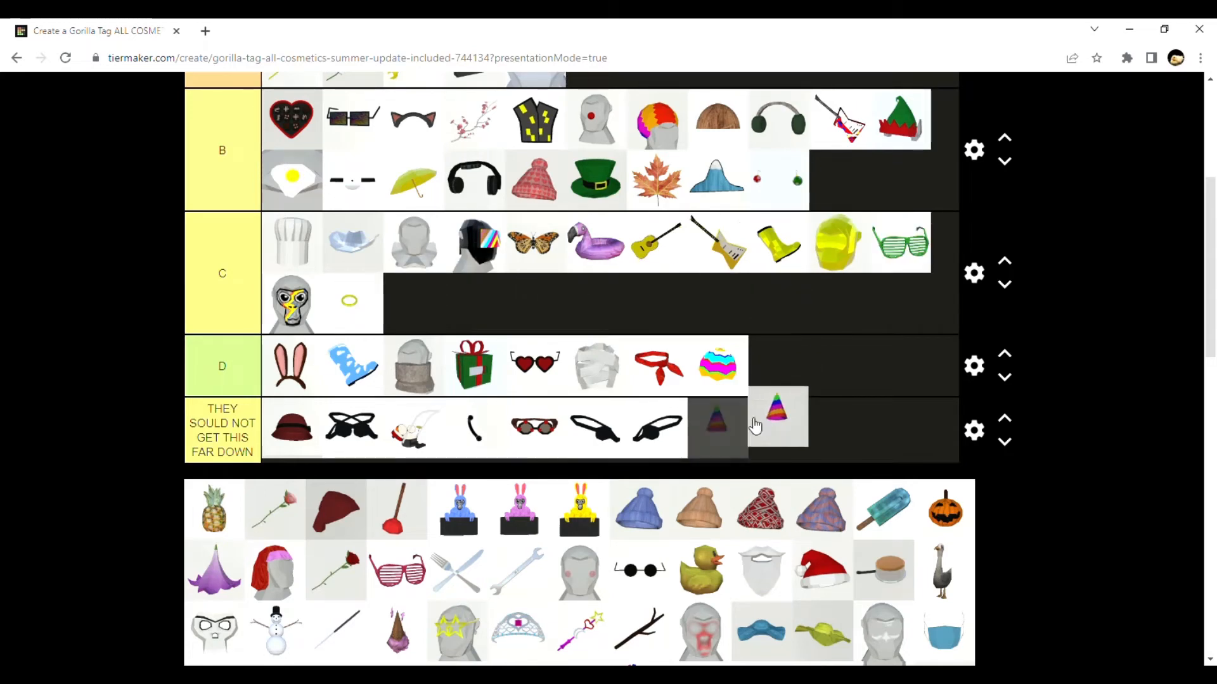
{"action": "left_click_drag", "start_coordinate": [776, 416], "coordinate": [775, 365]}
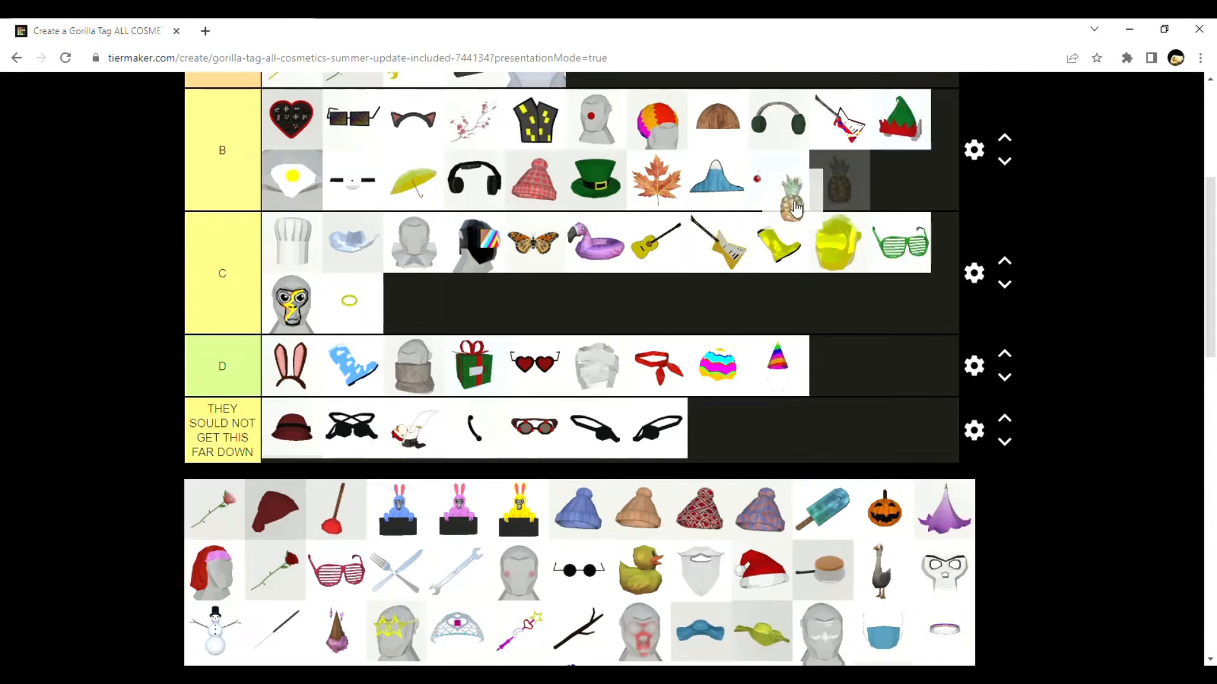
{"action": "scroll", "scroll_direction": "up", "scroll_amount": 3}
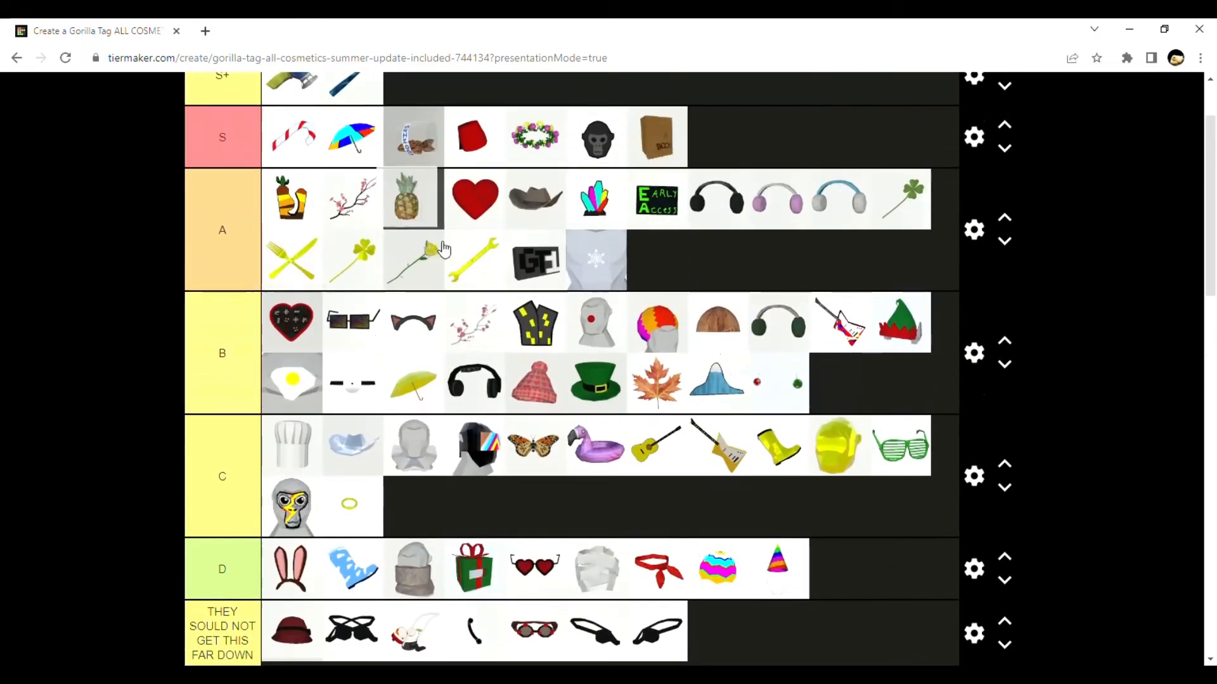
{"action": "scroll", "scroll_direction": "down", "scroll_amount": 3}
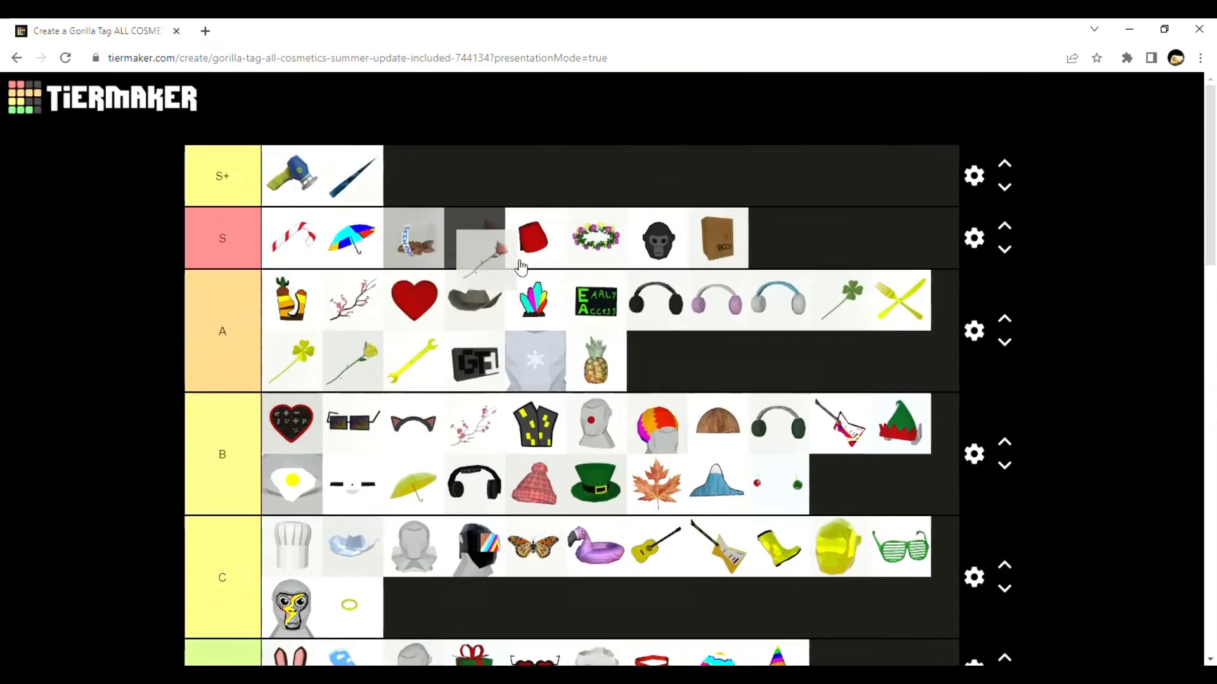
{"action": "left_click_drag", "start_coordinate": [481, 256], "coordinate": [761, 345]}
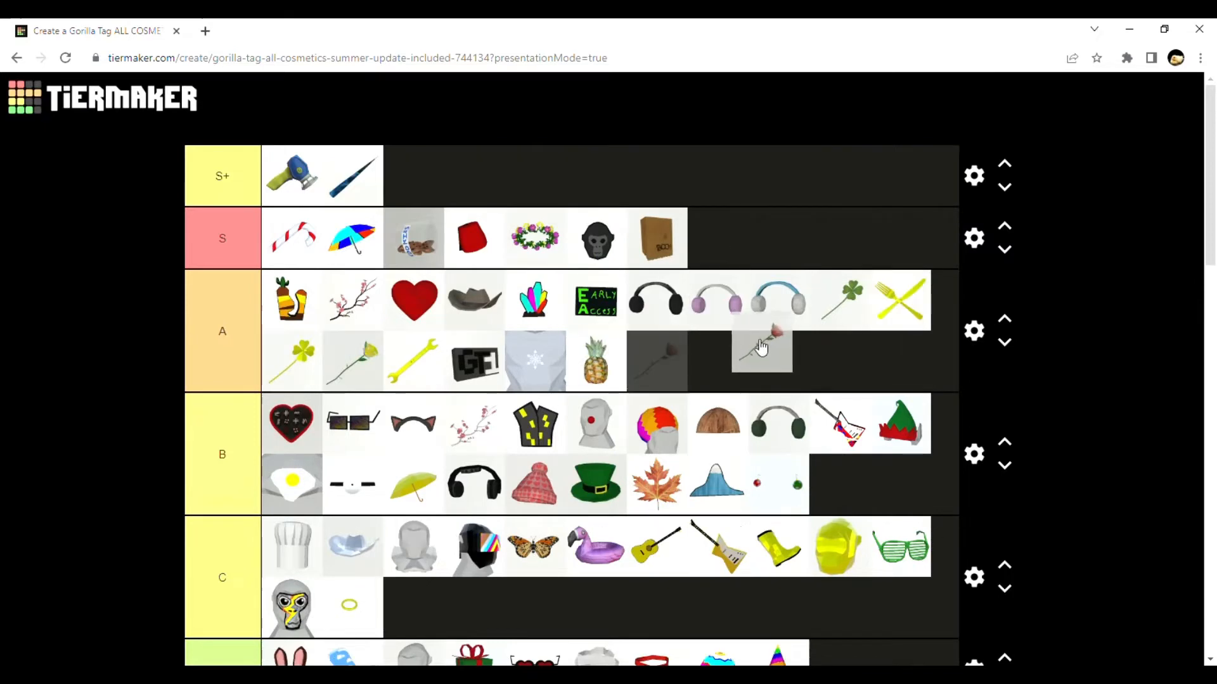
Place the dark red beanie in the B tier
{"action": "scroll", "scroll_direction": "down", "scroll_amount": 3}
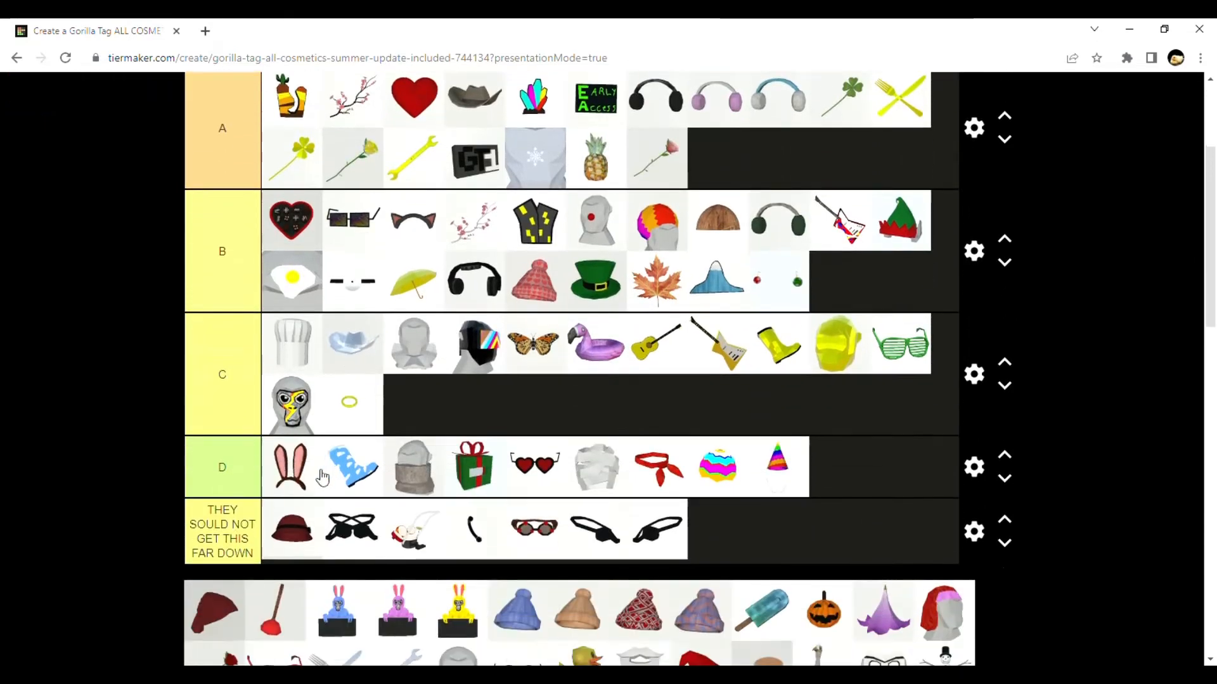
{"action": "scroll", "scroll_direction": "down", "scroll_amount": 3}
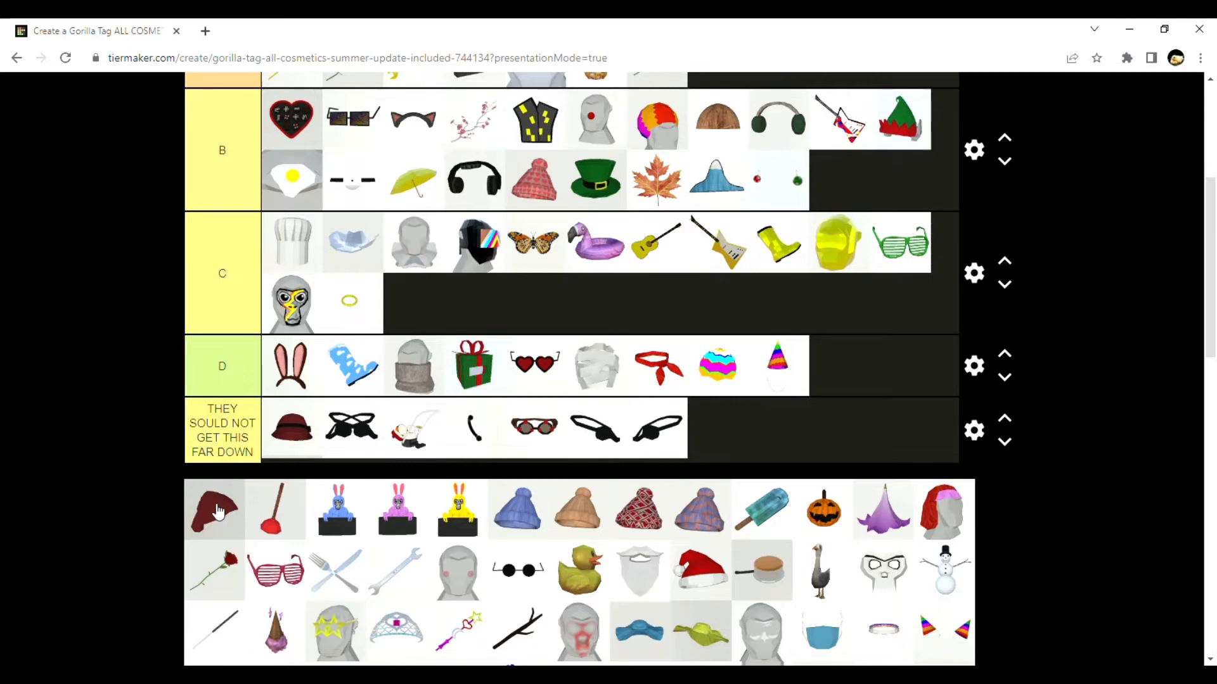
{"action": "left_click_drag", "start_coordinate": [213, 509], "coordinate": [939, 147]}
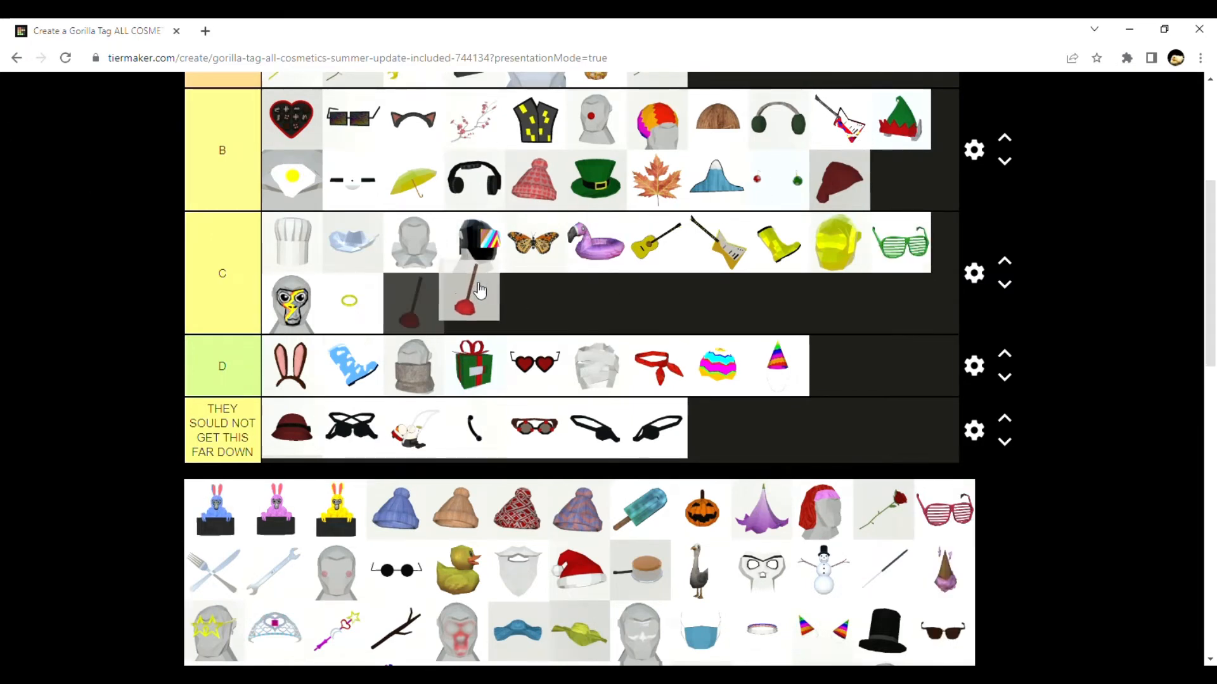
{"action": "scroll", "scroll_direction": "up", "scroll_amount": 3}
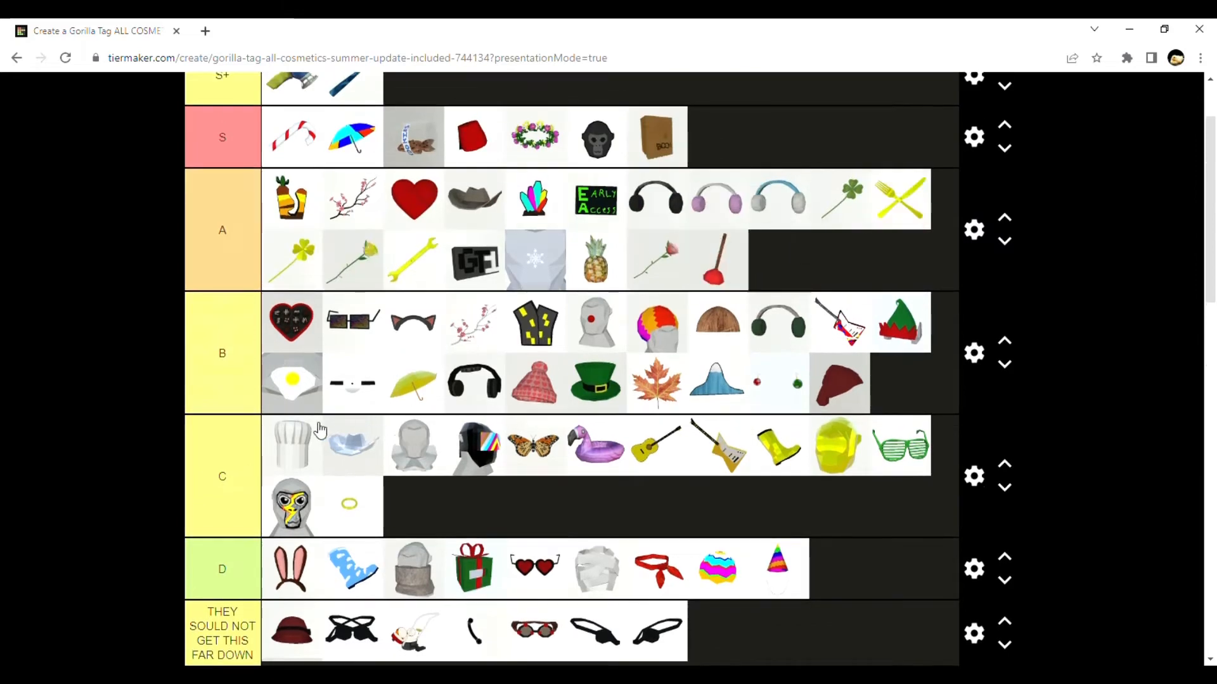
{"action": "scroll", "scroll_direction": "down", "scroll_amount": 3}
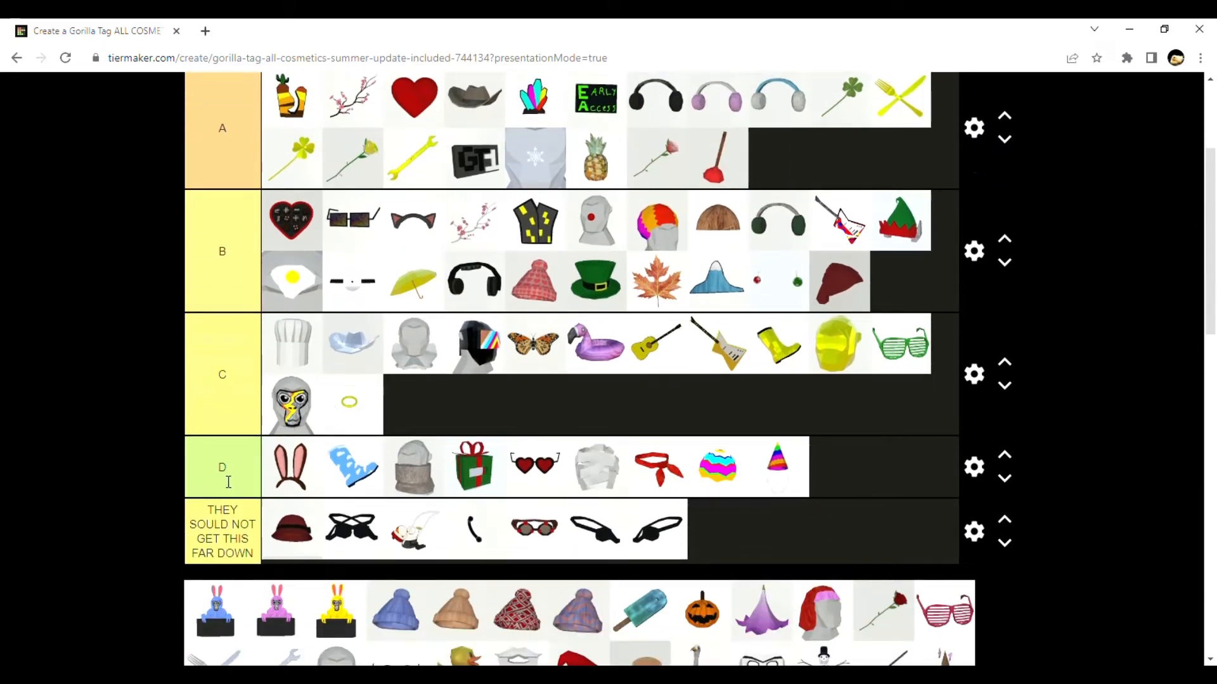
{"action": "scroll", "scroll_direction": "down", "scroll_amount": 3}
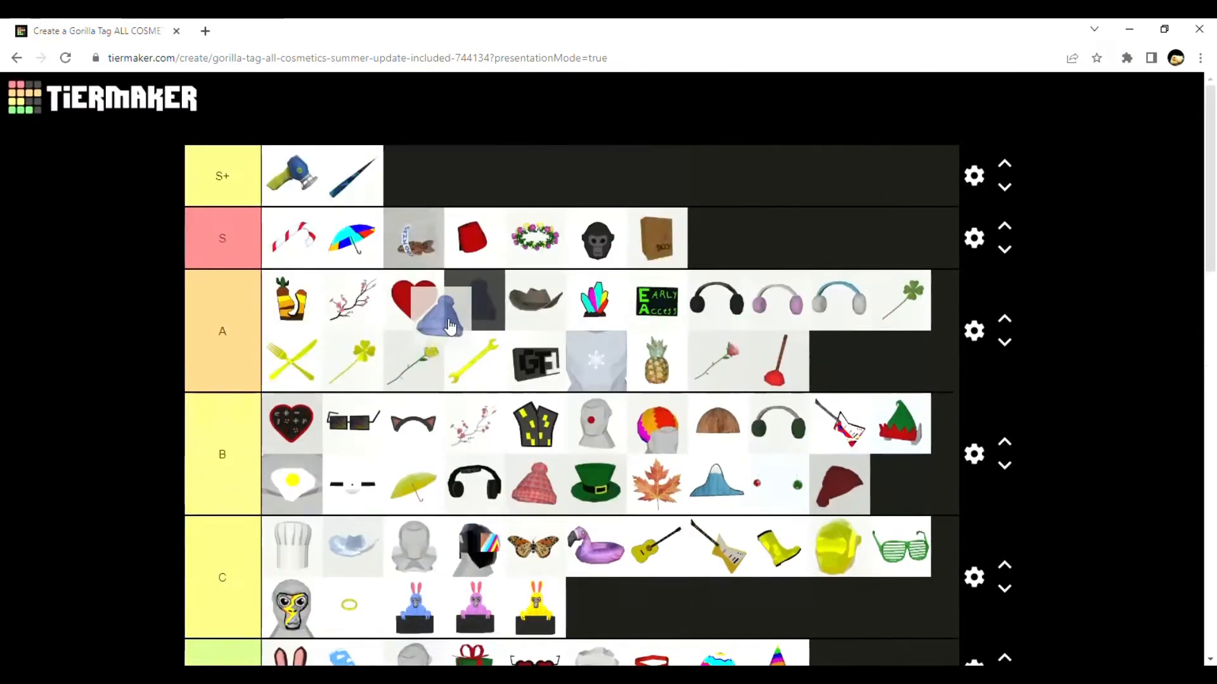
{"action": "scroll", "scroll_direction": "down", "scroll_amount": 3}
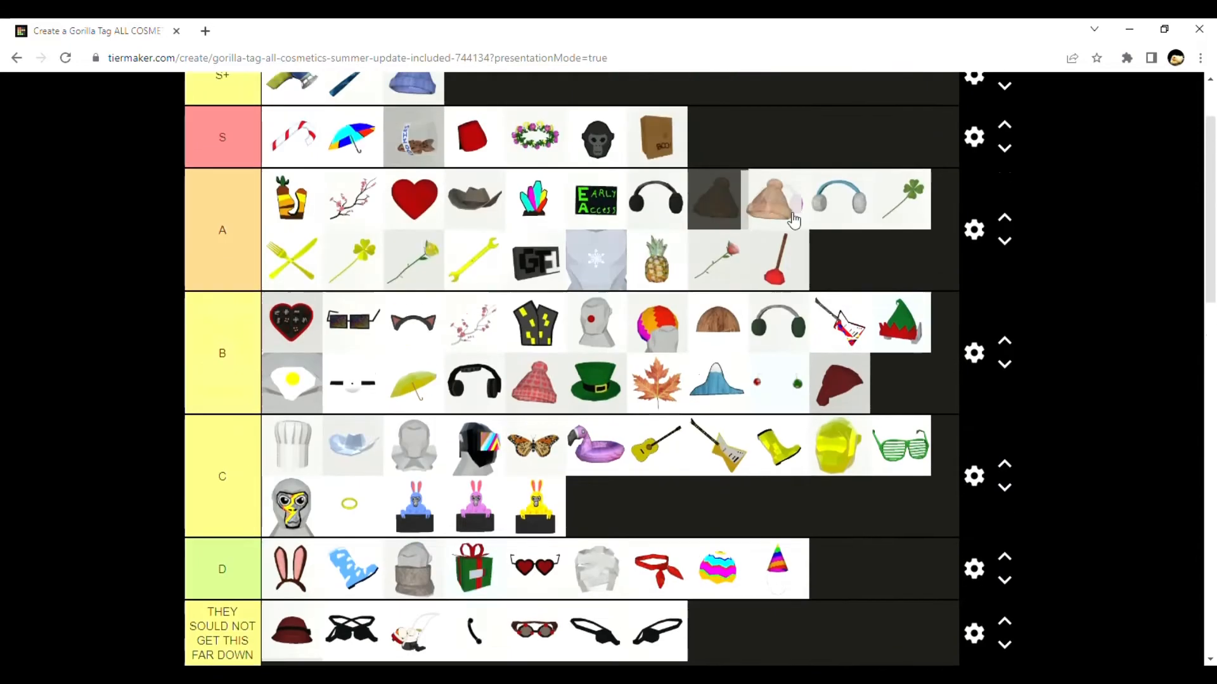
{"action": "scroll", "scroll_direction": "down", "scroll_amount": 3}
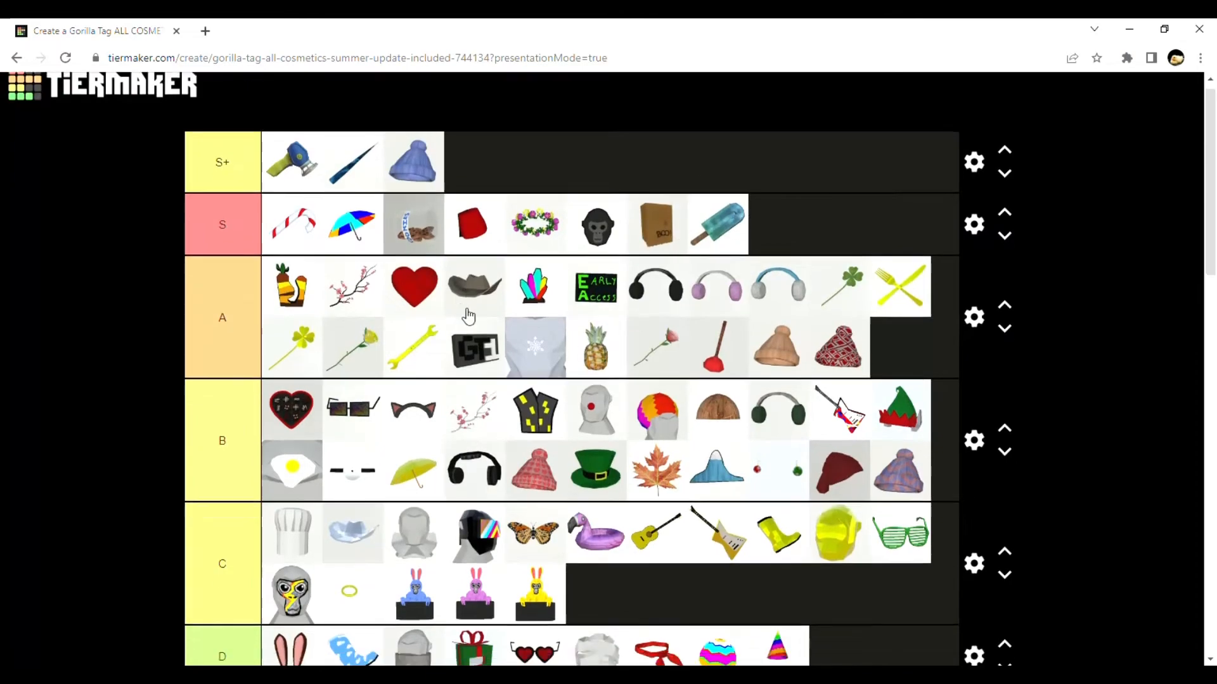
Move the red rose from S down into the A tier
{"action": "scroll", "scroll_direction": "down", "scroll_amount": 3}
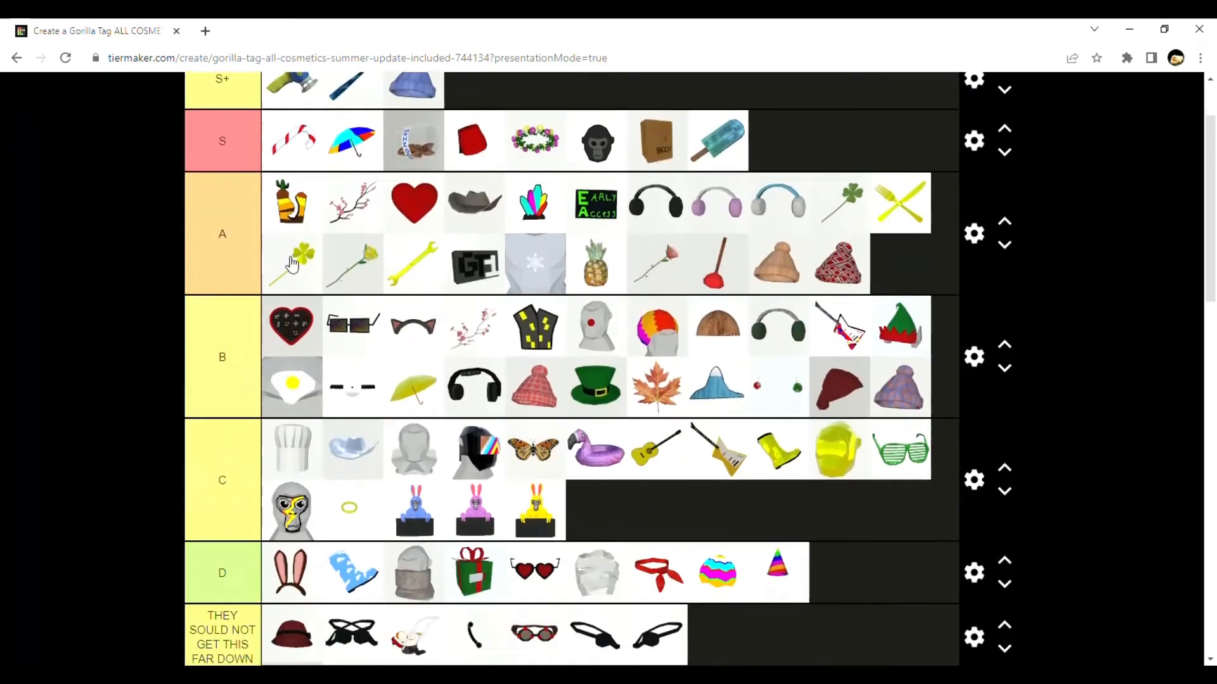
{"action": "scroll", "scroll_direction": "down", "scroll_amount": 3}
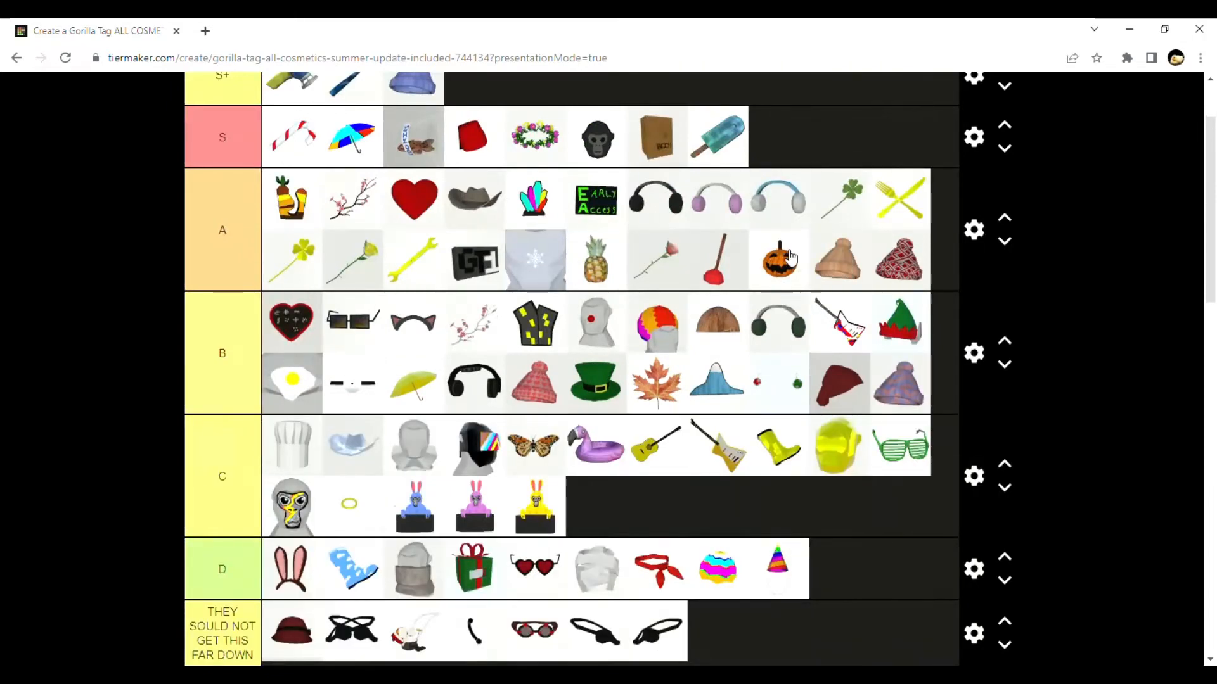
{"action": "scroll", "scroll_direction": "down", "scroll_amount": 3}
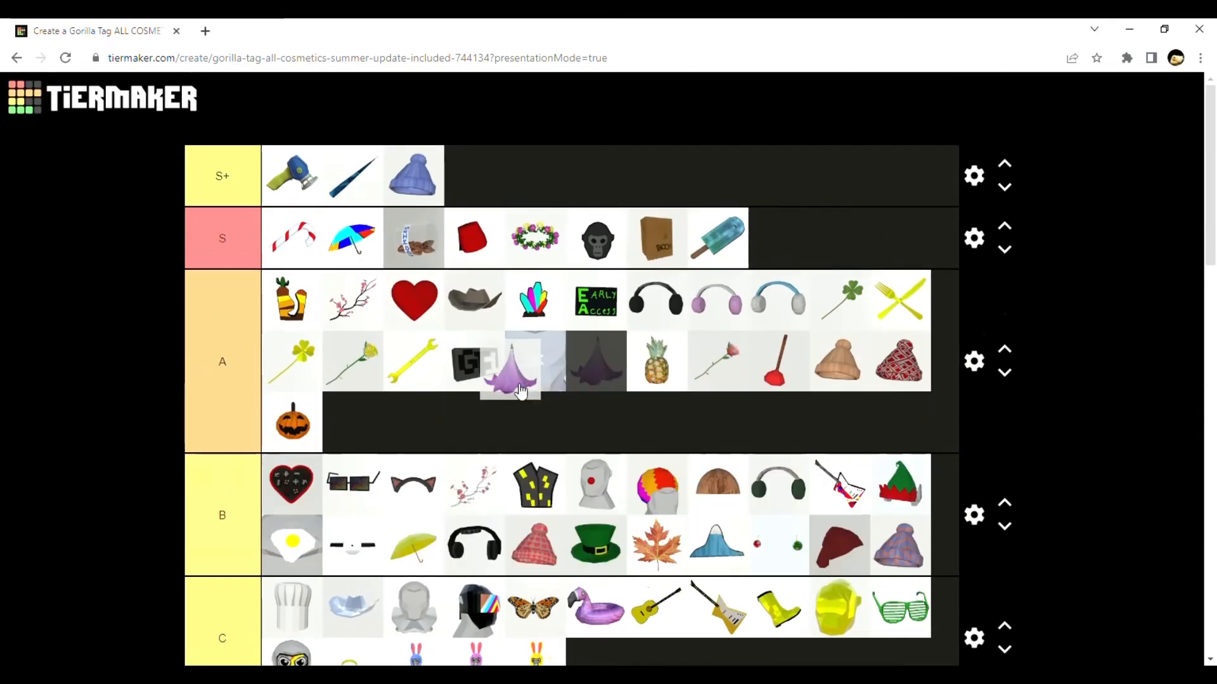
{"action": "scroll", "scroll_direction": "down", "scroll_amount": 3}
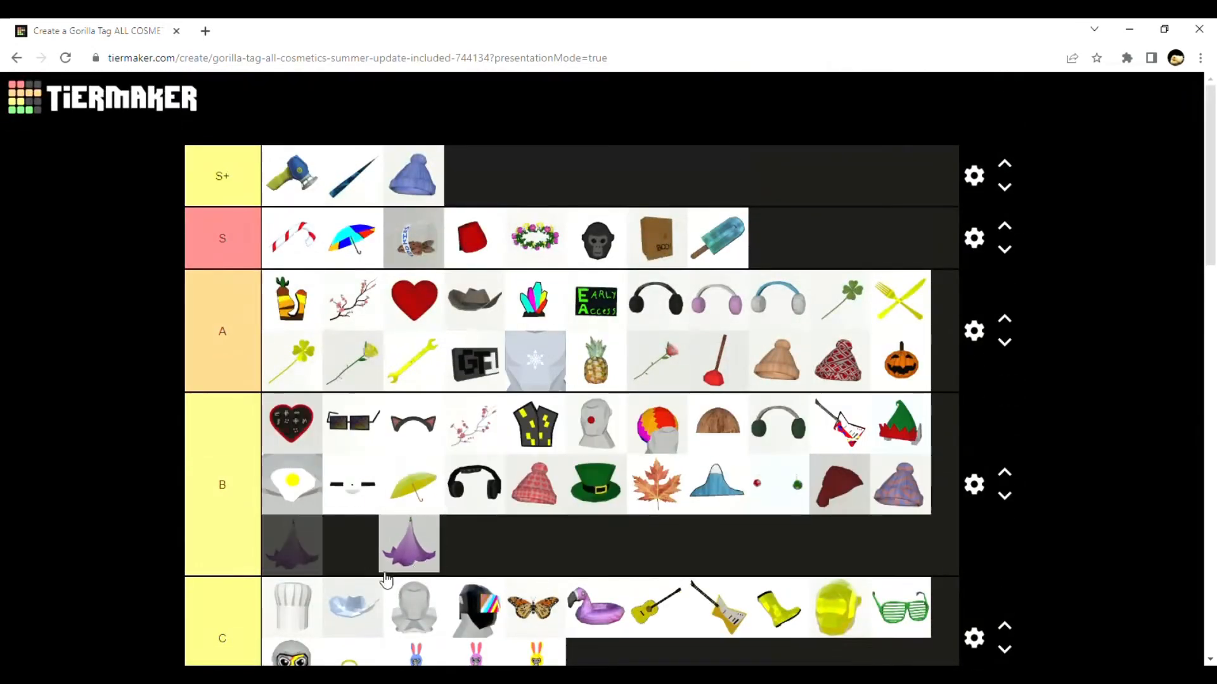
{"action": "scroll", "scroll_direction": "down", "scroll_amount": 3}
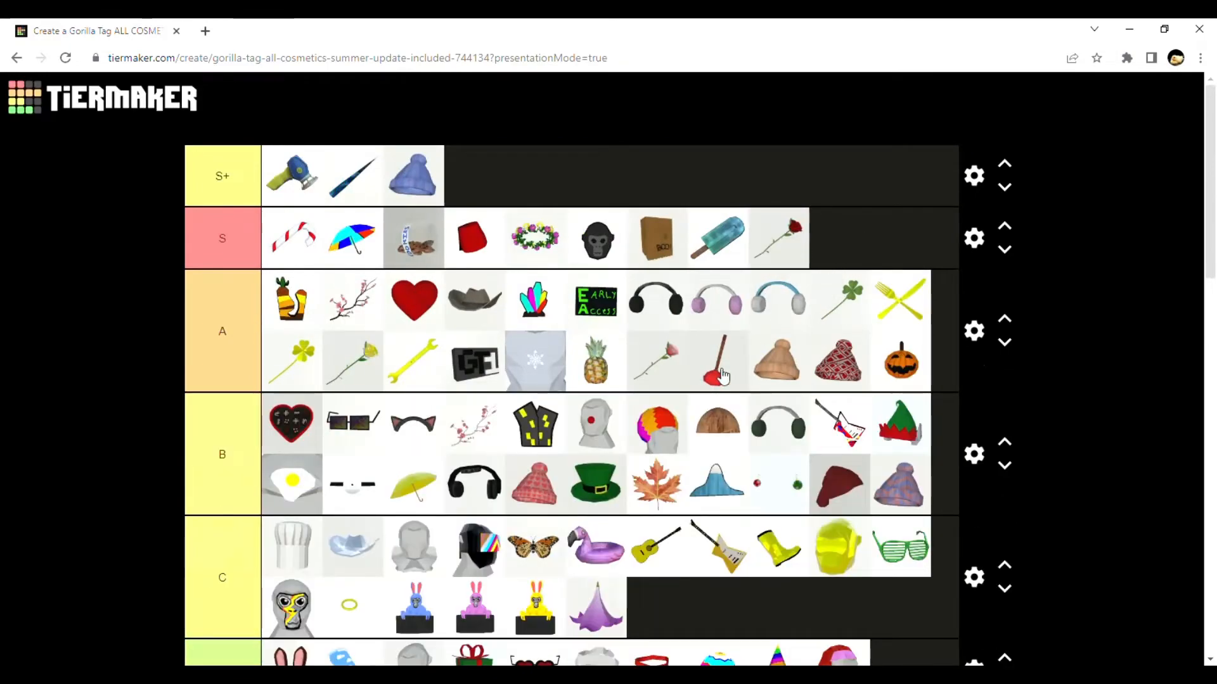
{"action": "scroll", "scroll_direction": "down", "scroll_amount": 3}
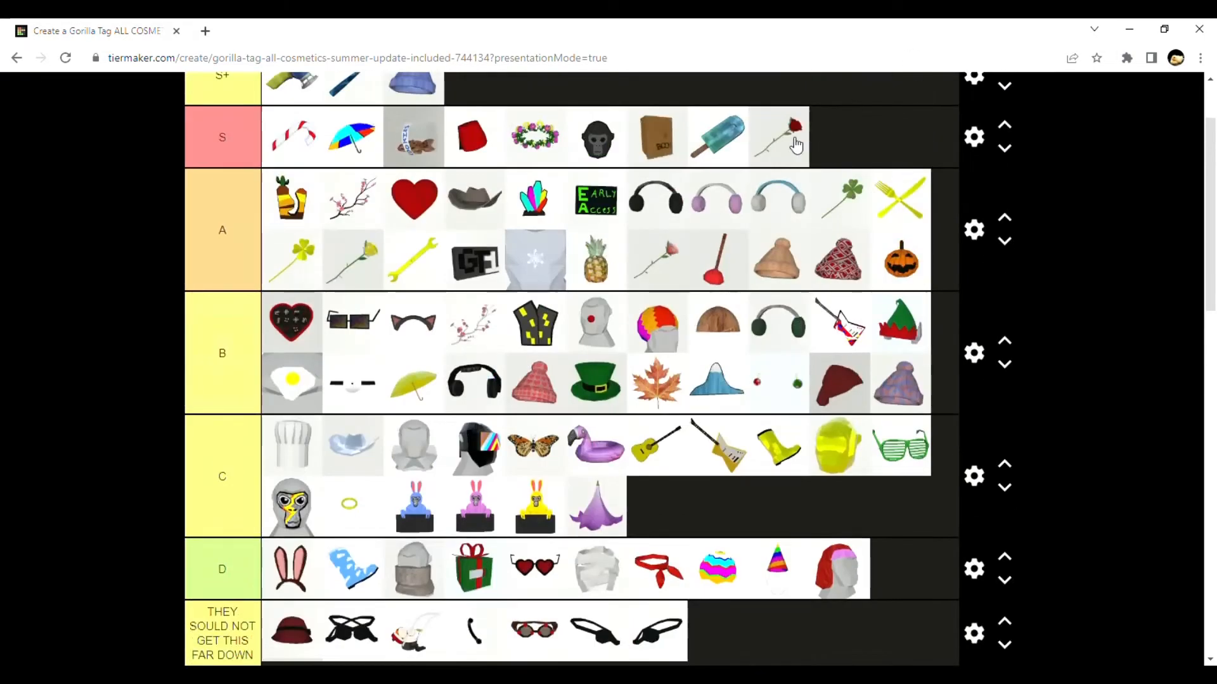
{"action": "left_click_drag", "start_coordinate": [778, 137], "coordinate": [292, 322]}
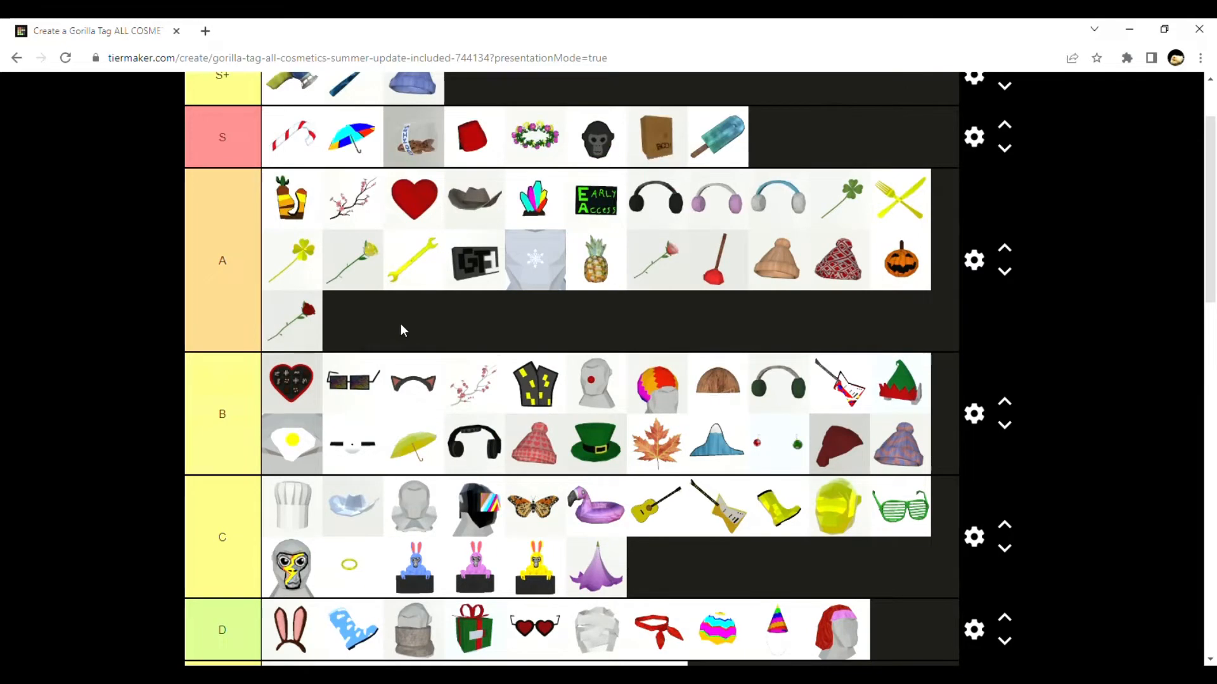
{"action": "mouse_move", "coordinate": [415, 311]}
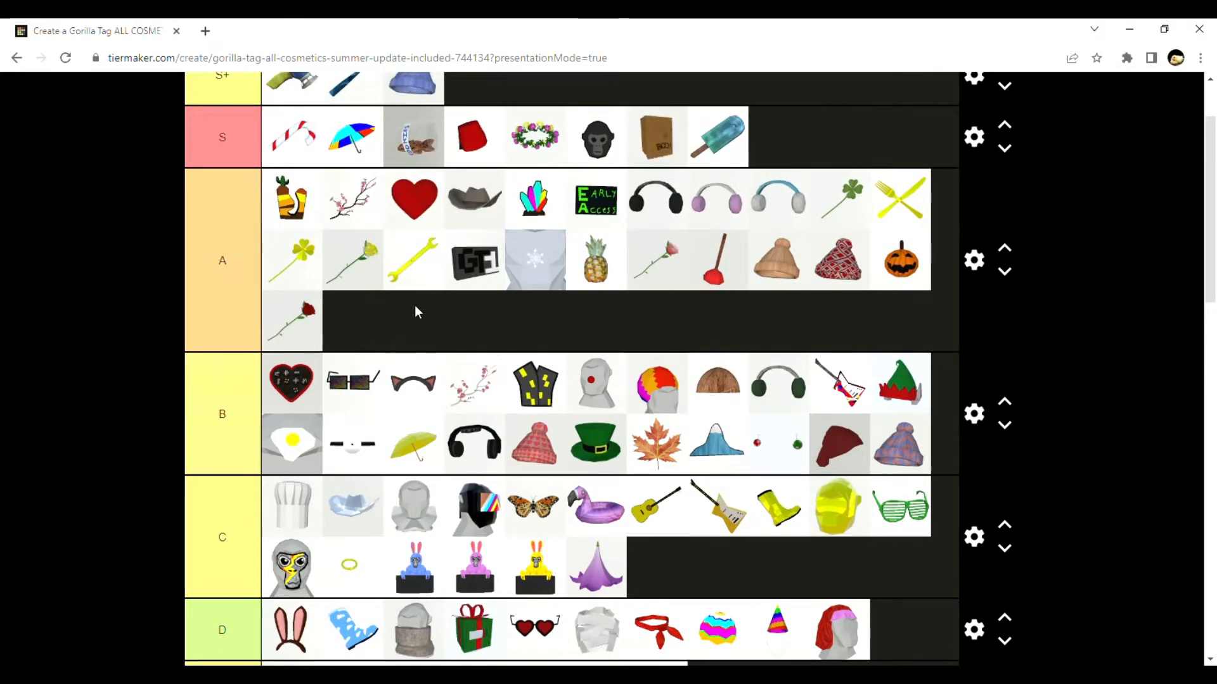
{"action": "scroll", "scroll_direction": "down", "scroll_amount": 3}
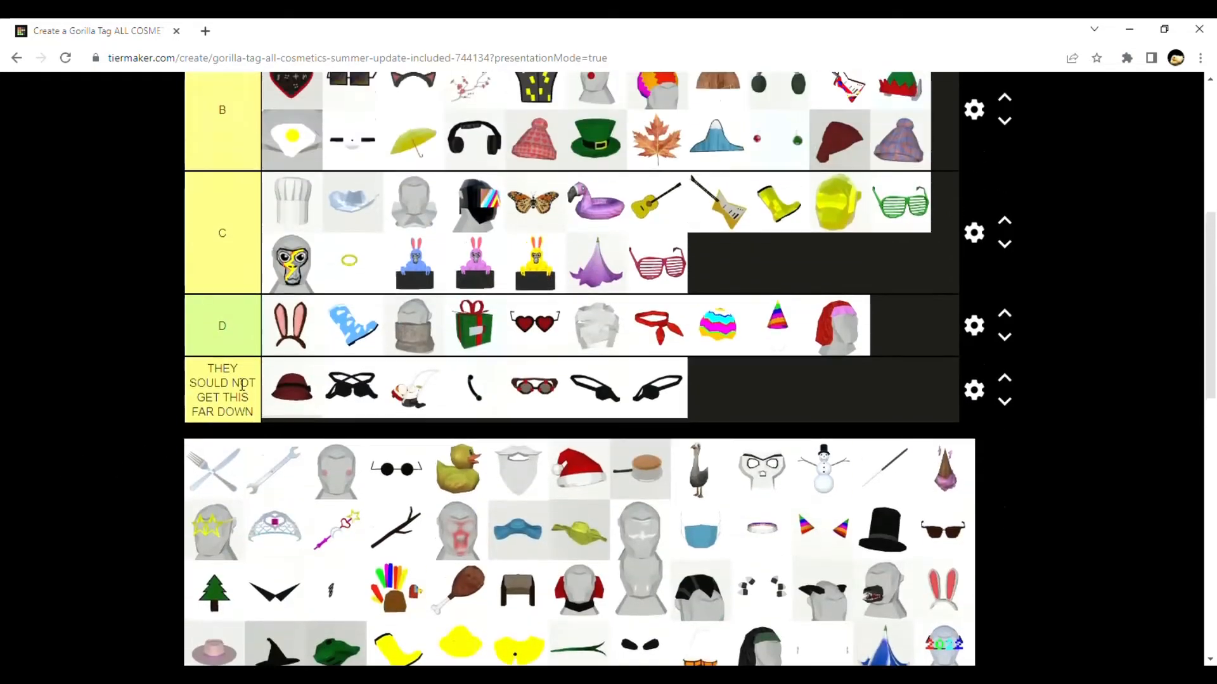
Scroll down through the tier rows and the remaining unsorted pool
{"action": "scroll", "scroll_direction": "down", "scroll_amount": 3}
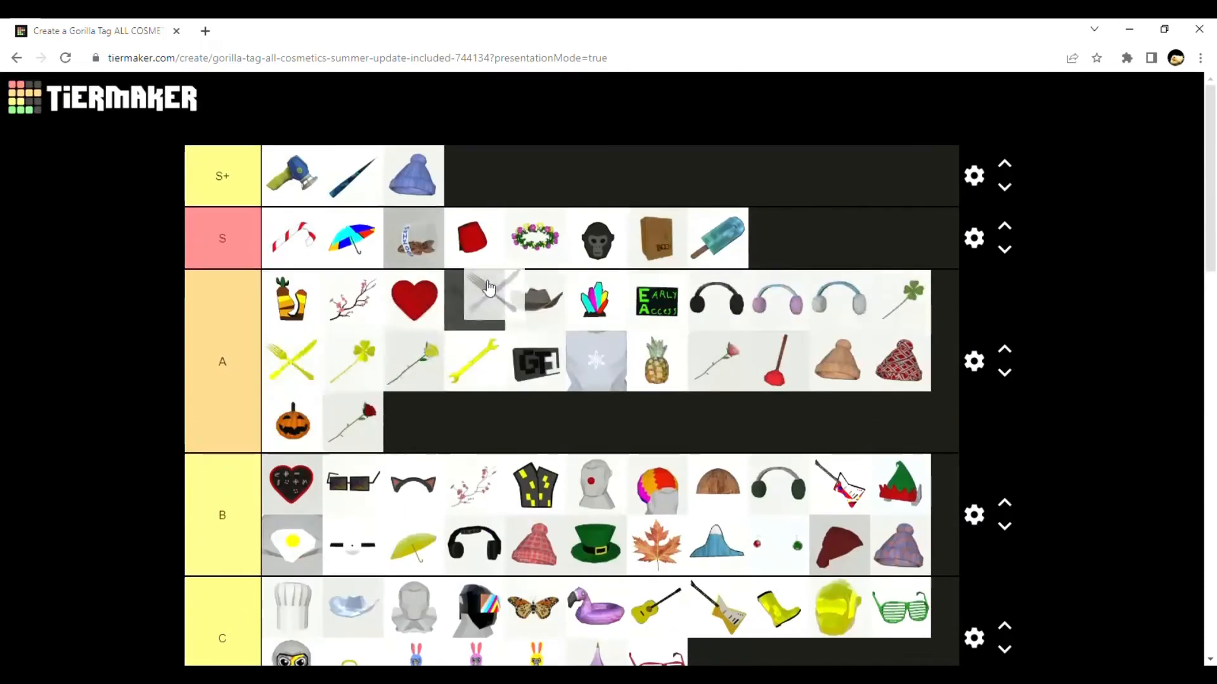
{"action": "scroll", "scroll_direction": "down", "scroll_amount": 3}
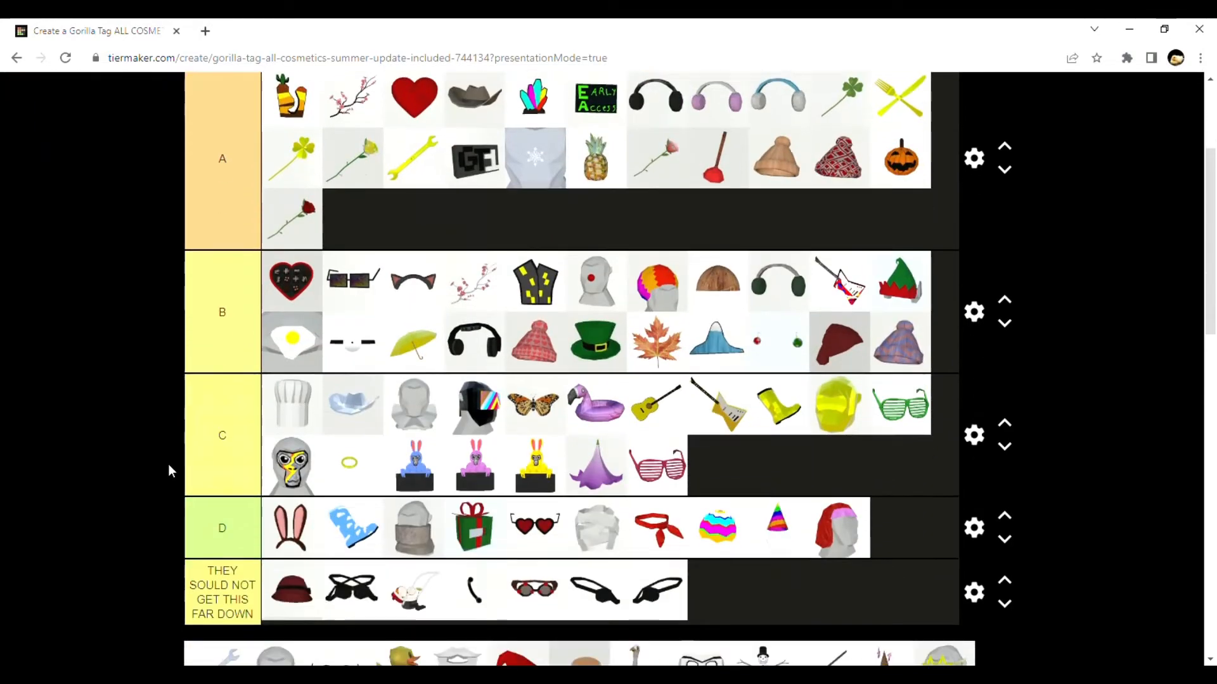
{"action": "scroll", "scroll_direction": "down", "scroll_amount": 3}
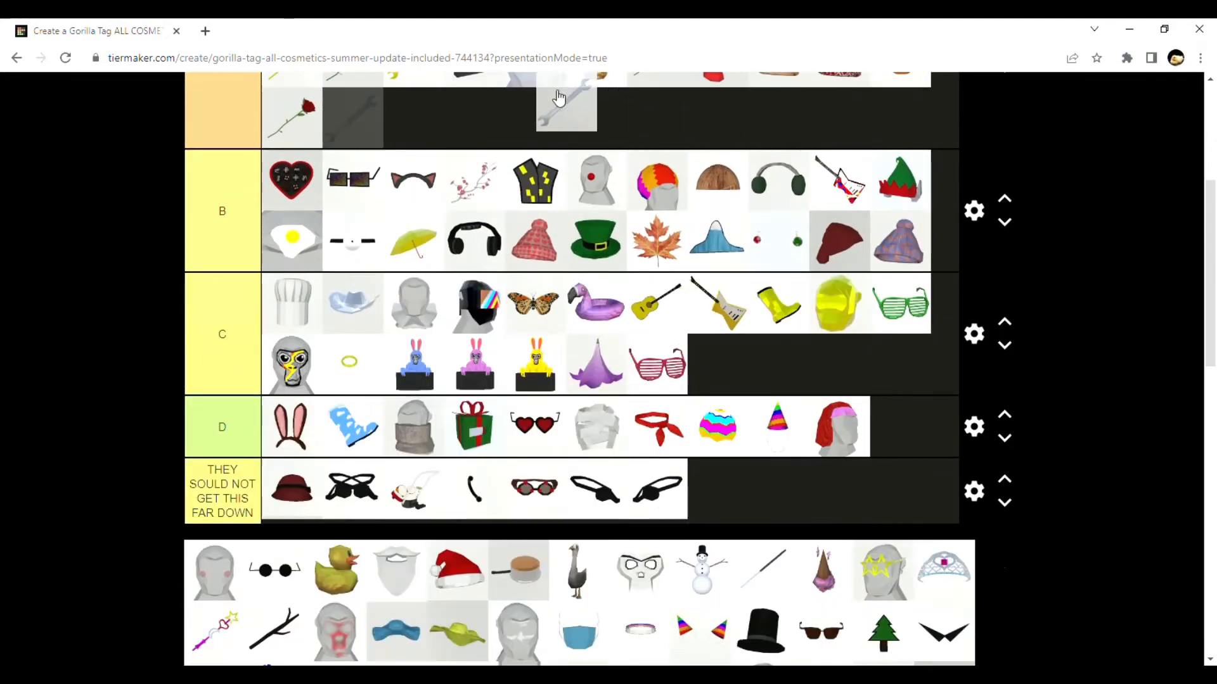
{"action": "scroll", "scroll_direction": "down", "scroll_amount": 3}
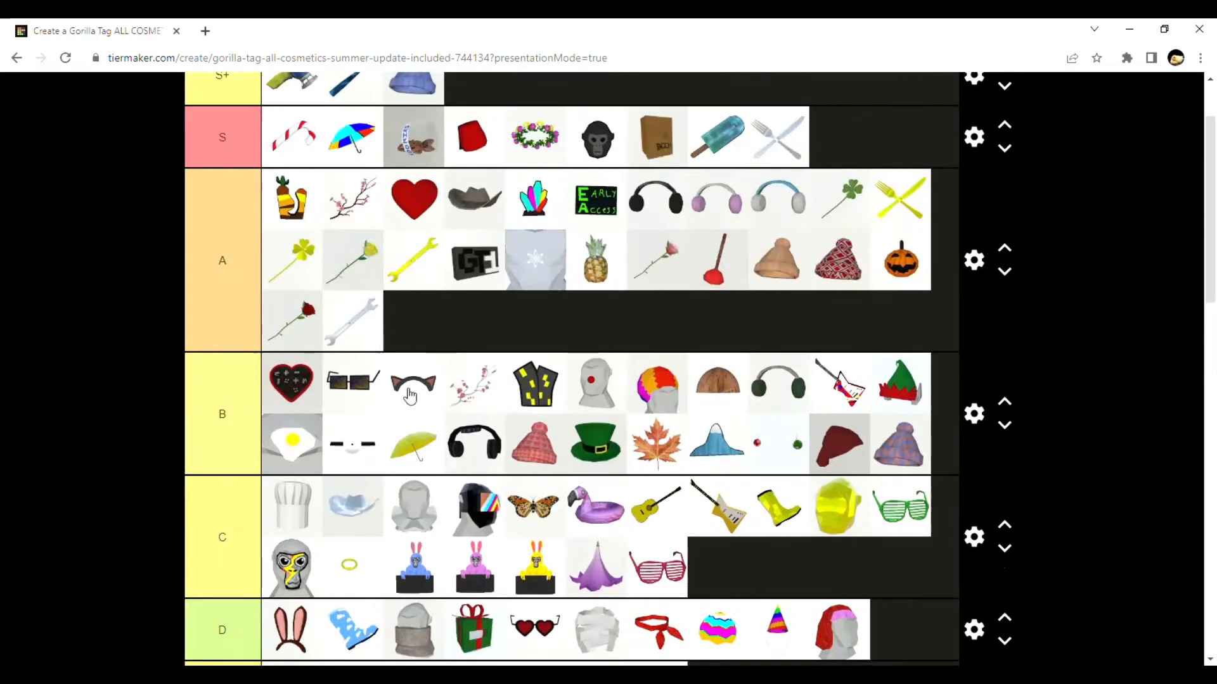
{"action": "scroll", "scroll_direction": "down", "scroll_amount": 3}
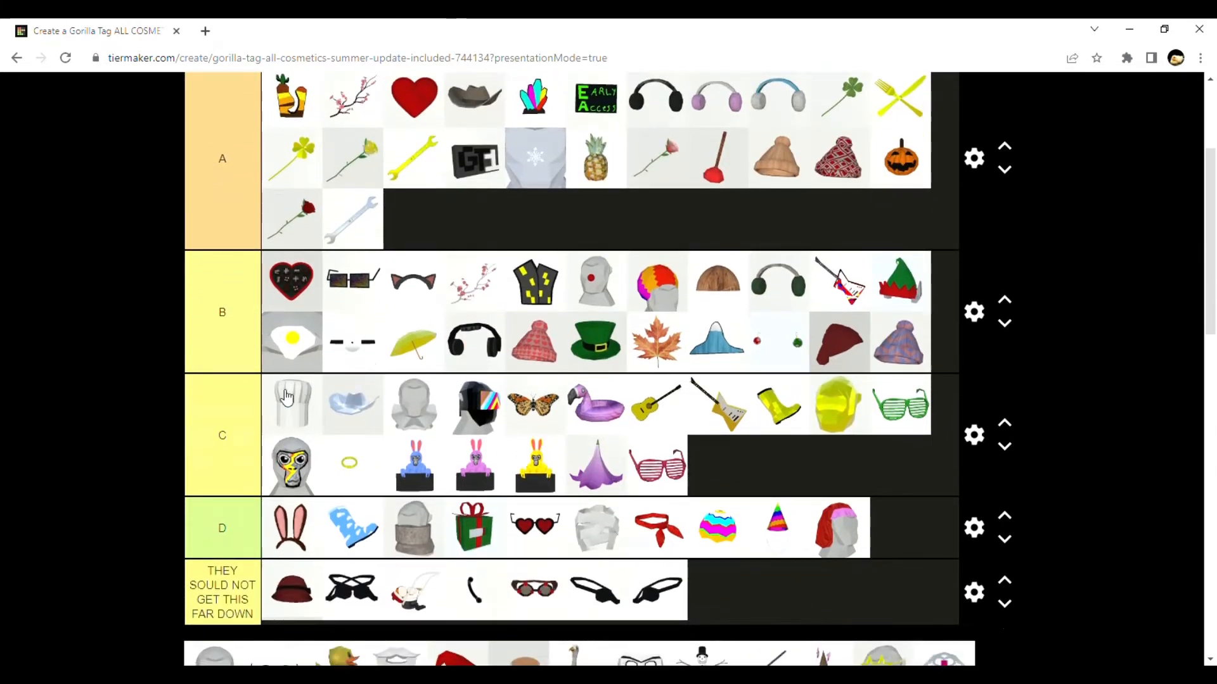
{"action": "scroll", "scroll_direction": "down", "scroll_amount": 3}
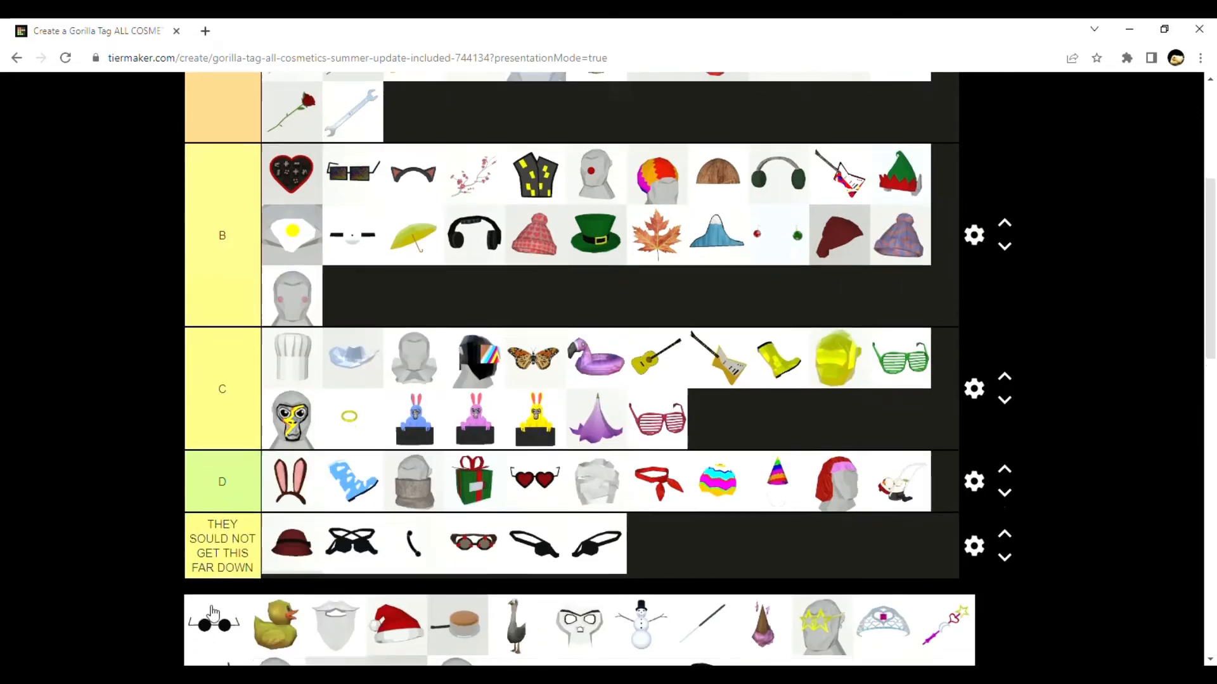
{"action": "scroll", "scroll_direction": "down", "scroll_amount": 3}
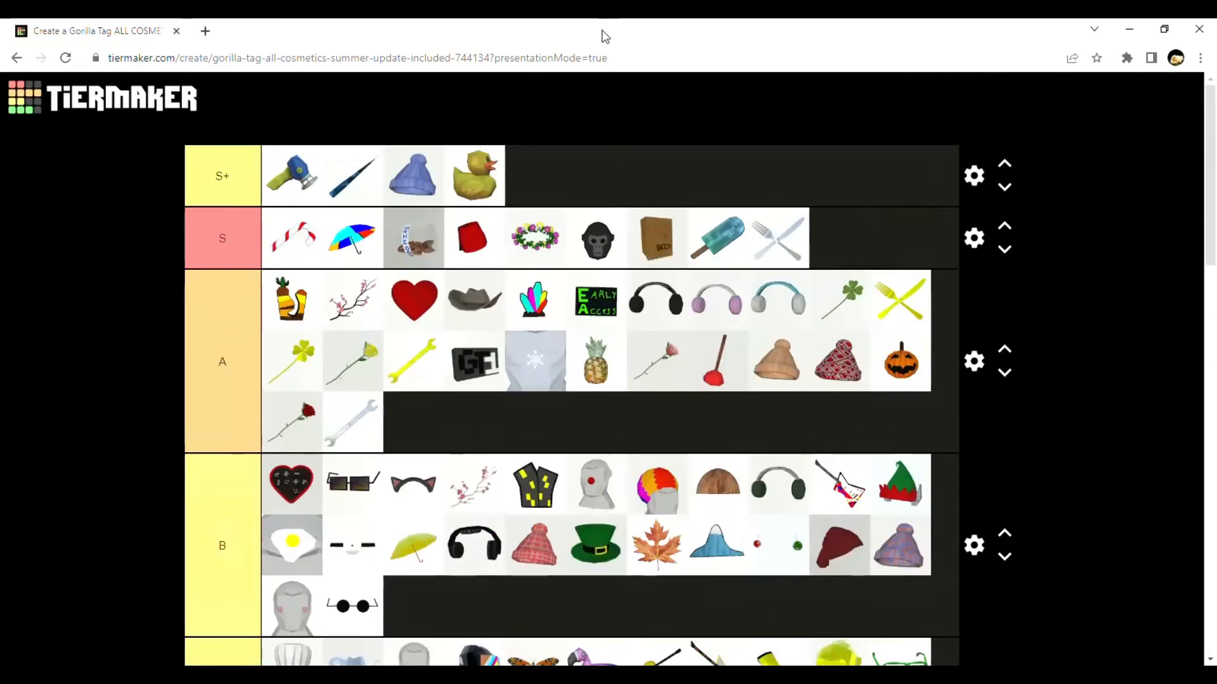
{"action": "scroll", "scroll_direction": "down", "scroll_amount": 3}
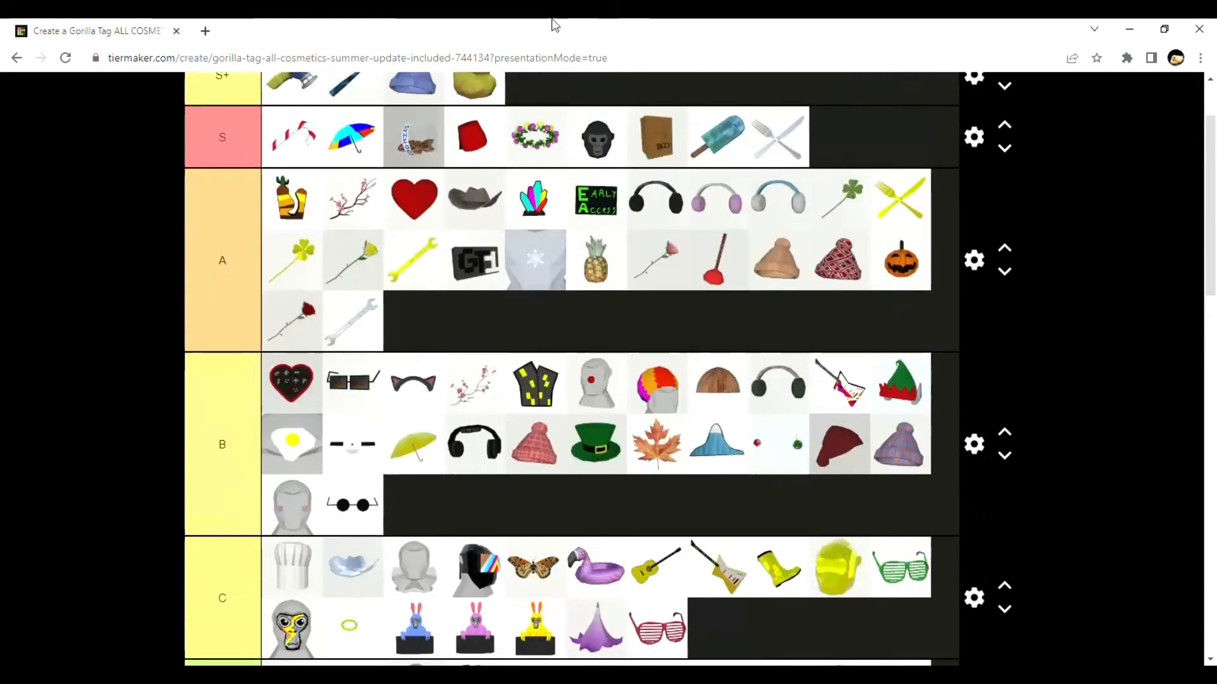
{"action": "scroll", "scroll_direction": "down", "scroll_amount": 3}
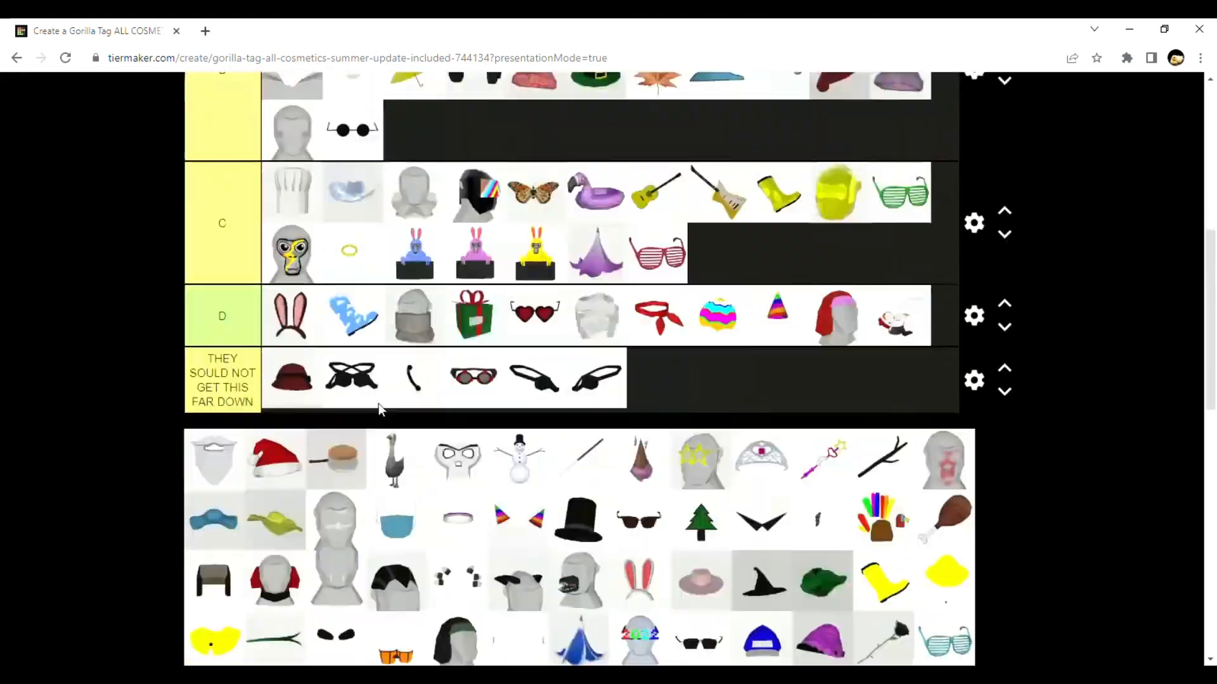
Place the goose in the A tier while working through the remaining pool
{"action": "scroll", "scroll_direction": "down", "scroll_amount": 3}
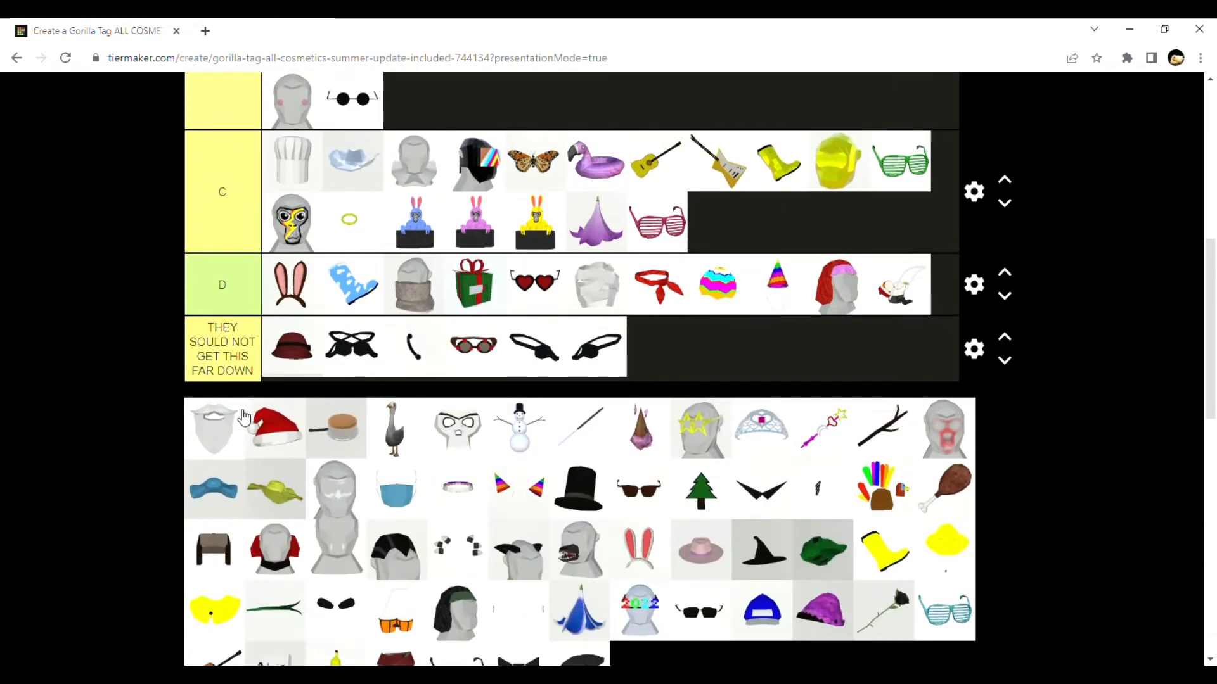
{"action": "mouse_move", "coordinate": [222, 427]}
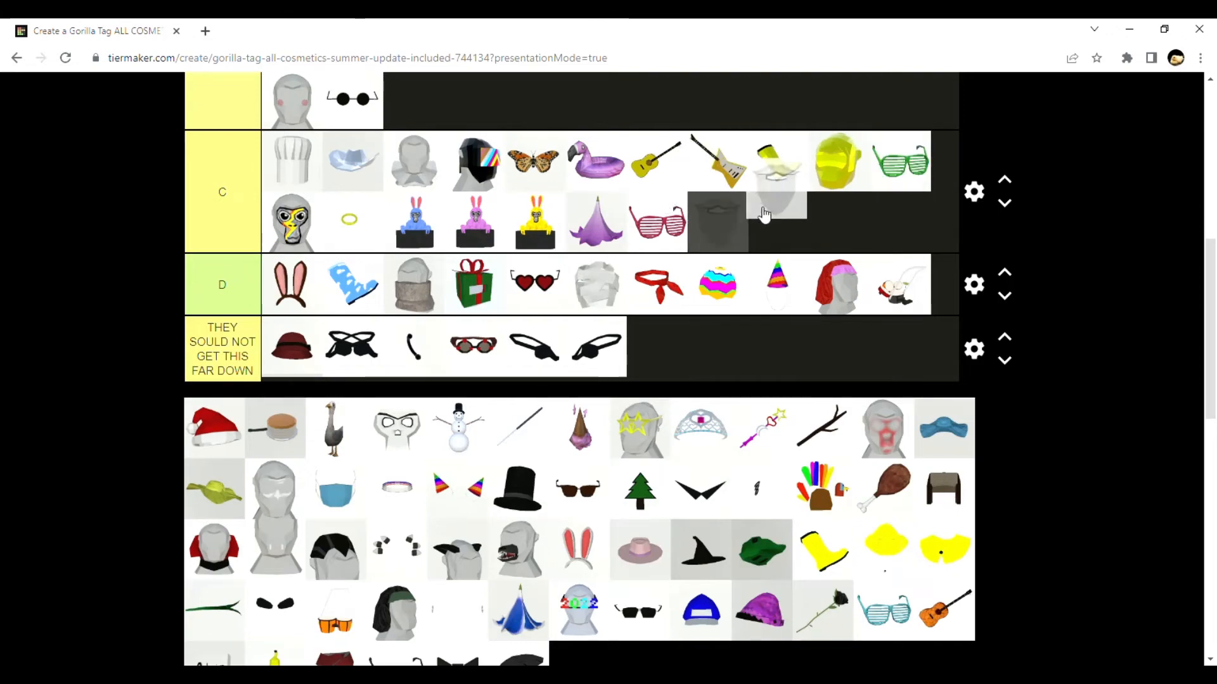
{"action": "scroll", "scroll_direction": "up", "scroll_amount": 3}
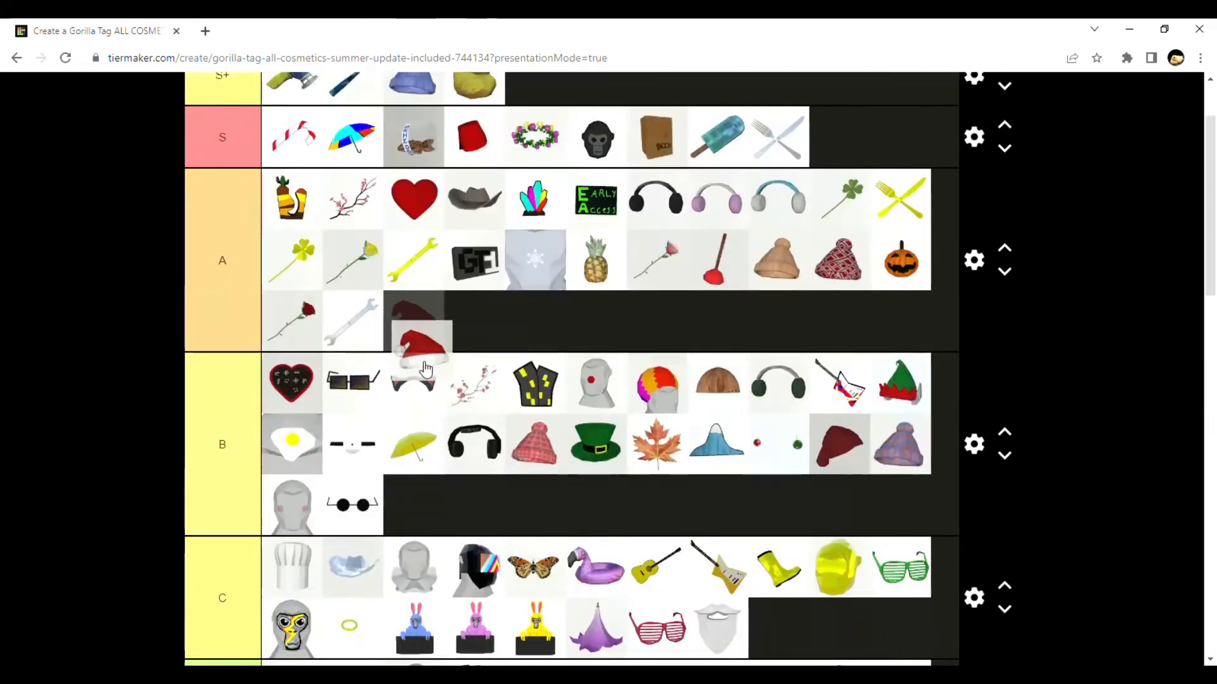
{"action": "scroll", "scroll_direction": "down", "scroll_amount": 3}
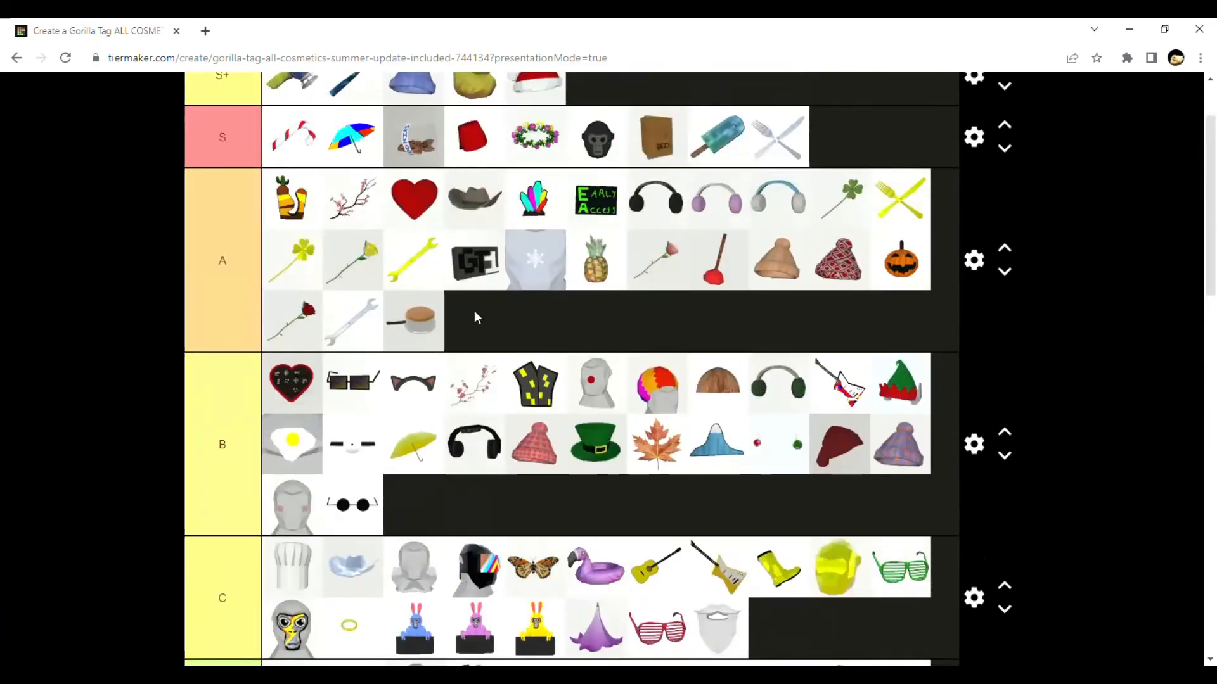
{"action": "scroll", "scroll_direction": "down", "scroll_amount": 3}
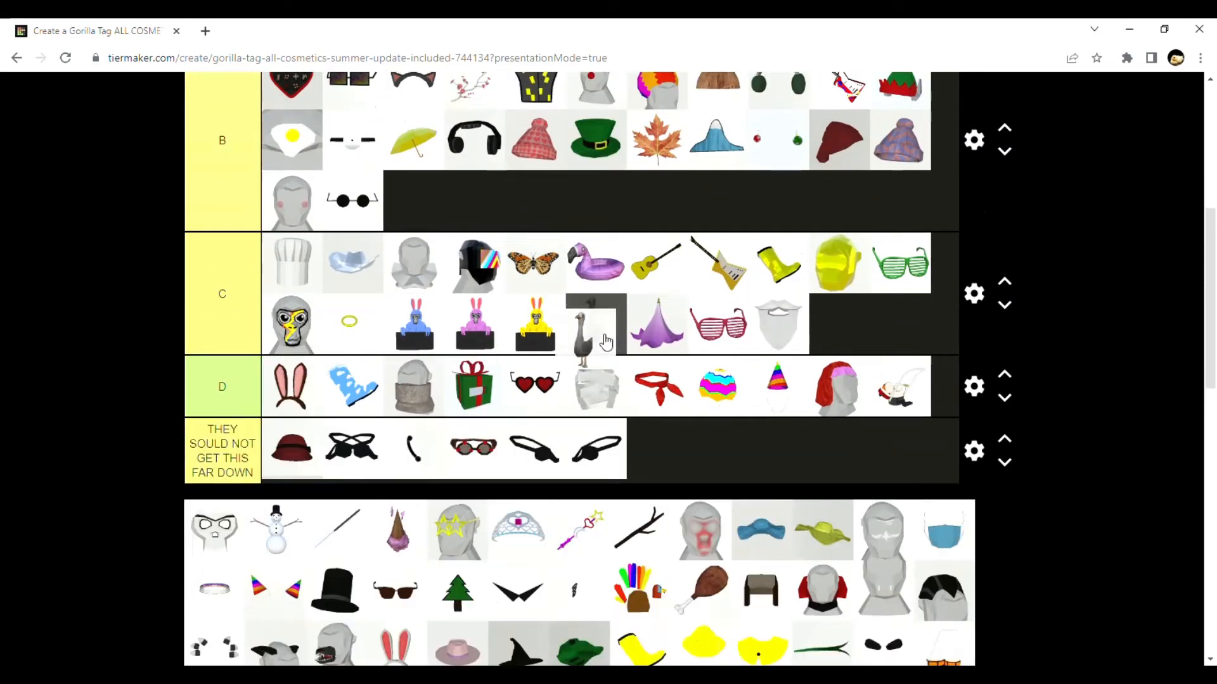
{"action": "left_click_drag", "start_coordinate": [596, 324], "coordinate": [413, 200]}
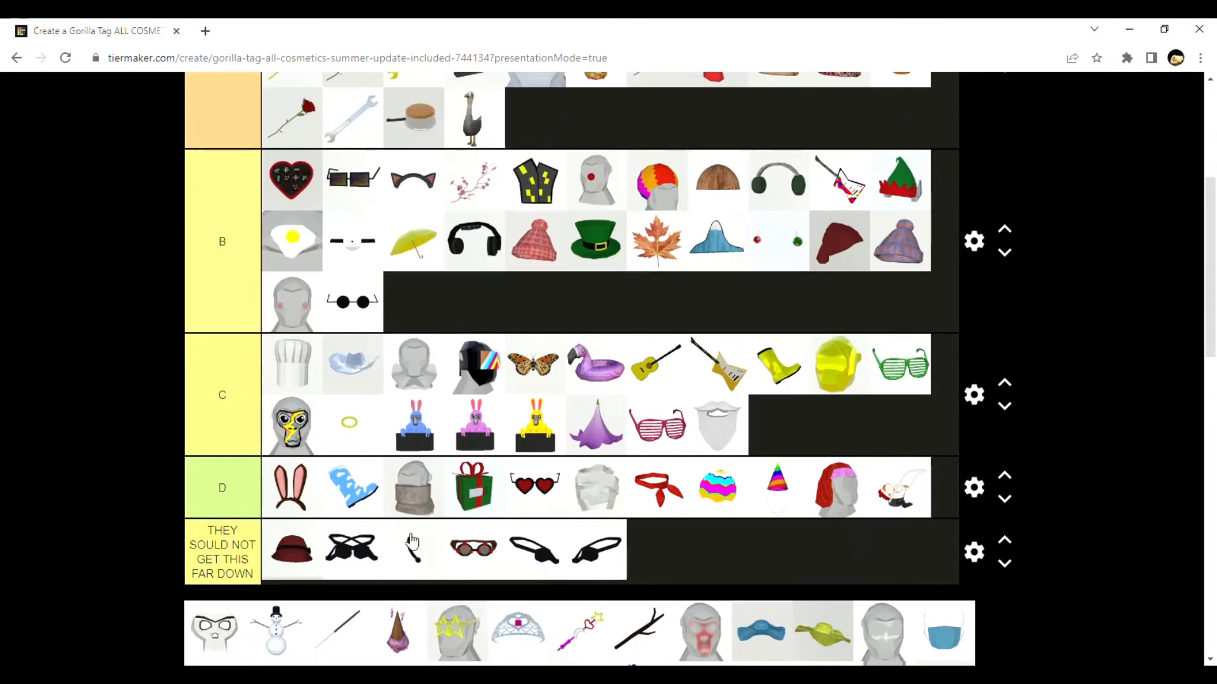
{"action": "scroll", "scroll_direction": "down", "scroll_amount": 3}
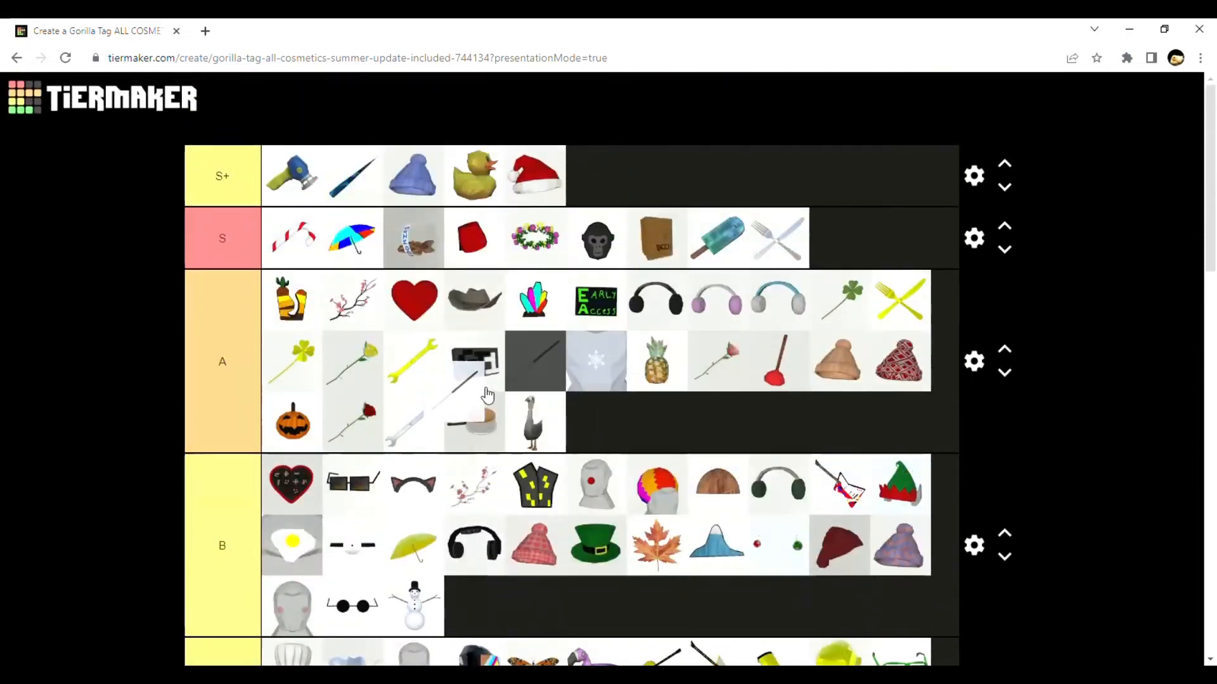
{"action": "scroll", "scroll_direction": "down", "scroll_amount": 3}
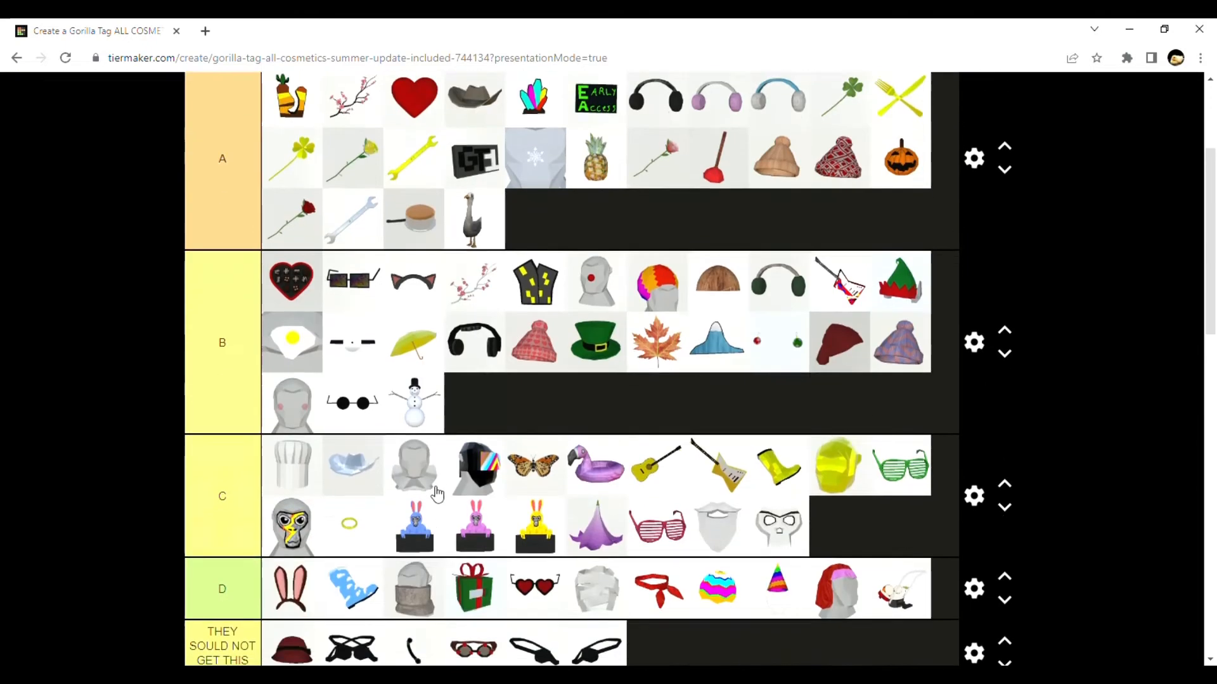
{"action": "scroll", "scroll_direction": "down", "scroll_amount": 3}
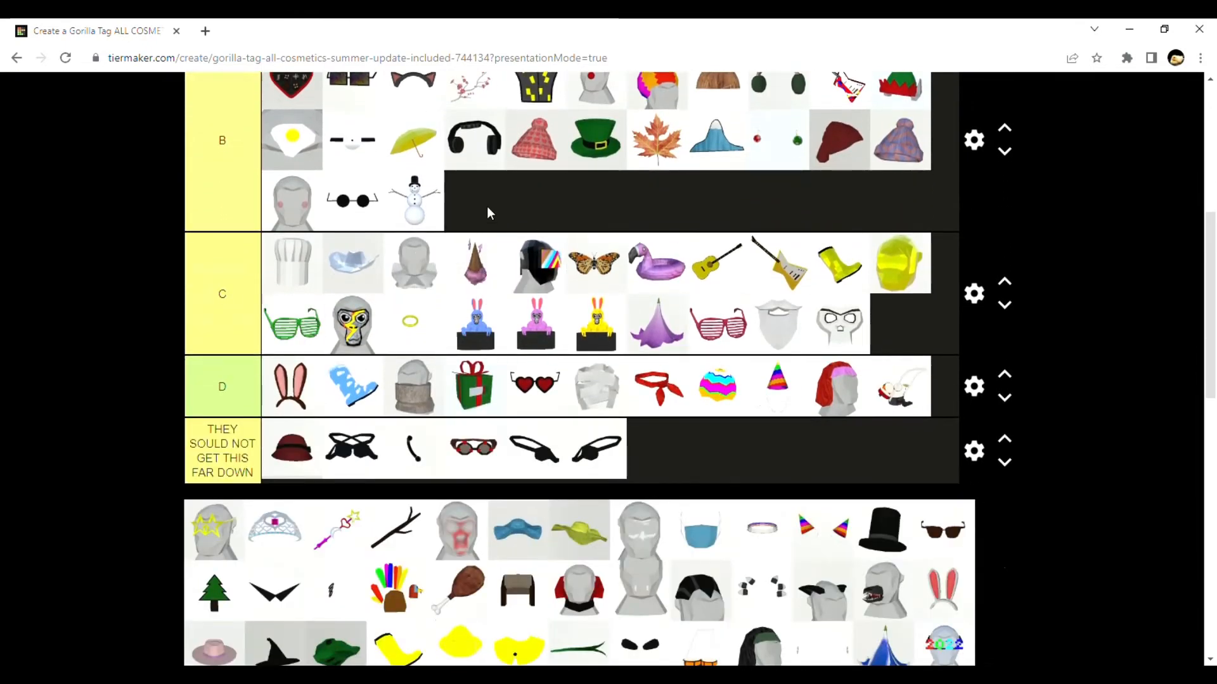
{"action": "mouse_move", "coordinate": [213, 541]}
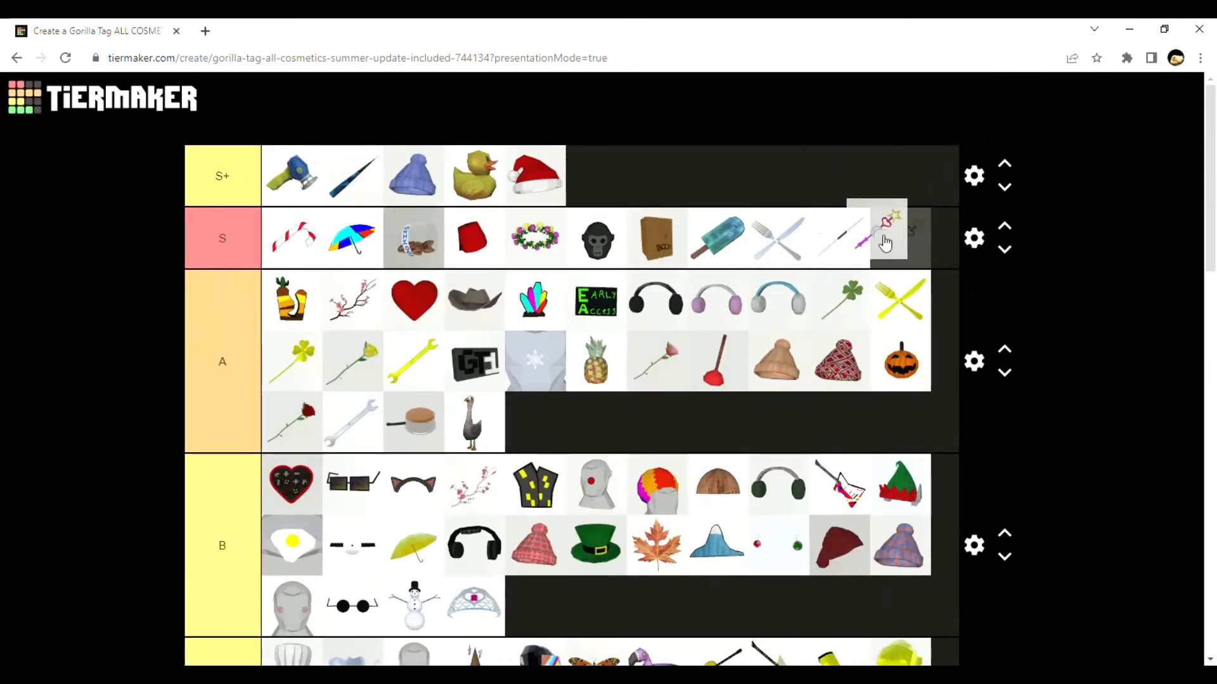
{"action": "scroll", "scroll_direction": "down", "scroll_amount": 3}
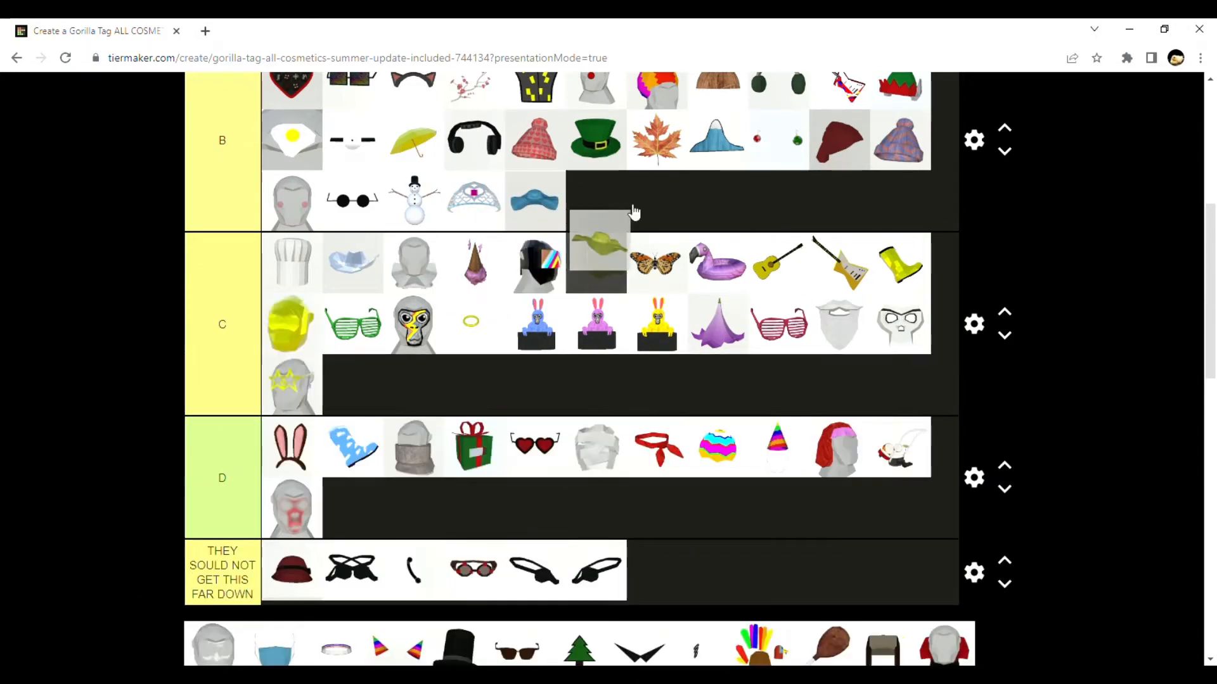
{"action": "scroll", "scroll_direction": "down", "scroll_amount": 3}
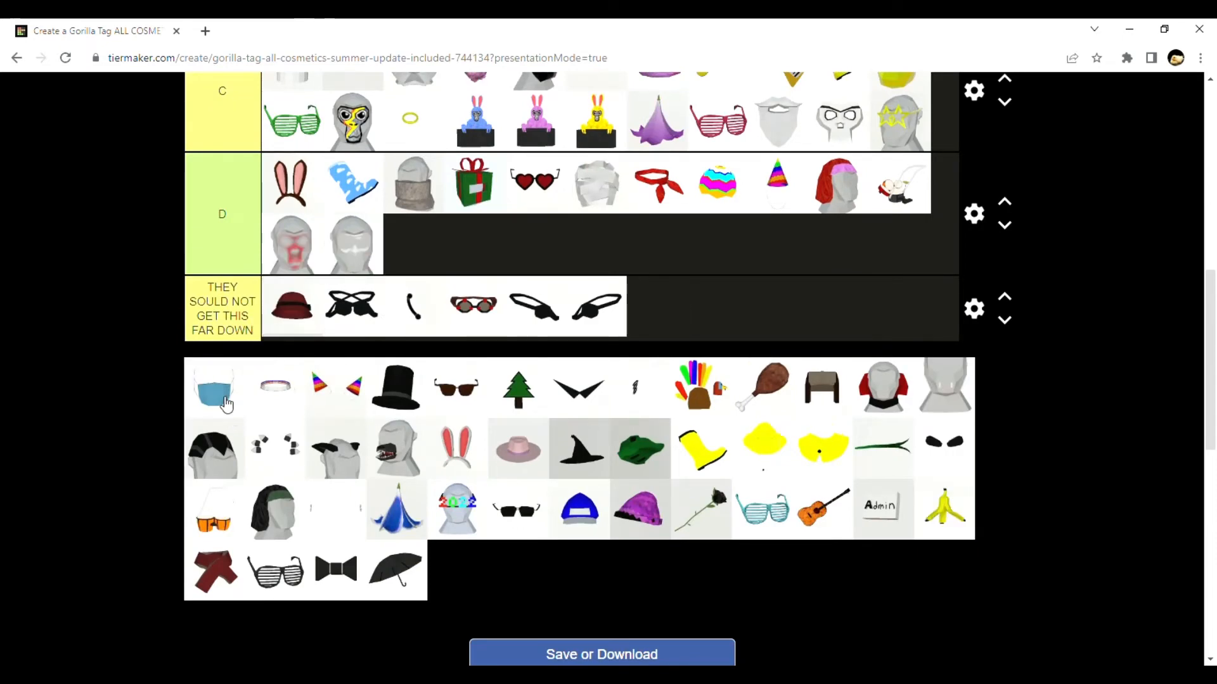
Move the top hat from the pool into the C tier row
{"action": "scroll", "scroll_direction": "up", "scroll_amount": 3}
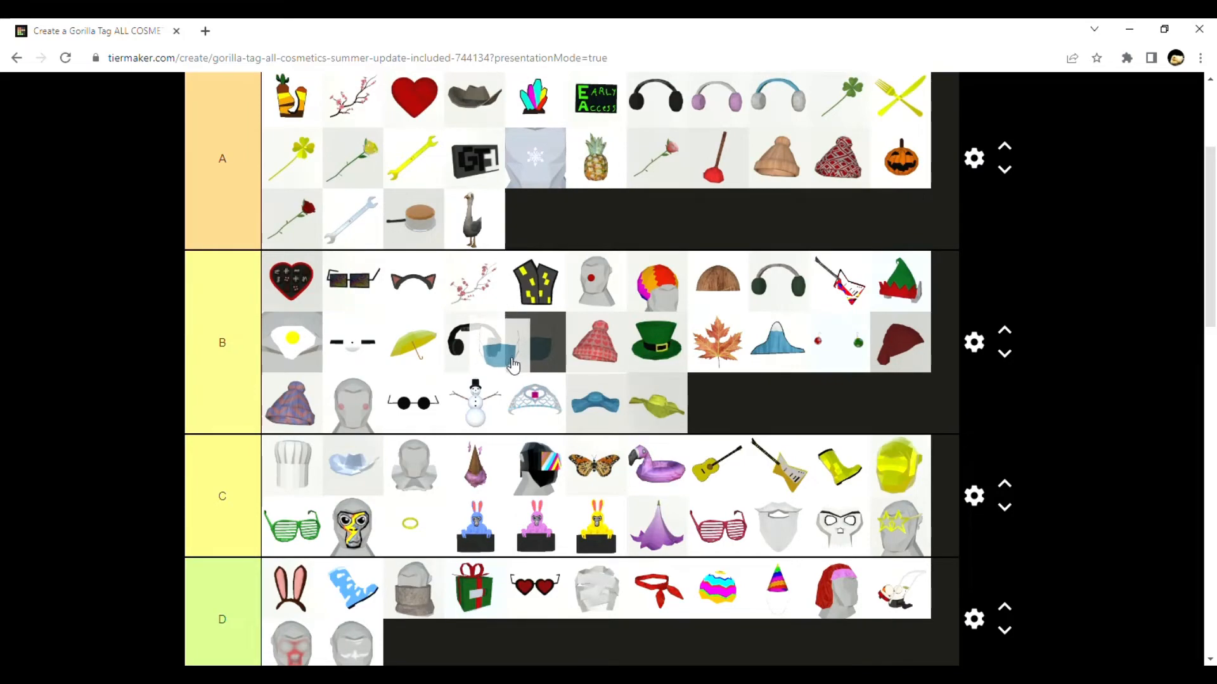
{"action": "scroll", "scroll_direction": "down", "scroll_amount": 3}
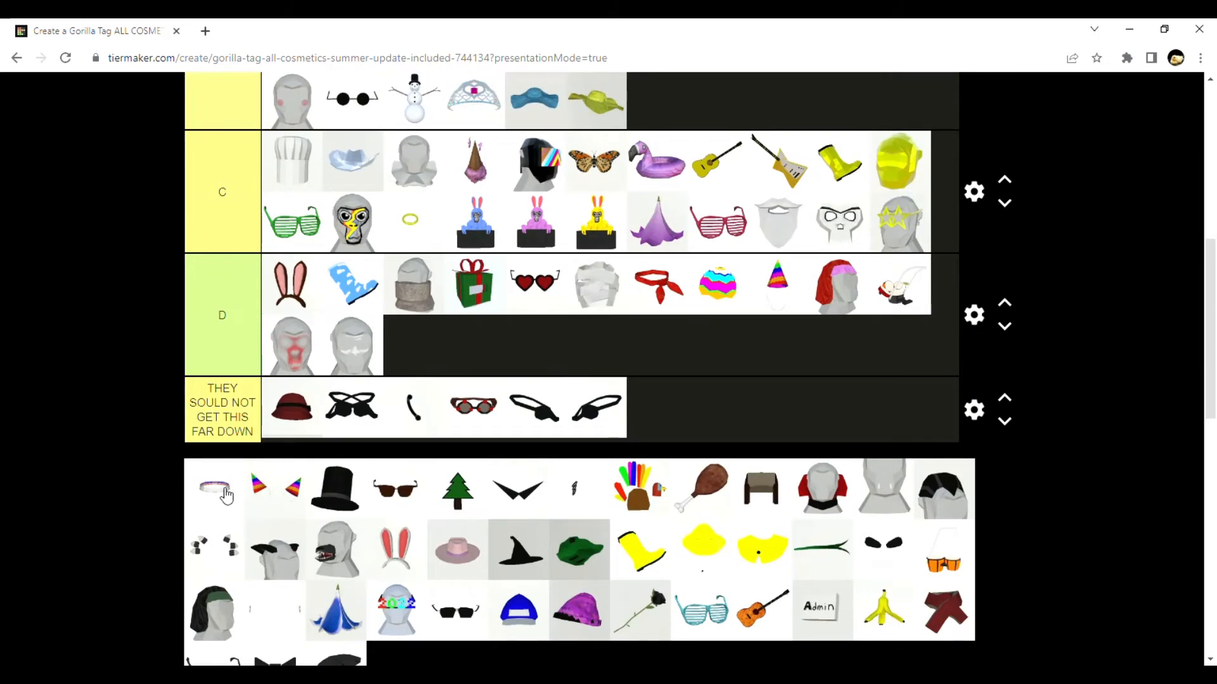
{"action": "mouse_move", "coordinate": [216, 505]}
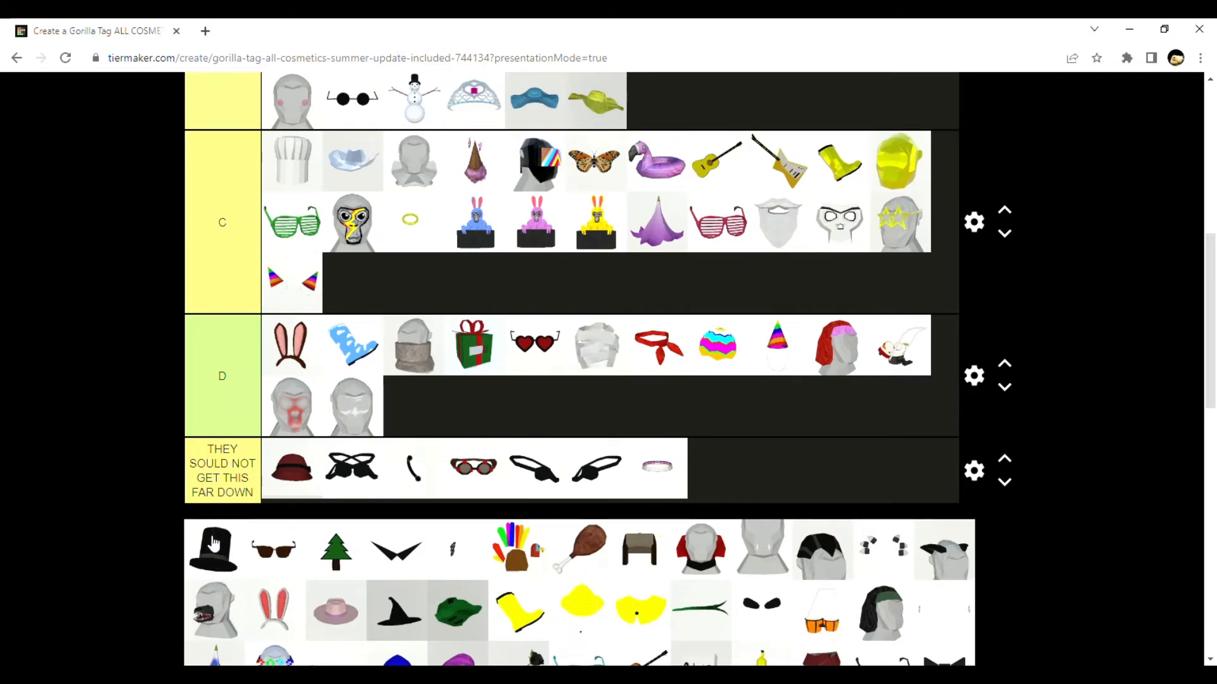
{"action": "left_click_drag", "start_coordinate": [213, 549], "coordinate": [351, 283]}
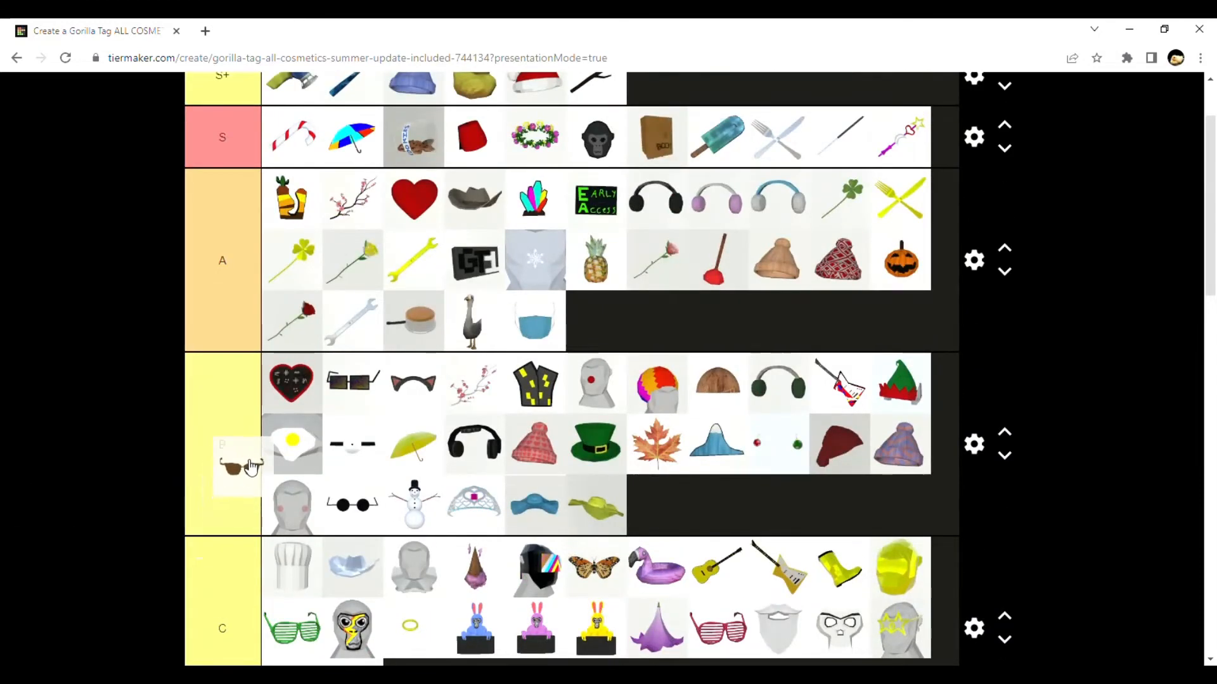
{"action": "scroll", "scroll_direction": "down", "scroll_amount": 3}
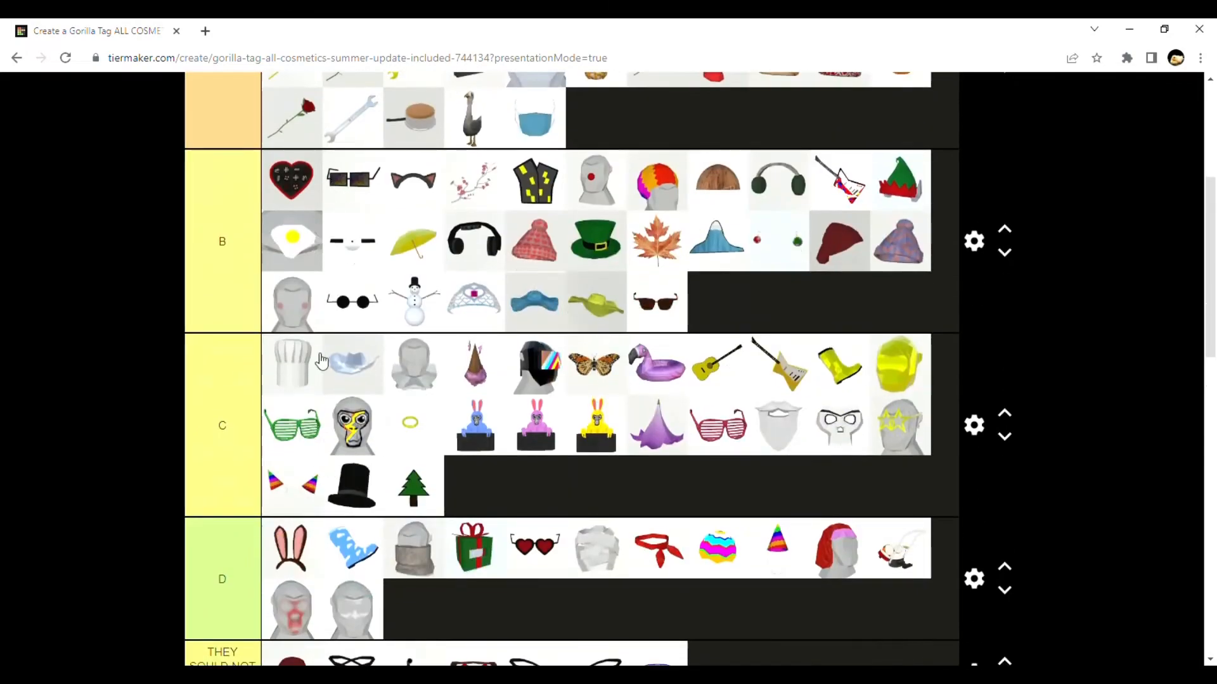
{"action": "scroll", "scroll_direction": "down", "scroll_amount": 3}
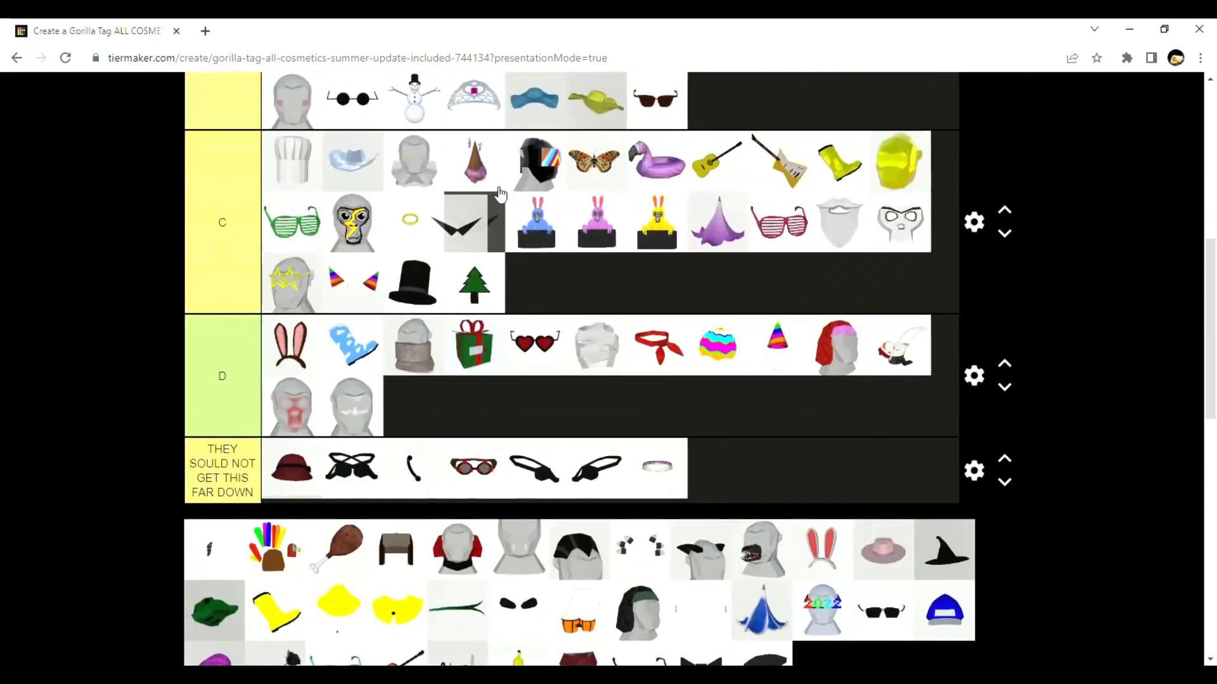
{"action": "scroll", "scroll_direction": "up", "scroll_amount": 3}
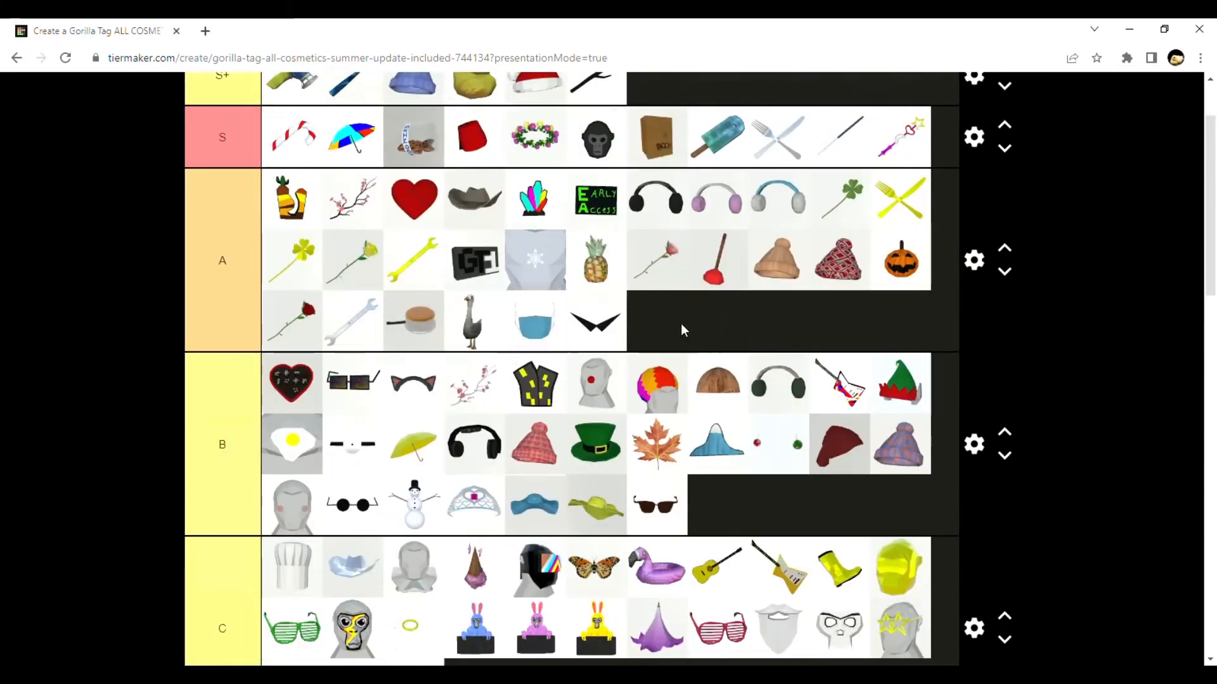
{"action": "scroll", "scroll_direction": "down", "scroll_amount": 3}
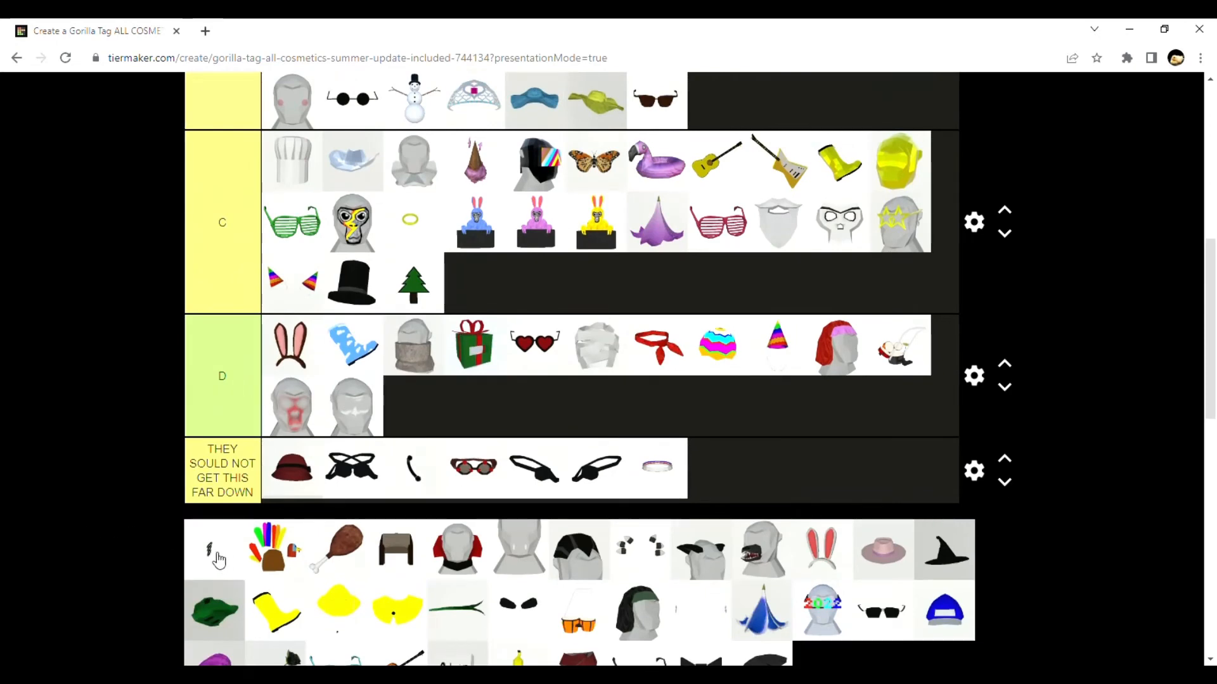
{"action": "scroll", "scroll_direction": "down", "scroll_amount": 3}
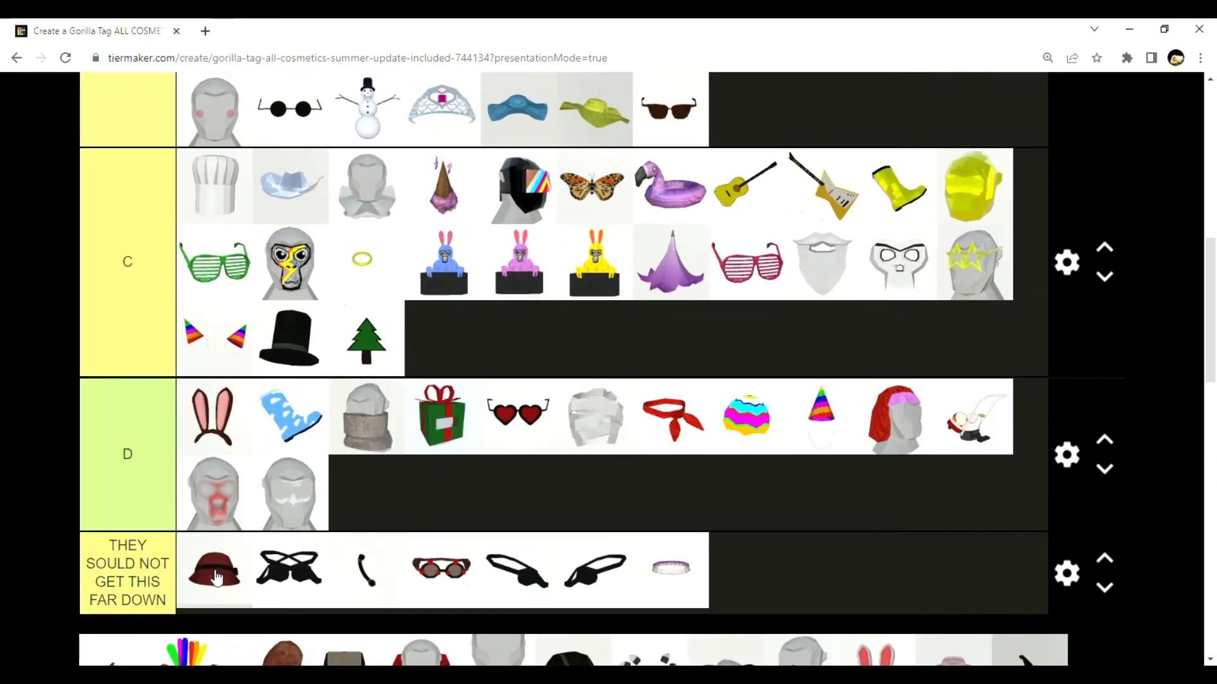
{"action": "scroll", "scroll_direction": "down", "scroll_amount": 3}
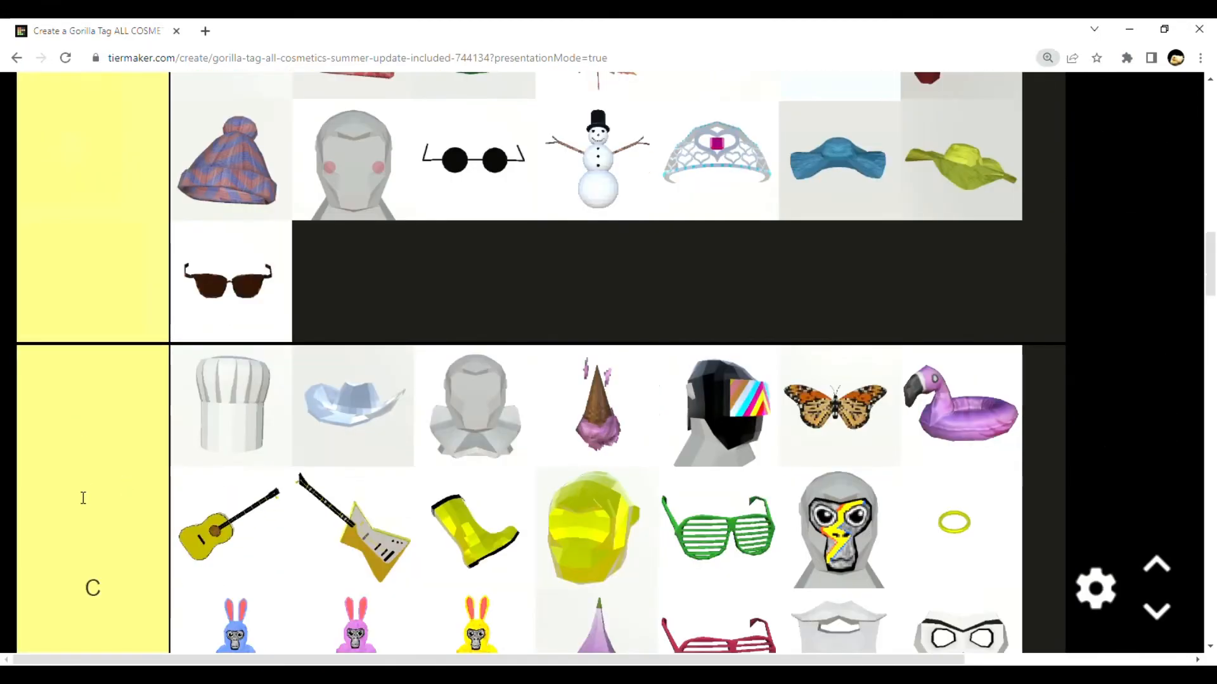
{"action": "scroll", "scroll_direction": "down", "scroll_amount": 3}
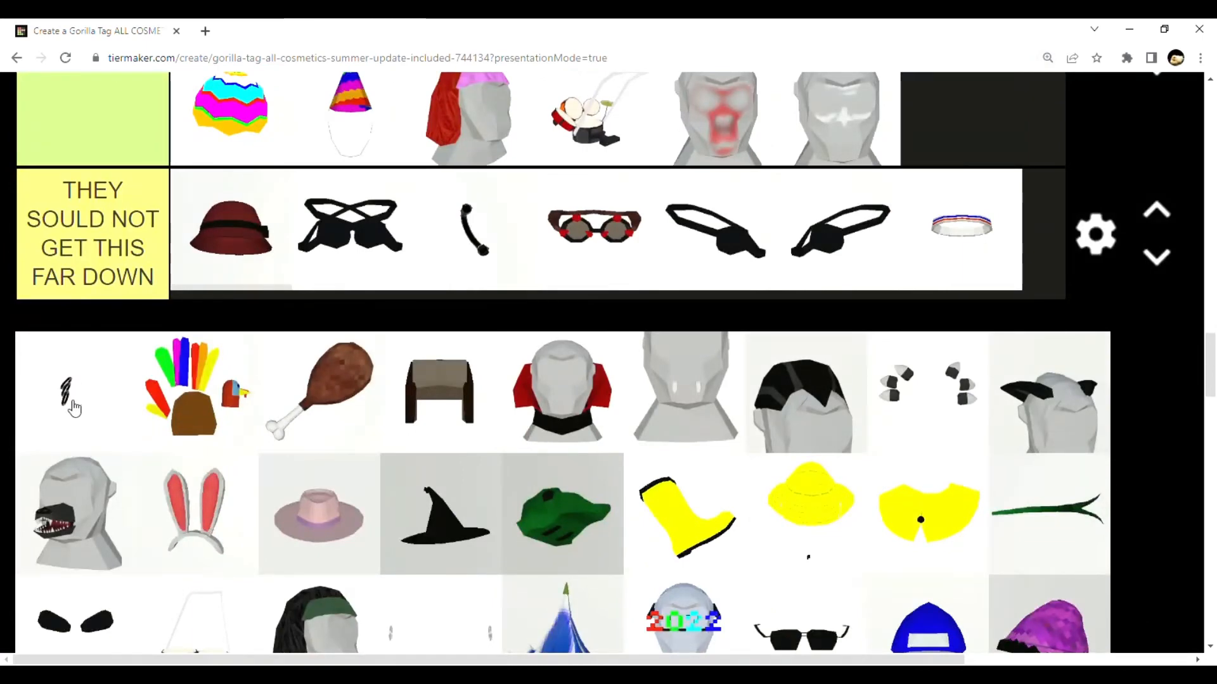
{"action": "scroll", "scroll_direction": "down", "scroll_amount": 3}
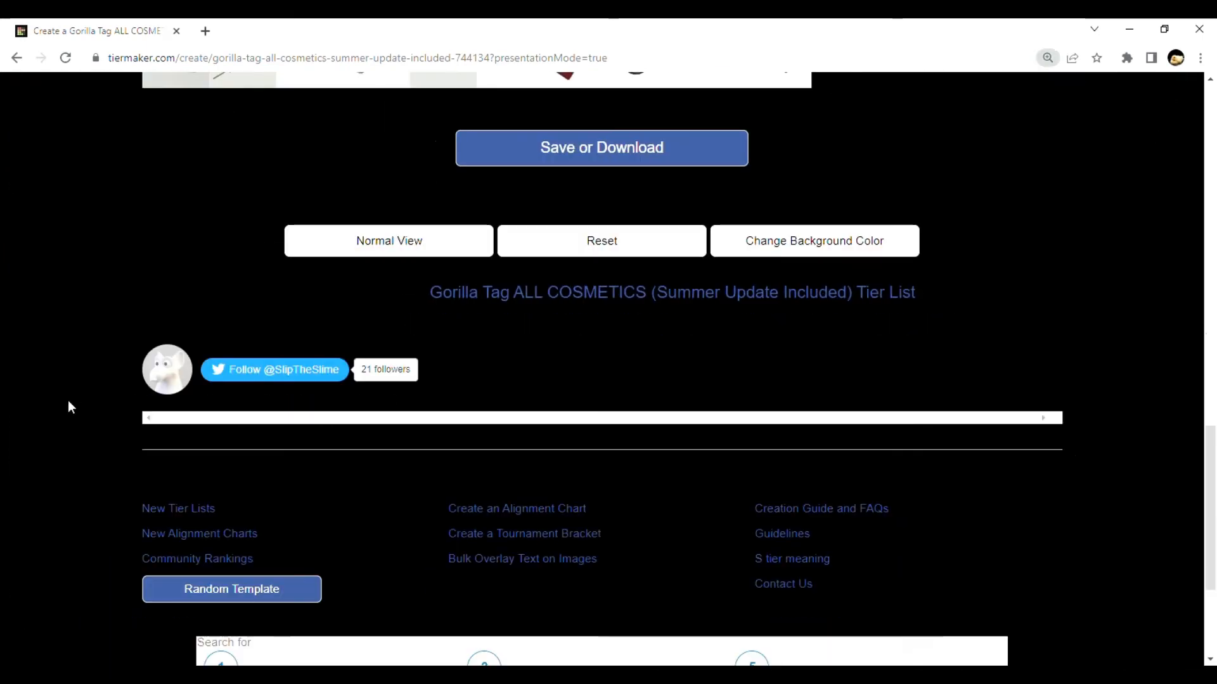
Move the turkey gloves from the pool into the B tier row
{"action": "scroll", "scroll_direction": "down", "scroll_amount": 3}
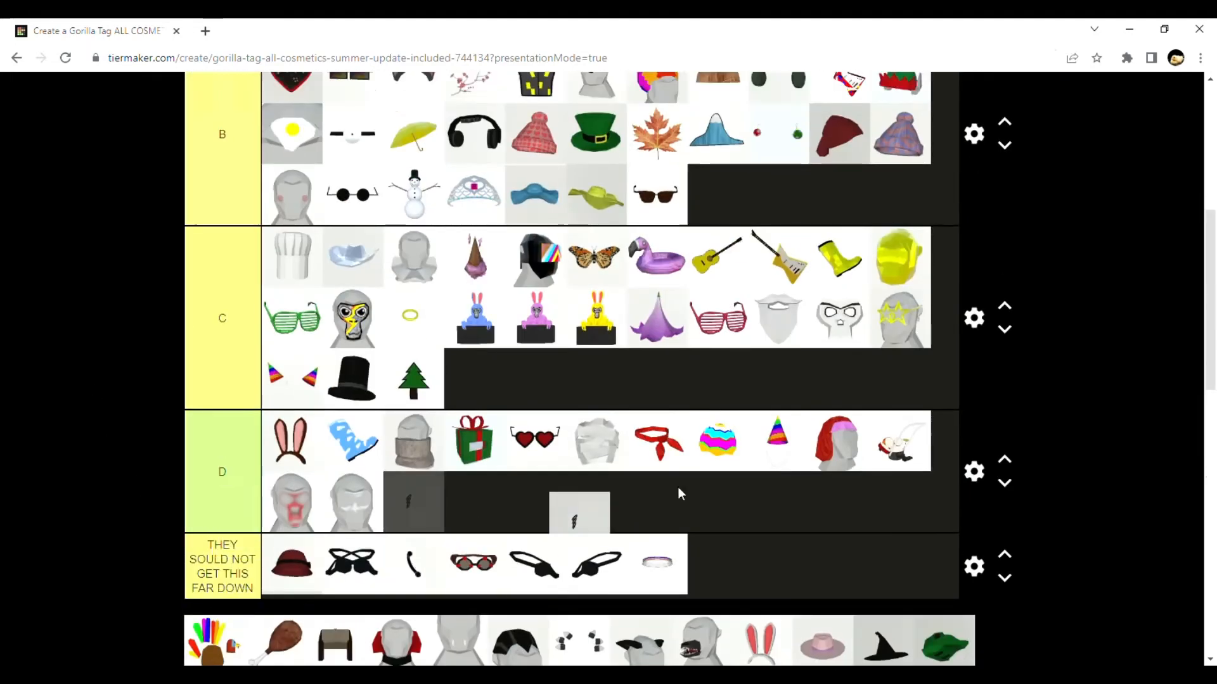
{"action": "scroll", "scroll_direction": "down", "scroll_amount": 3}
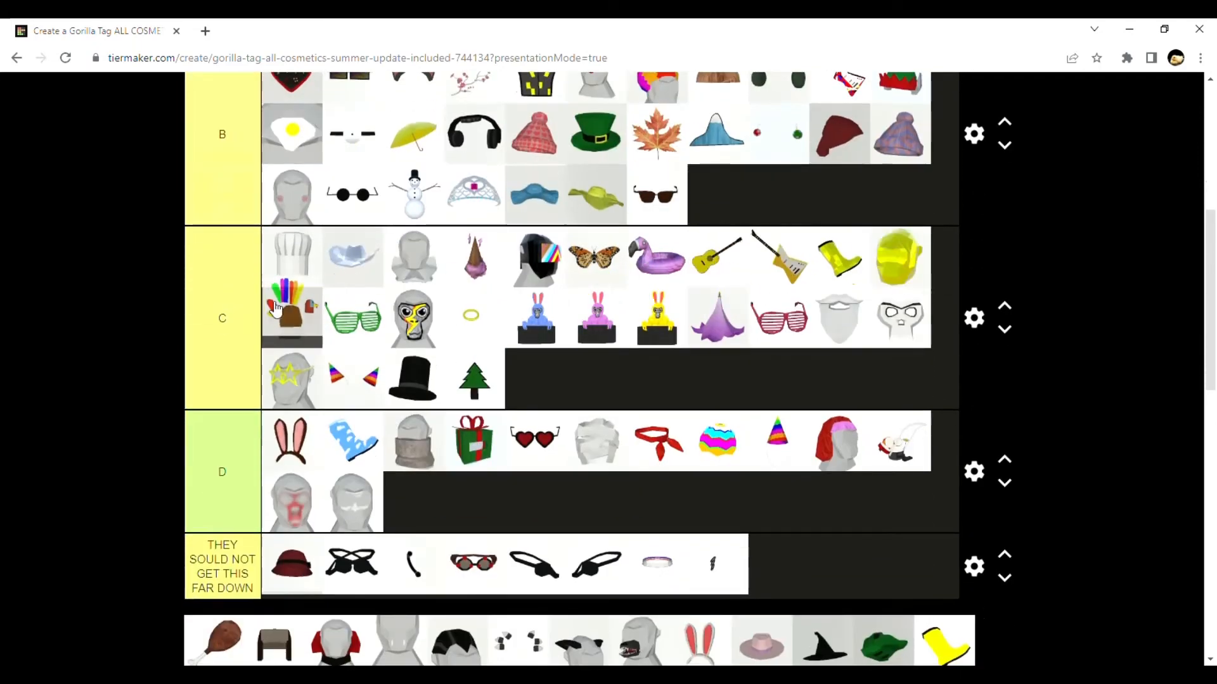
{"action": "left_click_drag", "start_coordinate": [291, 316], "coordinate": [717, 197]}
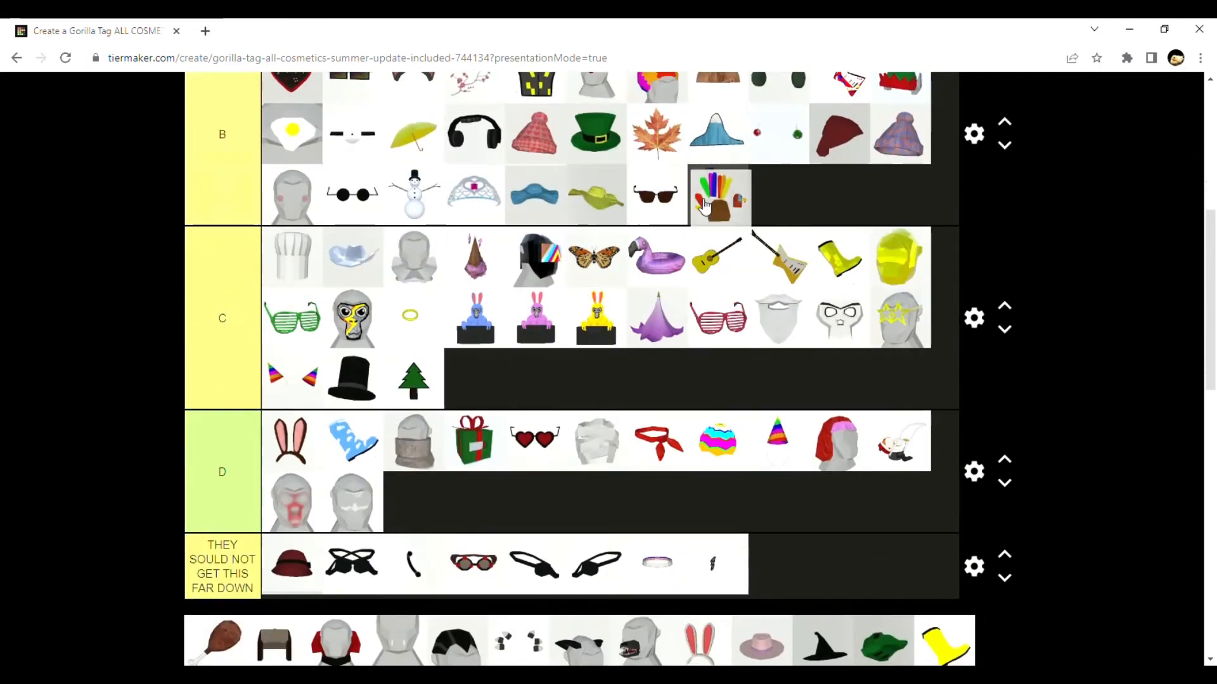
Move the white bunny ears from the pool into the D tier row
{"action": "scroll", "scroll_direction": "down", "scroll_amount": 3}
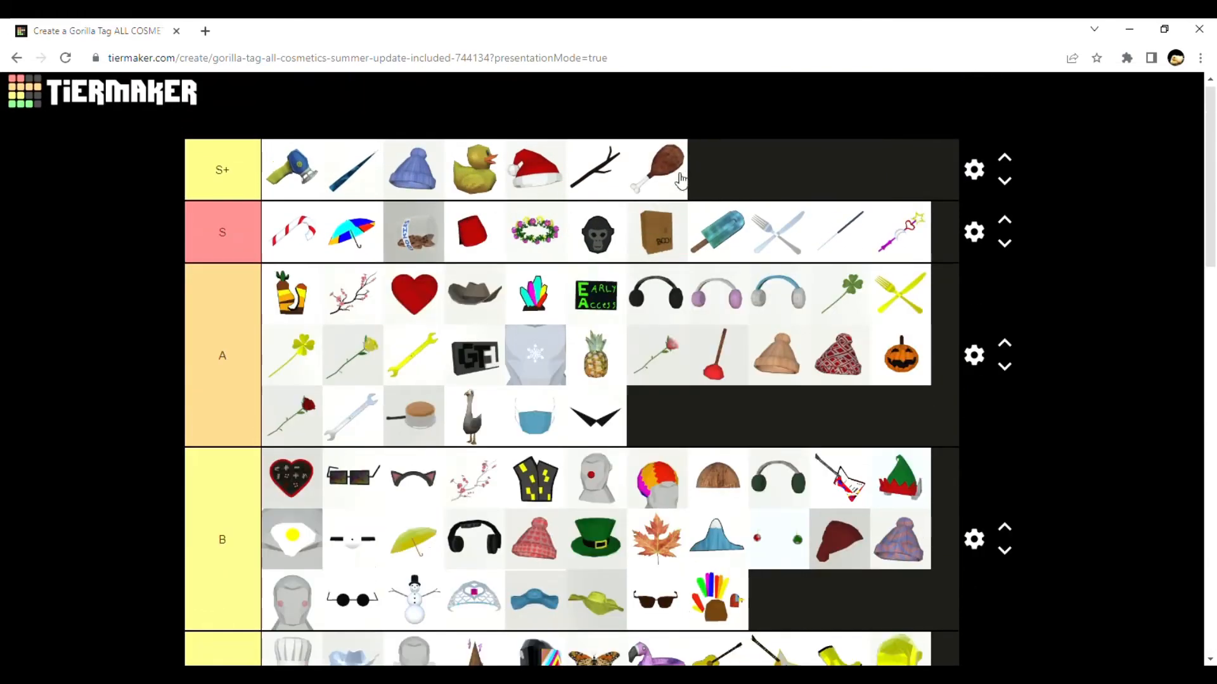
{"action": "scroll", "scroll_direction": "down", "scroll_amount": 3}
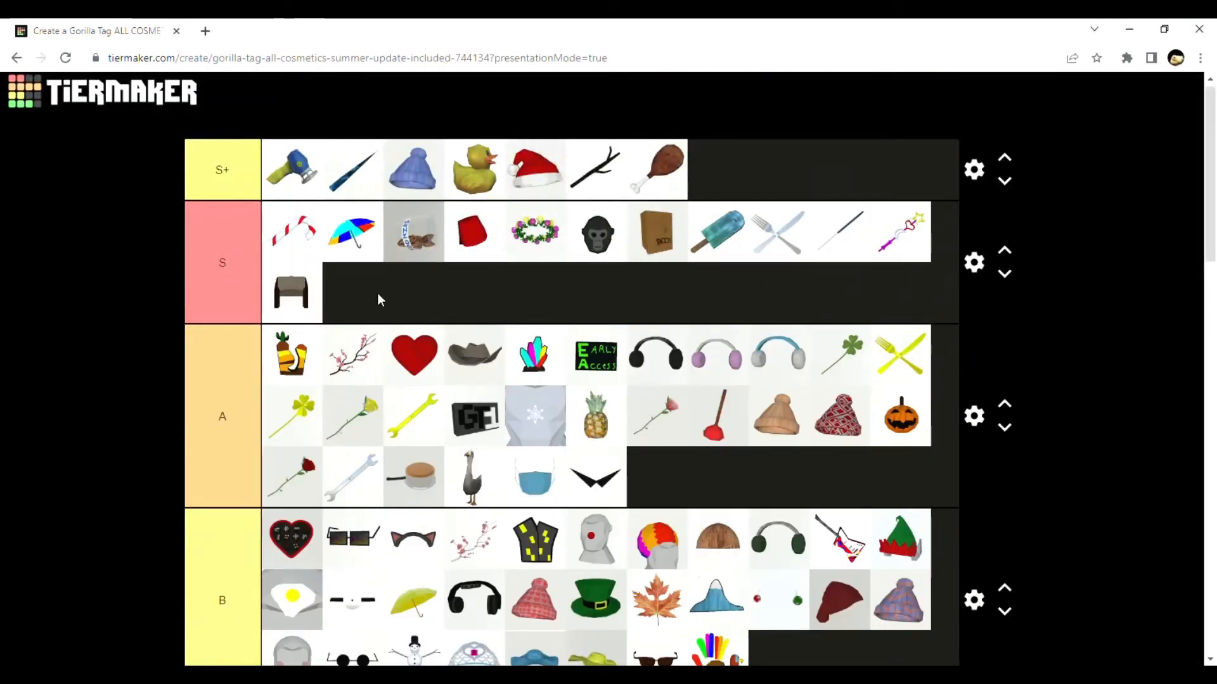
{"action": "scroll", "scroll_direction": "down", "scroll_amount": 3}
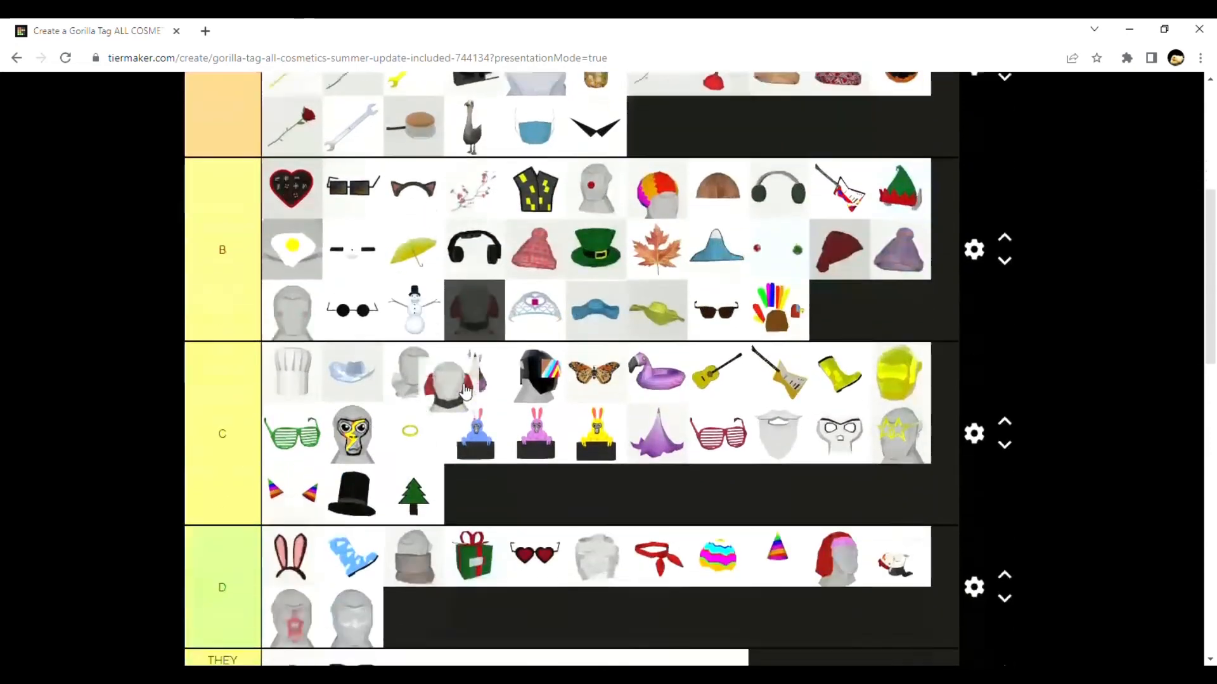
{"action": "scroll", "scroll_direction": "down", "scroll_amount": 3}
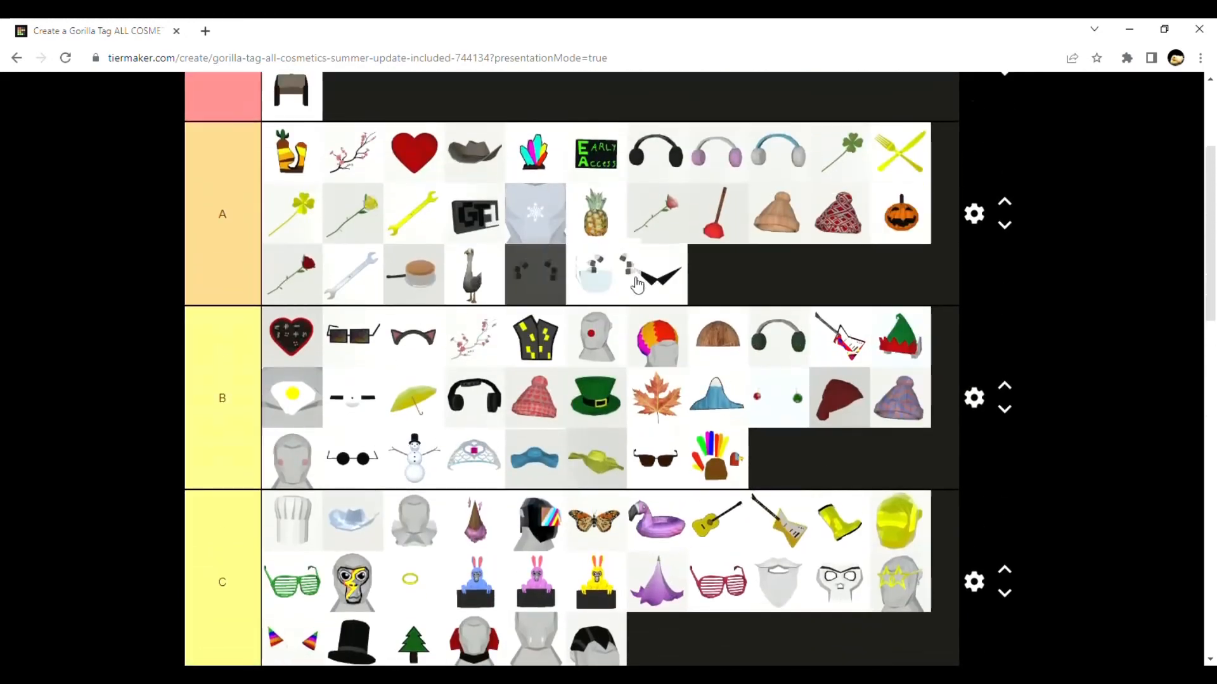
{"action": "scroll", "scroll_direction": "down", "scroll_amount": 3}
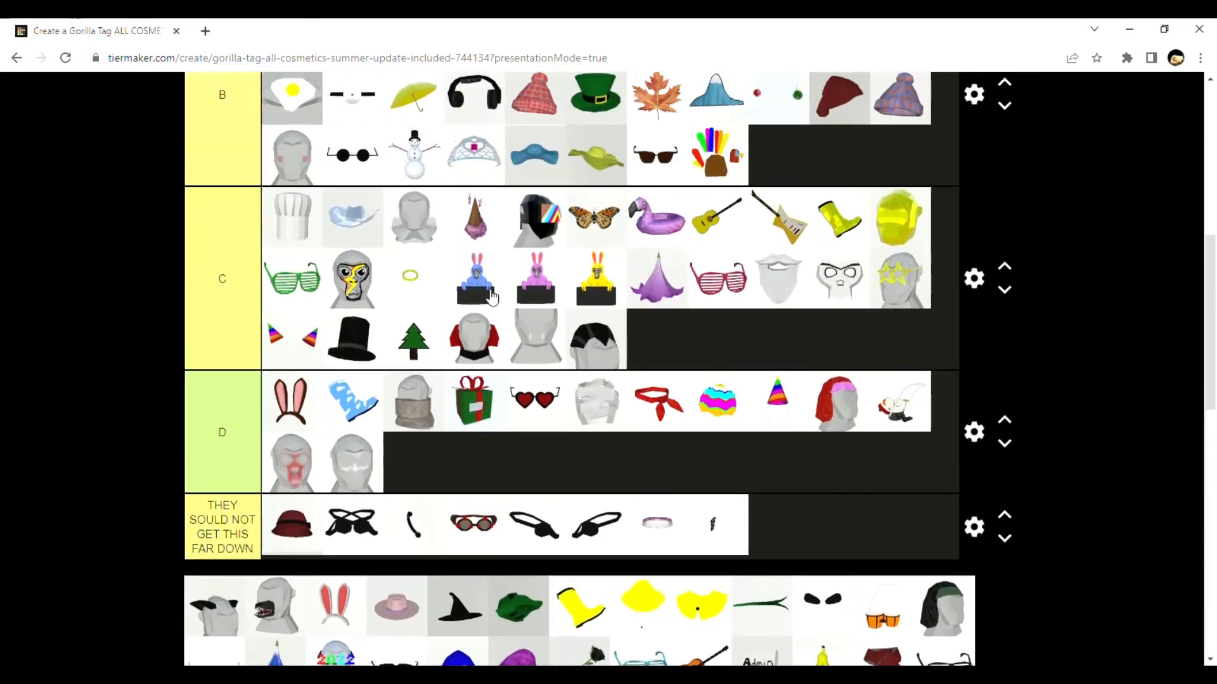
{"action": "scroll", "scroll_direction": "up", "scroll_amount": 3}
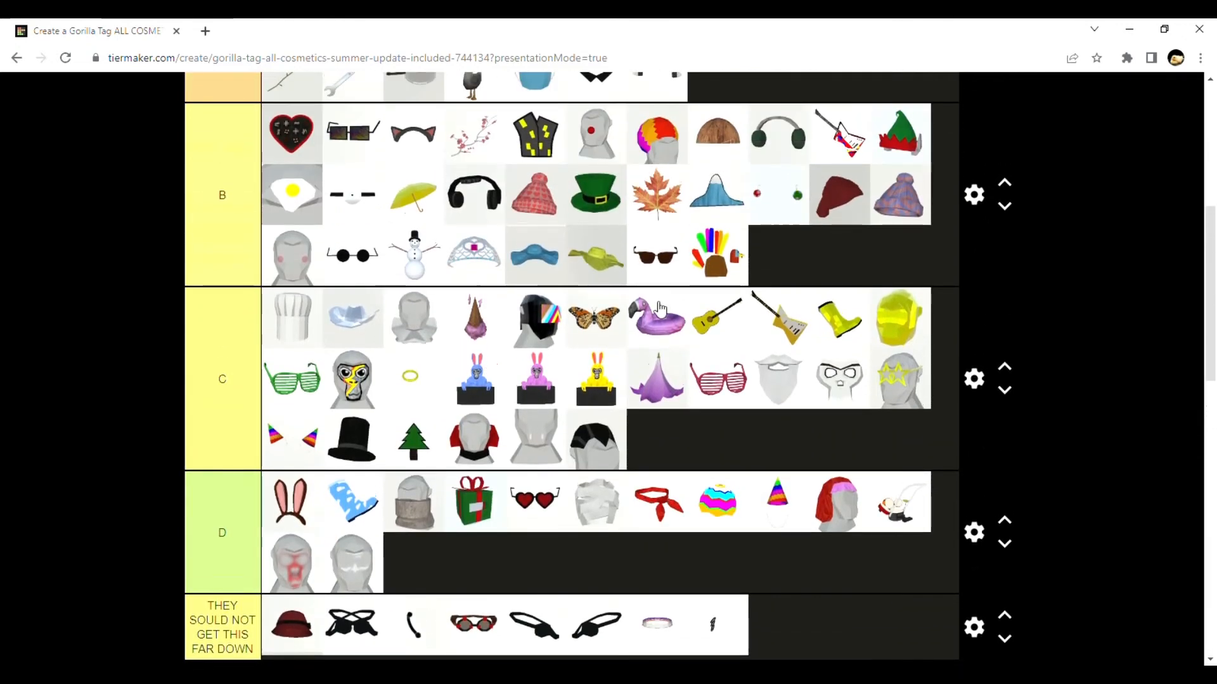
{"action": "scroll", "scroll_direction": "down", "scroll_amount": 3}
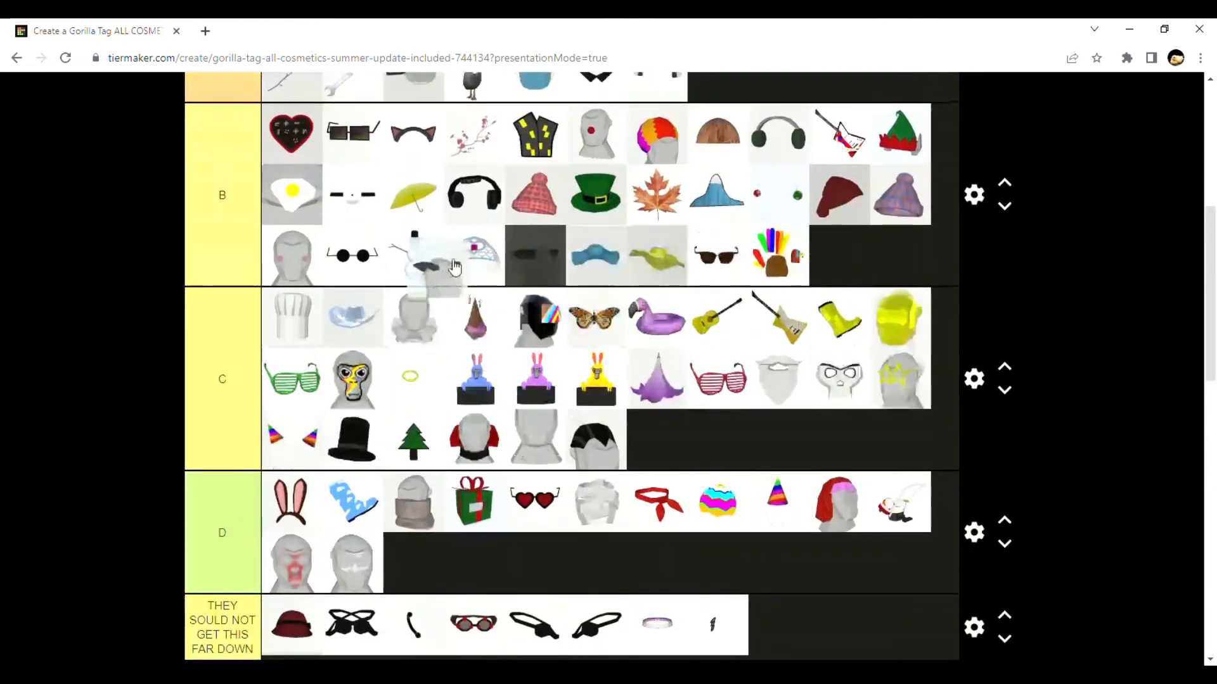
{"action": "scroll", "scroll_direction": "down", "scroll_amount": 3}
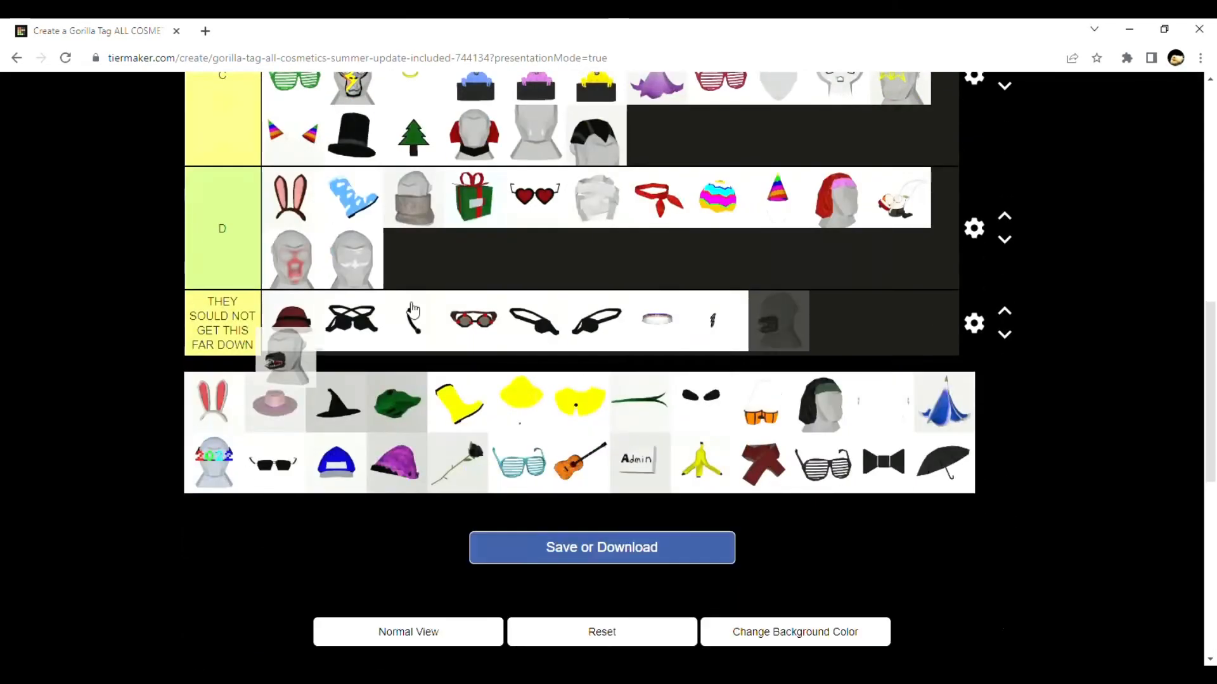
{"action": "scroll", "scroll_direction": "up", "scroll_amount": 3}
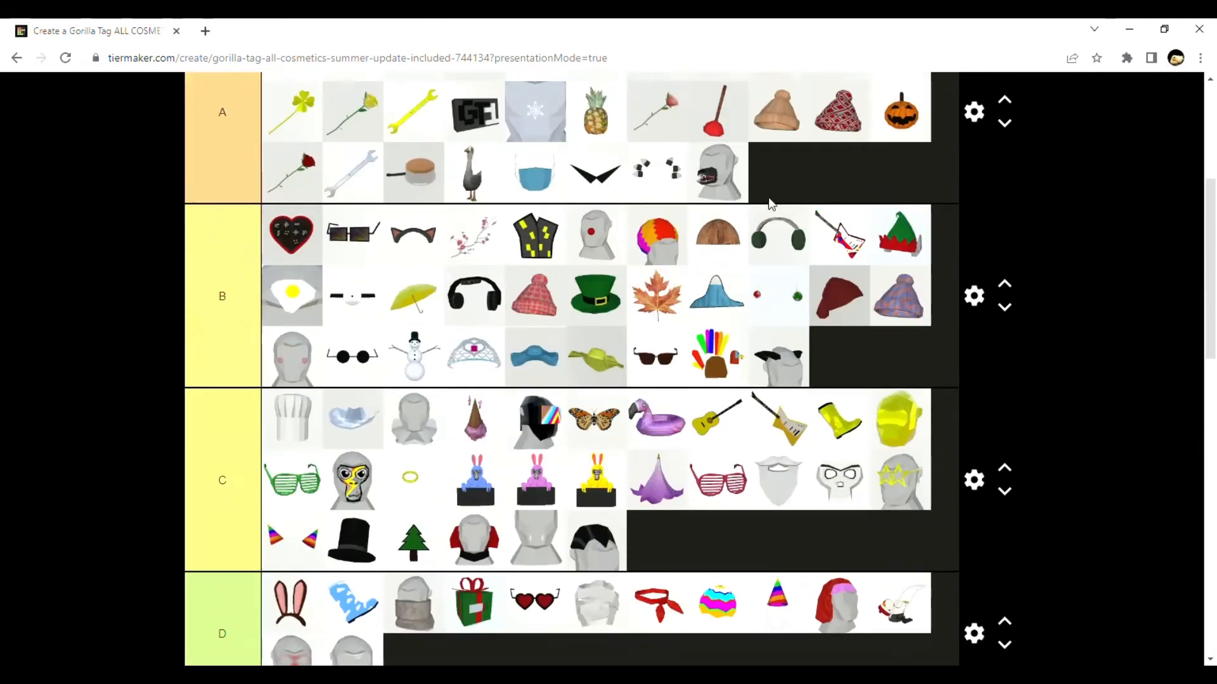
{"action": "scroll", "scroll_direction": "down", "scroll_amount": 3}
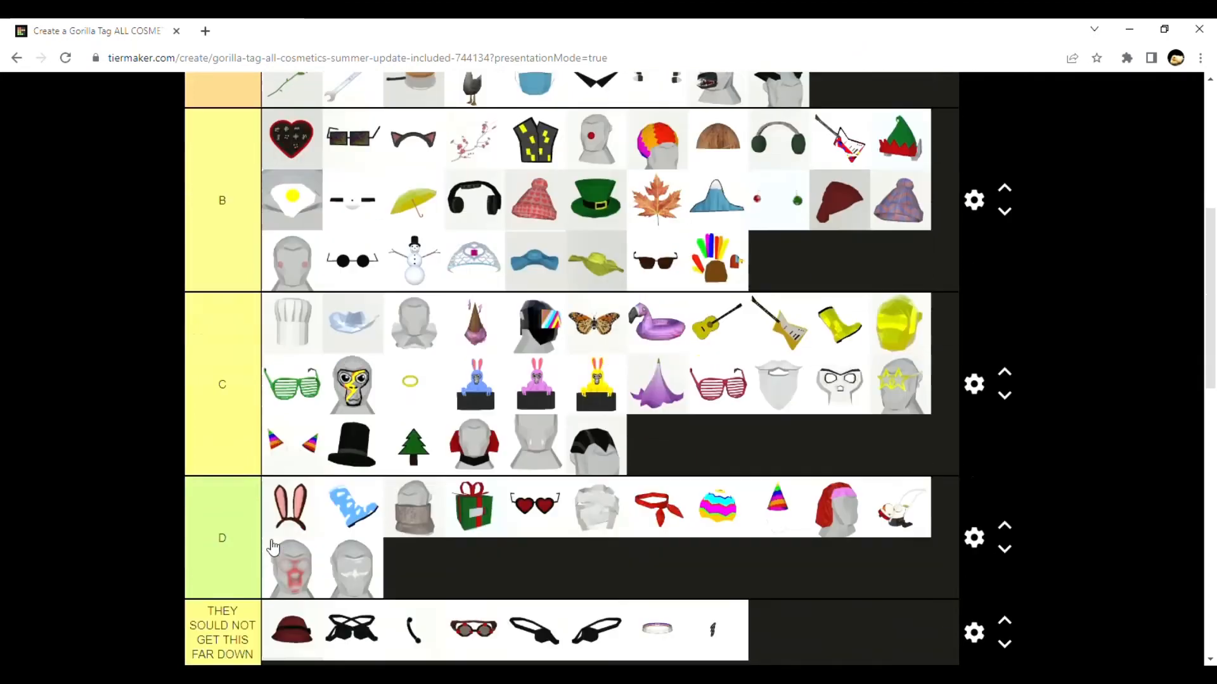
{"action": "scroll", "scroll_direction": "down", "scroll_amount": 3}
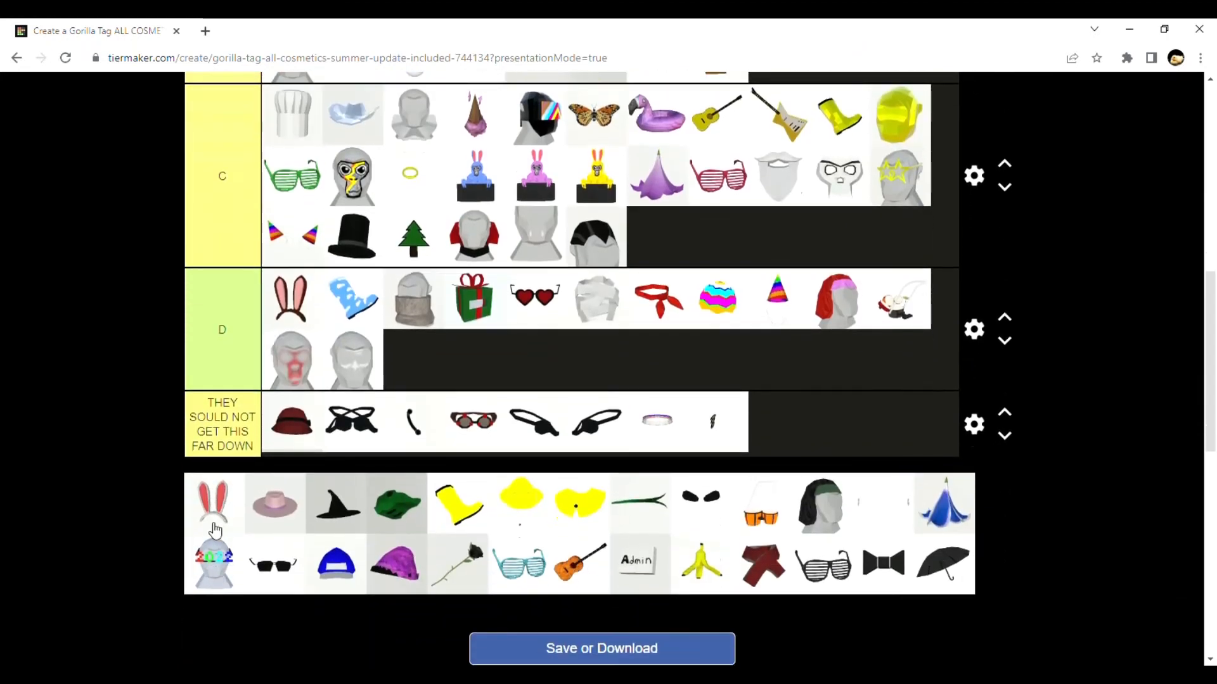
{"action": "left_click_drag", "start_coordinate": [213, 503], "coordinate": [409, 361]}
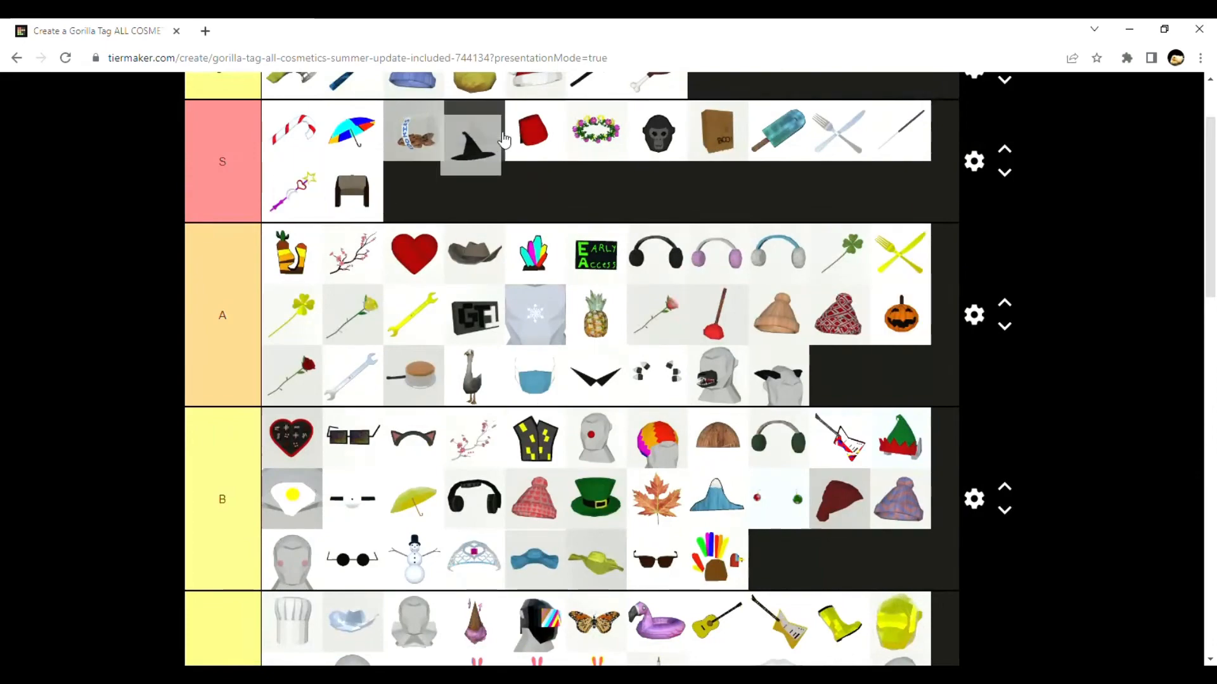
Move the yellow rain boot into D and the red-haired head into the bottom row
{"action": "scroll", "scroll_direction": "down", "scroll_amount": 3}
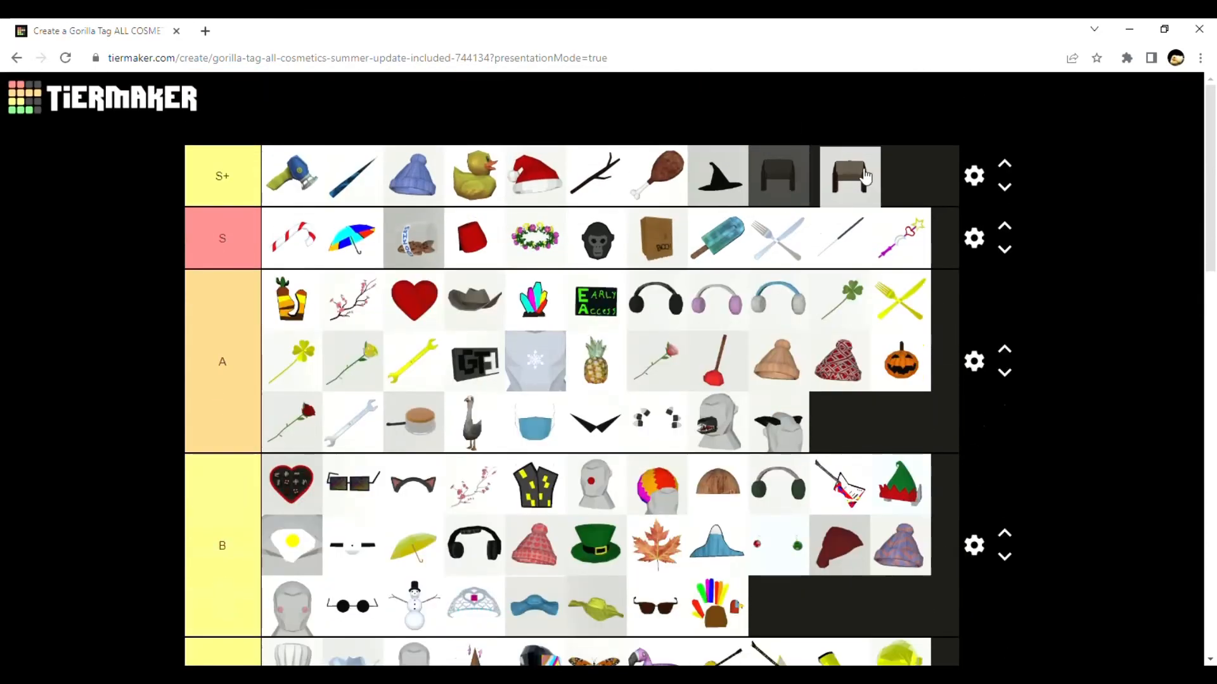
{"action": "scroll", "scroll_direction": "down", "scroll_amount": 3}
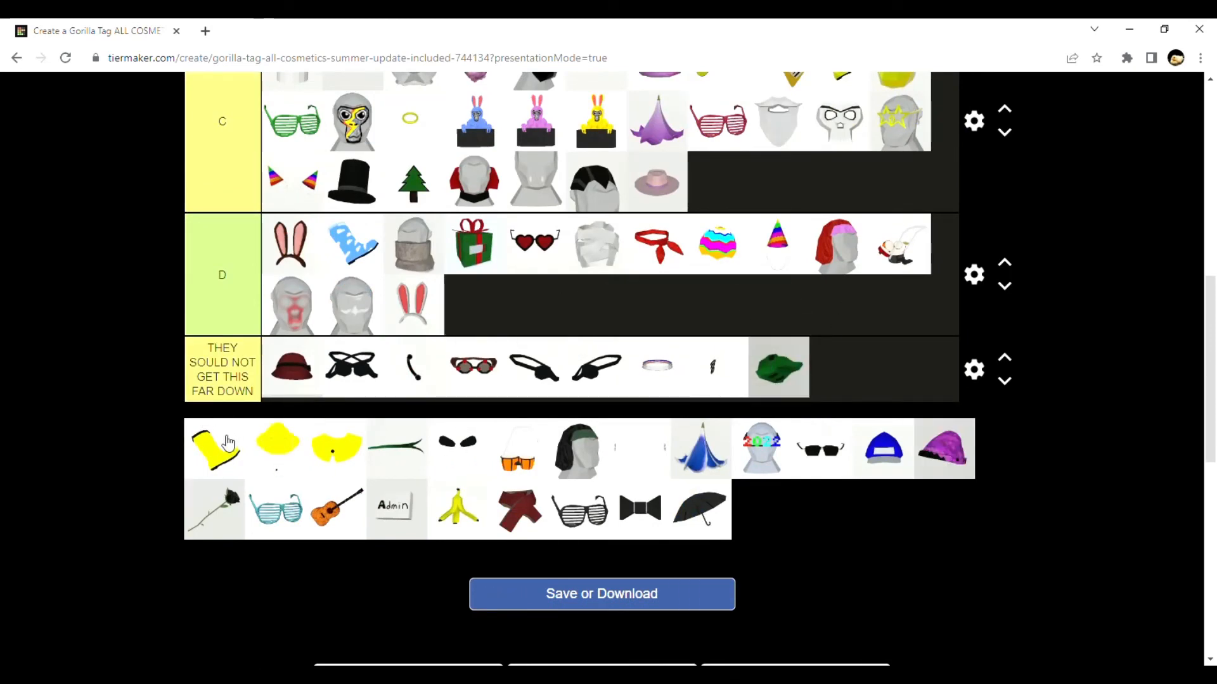
{"action": "left_click_drag", "start_coordinate": [215, 447], "coordinate": [535, 303]}
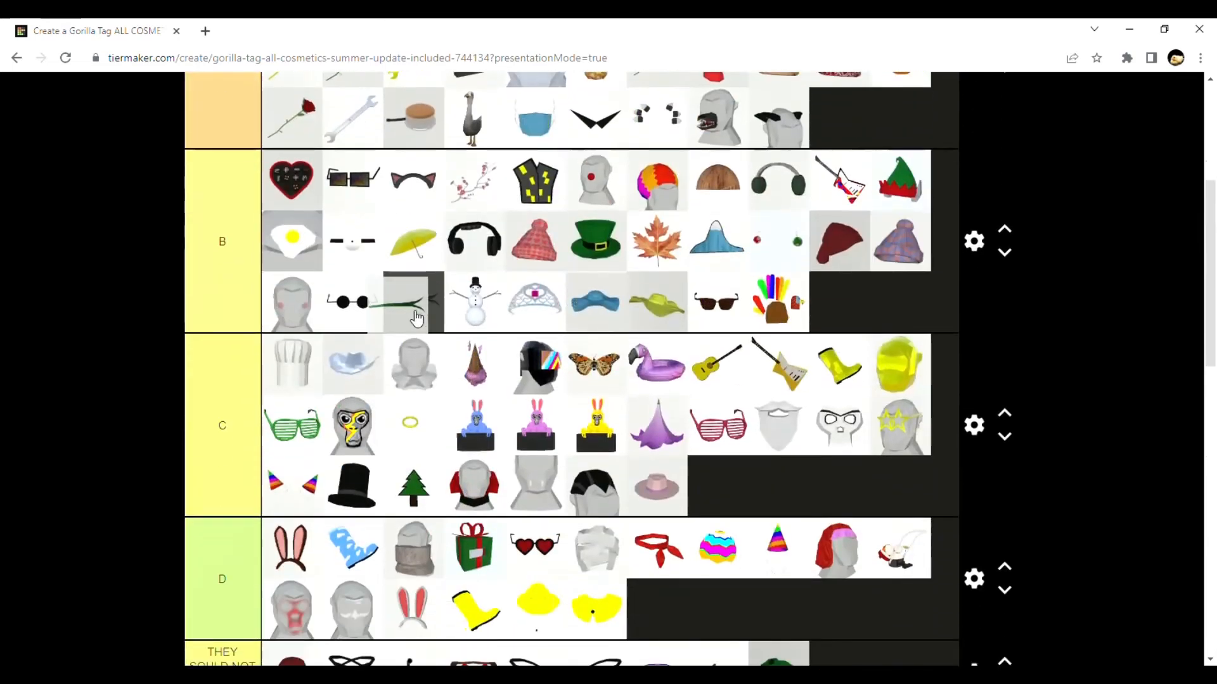
{"action": "scroll", "scroll_direction": "up", "scroll_amount": 3}
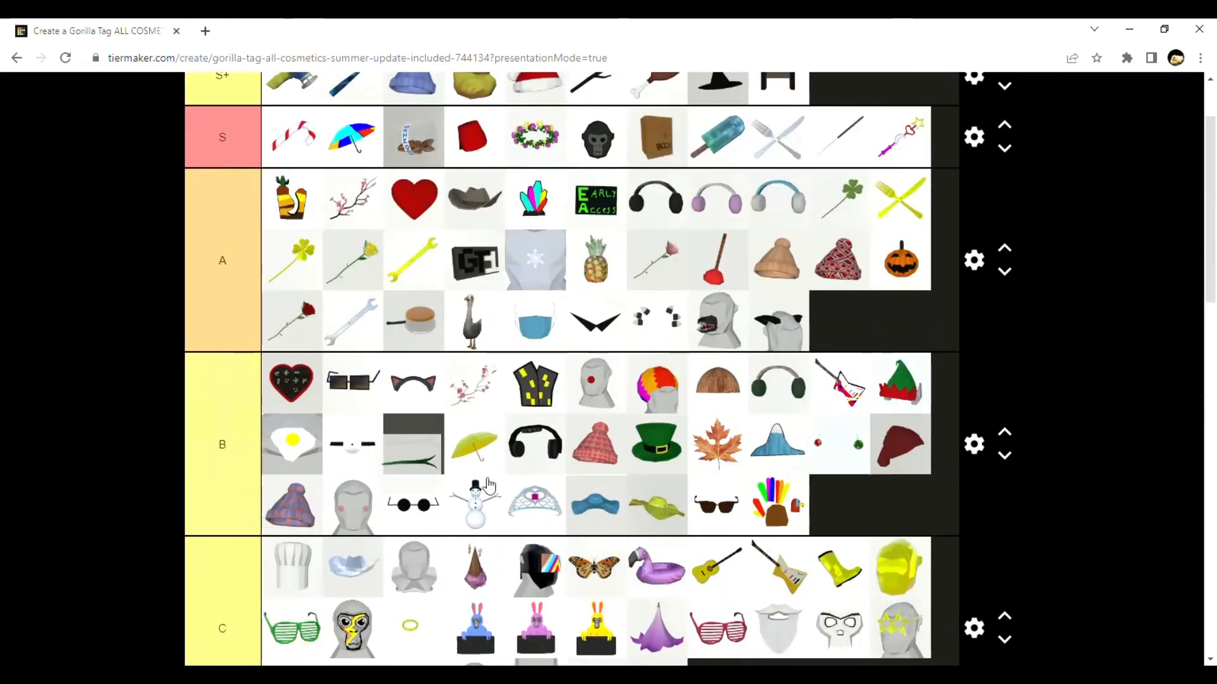
{"action": "scroll", "scroll_direction": "down", "scroll_amount": 3}
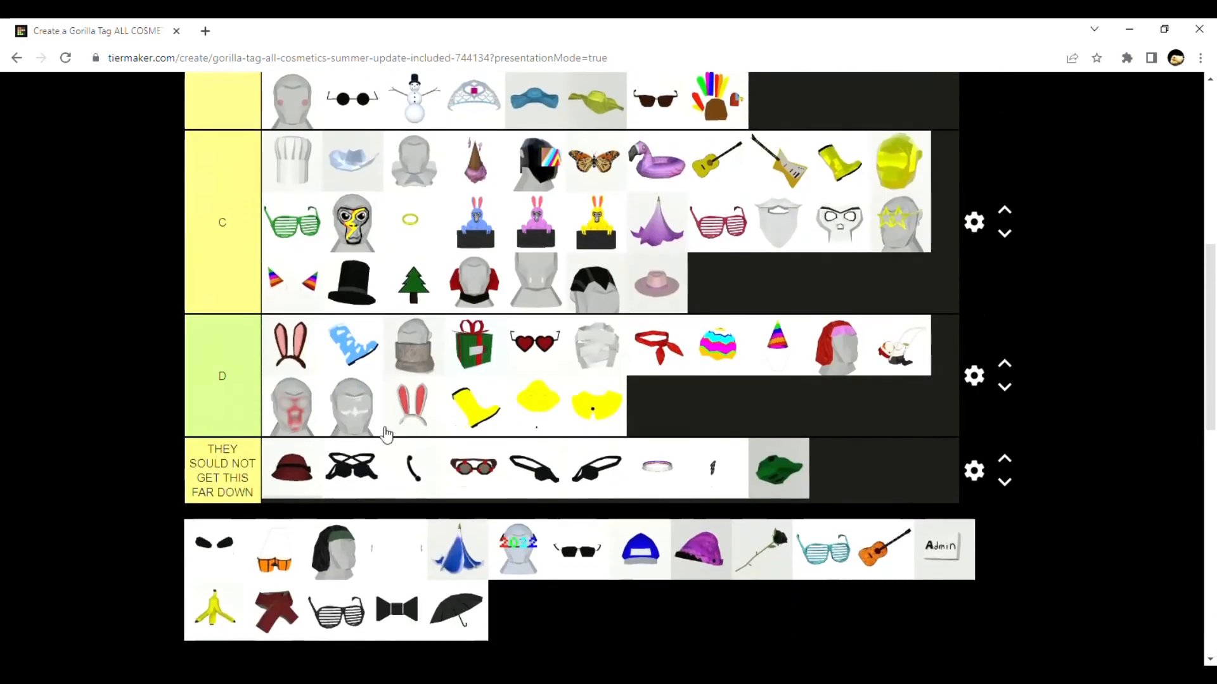
{"action": "mouse_move", "coordinate": [279, 563]}
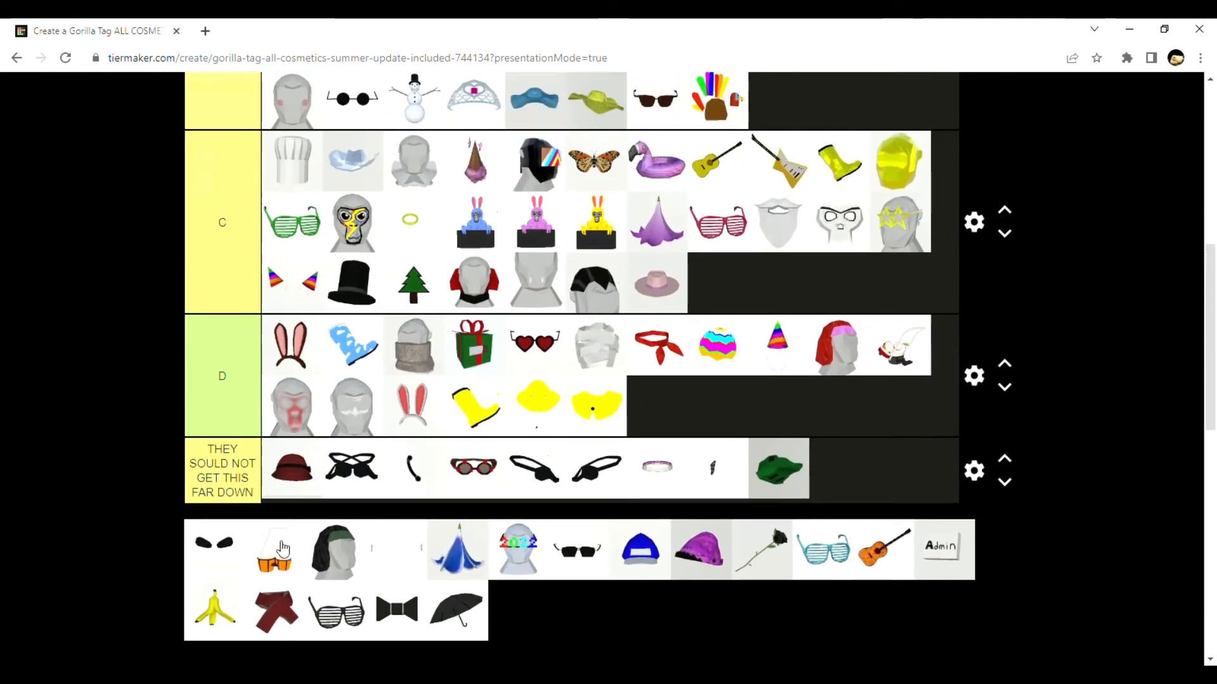
{"action": "mouse_move", "coordinate": [231, 529]}
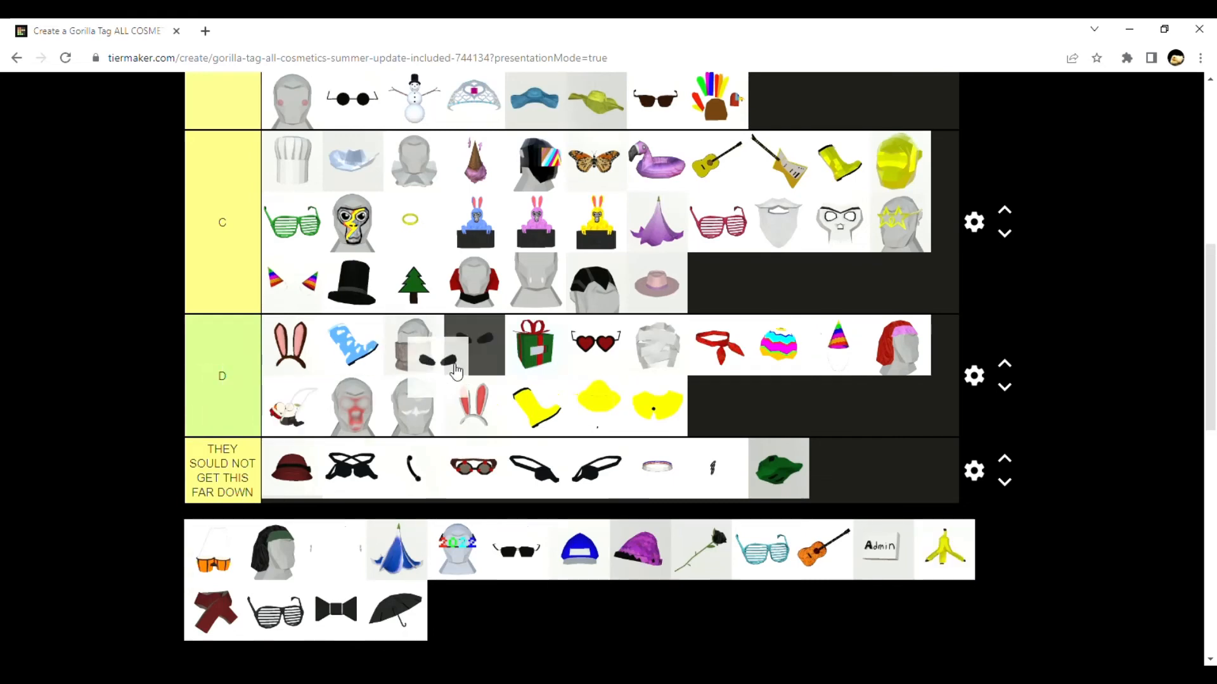
{"action": "scroll", "scroll_direction": "down", "scroll_amount": 3}
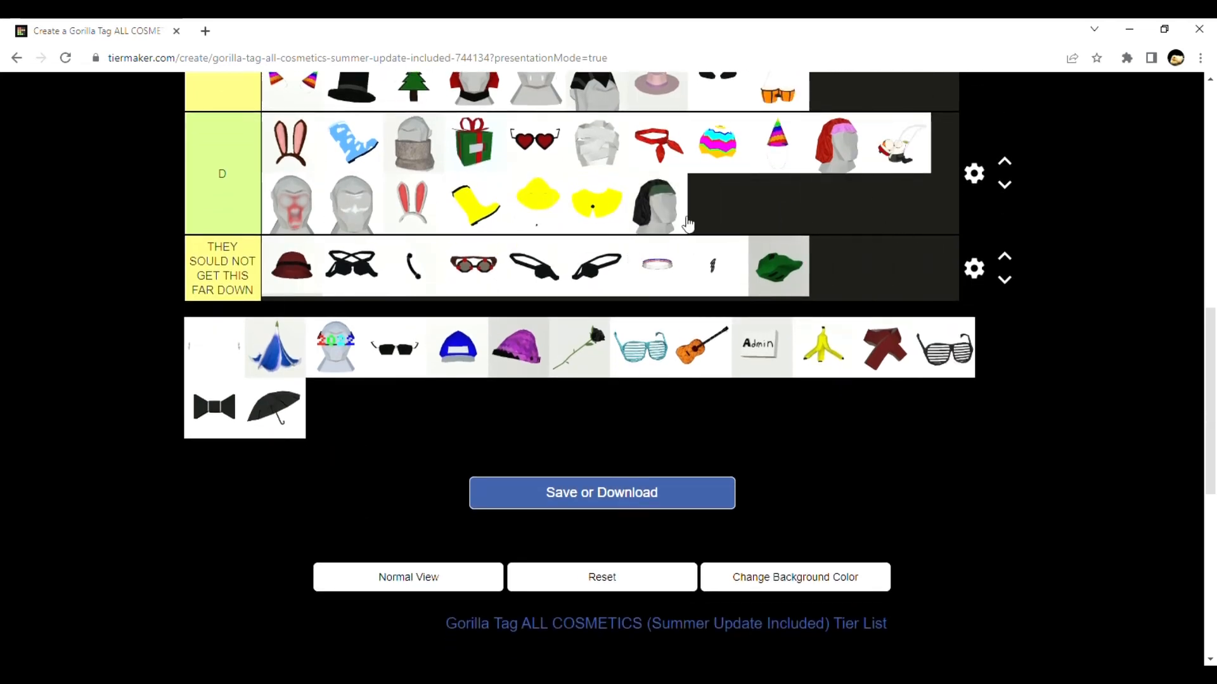
{"action": "left_click_drag", "start_coordinate": [654, 204], "coordinate": [872, 236]}
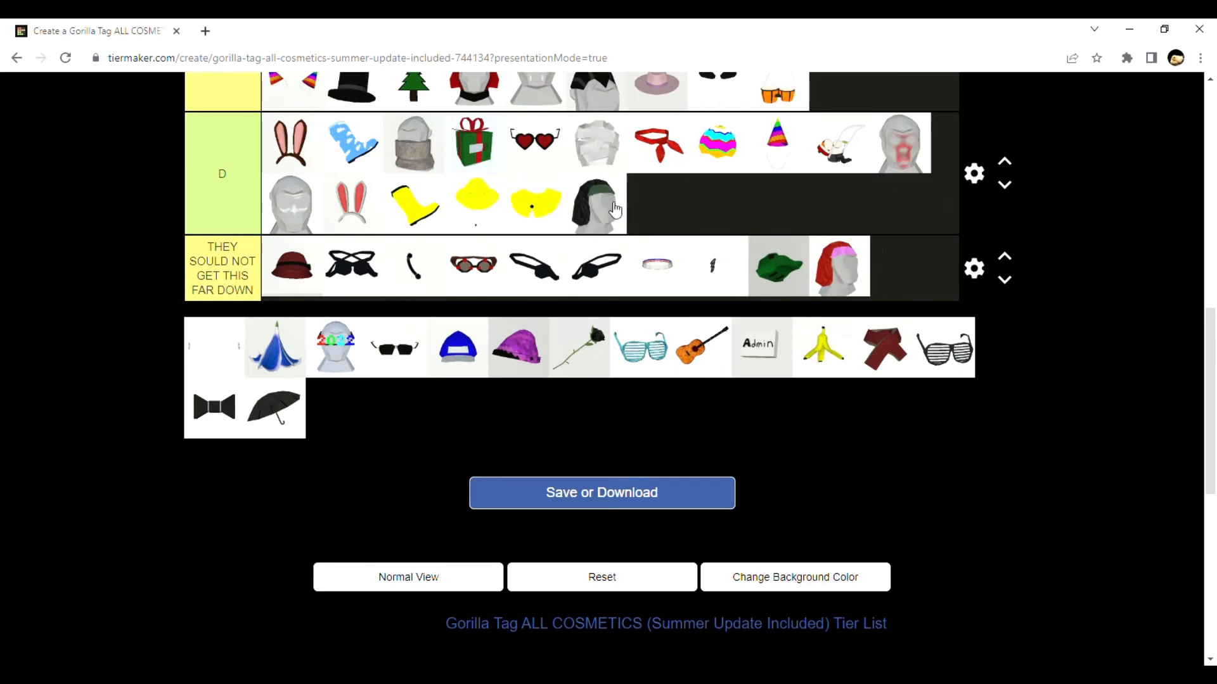
{"action": "mouse_move", "coordinate": [203, 400]}
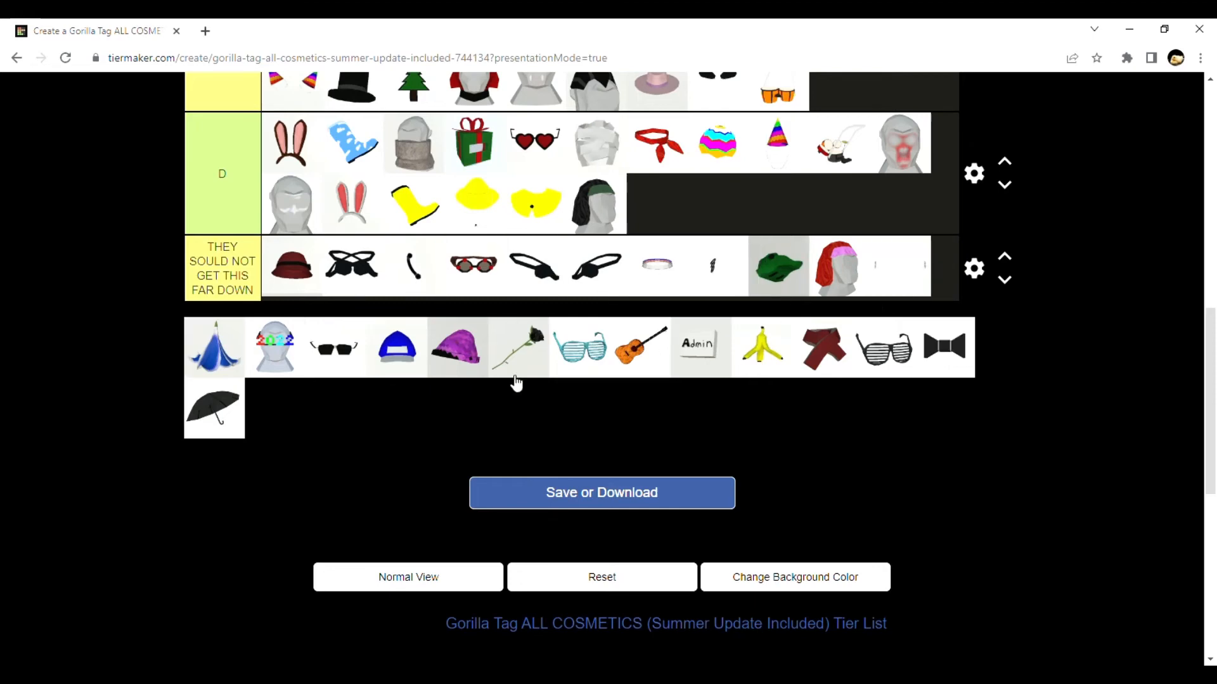
{"action": "mouse_move", "coordinate": [343, 371]}
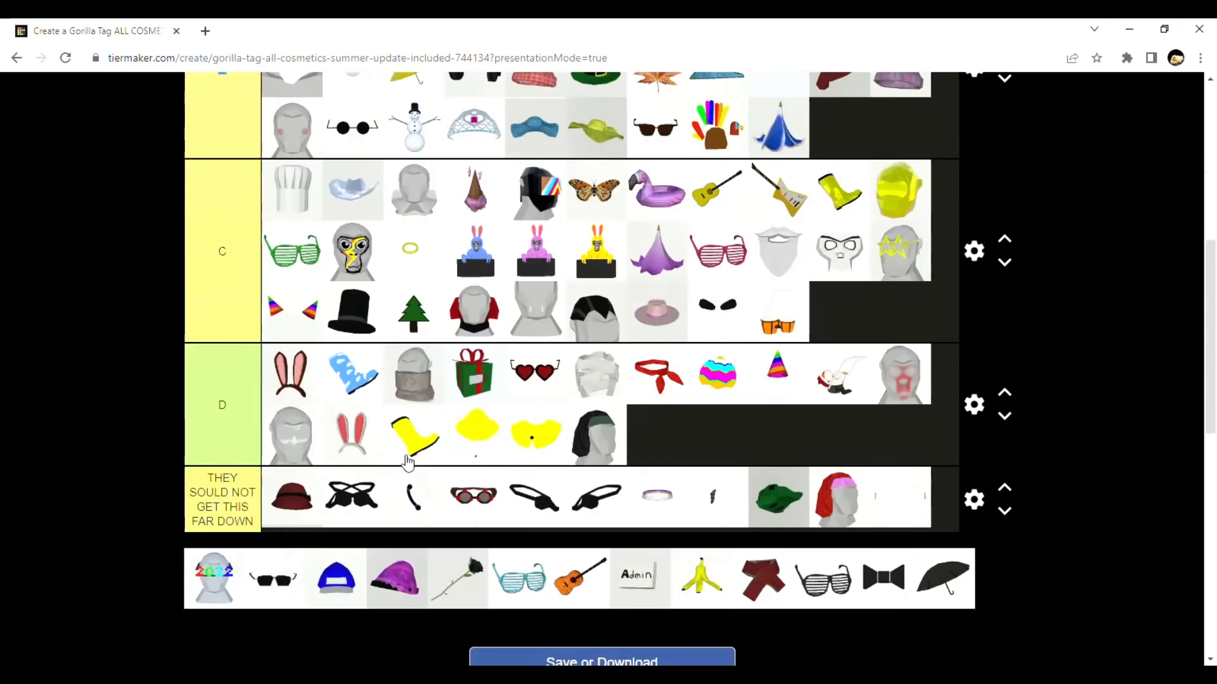
Move the Admin badge from the pool into the S tier row
{"action": "scroll", "scroll_direction": "down", "scroll_amount": 3}
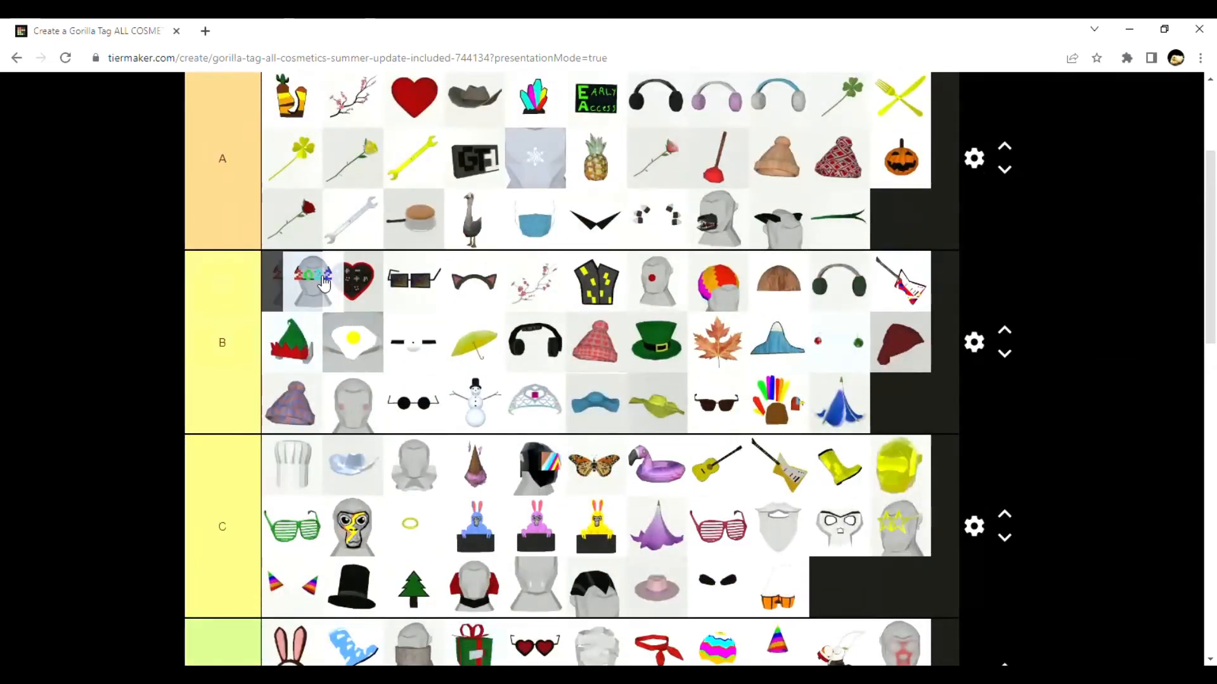
{"action": "scroll", "scroll_direction": "down", "scroll_amount": 3}
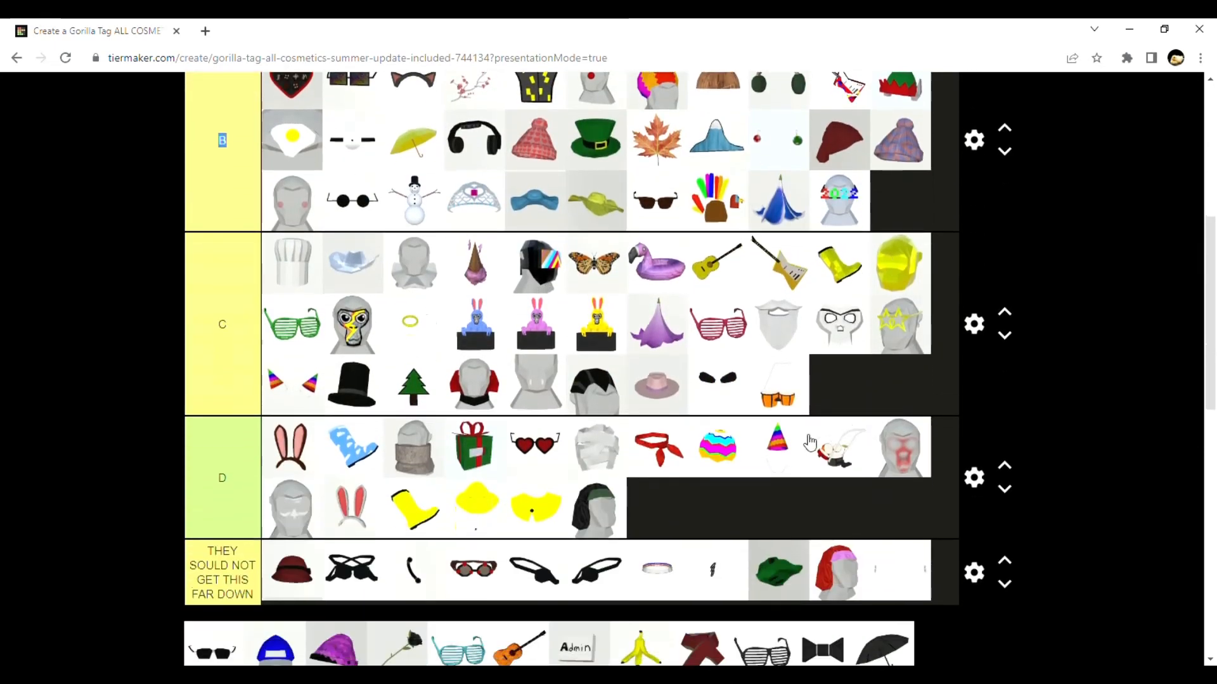
{"action": "scroll", "scroll_direction": "down", "scroll_amount": 3}
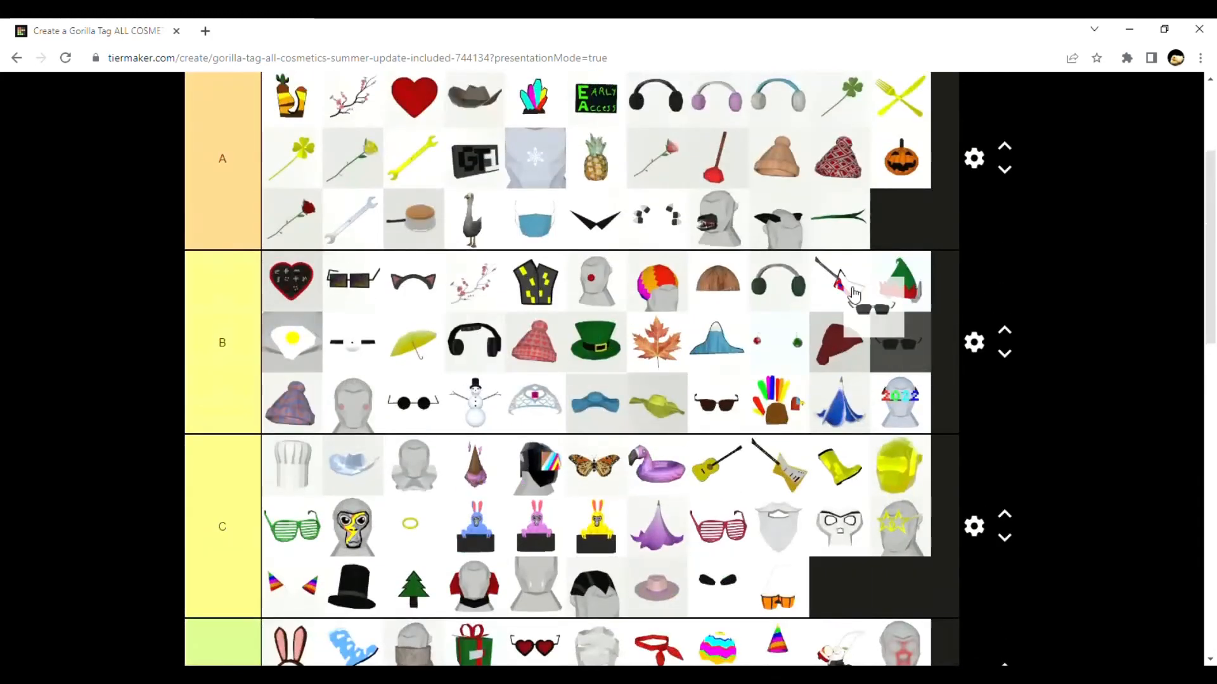
{"action": "scroll", "scroll_direction": "down", "scroll_amount": 3}
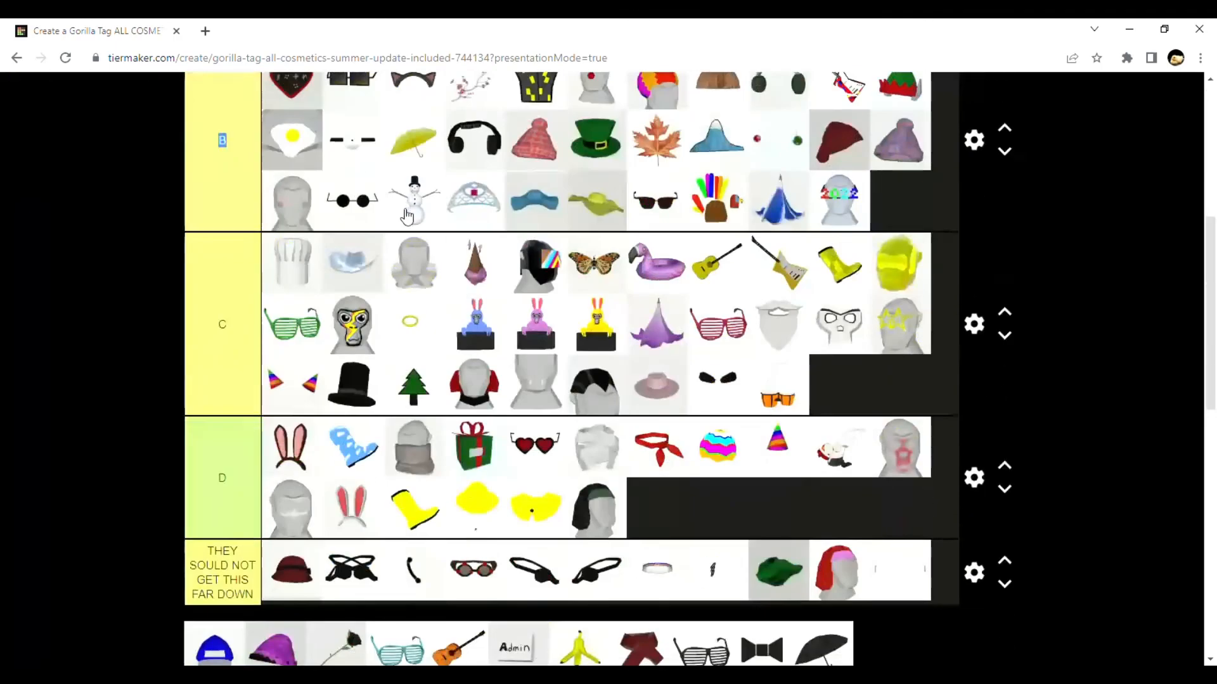
{"action": "scroll", "scroll_direction": "down", "scroll_amount": 3}
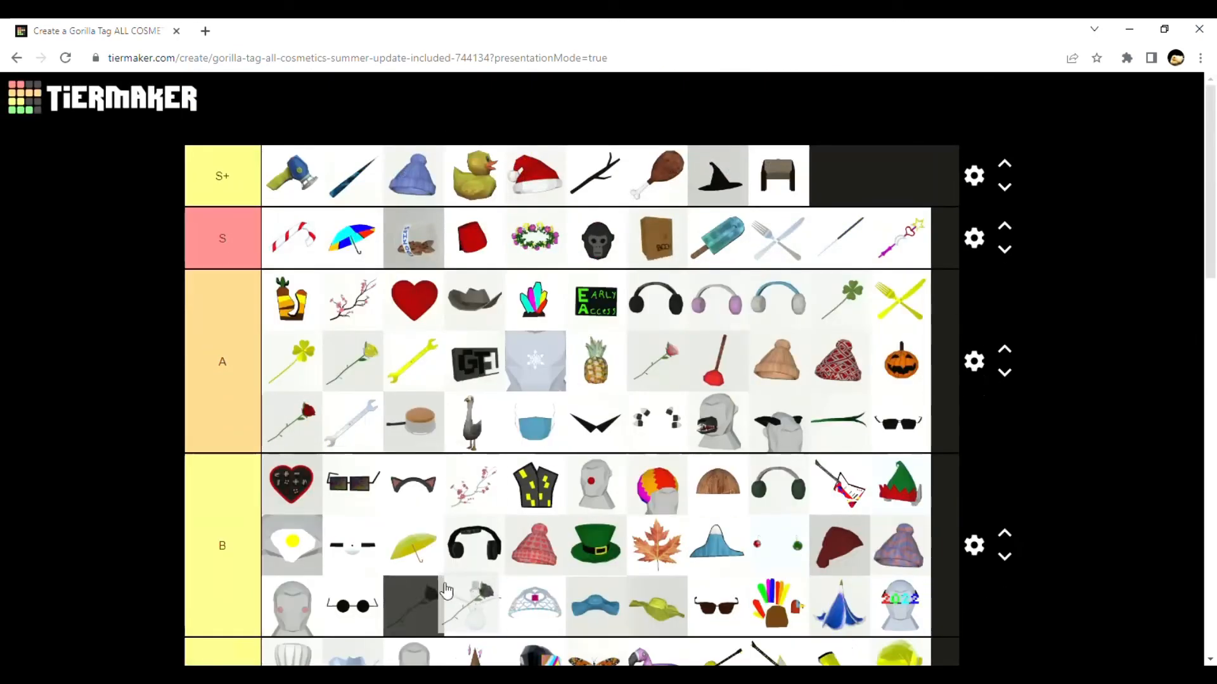
{"action": "scroll", "scroll_direction": "down", "scroll_amount": 3}
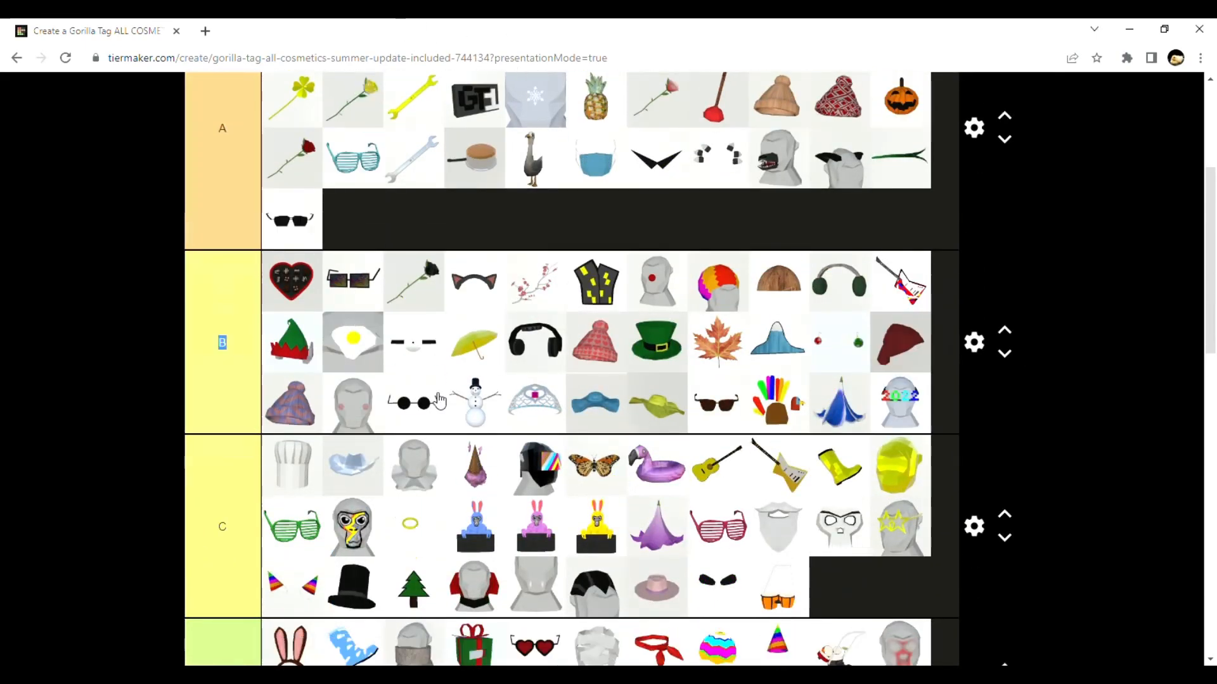
{"action": "scroll", "scroll_direction": "down", "scroll_amount": 3}
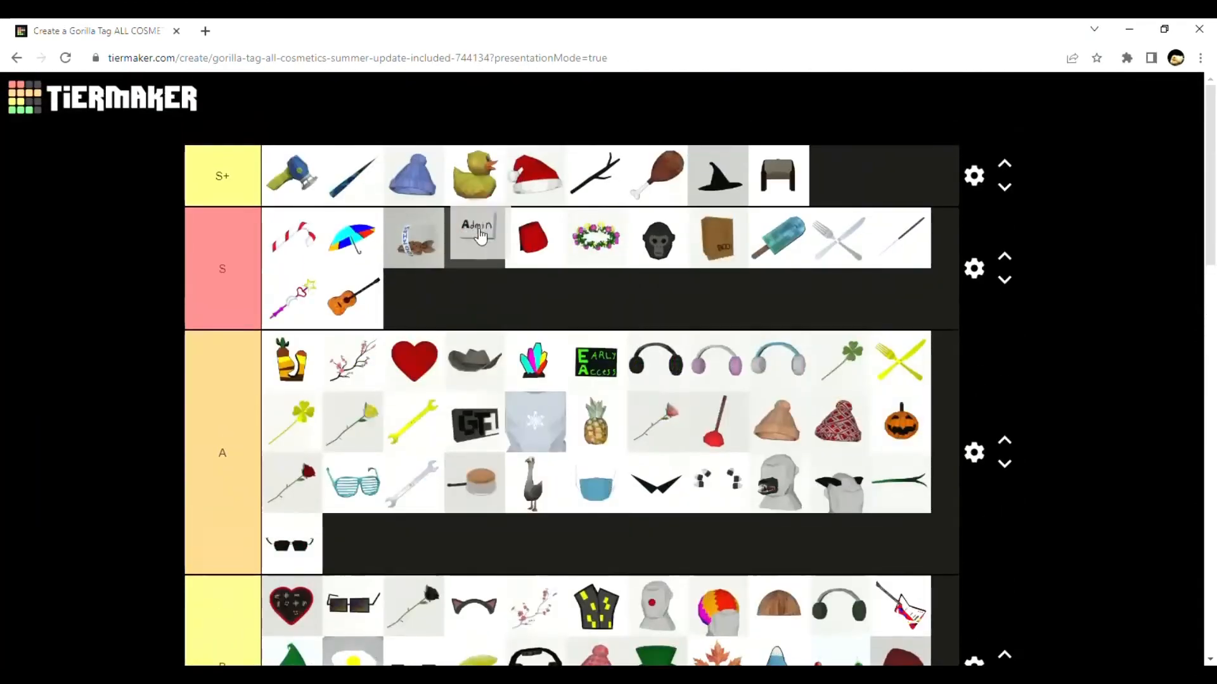
{"action": "left_click_drag", "start_coordinate": [474, 237], "coordinate": [877, 175]}
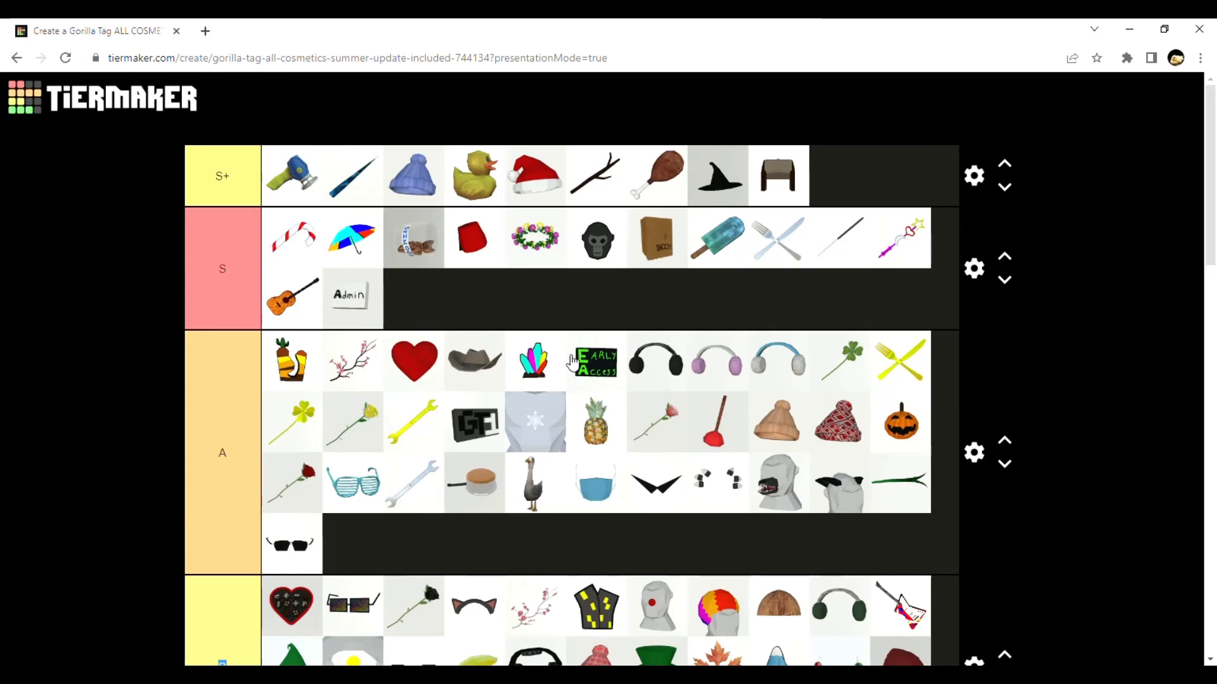
{"action": "mouse_move", "coordinate": [695, 289]}
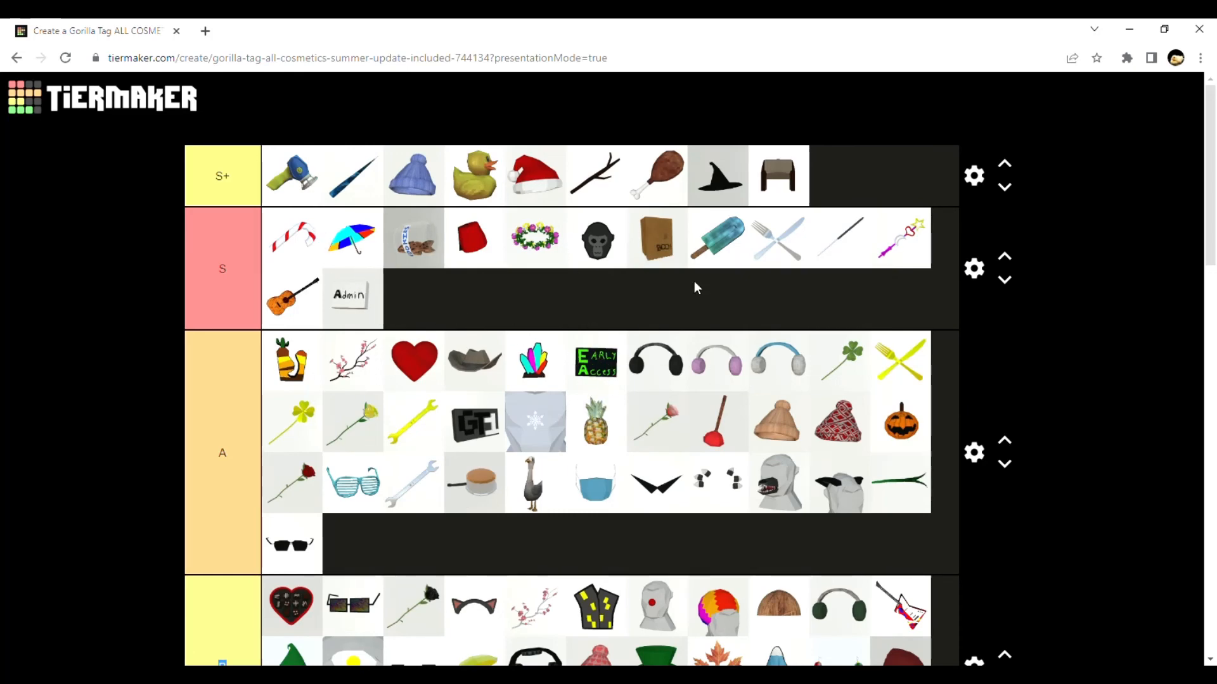
{"action": "mouse_move", "coordinate": [363, 309]}
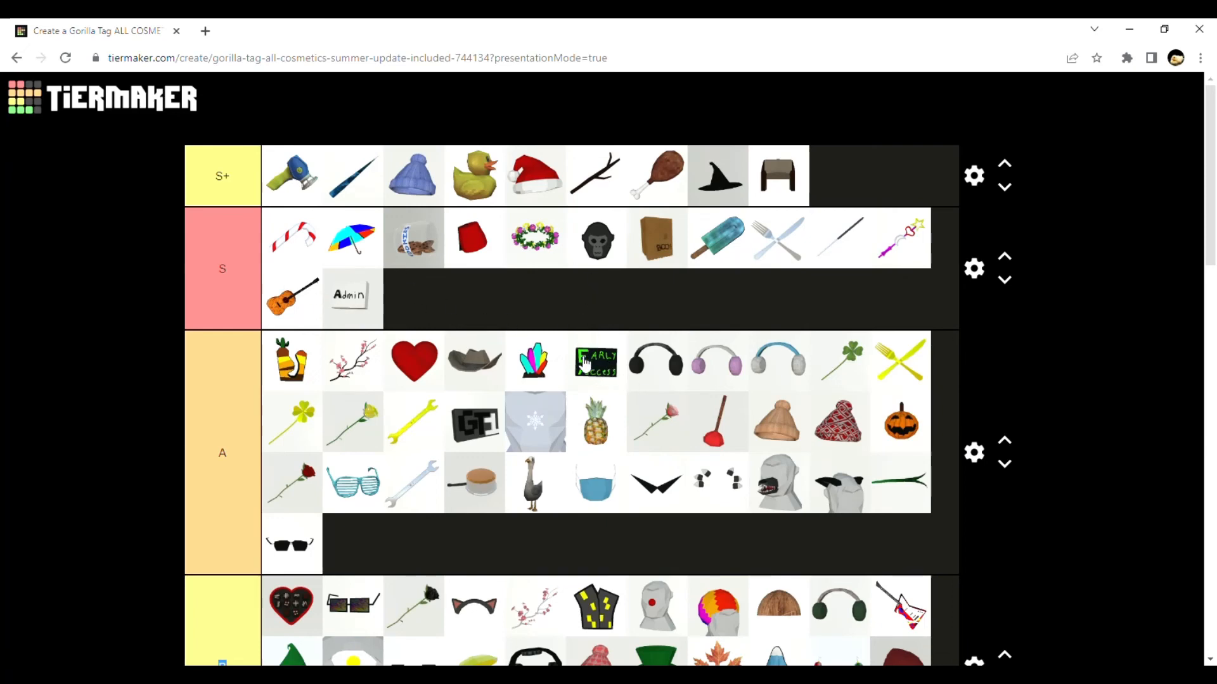
{"action": "mouse_move", "coordinate": [799, 362]}
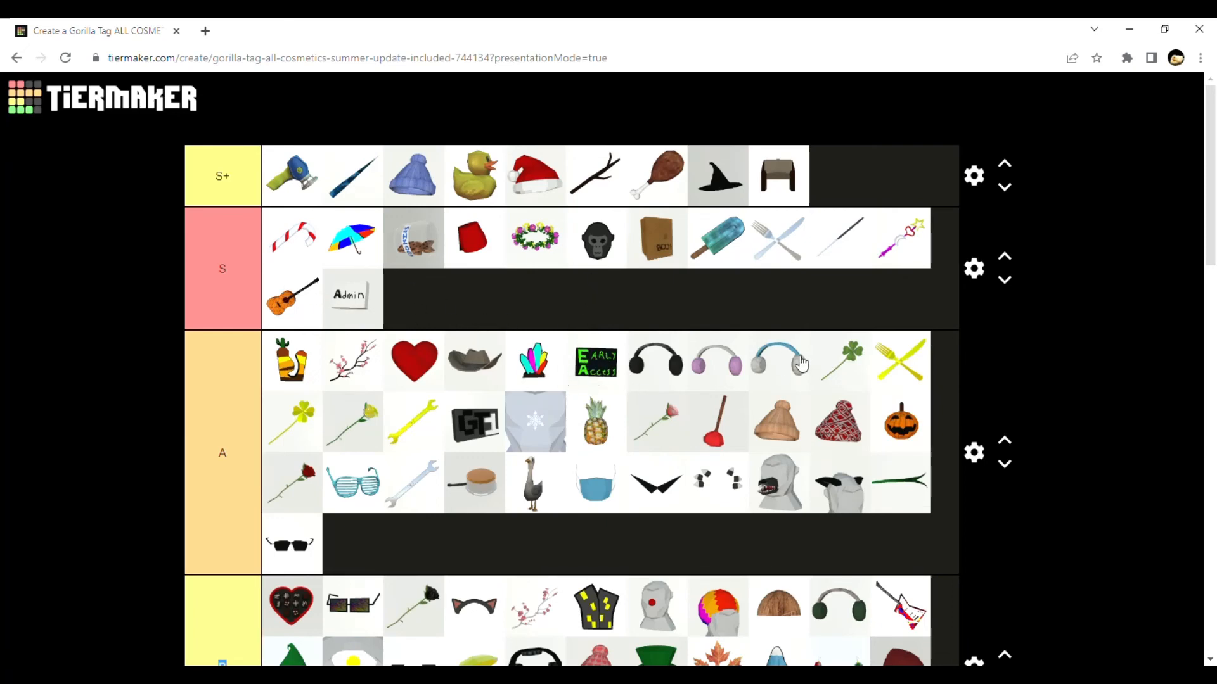
Scroll between the remaining pool items and the tier rows being filled
{"action": "scroll", "scroll_direction": "down", "scroll_amount": 3}
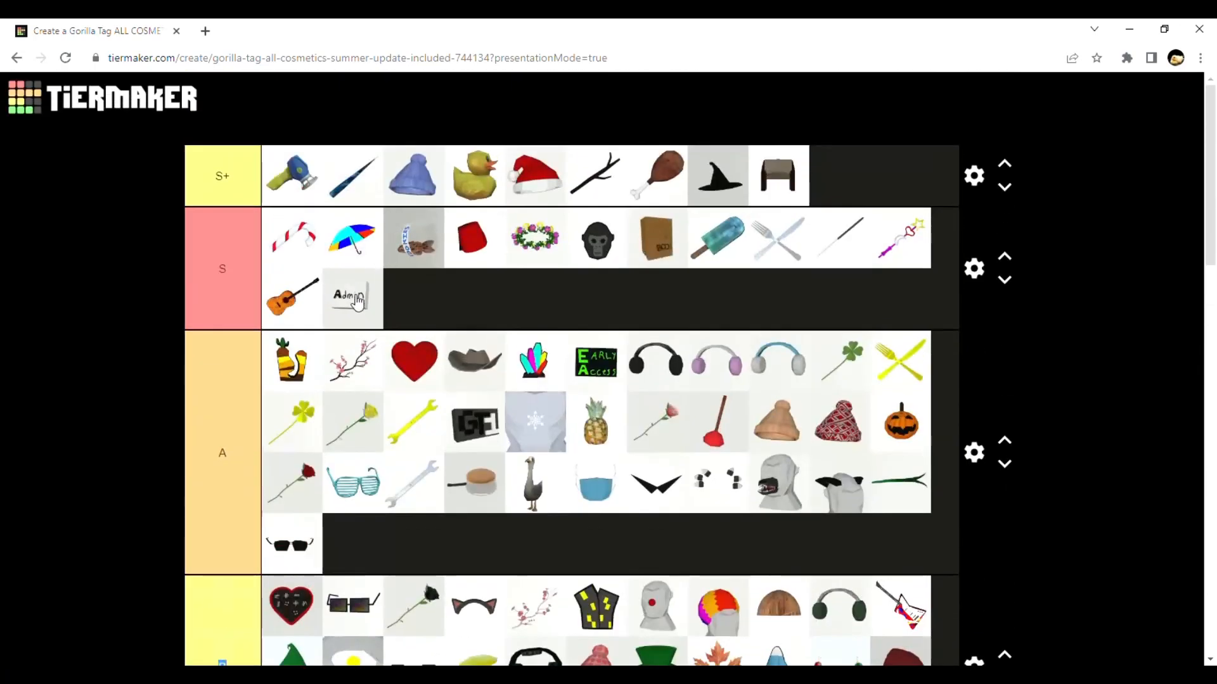
{"action": "scroll", "scroll_direction": "down", "scroll_amount": 3}
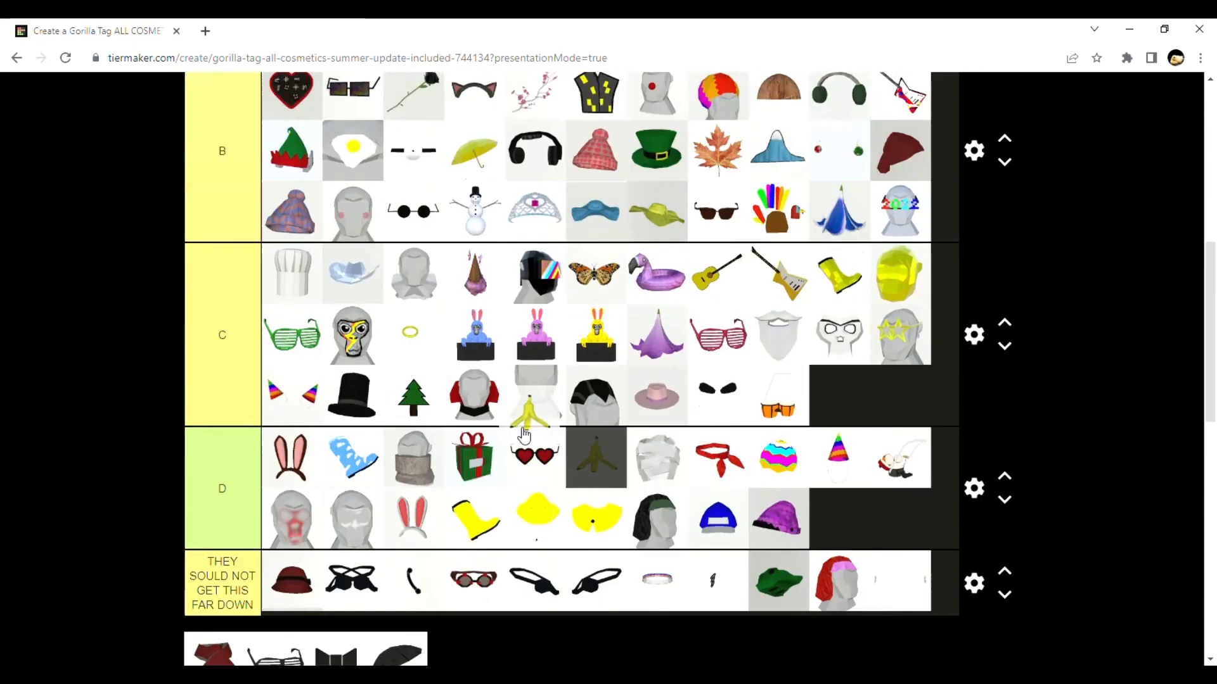
{"action": "scroll", "scroll_direction": "down", "scroll_amount": 3}
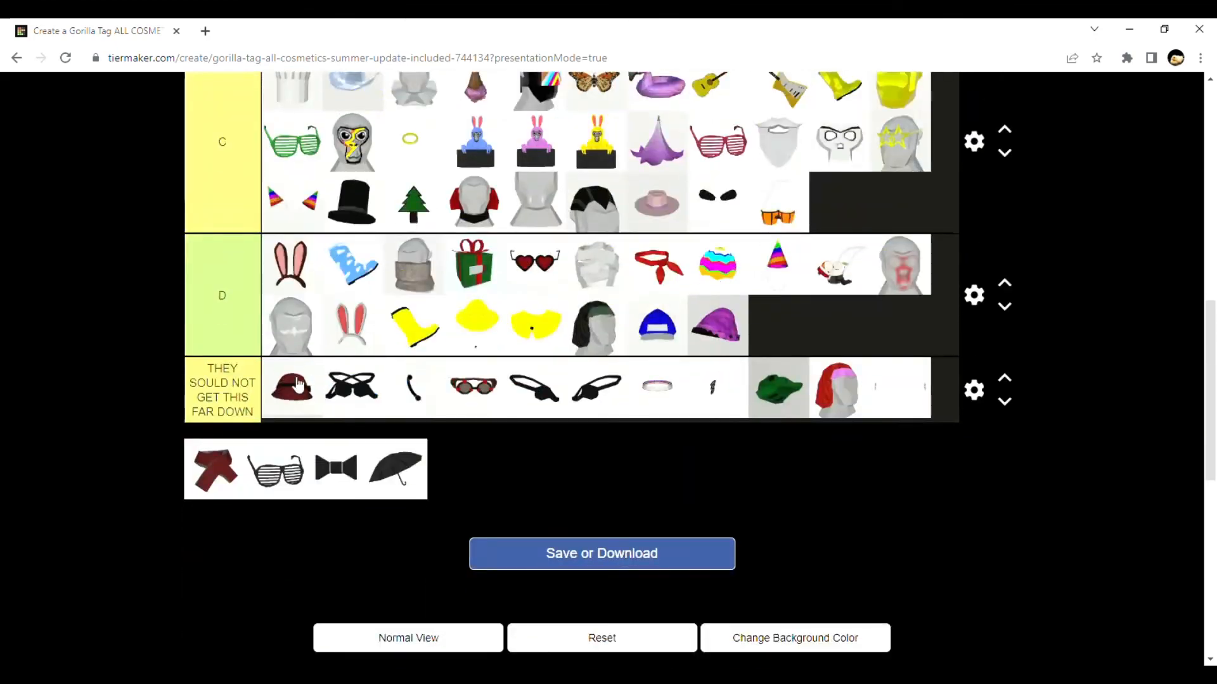
{"action": "scroll", "scroll_direction": "up", "scroll_amount": 3}
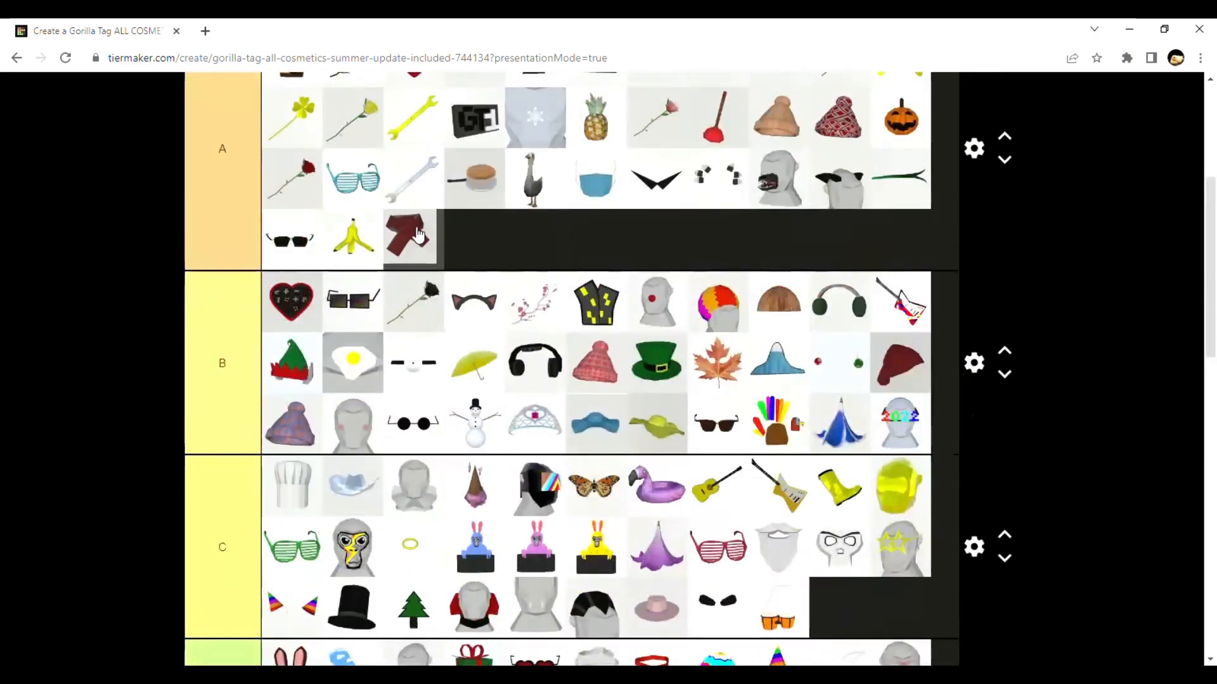
{"action": "scroll", "scroll_direction": "down", "scroll_amount": 3}
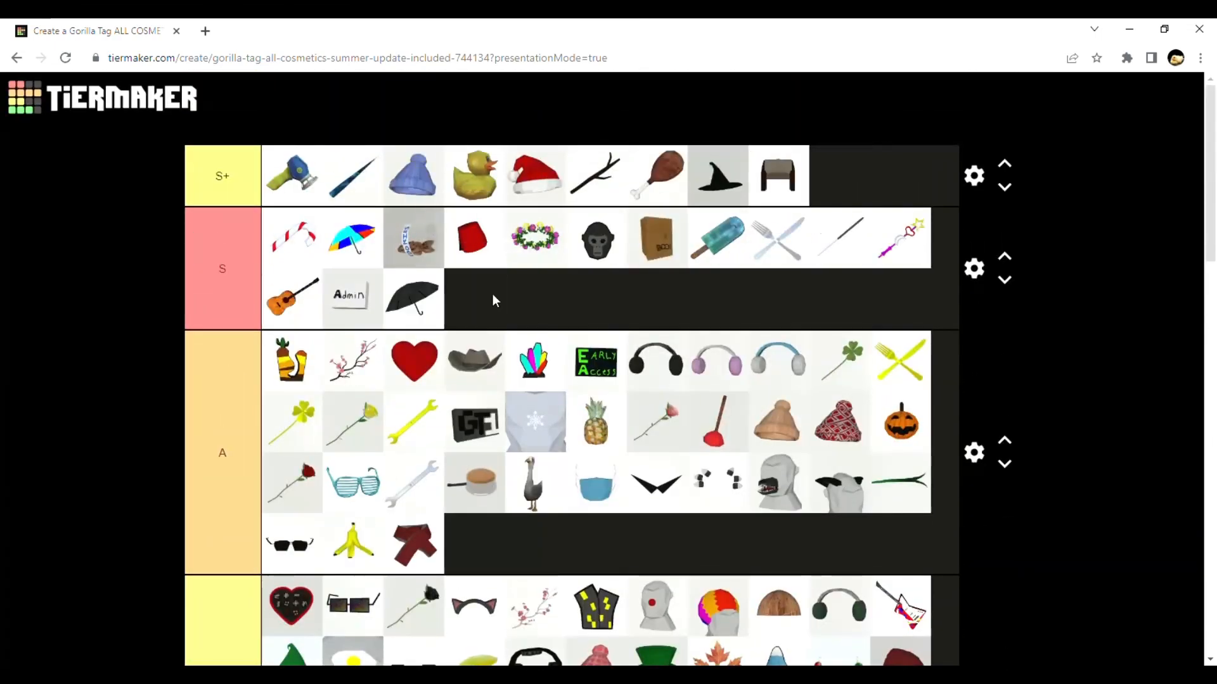
{"action": "scroll", "scroll_direction": "down", "scroll_amount": 3}
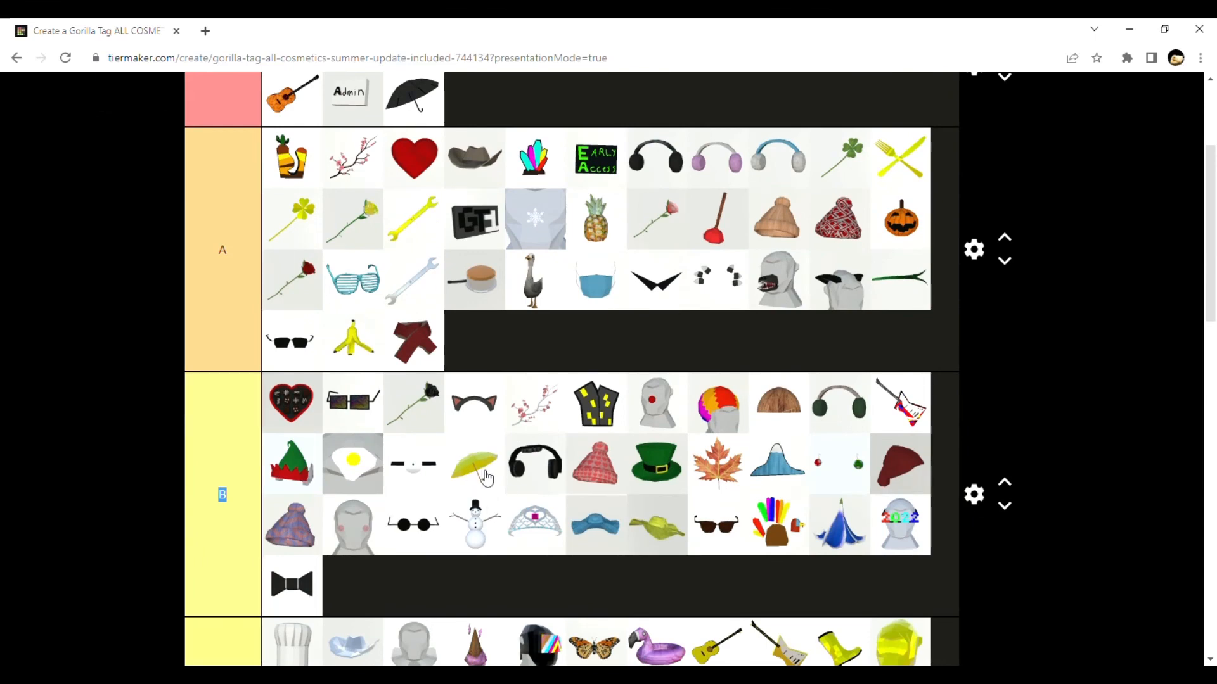
{"action": "scroll", "scroll_direction": "down", "scroll_amount": 3}
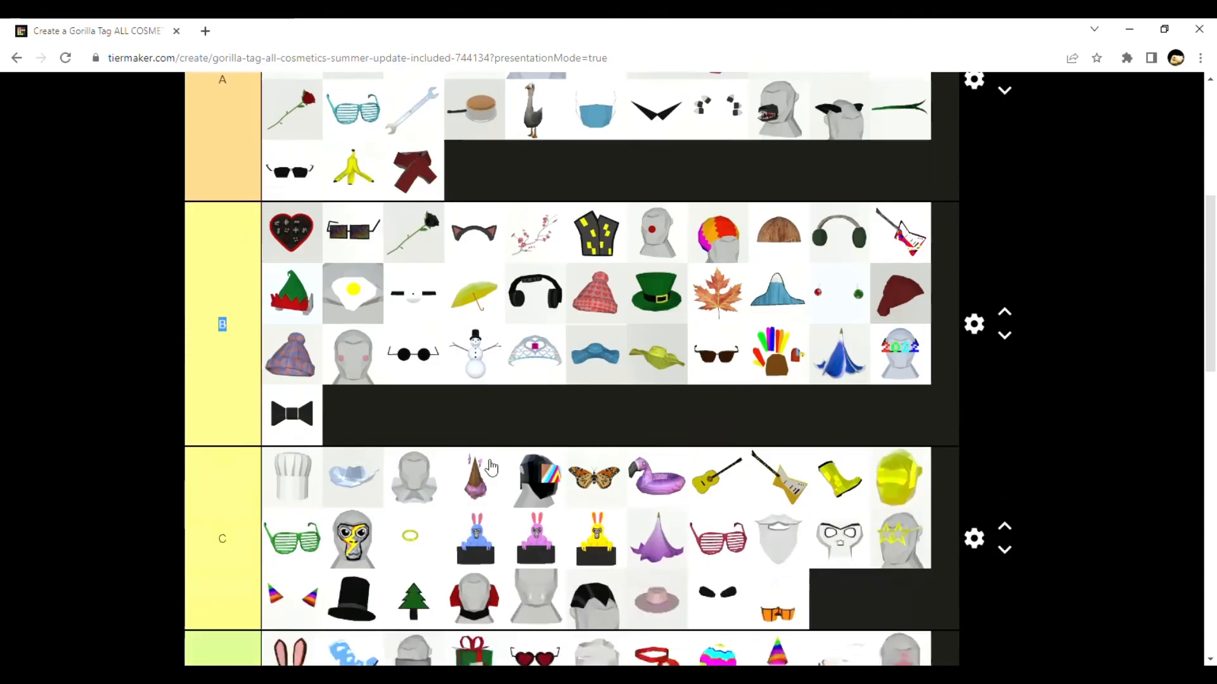
Scroll down past the finished list's save area and back up to review it
{"action": "scroll", "scroll_direction": "down", "scroll_amount": 3}
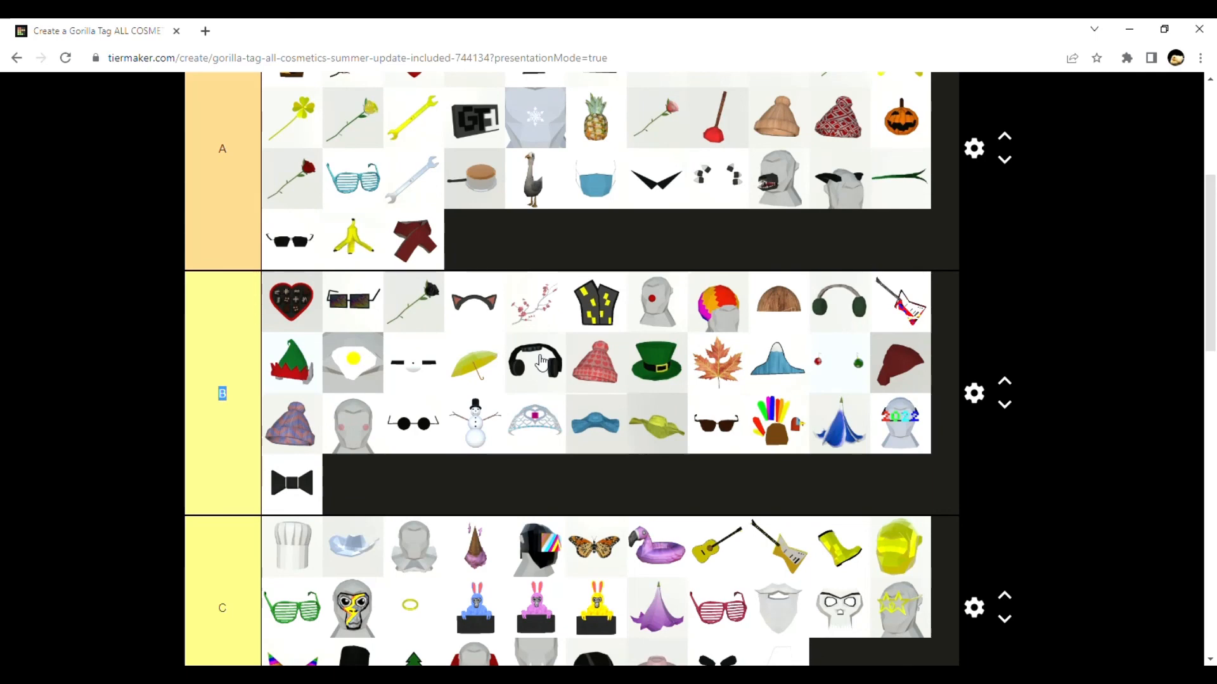
{"action": "scroll", "scroll_direction": "down", "scroll_amount": 3}
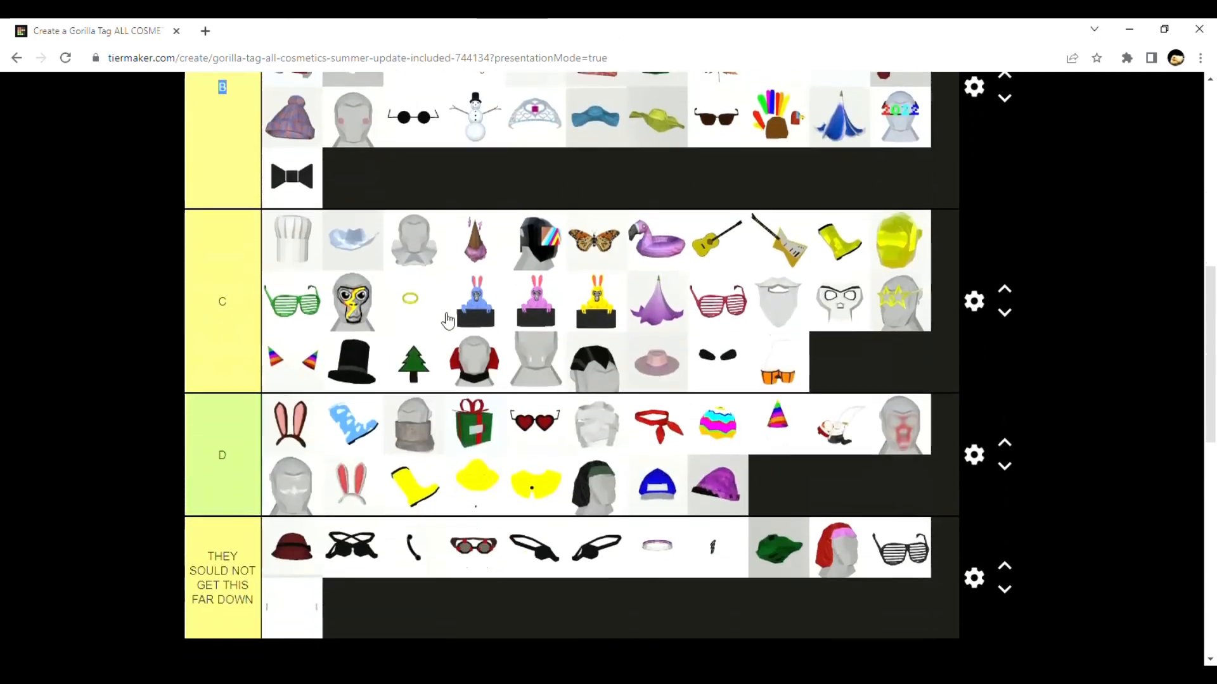
{"action": "scroll", "scroll_direction": "down", "scroll_amount": 3}
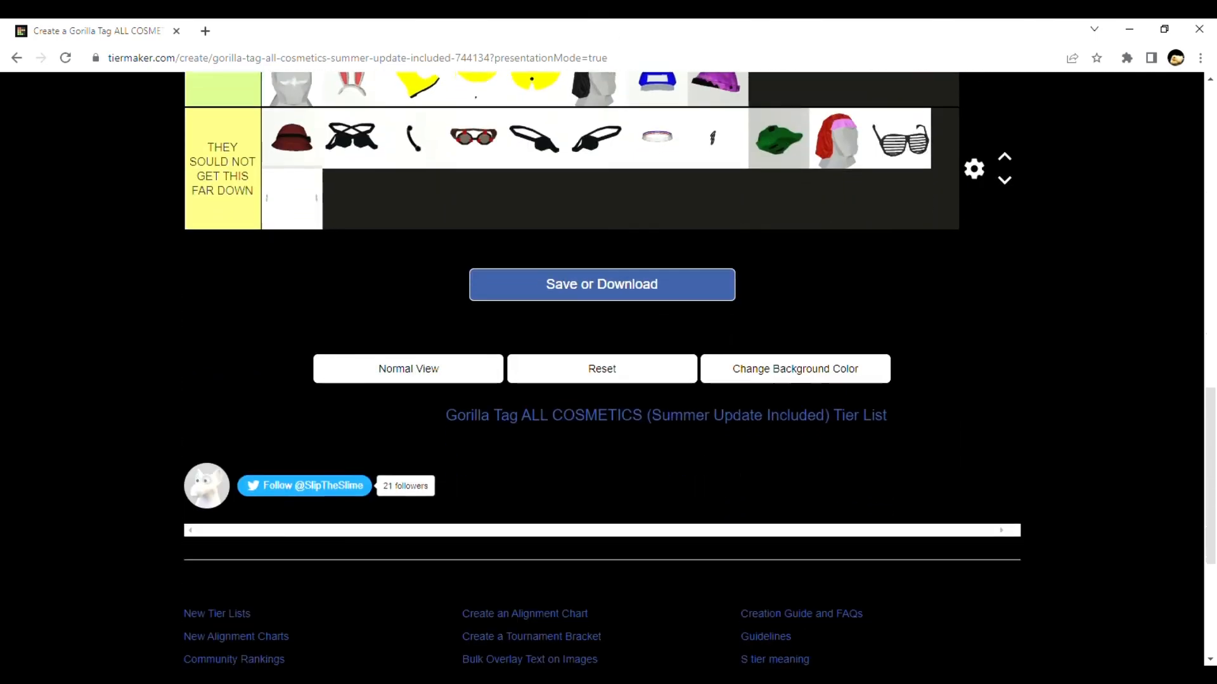
{"action": "scroll", "scroll_direction": "up", "scroll_amount": 3}
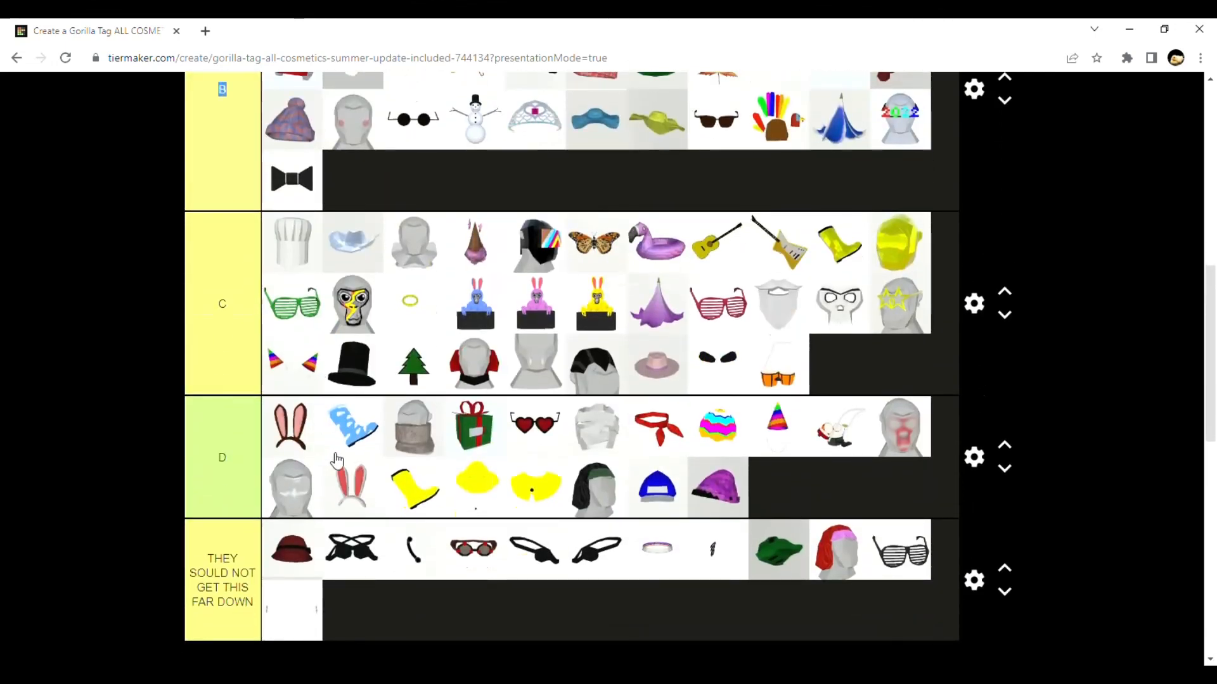
{"action": "mouse_move", "coordinate": [623, 350]}
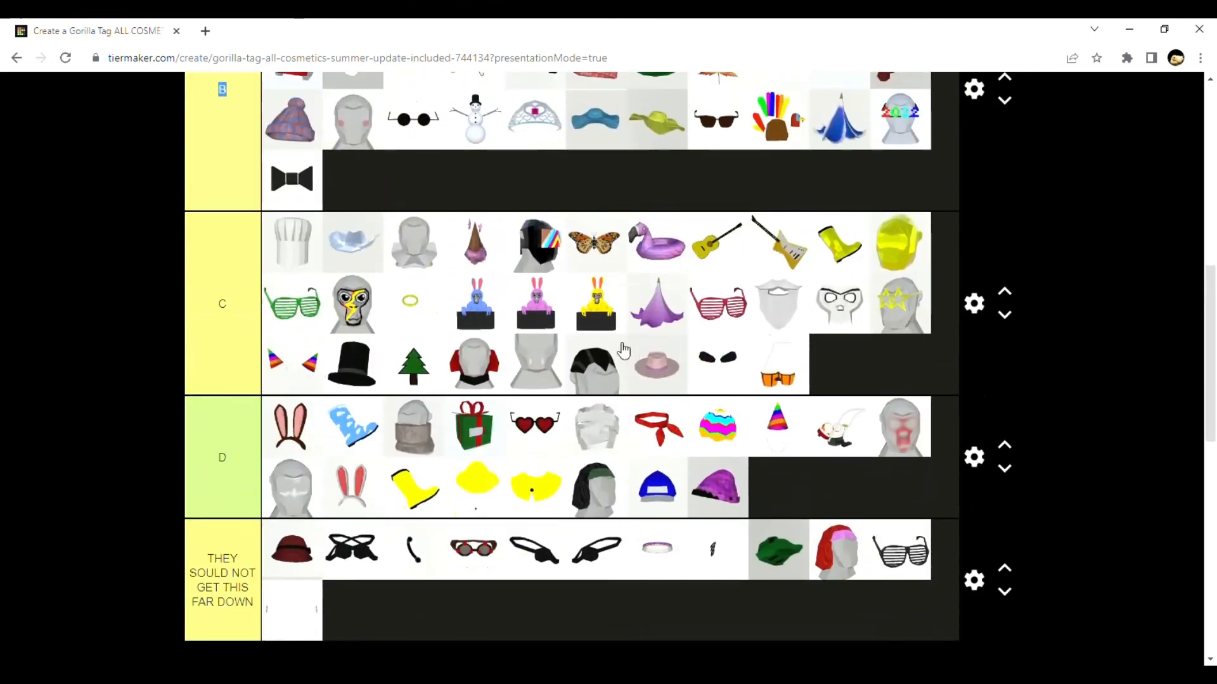